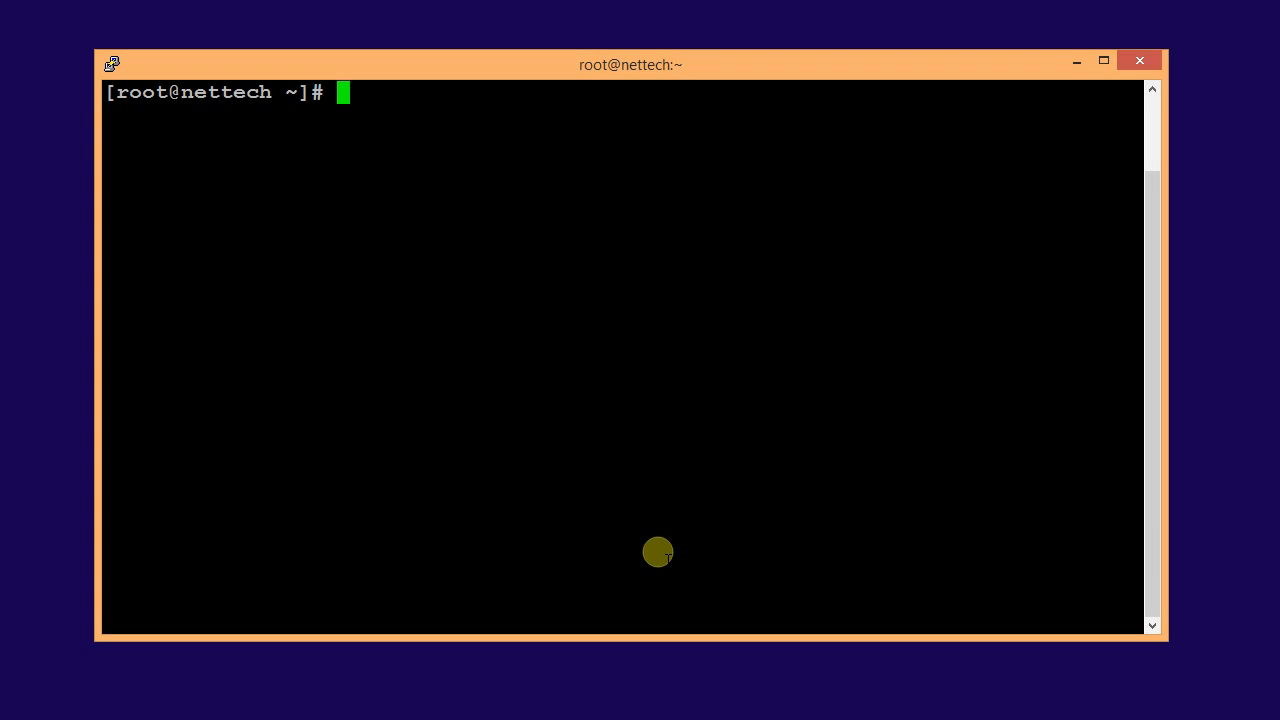
Create Linux user abc with useradd and set its password with passwd abc.
type("co")
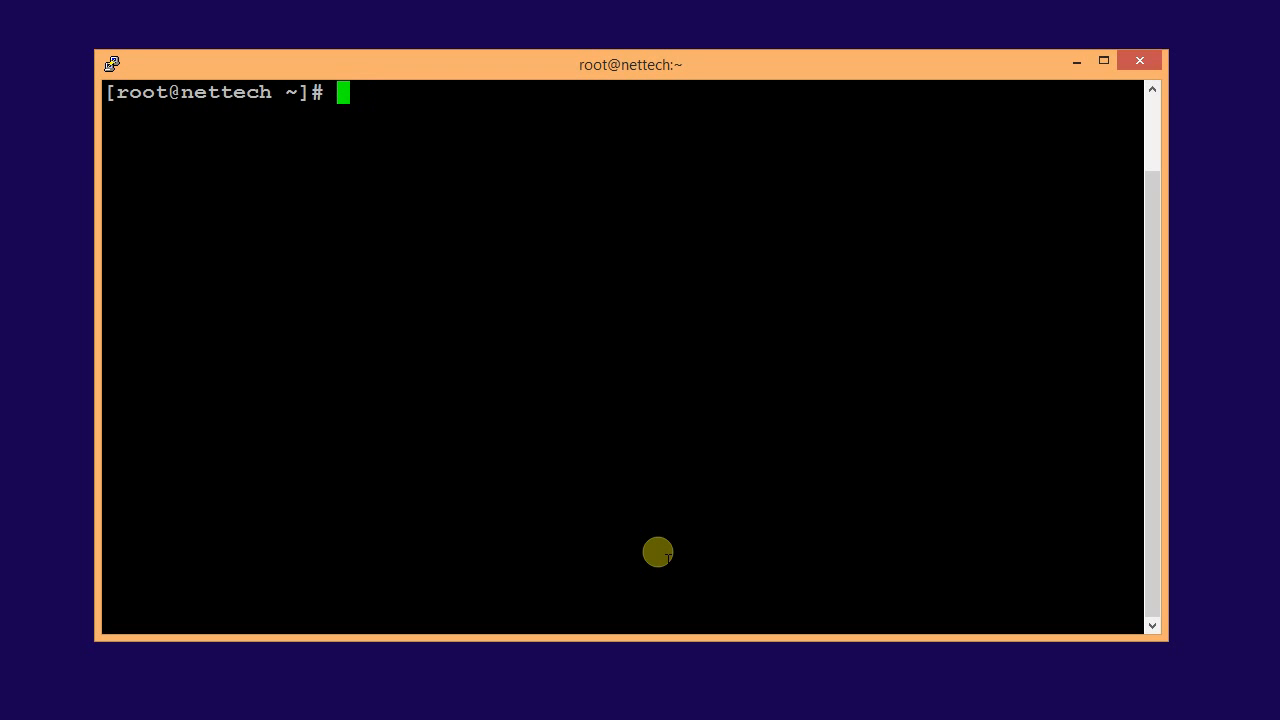
type("us")
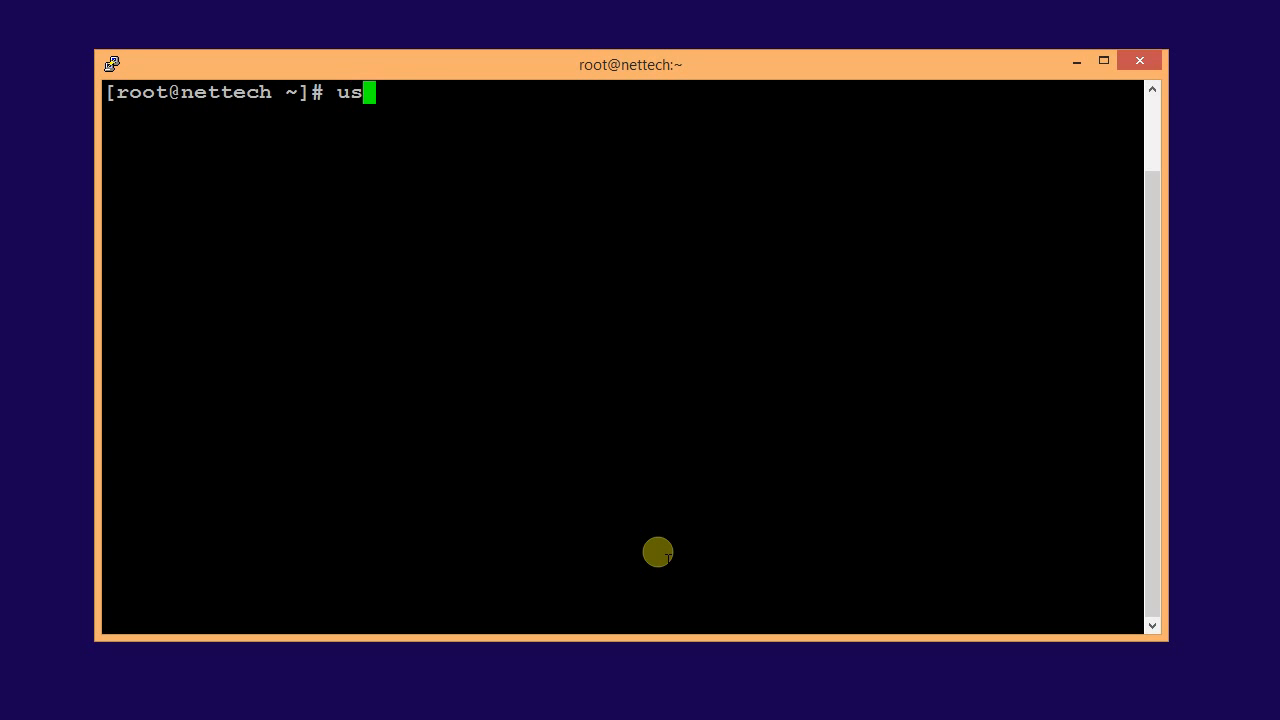
type("eradd a")
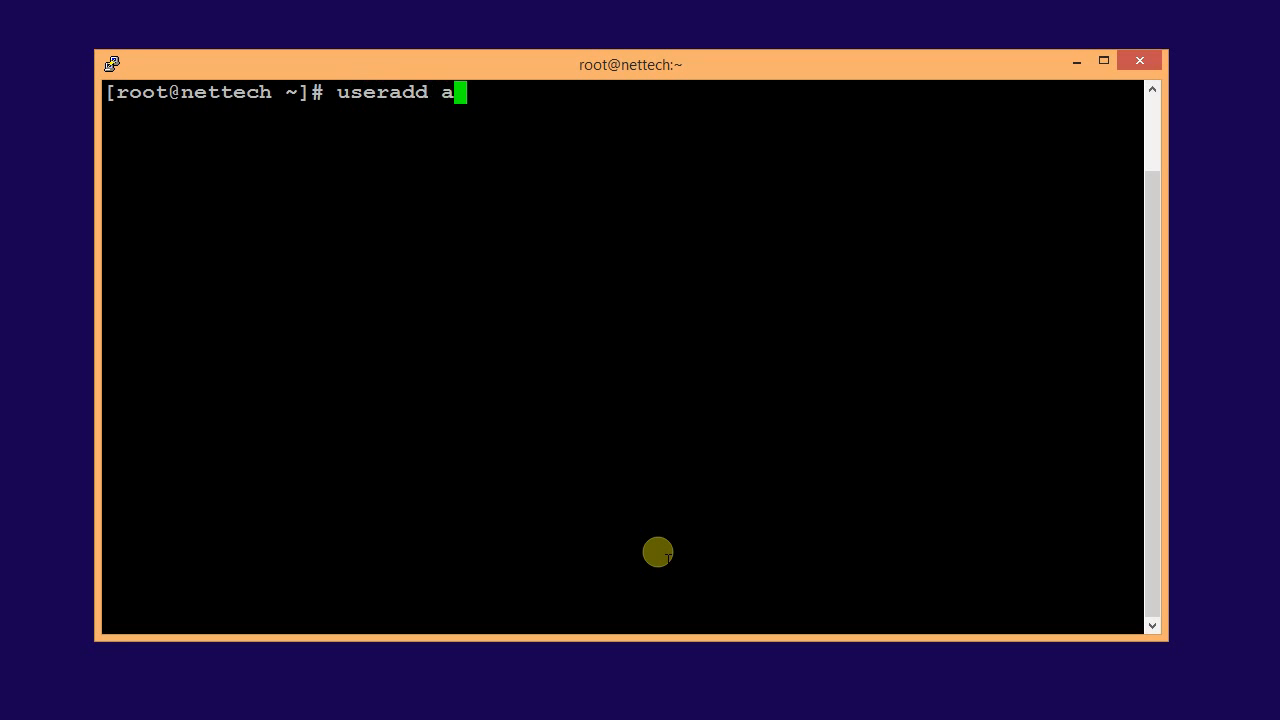
type("bc")
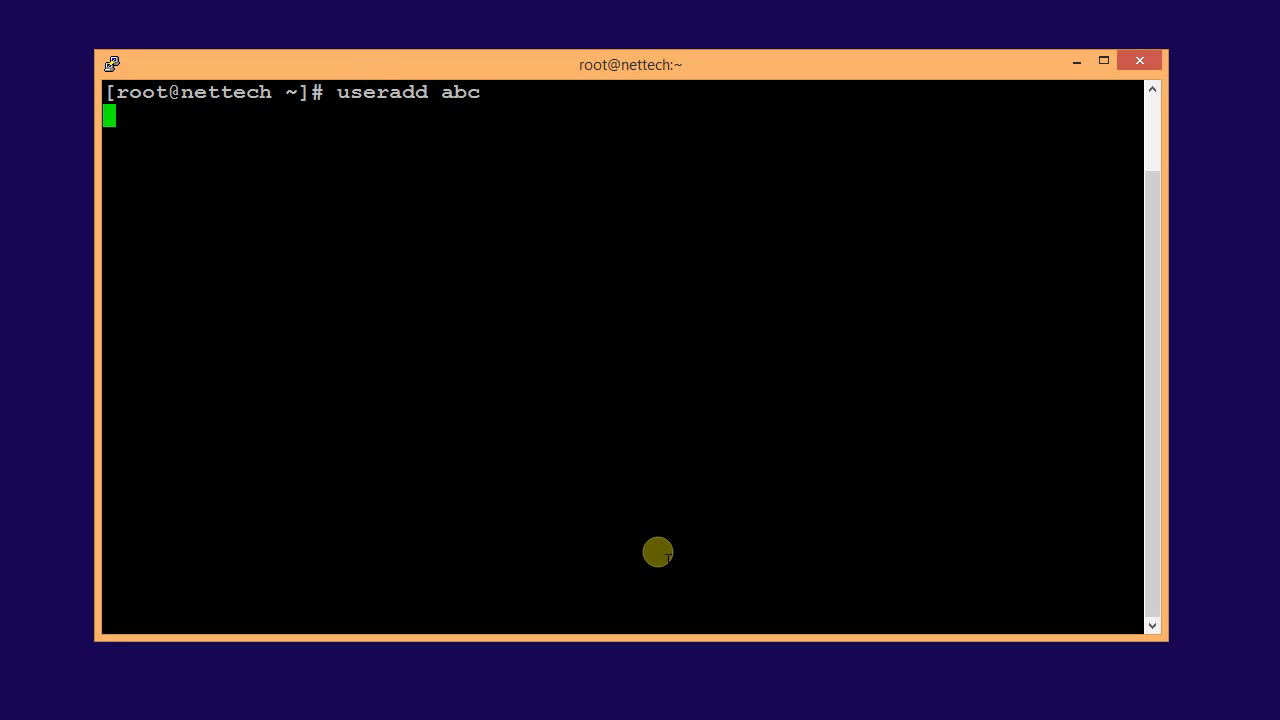
type("pass")
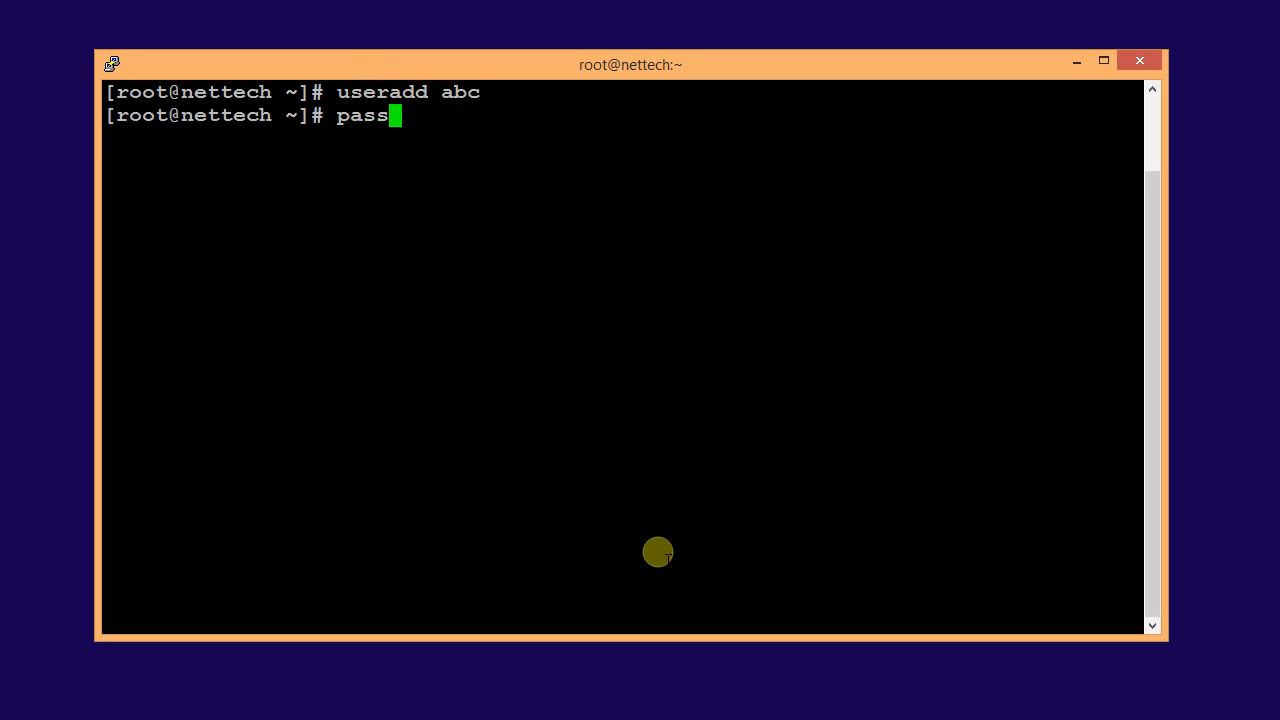
type("wd abc")
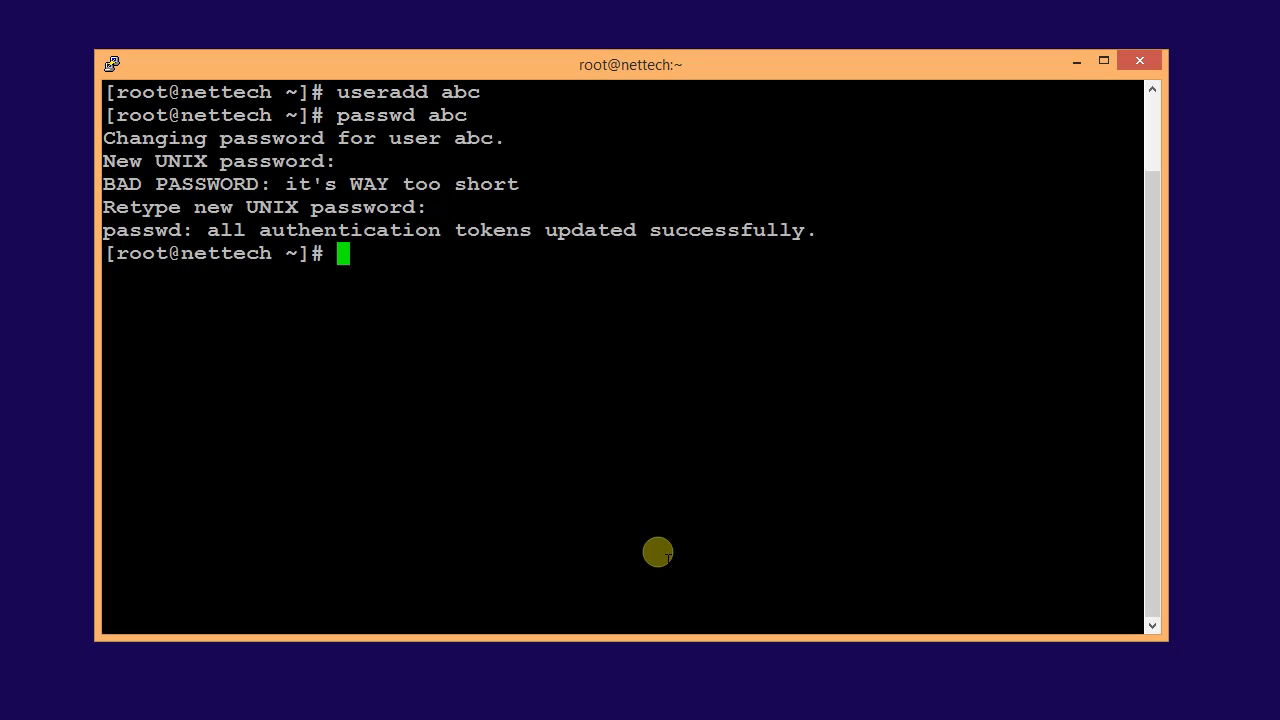
Go to /home, list it, and give the abc/ directory 770 permissions.
type("cd /")
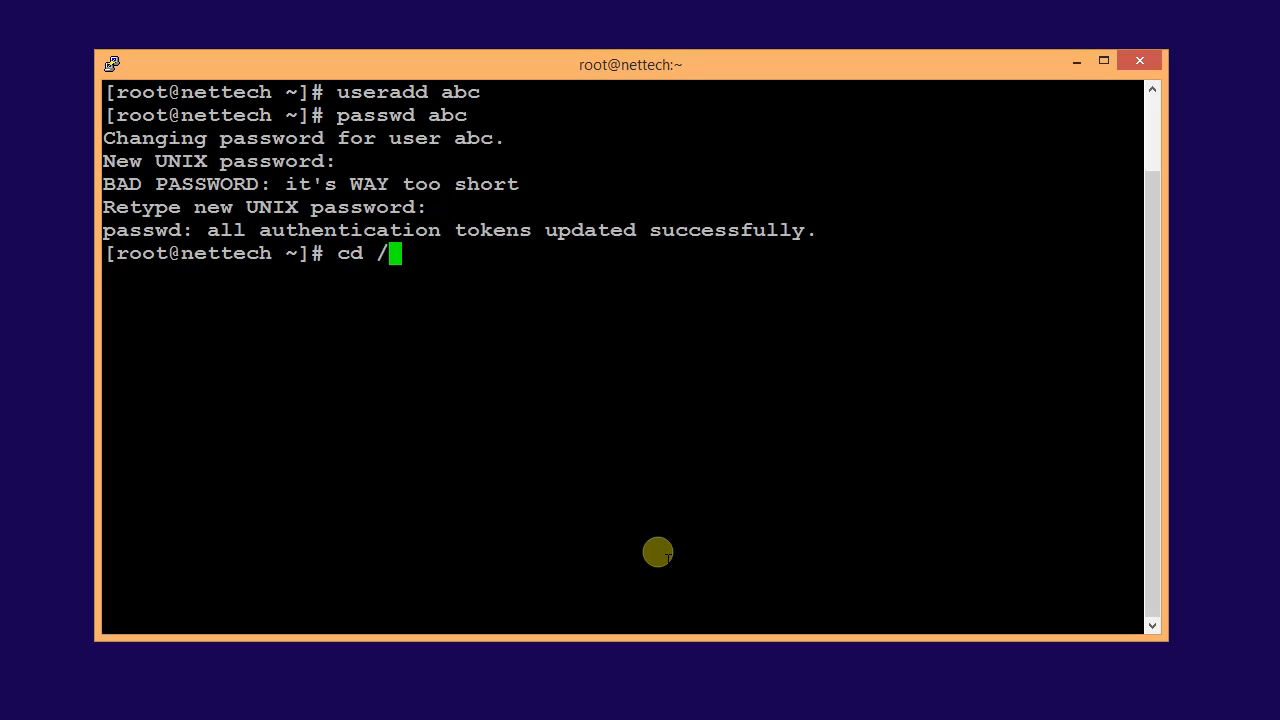
type("home")
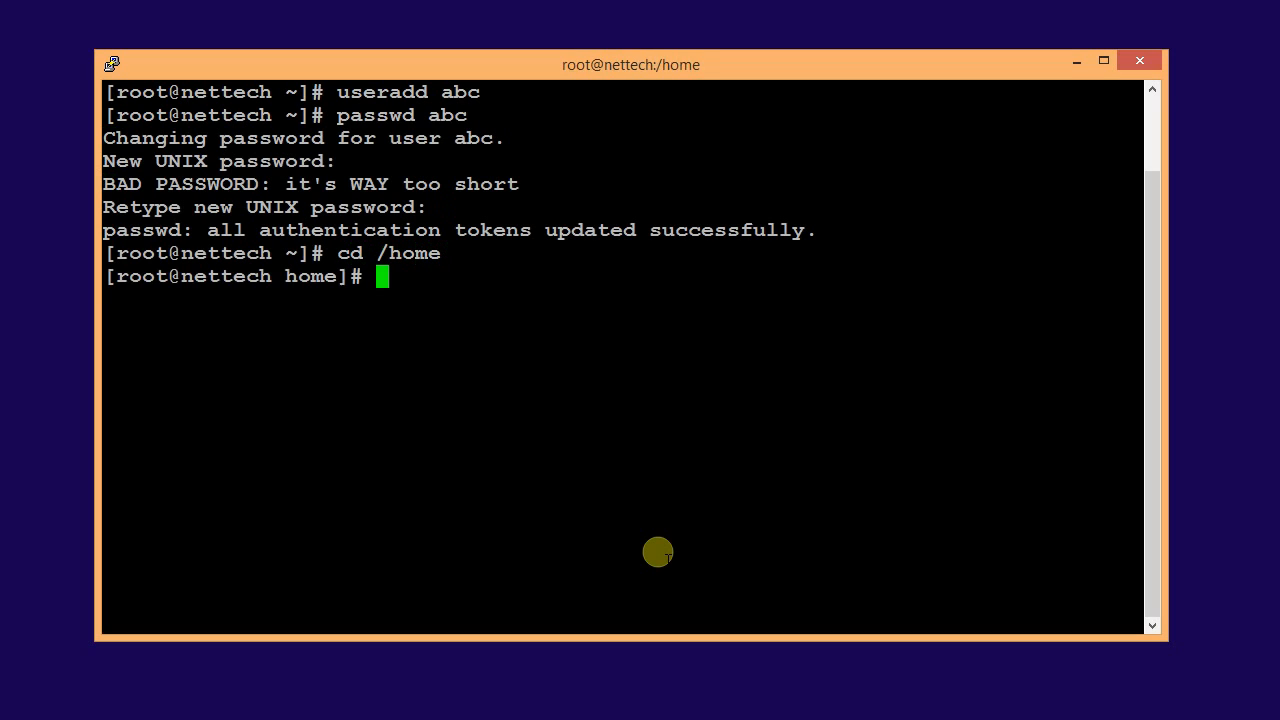
type("ls")
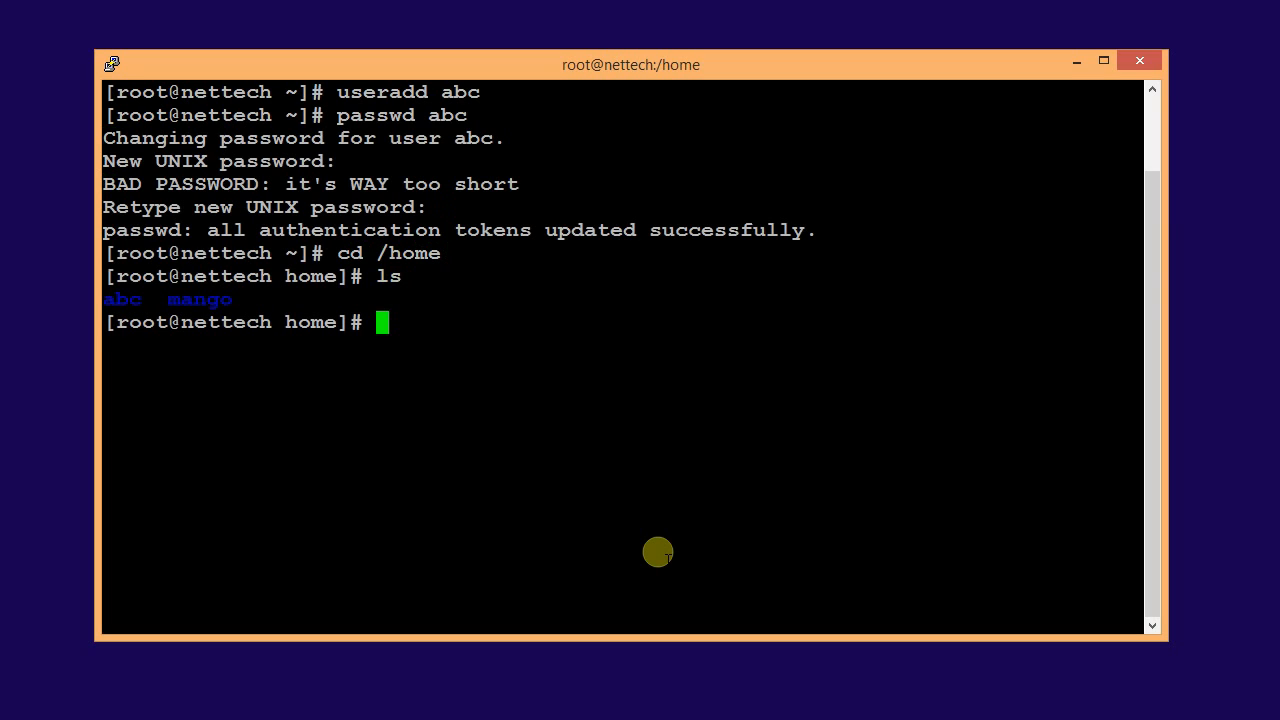
mouse_move(122, 300)
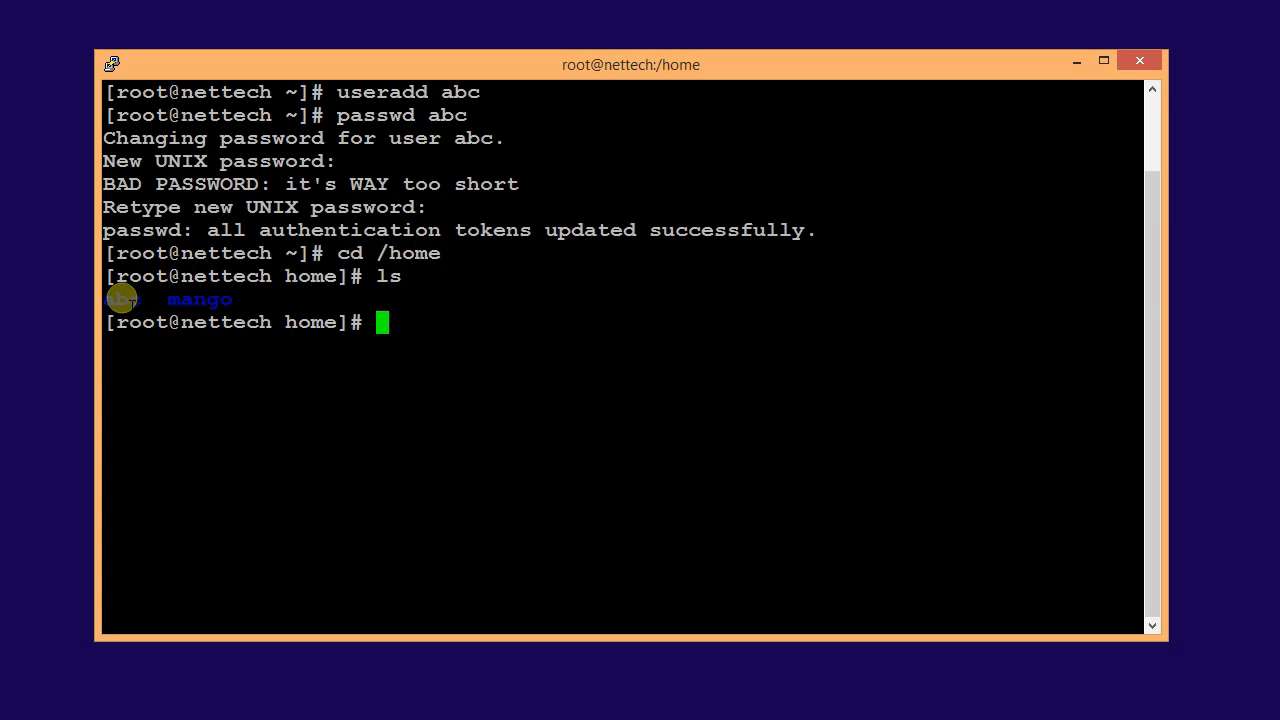
type("chmod 77")
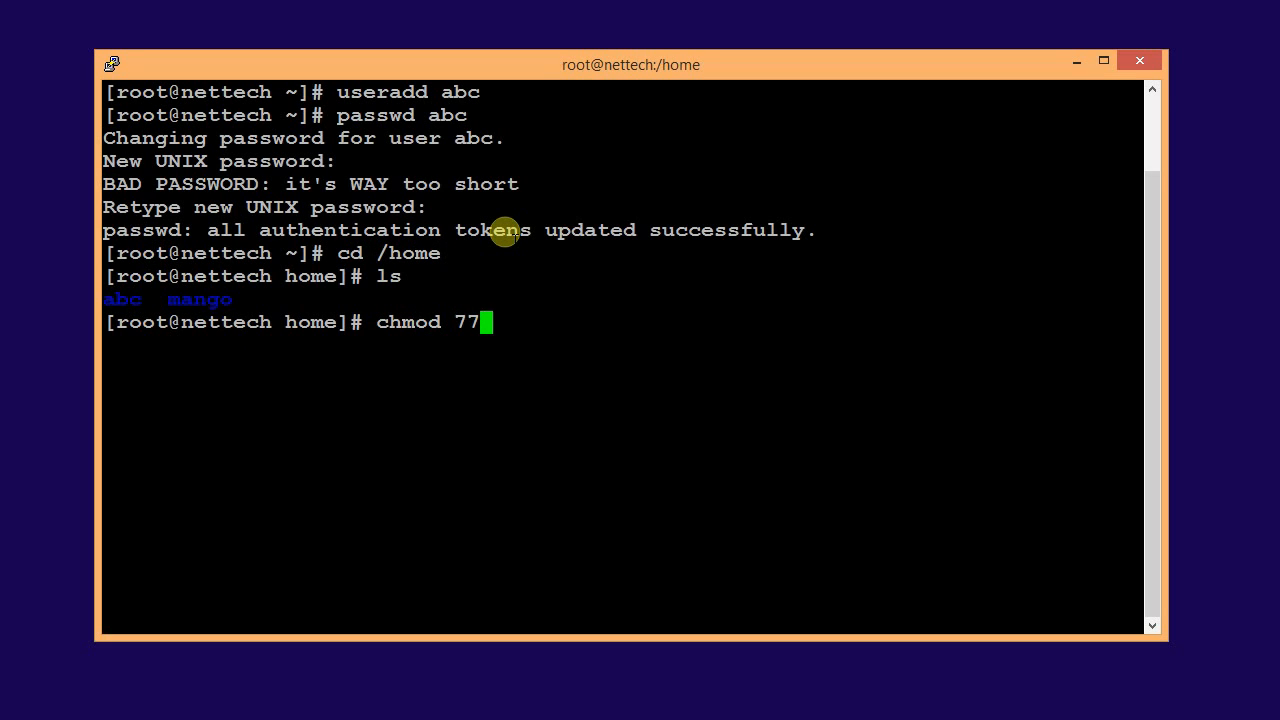
type("0 abc/")
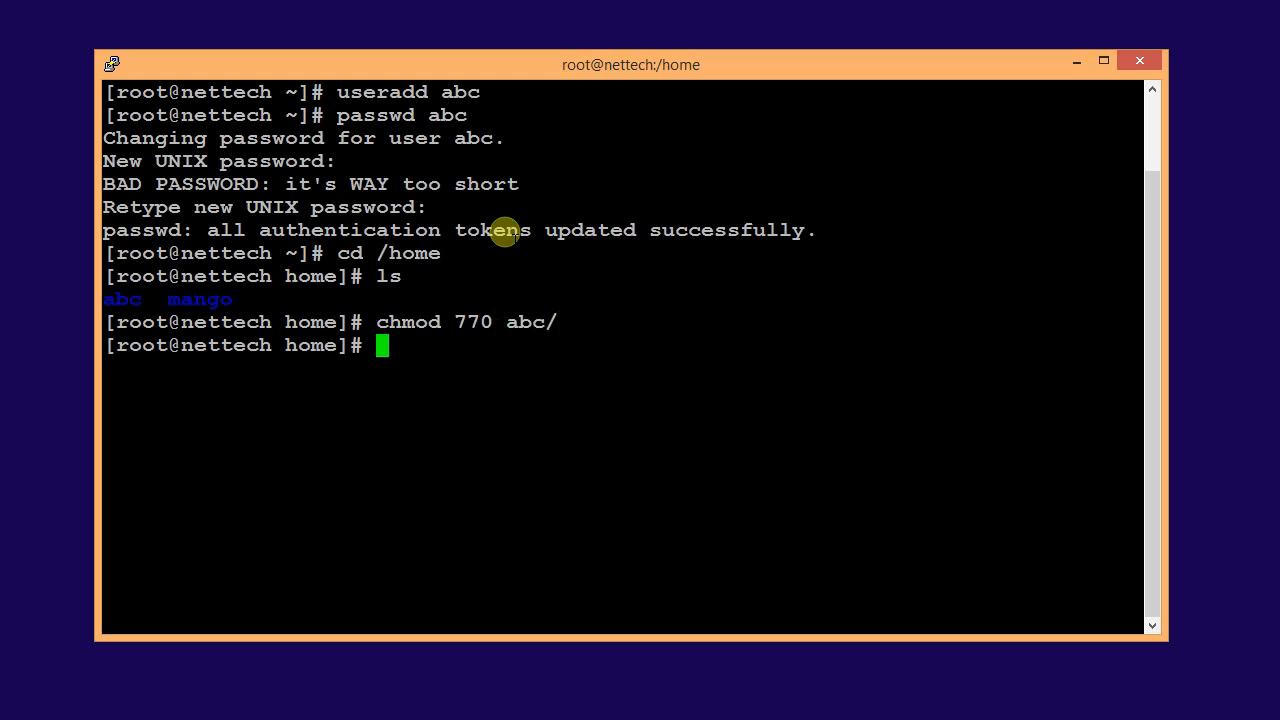
Change the group of abc/ to apache with chgrp.
type("chgrp to")
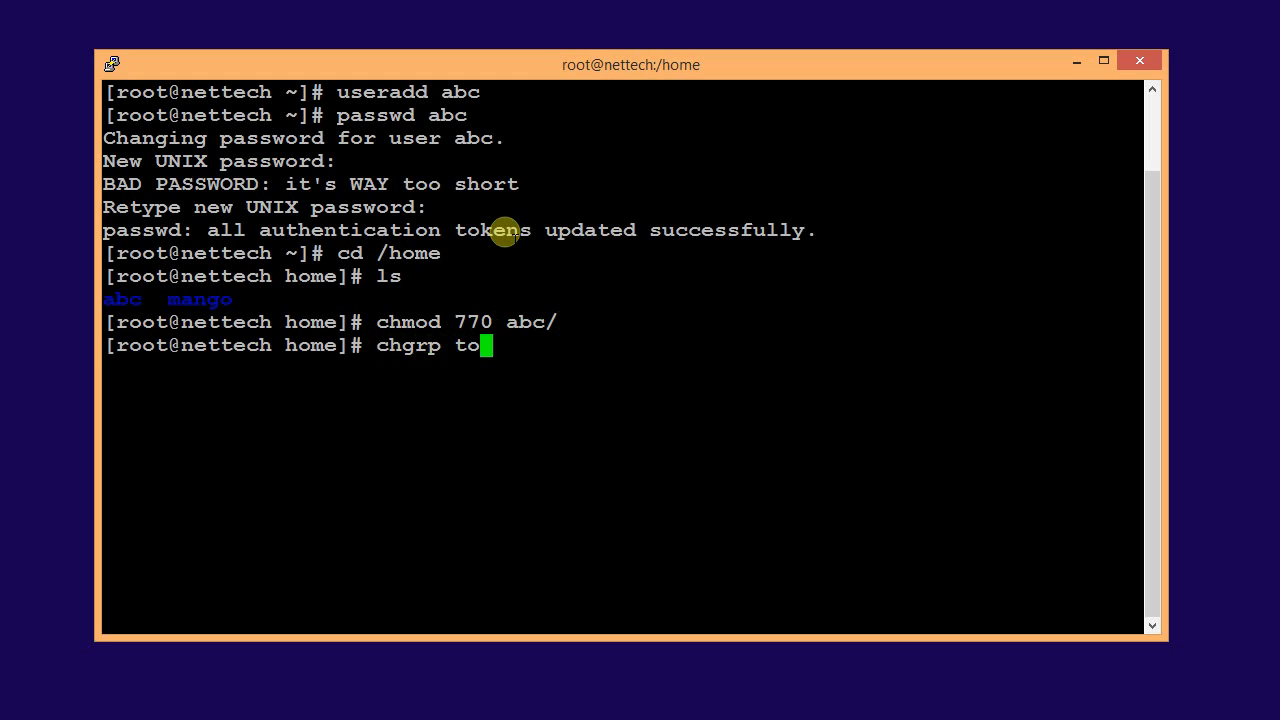
type("apache abc/")
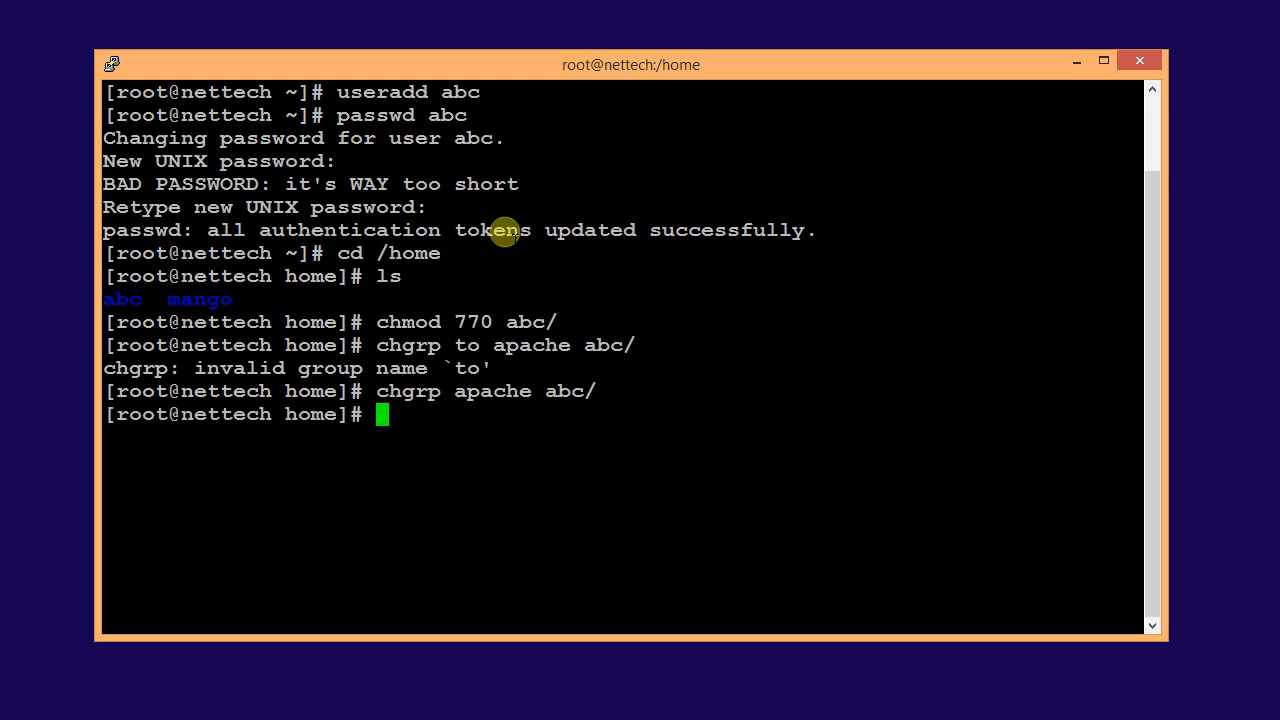
type("cd")
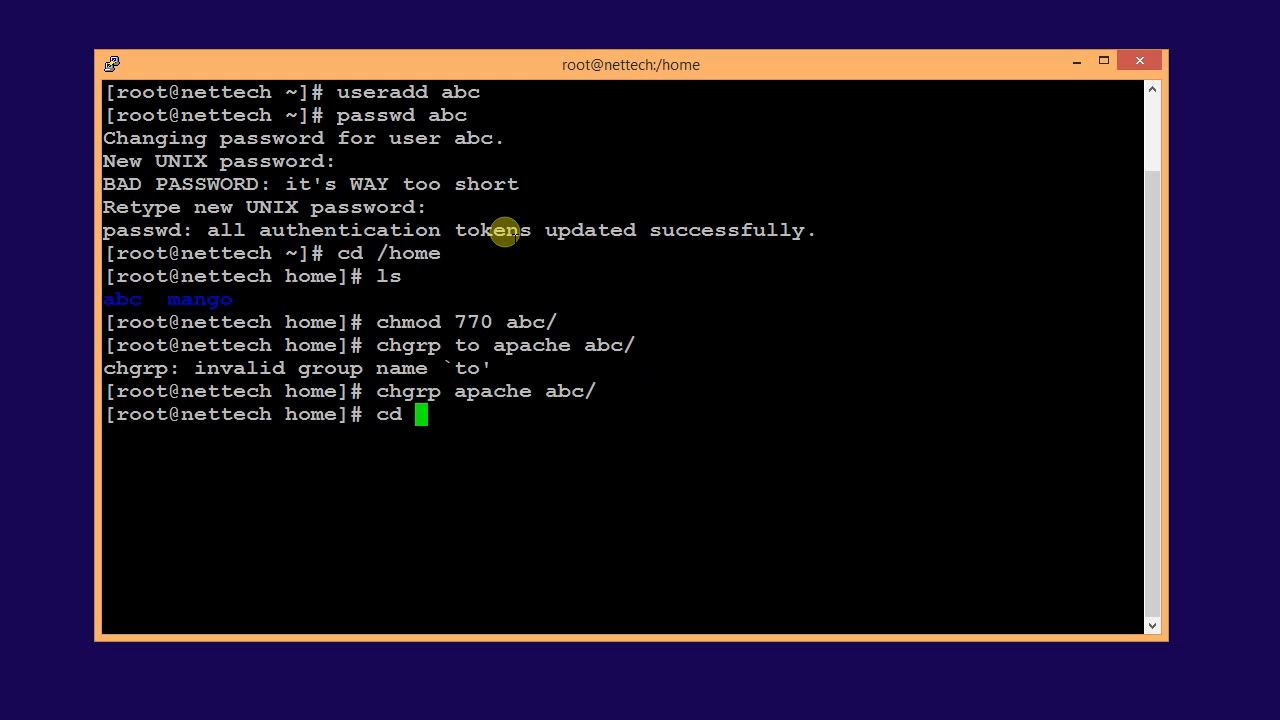
Inside /home/abc, echo the line 'abc.in main site' into a new index.html.
type("abc/")
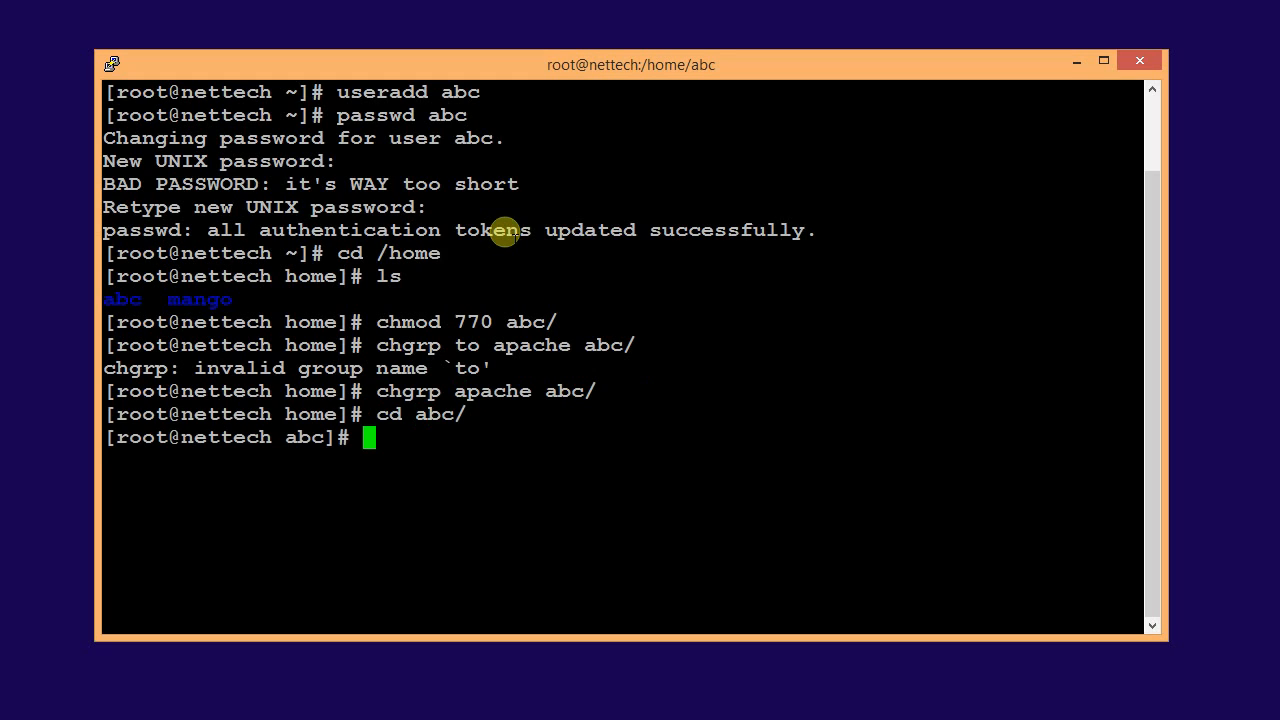
type("echo a")
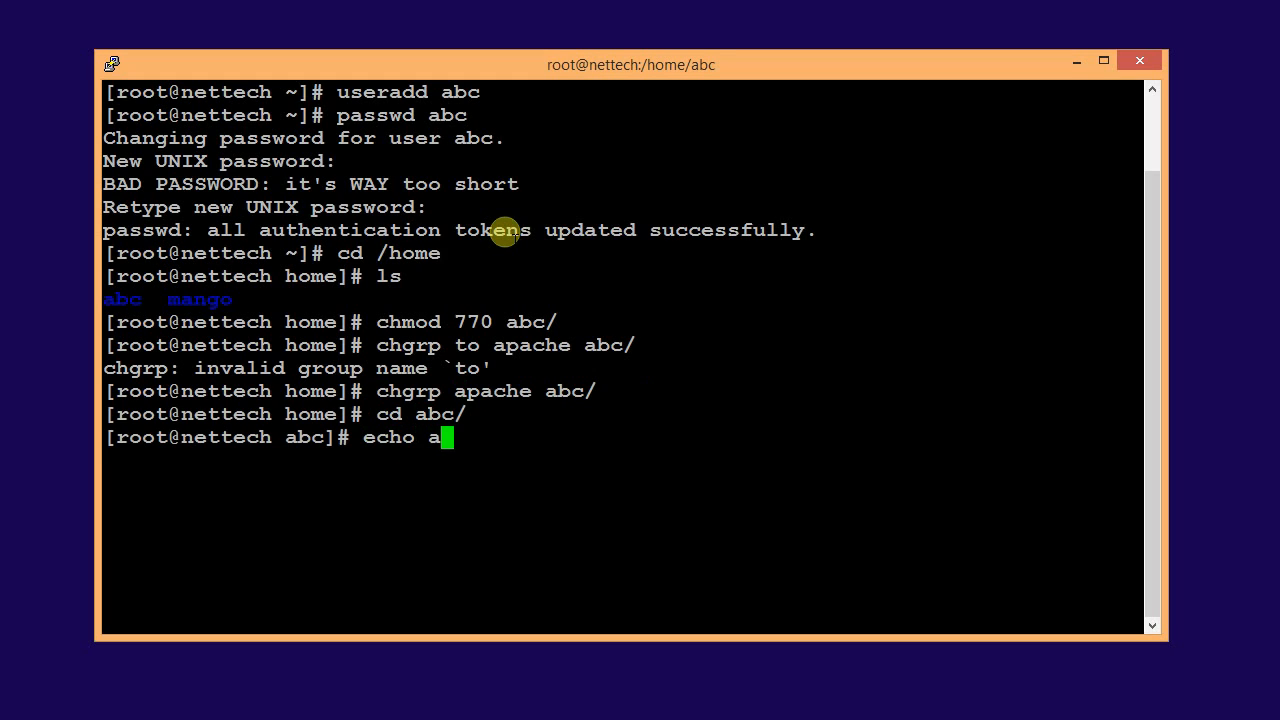
type("bc.i")
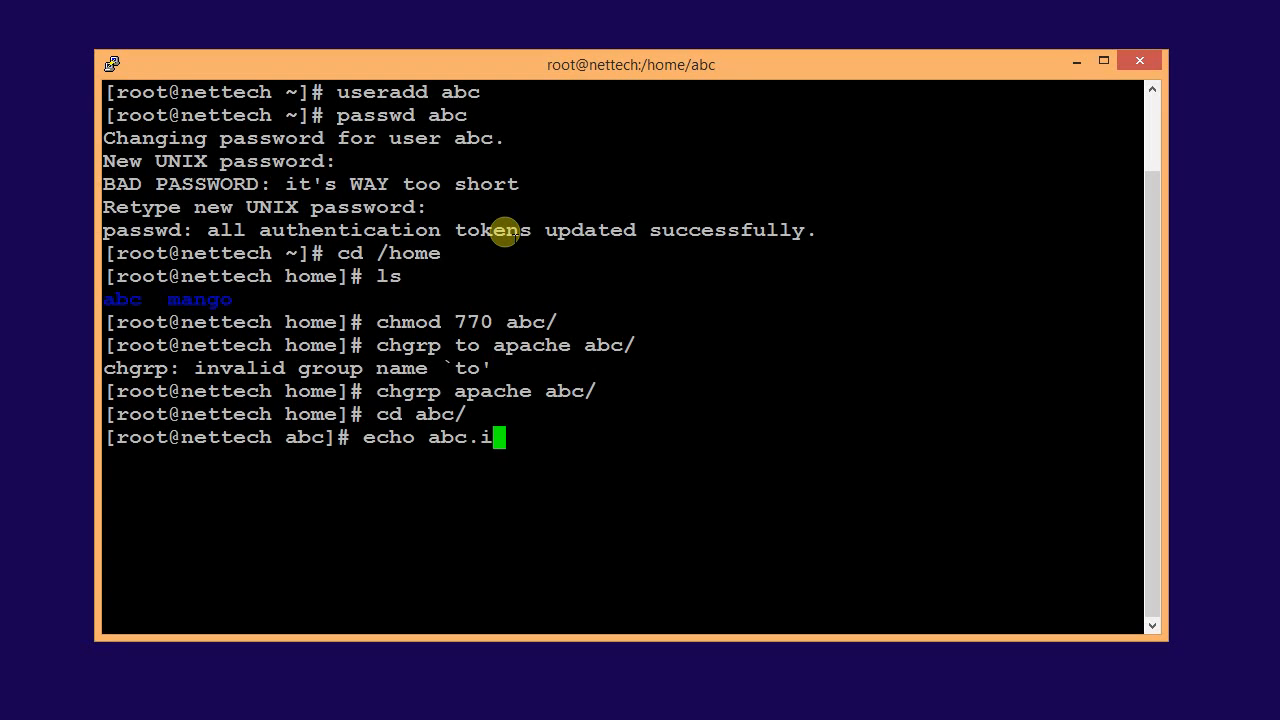
type("n main si")
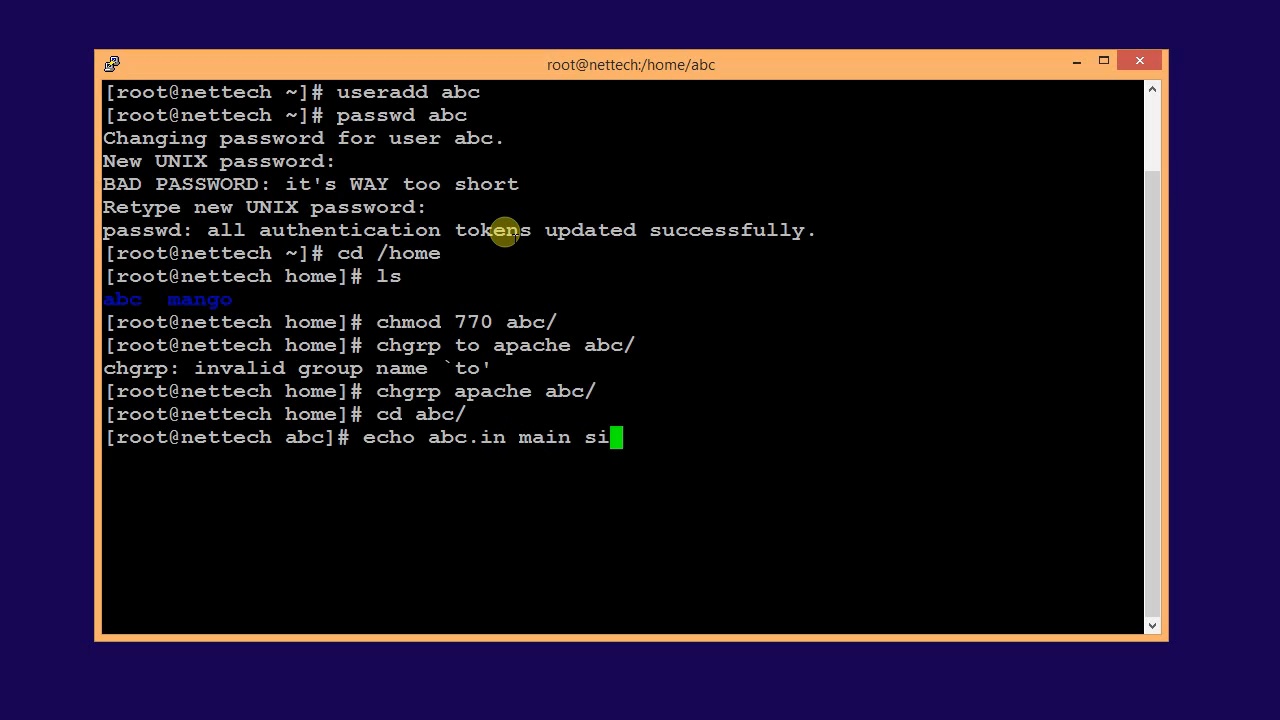
type("te")
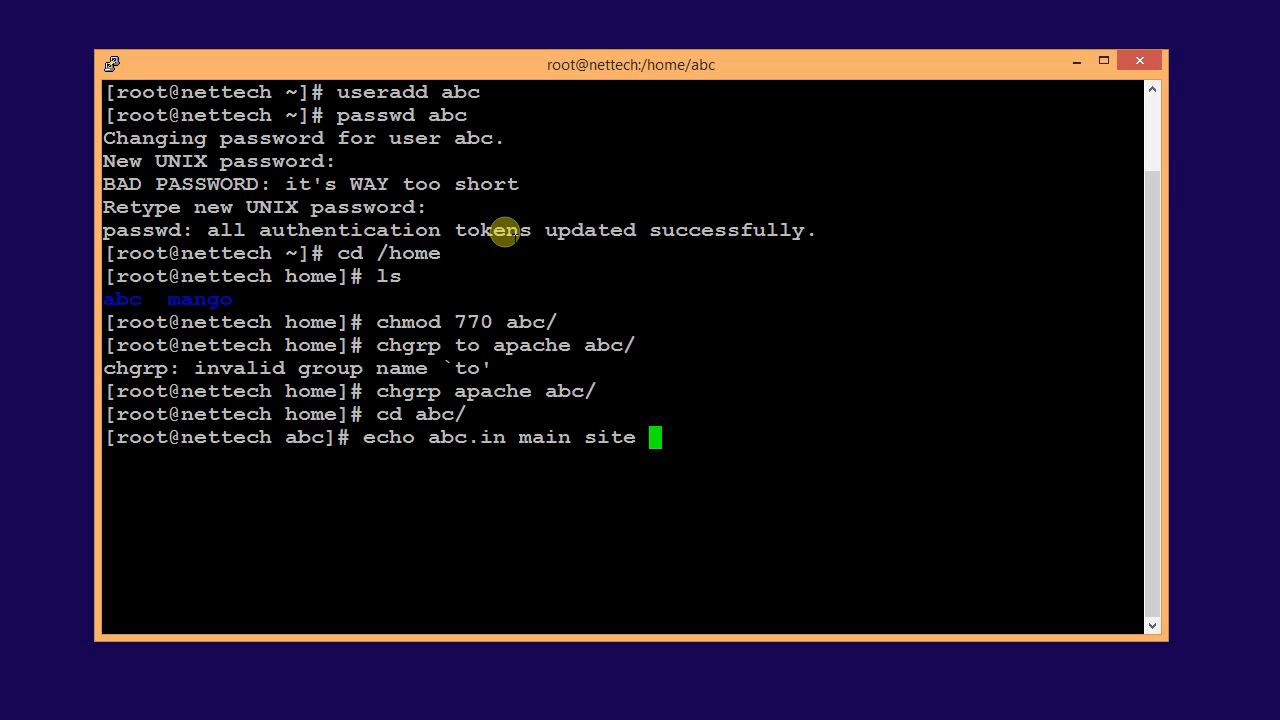
type(">")
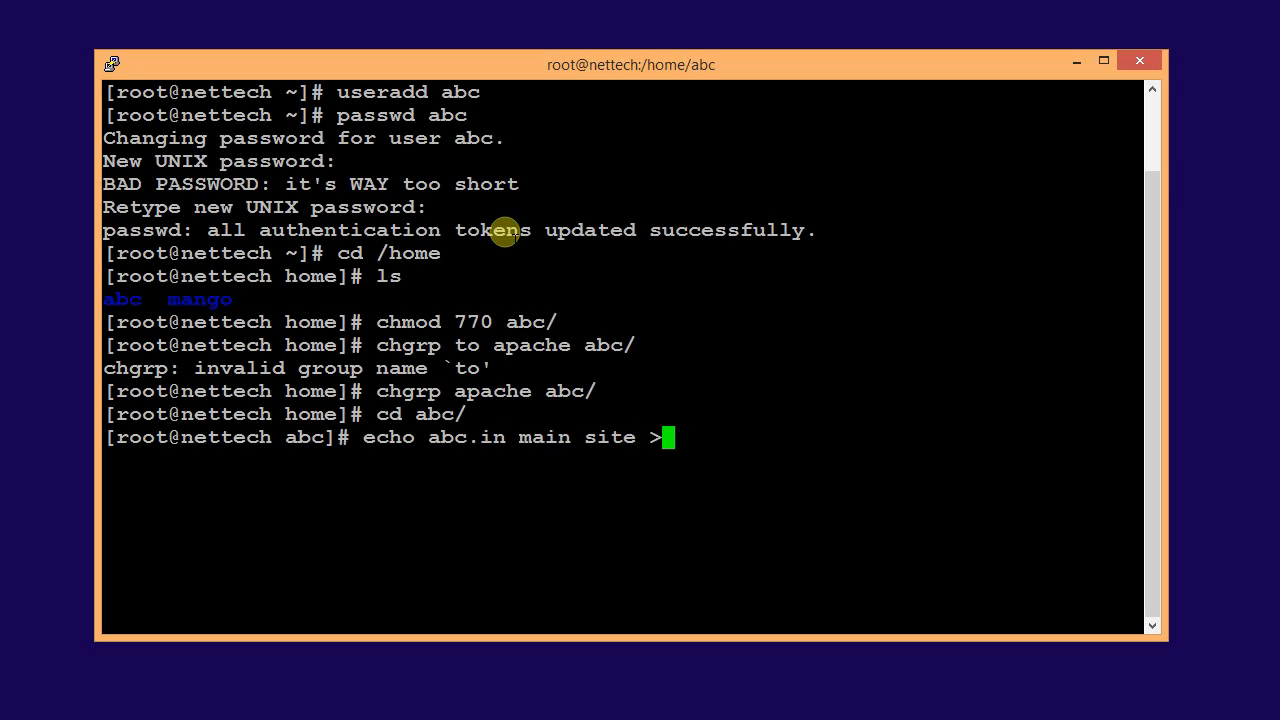
type("index.html")
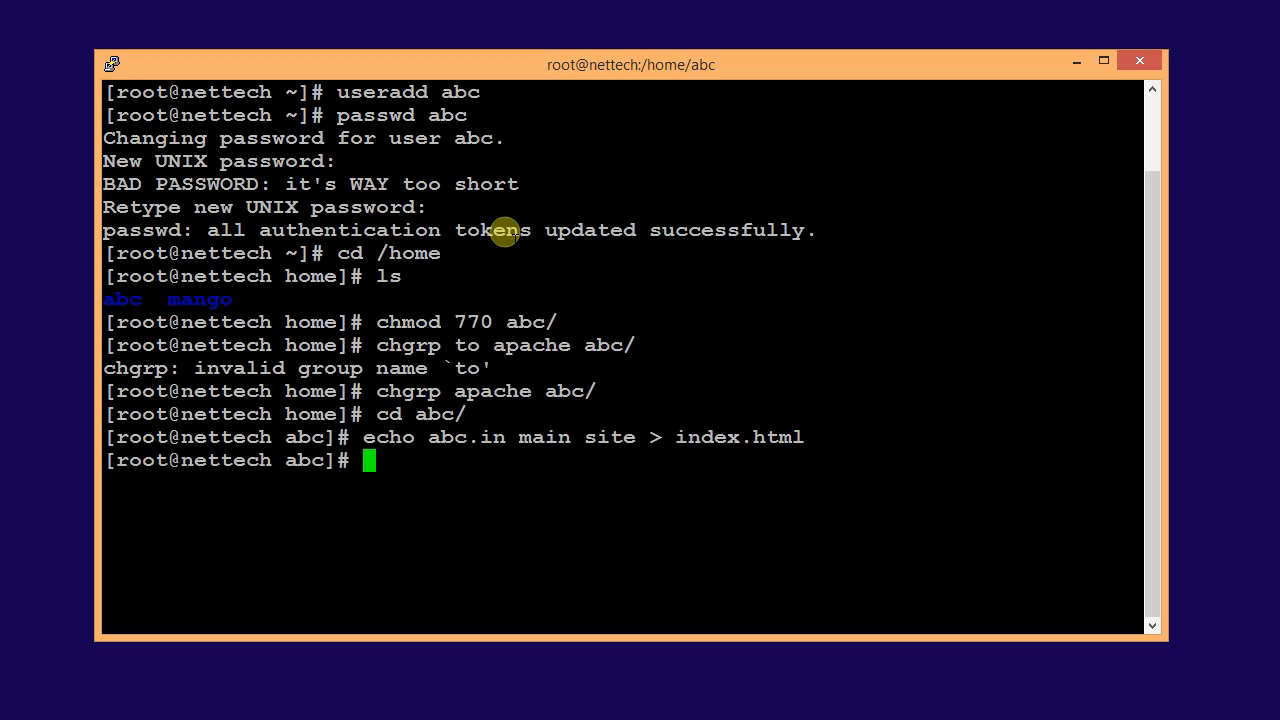
type("service")
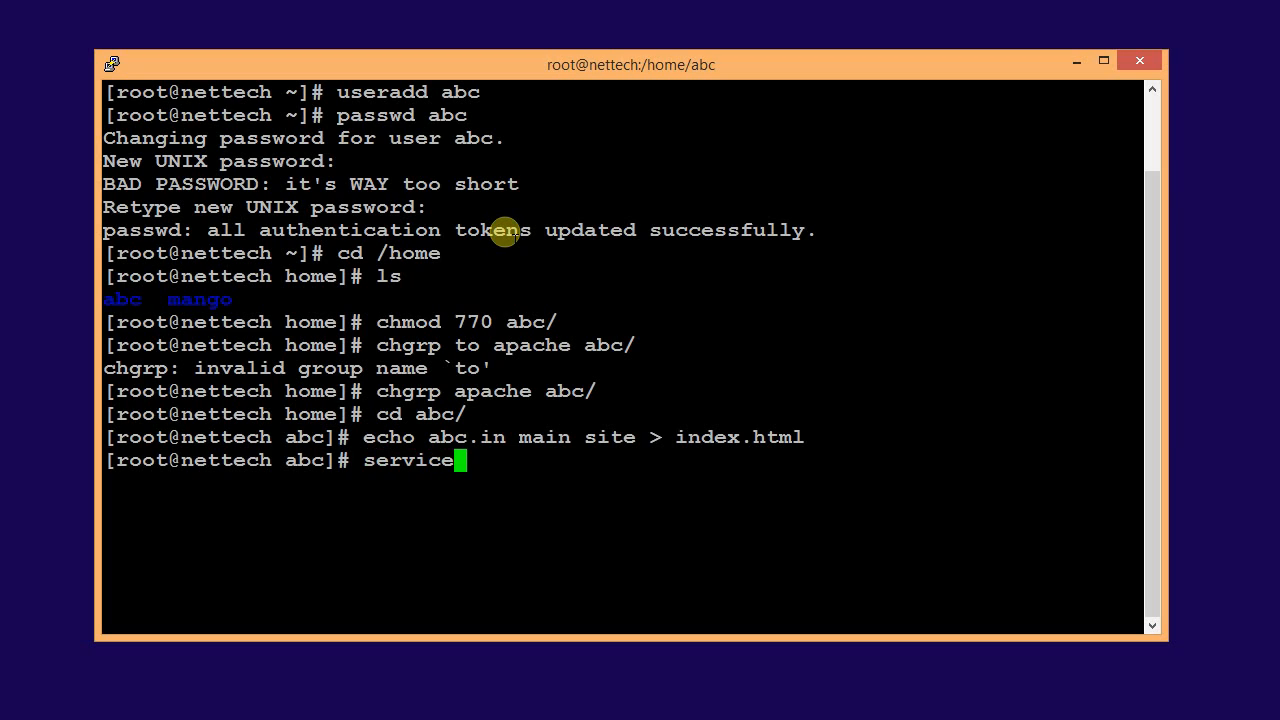
Start the named DNS service (after fixing the srart typo) and the httpd web server.
type("named srart")
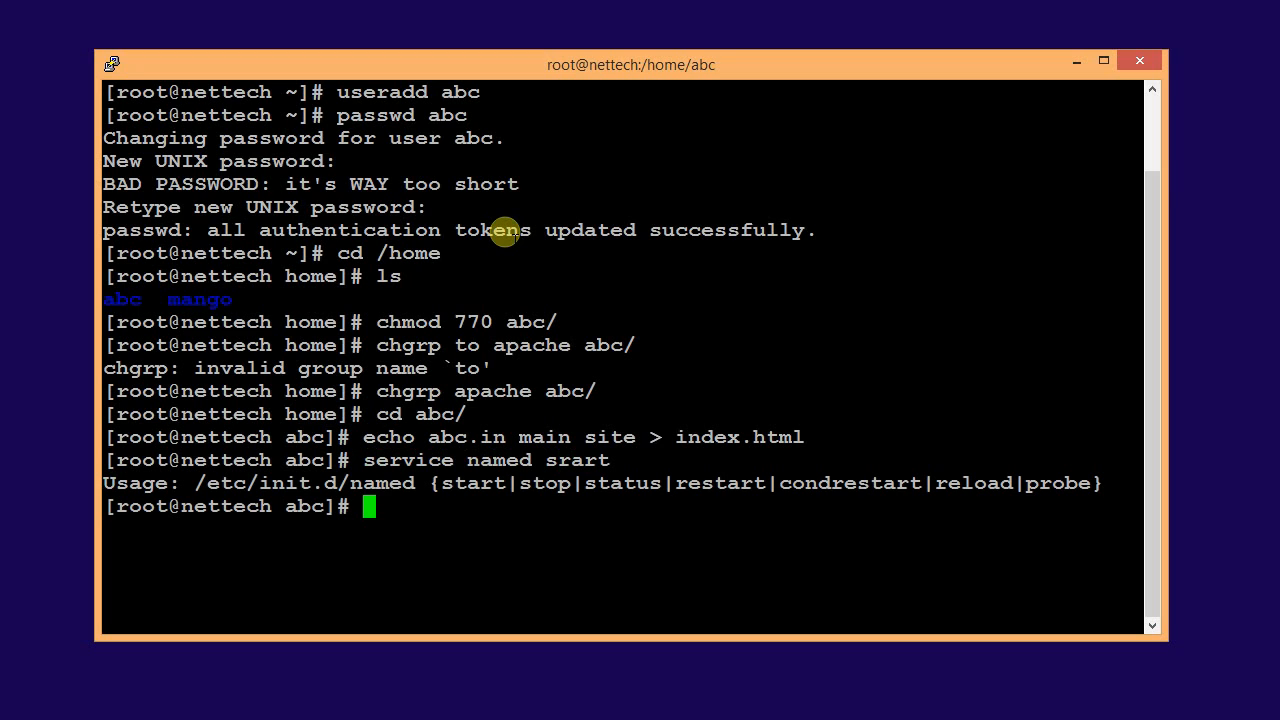
type("service named srart")
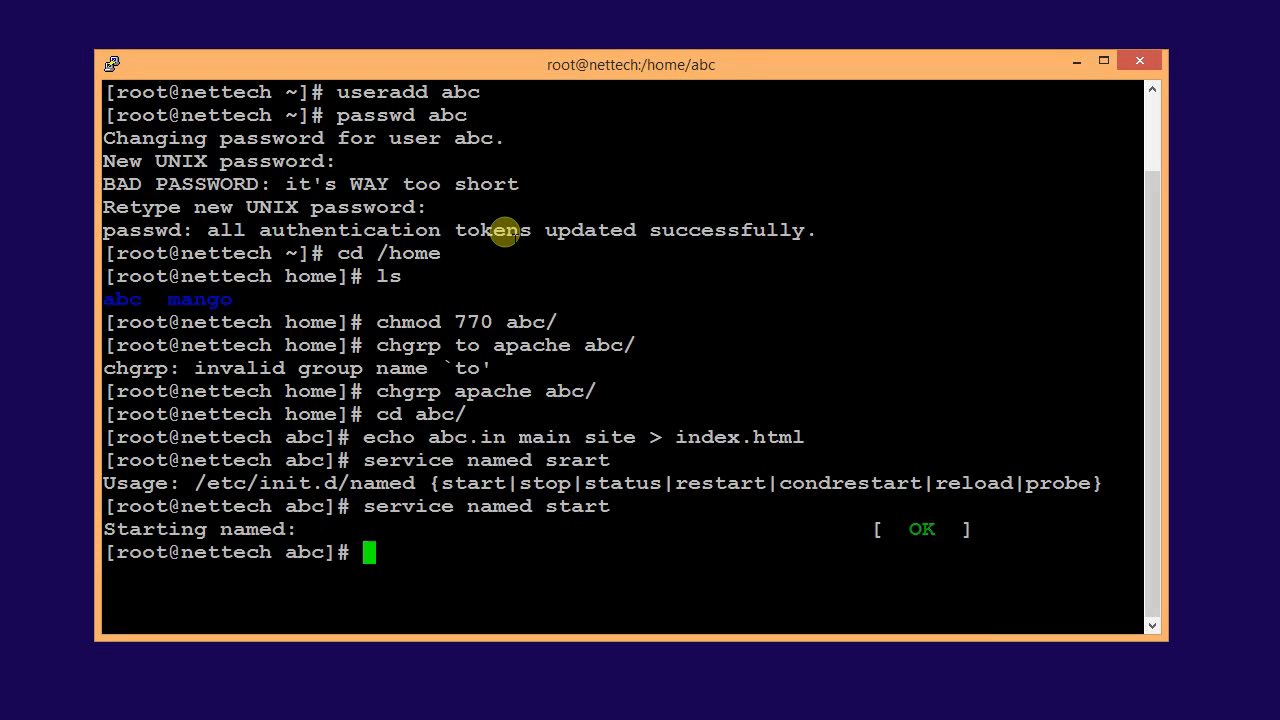
type("service named start")
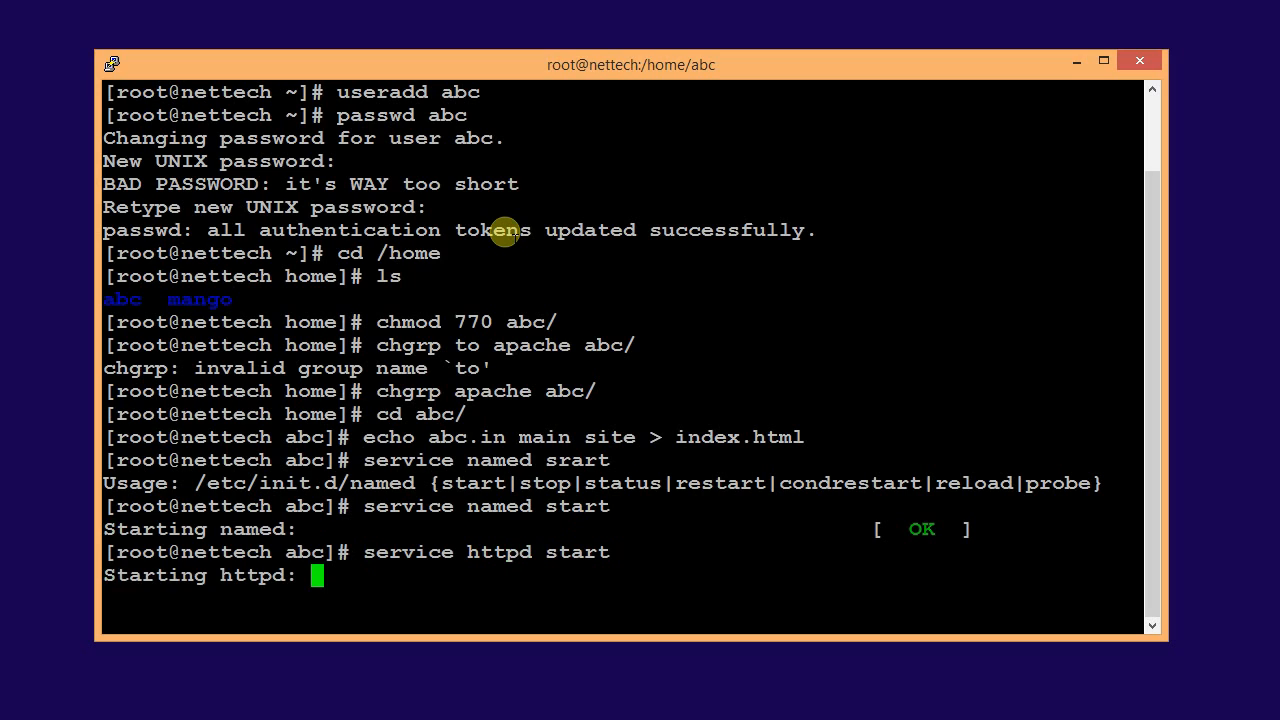
key("Return")
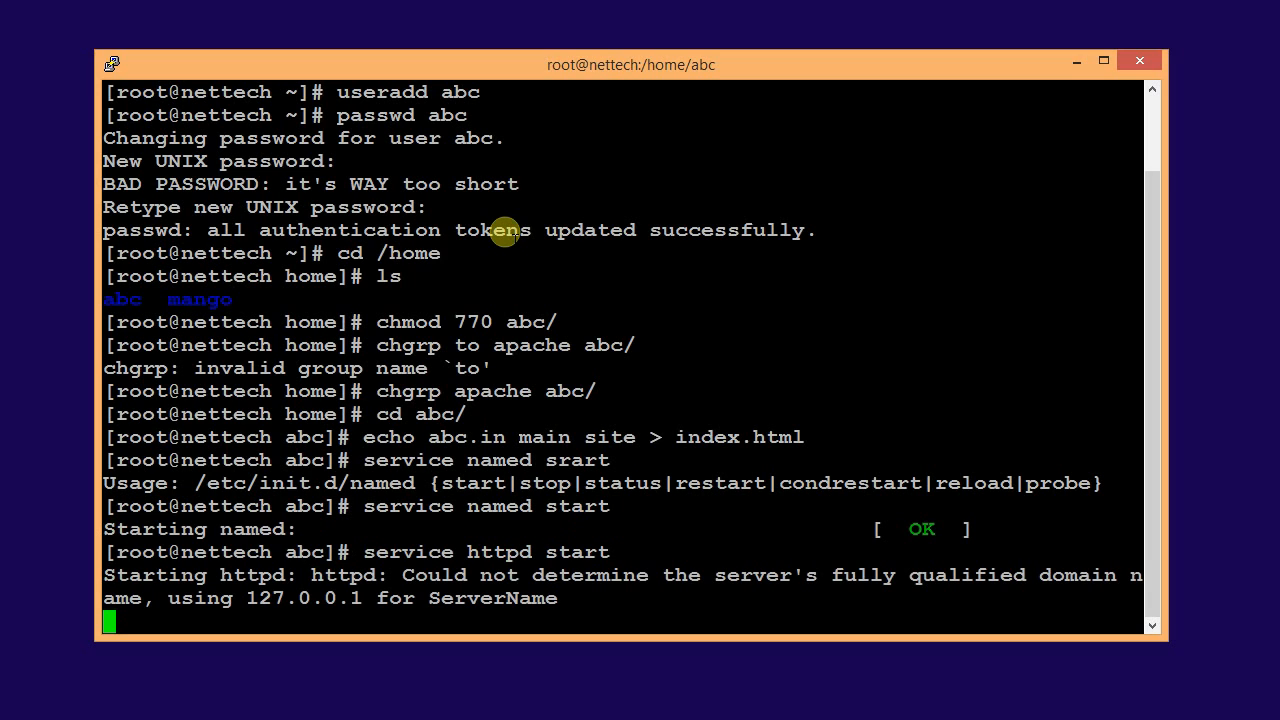
key("Return")
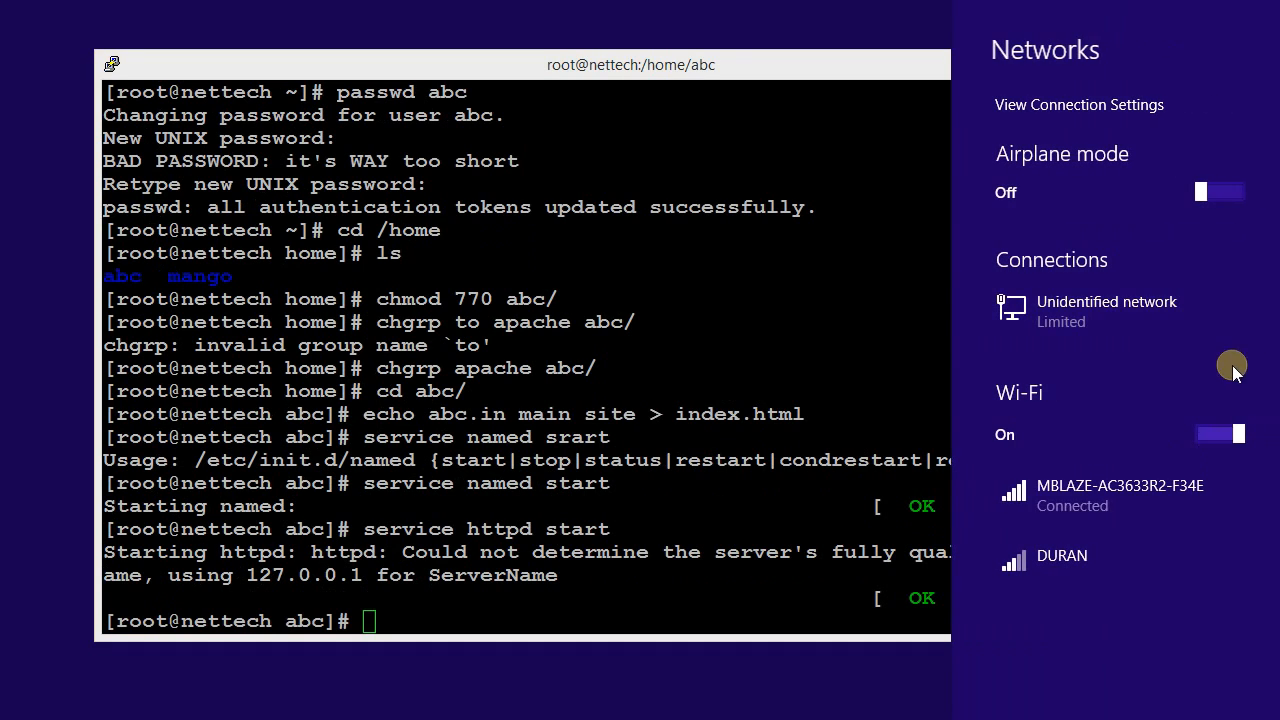
Reach the IPv4 properties of the VMnet1 adapter through its status and properties dialogs.
left_click(1220, 434)
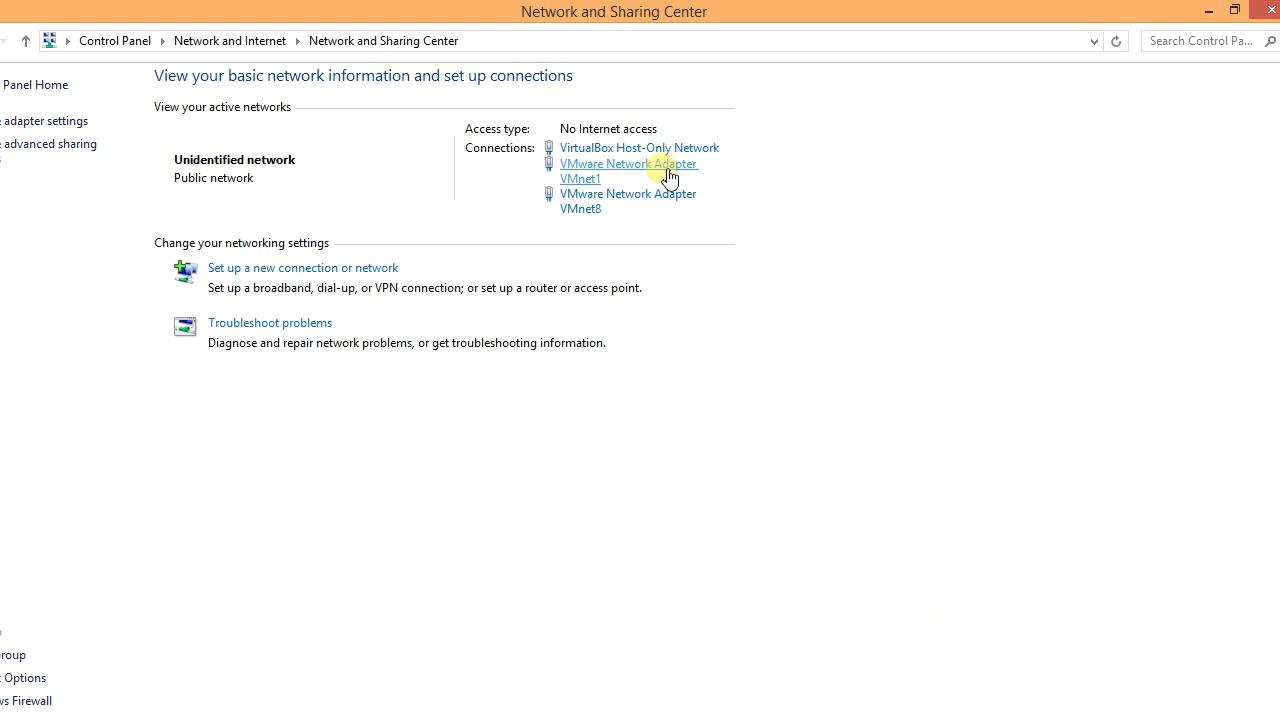
left_click(628, 164)
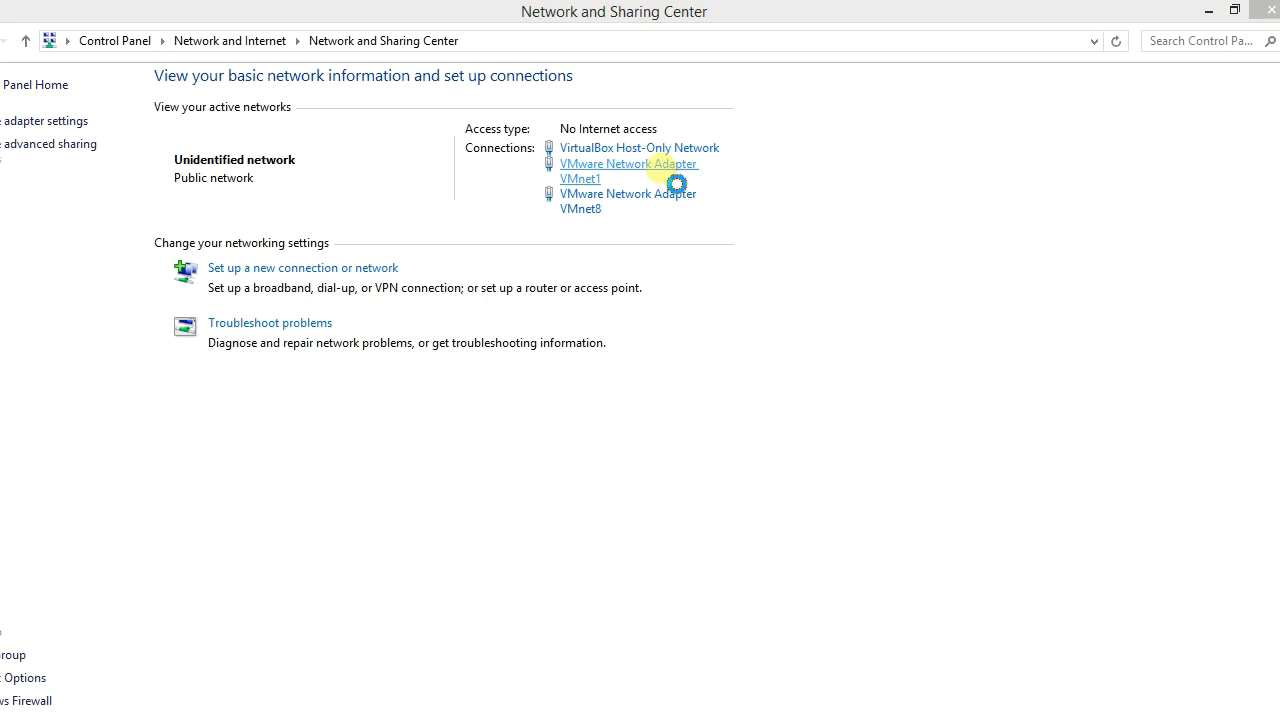
left_click(628, 164)
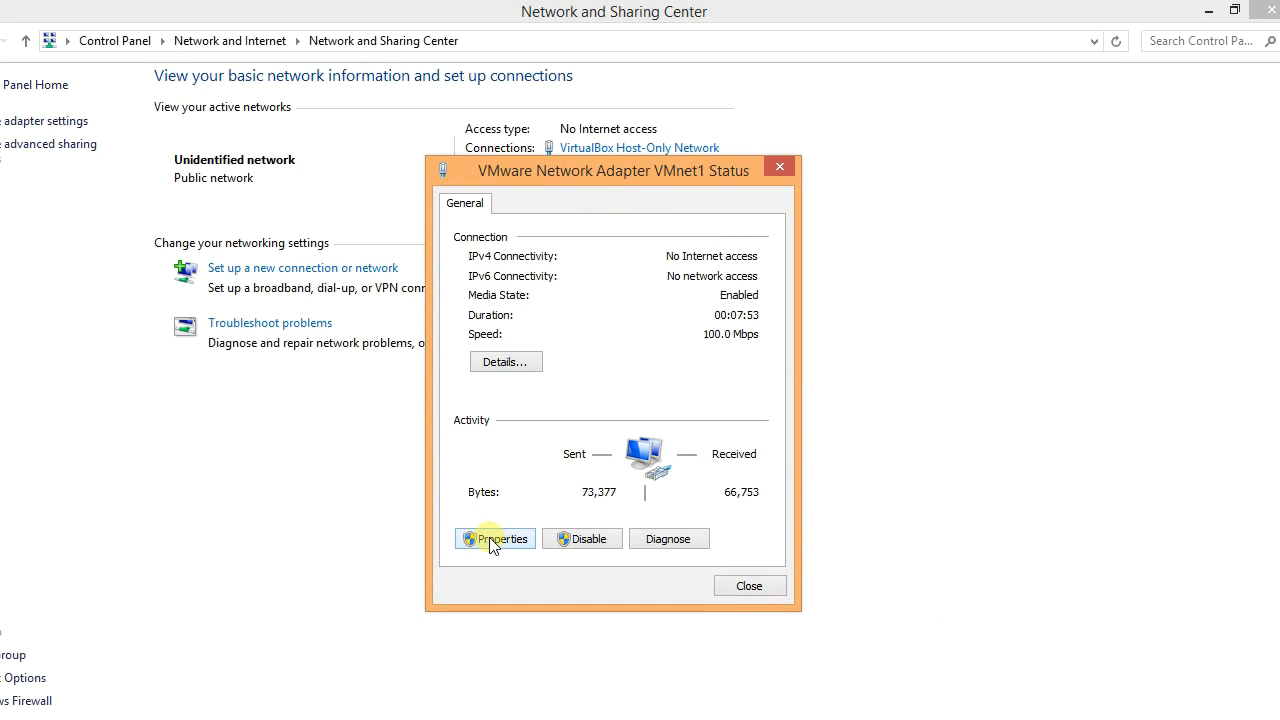
left_click(496, 538)
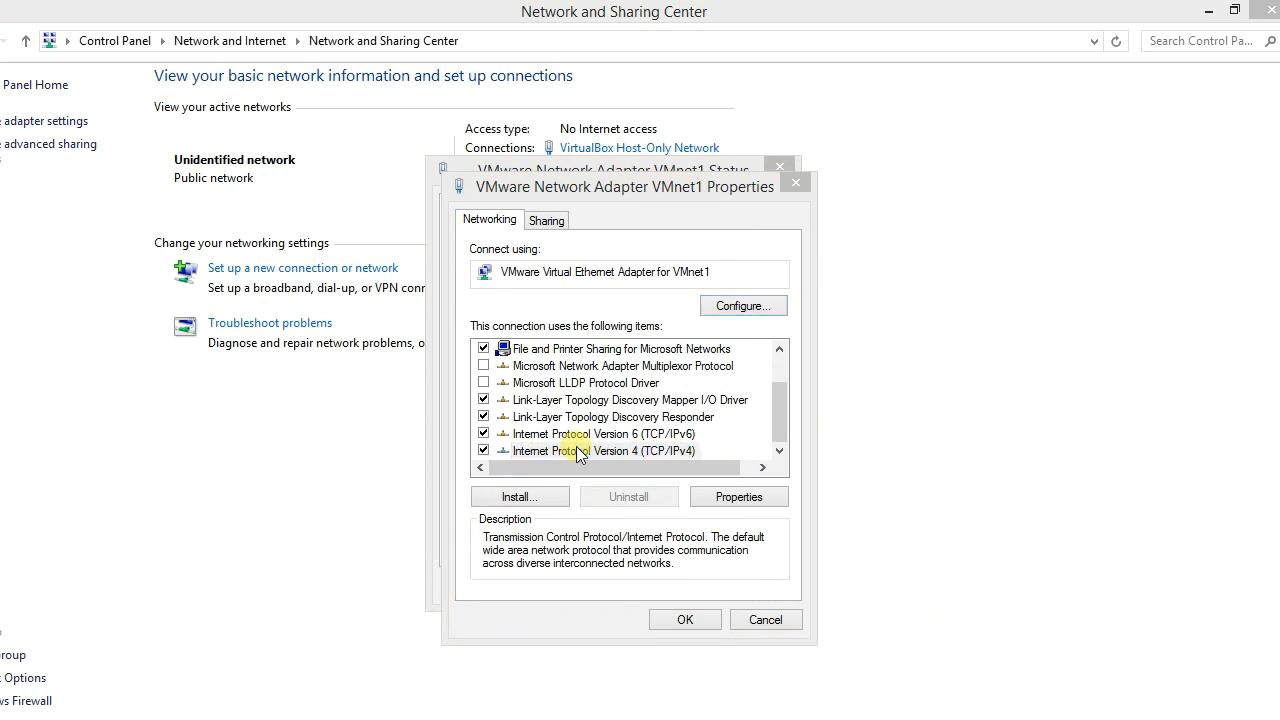
left_click(738, 496)
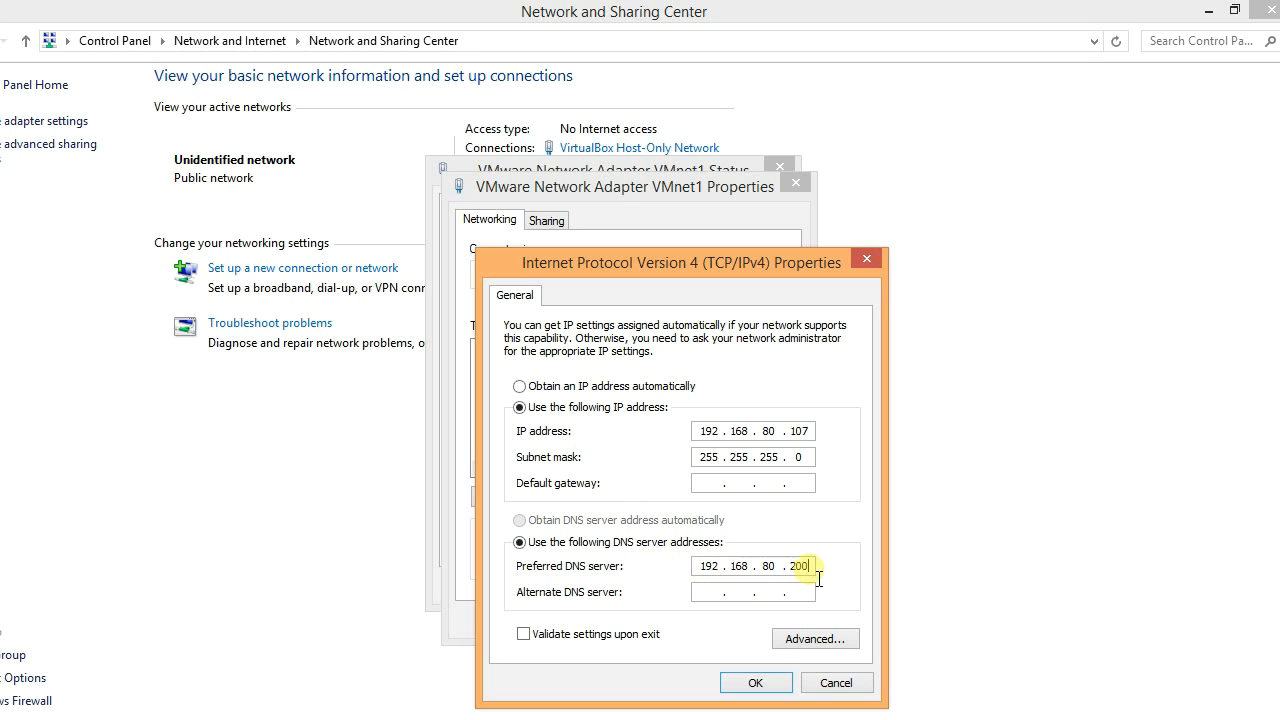
Apply static IP 192.168.80.107, mask 255.255.255.0, DNS 192.168.80.200 and close the adapter dialogs.
left_click(756, 682)
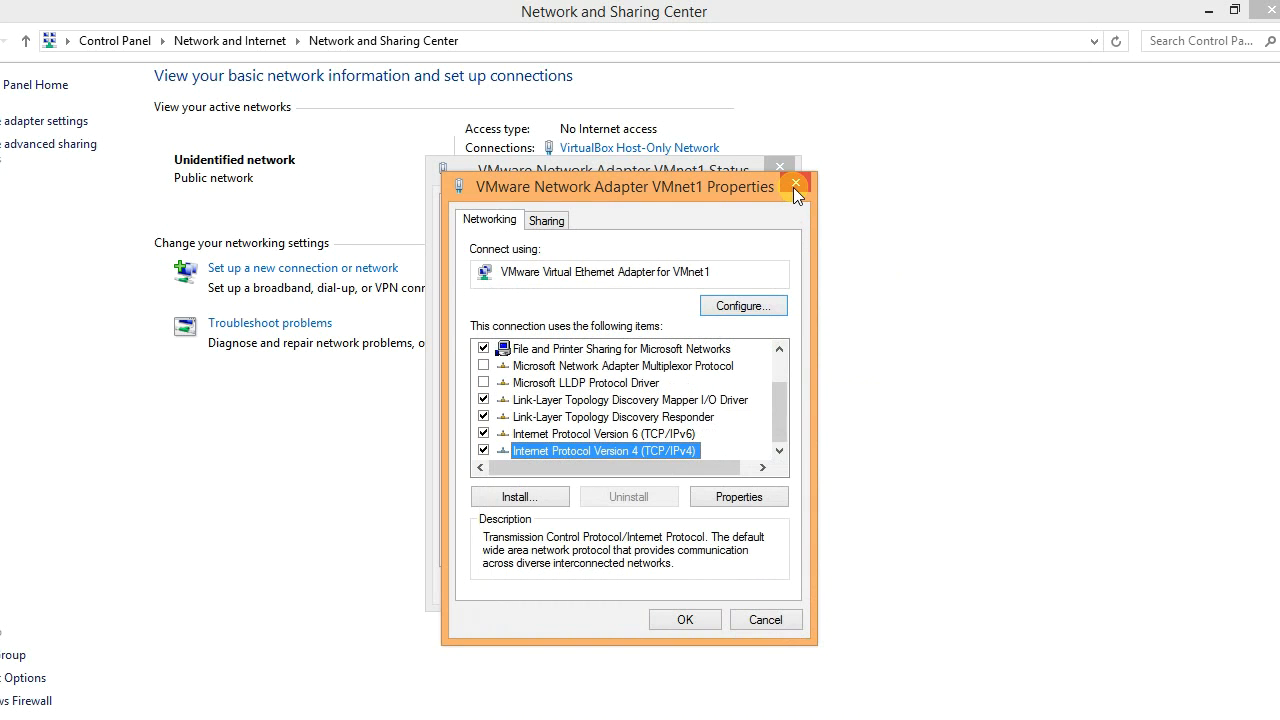
left_click(796, 186)
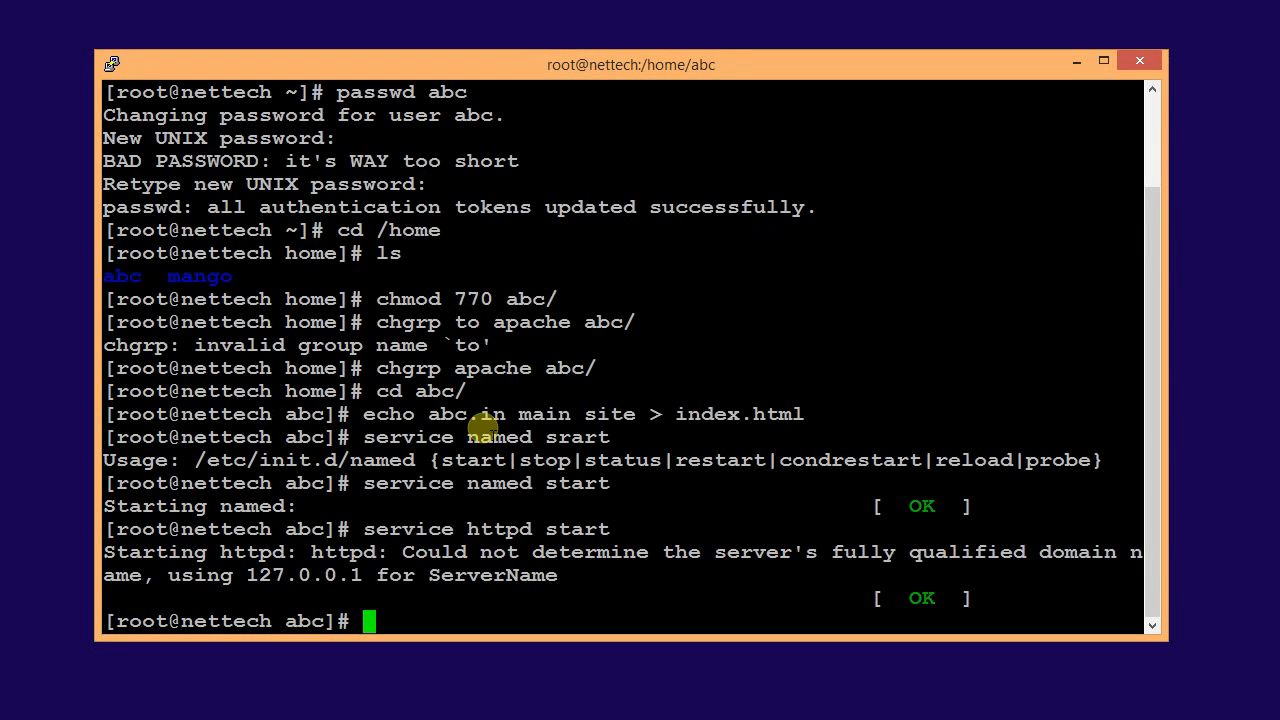
mouse_move(448, 552)
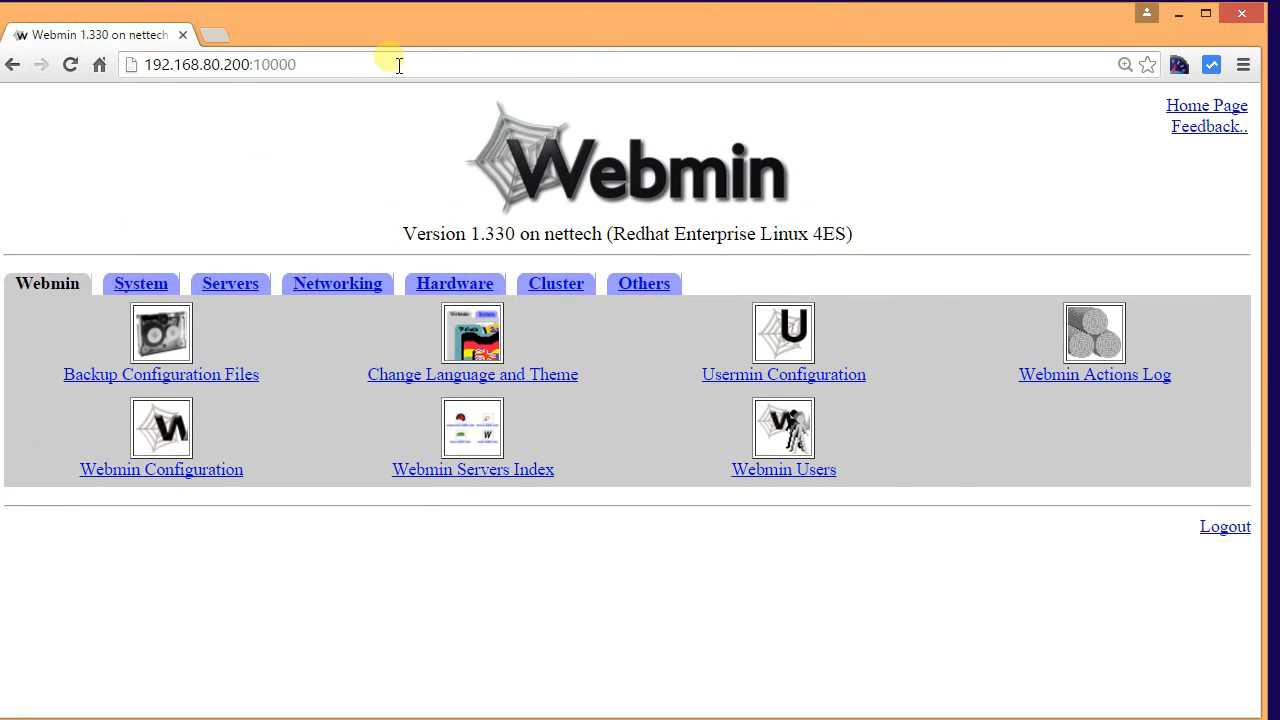
Go to the BIND DNS Server module and start a new master zone.
left_click(230, 284)
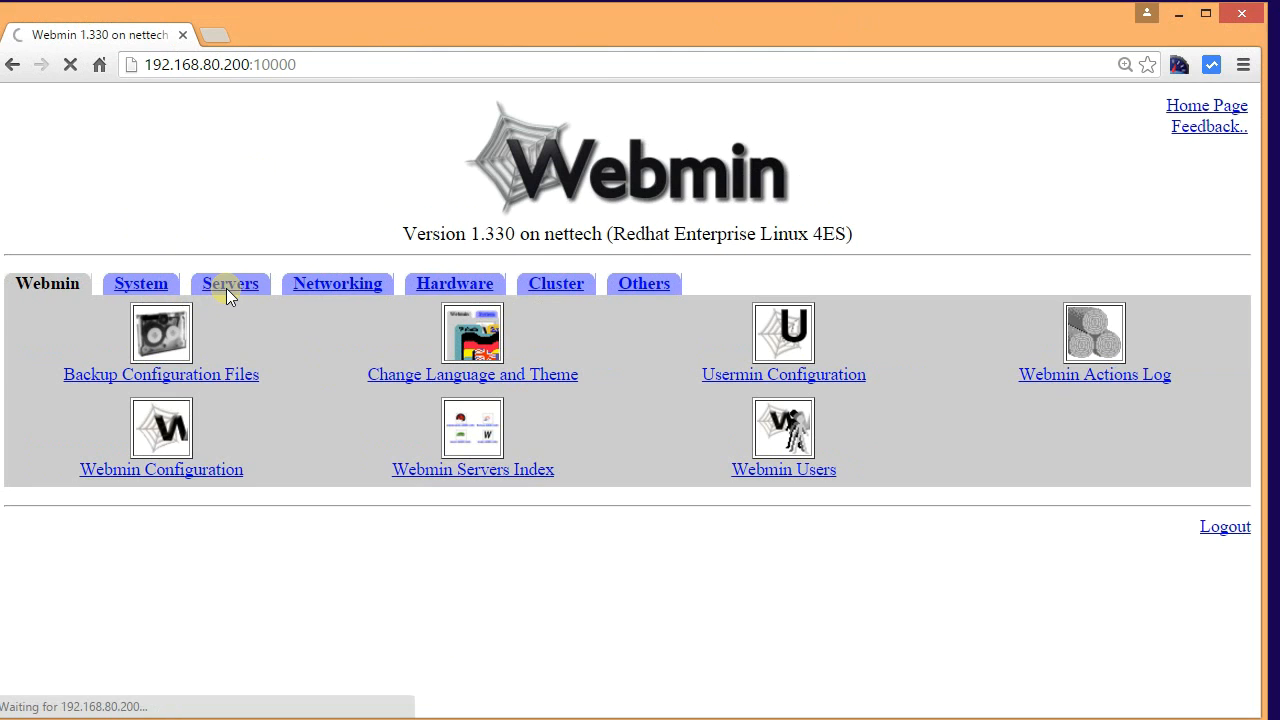
left_click(230, 284)
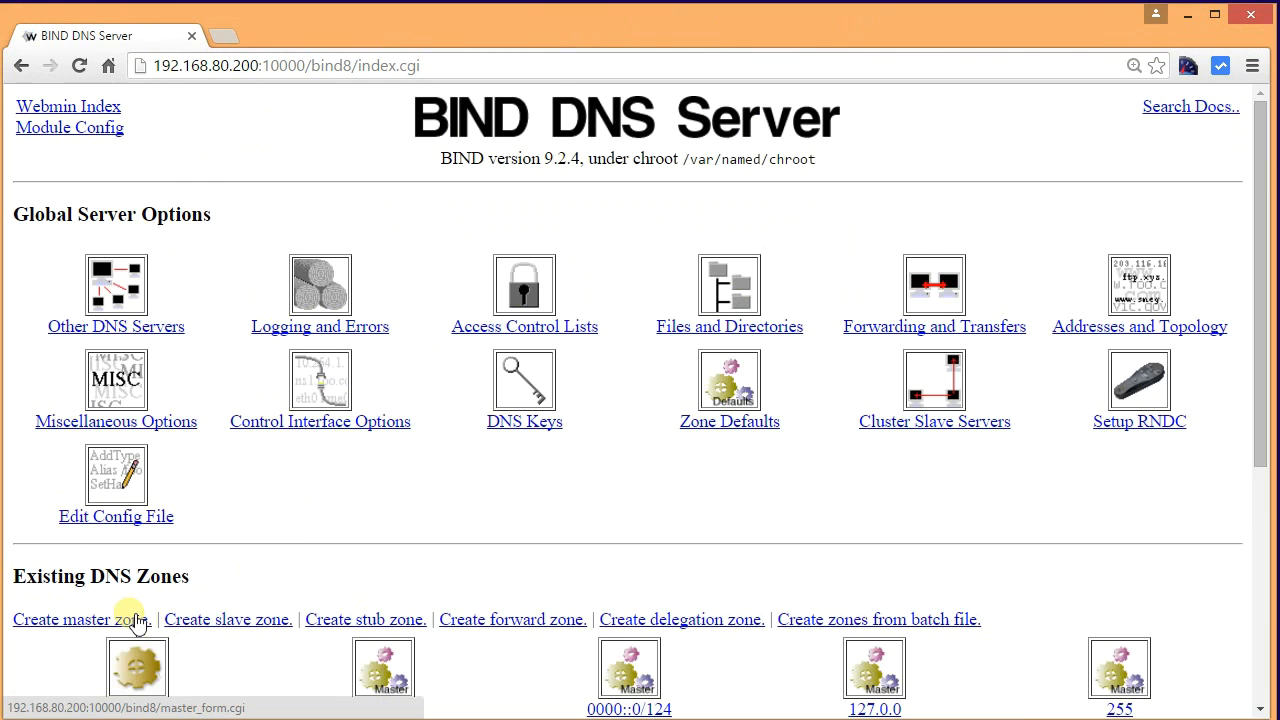
left_click(68, 620)
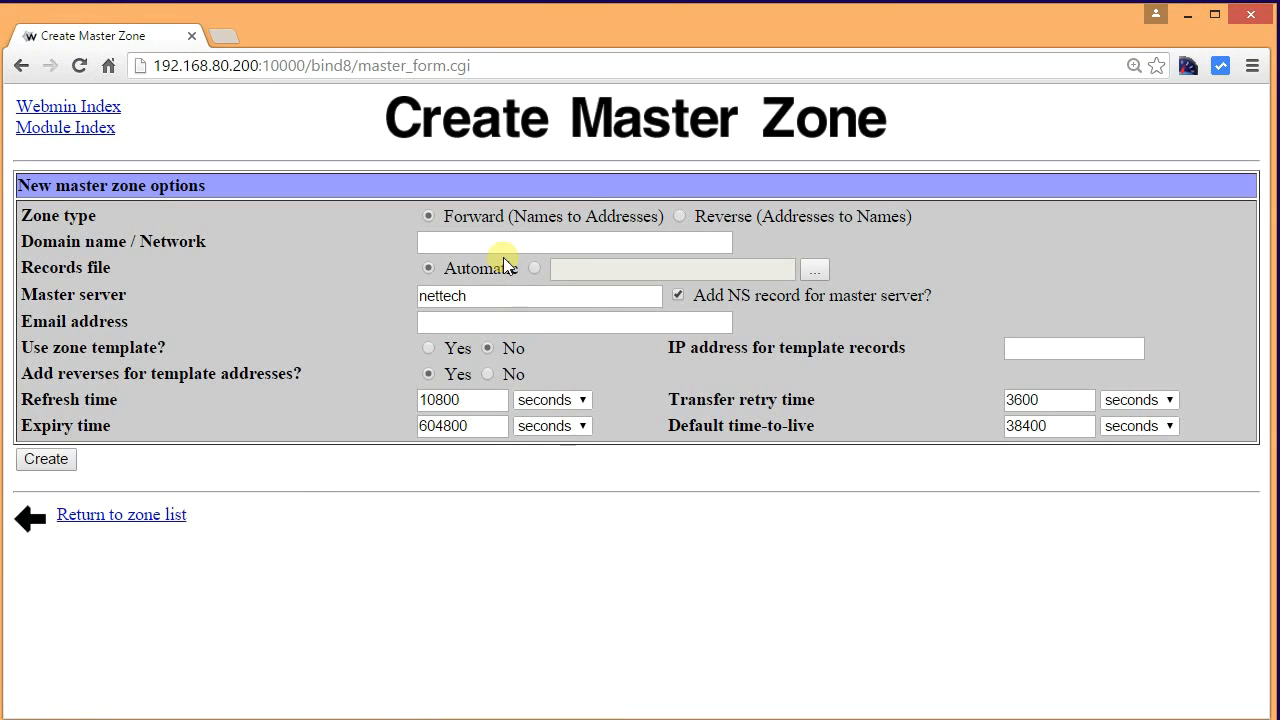
type("abc.i")
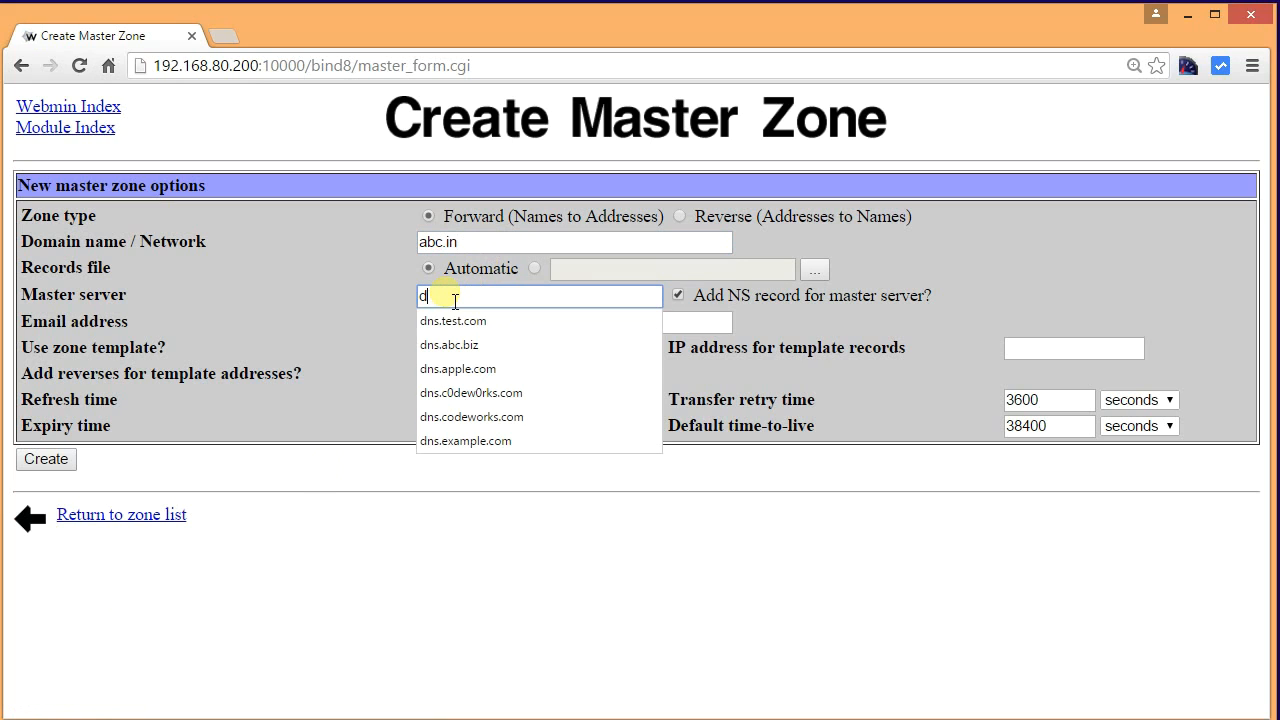
type("ns.abc.in")
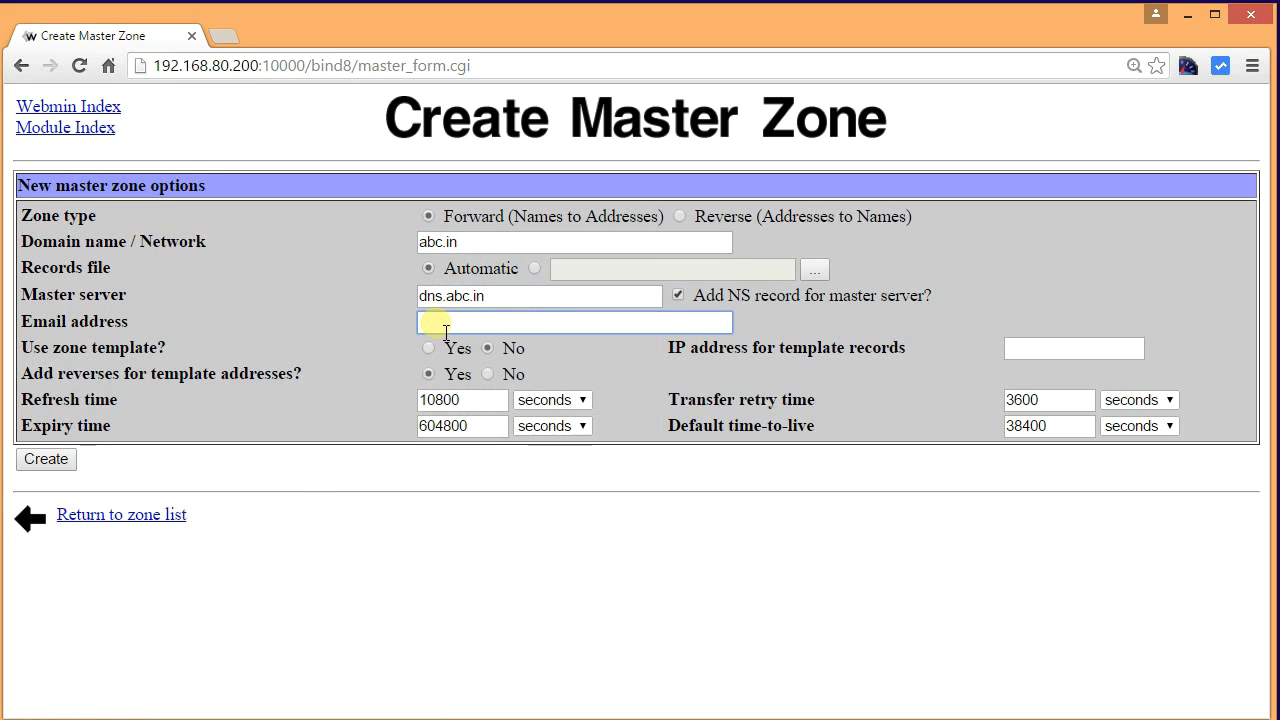
type("example@example.com")
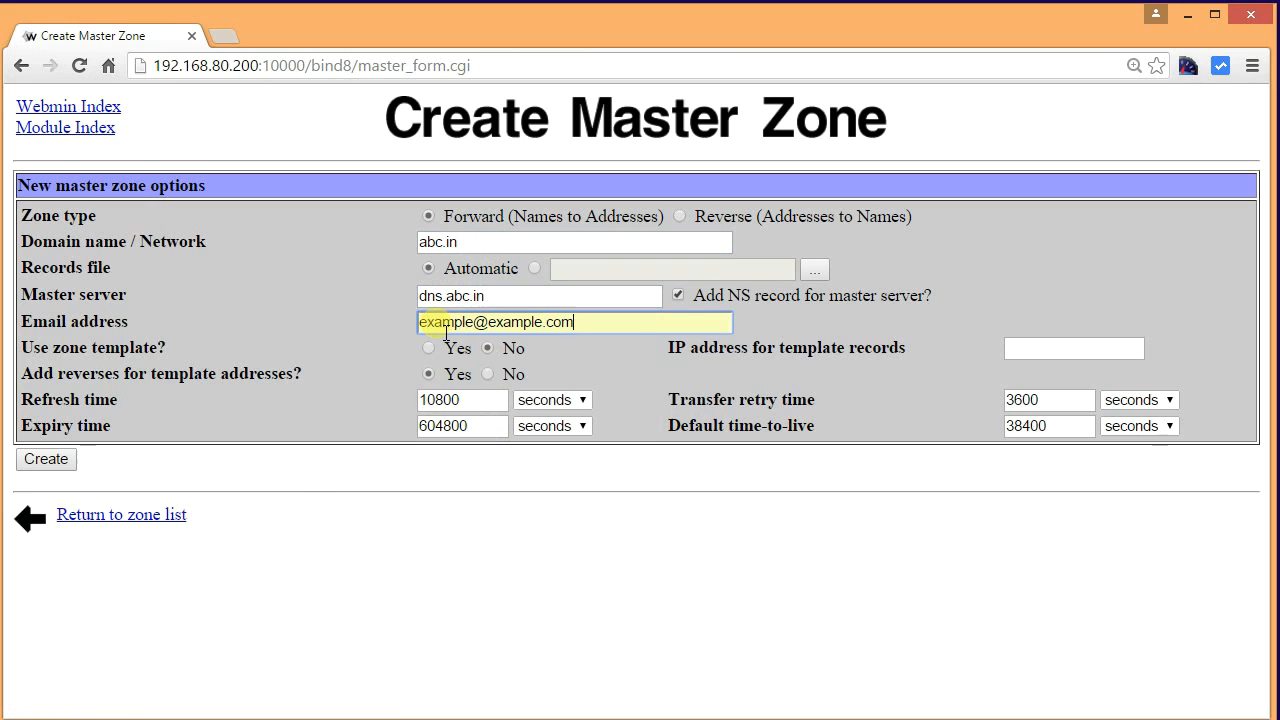
left_click(46, 458)
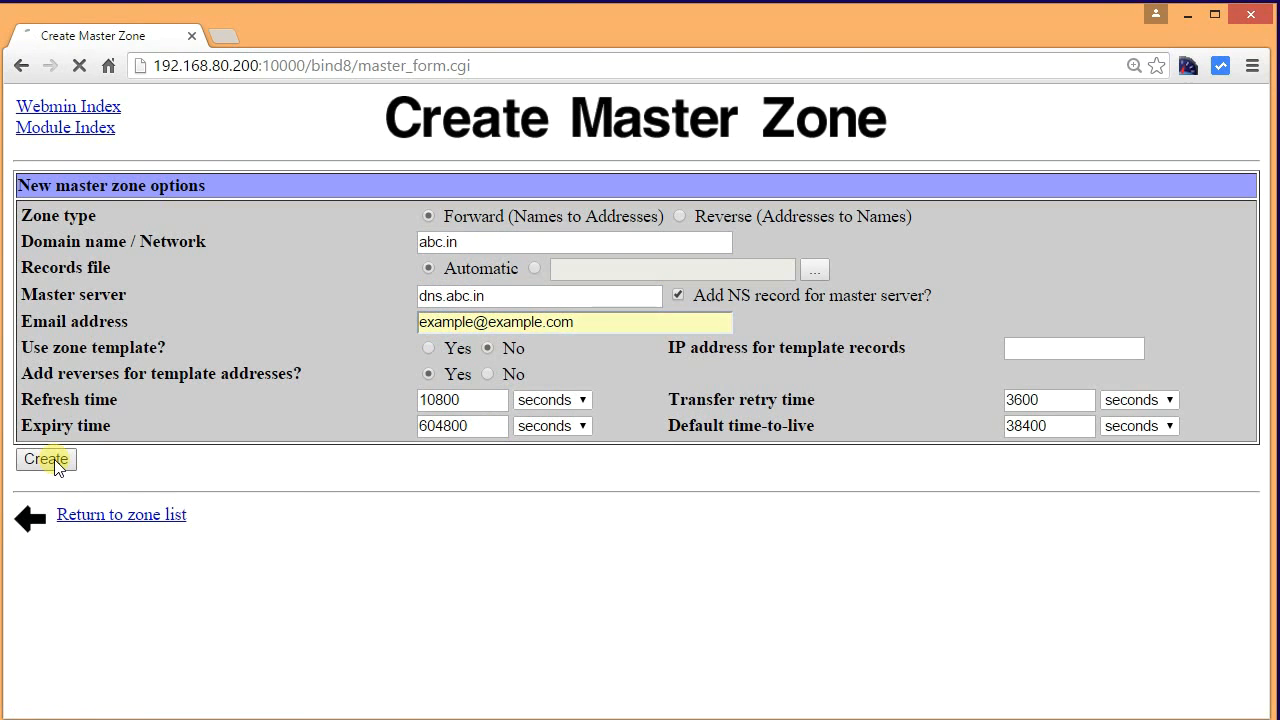
left_click(44, 458)
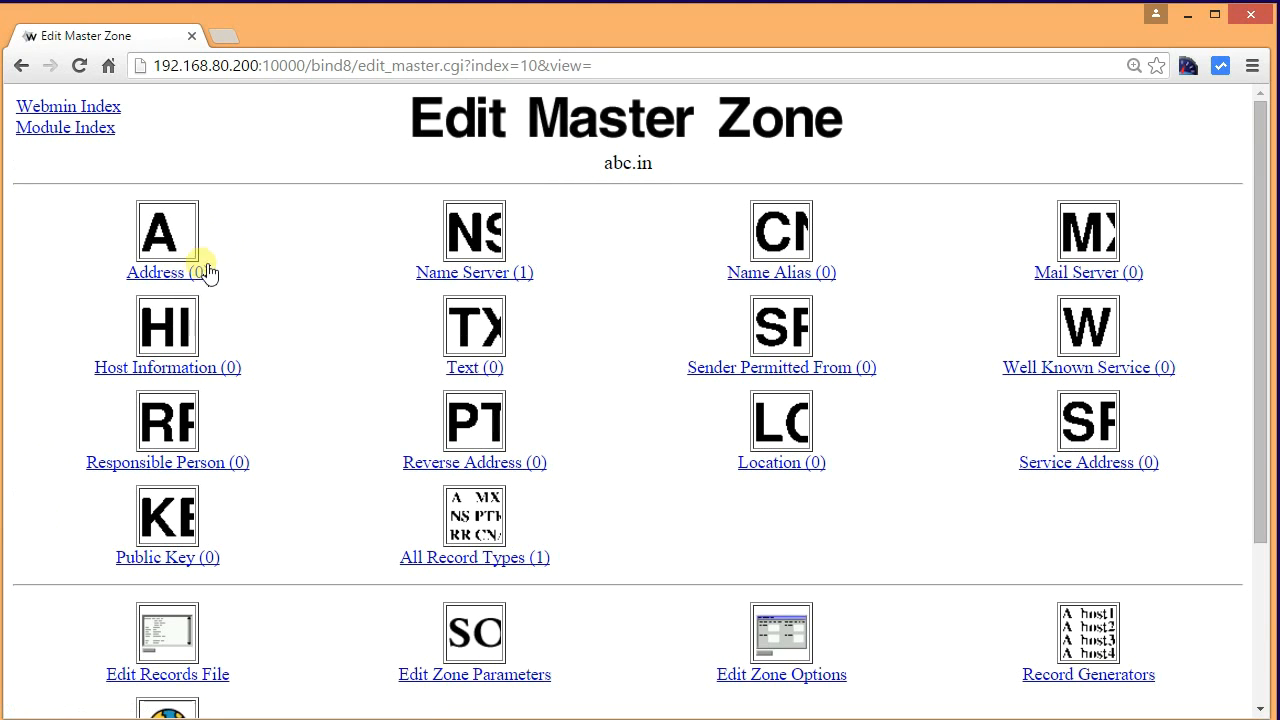
Add an address record for abc.in pointing to 192.168.80.200.
left_click(156, 272)
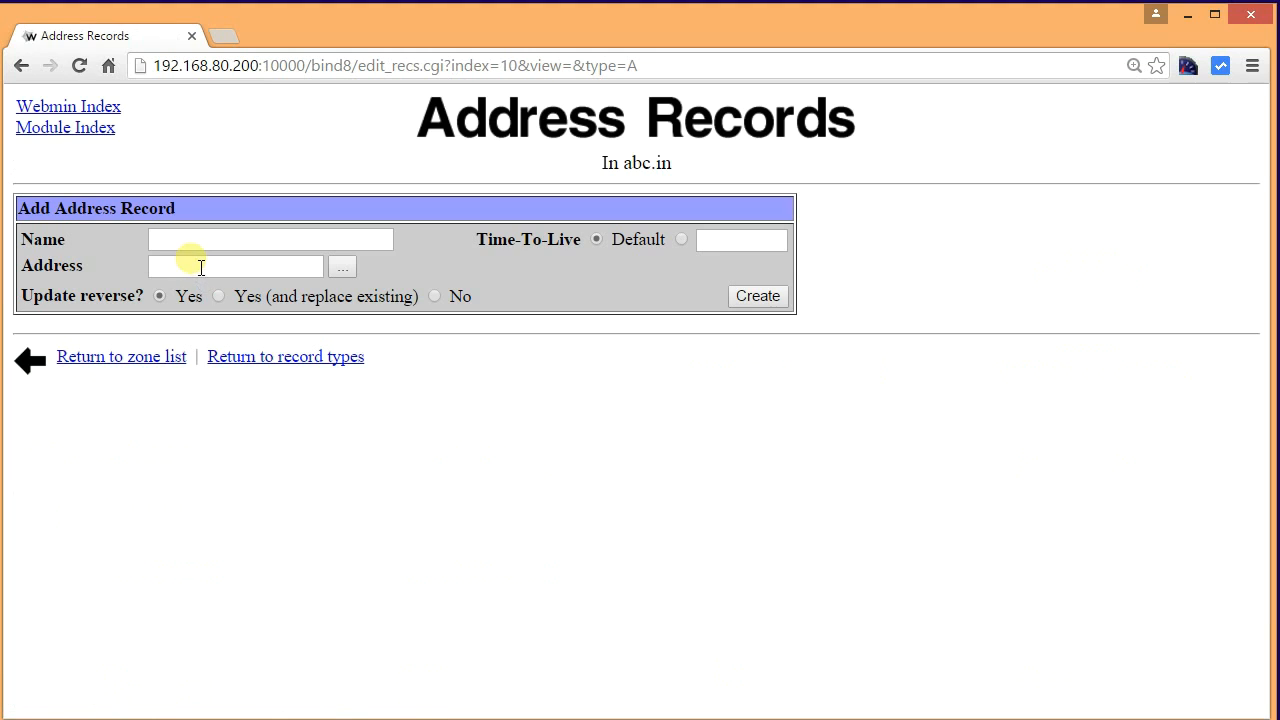
left_click(236, 266)
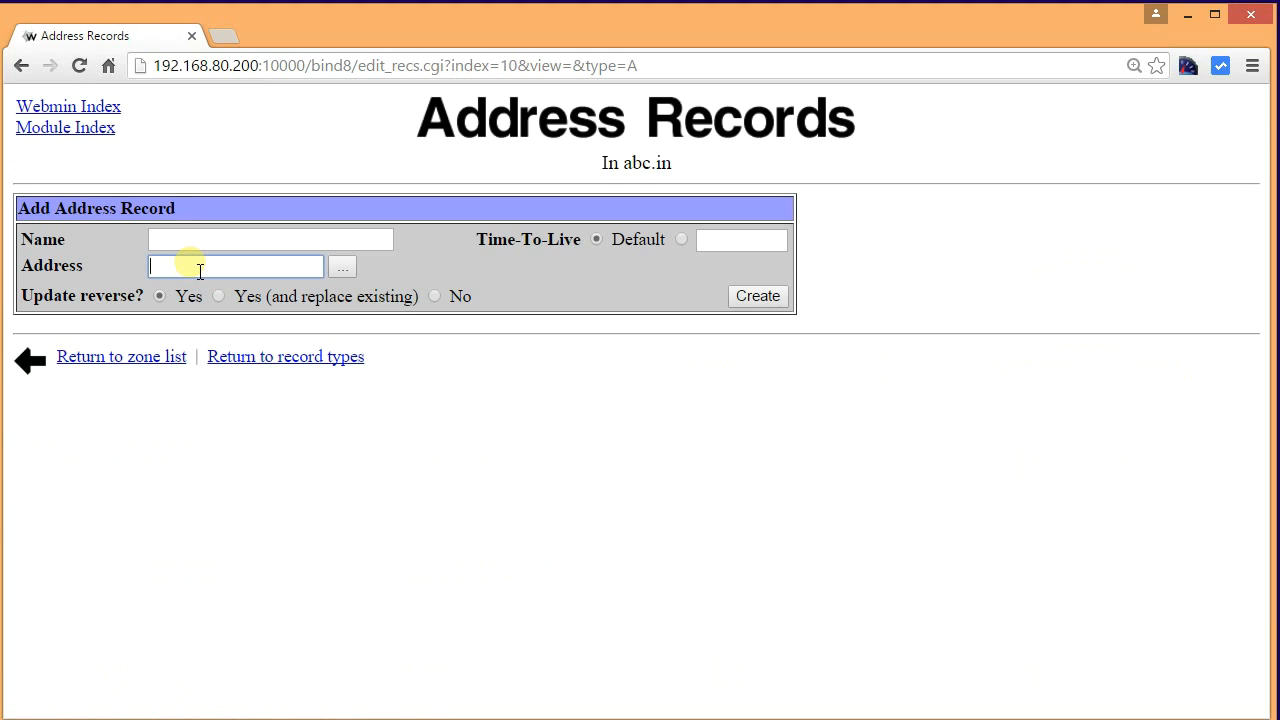
type("192")
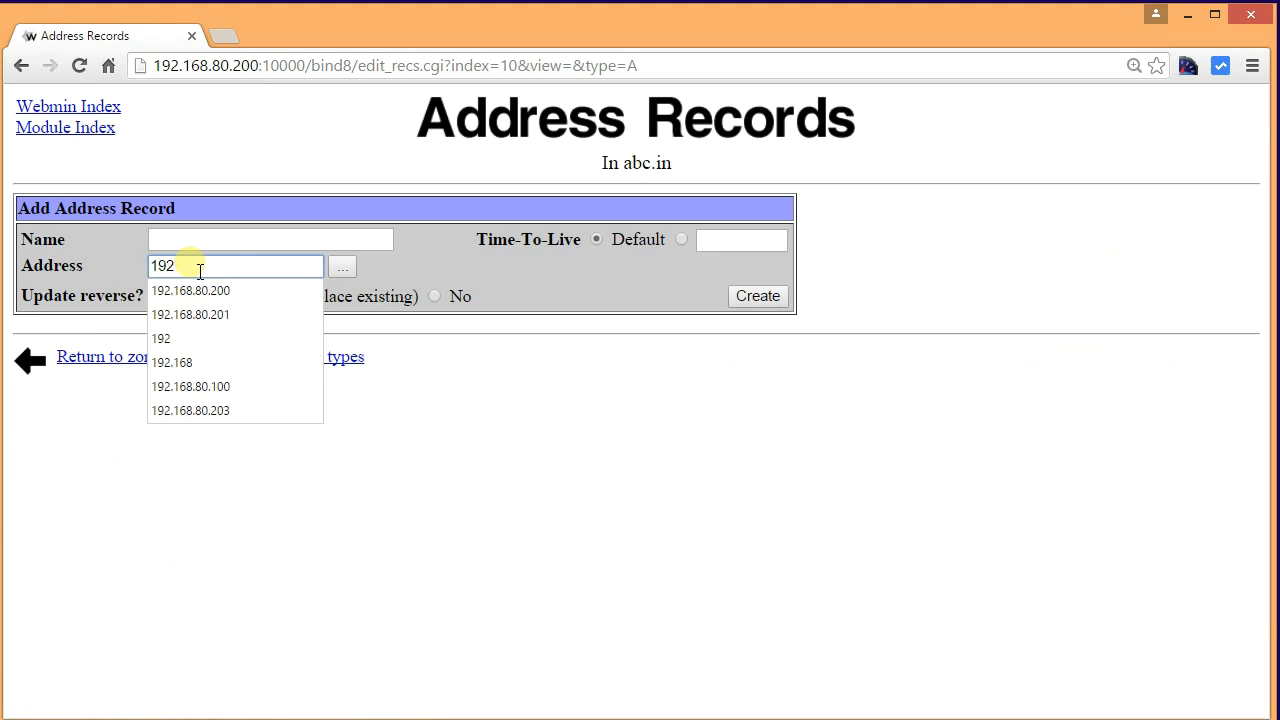
left_click(190, 290)
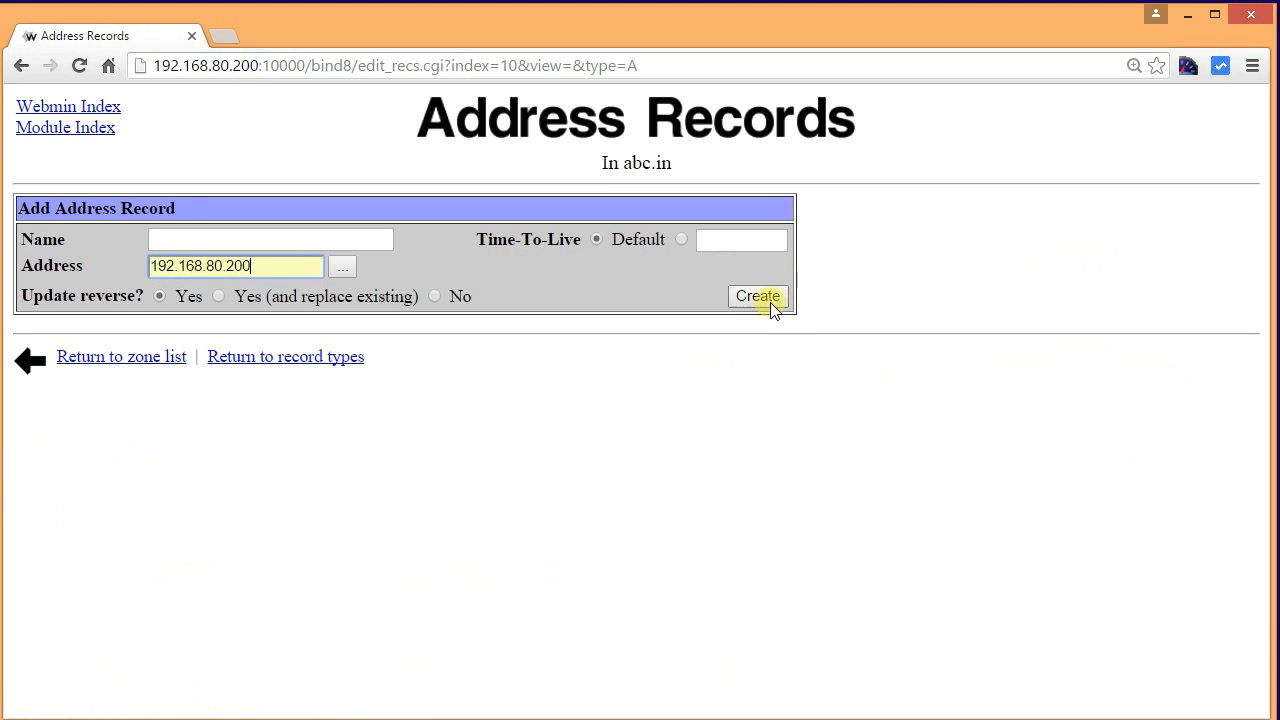
left_click(756, 296)
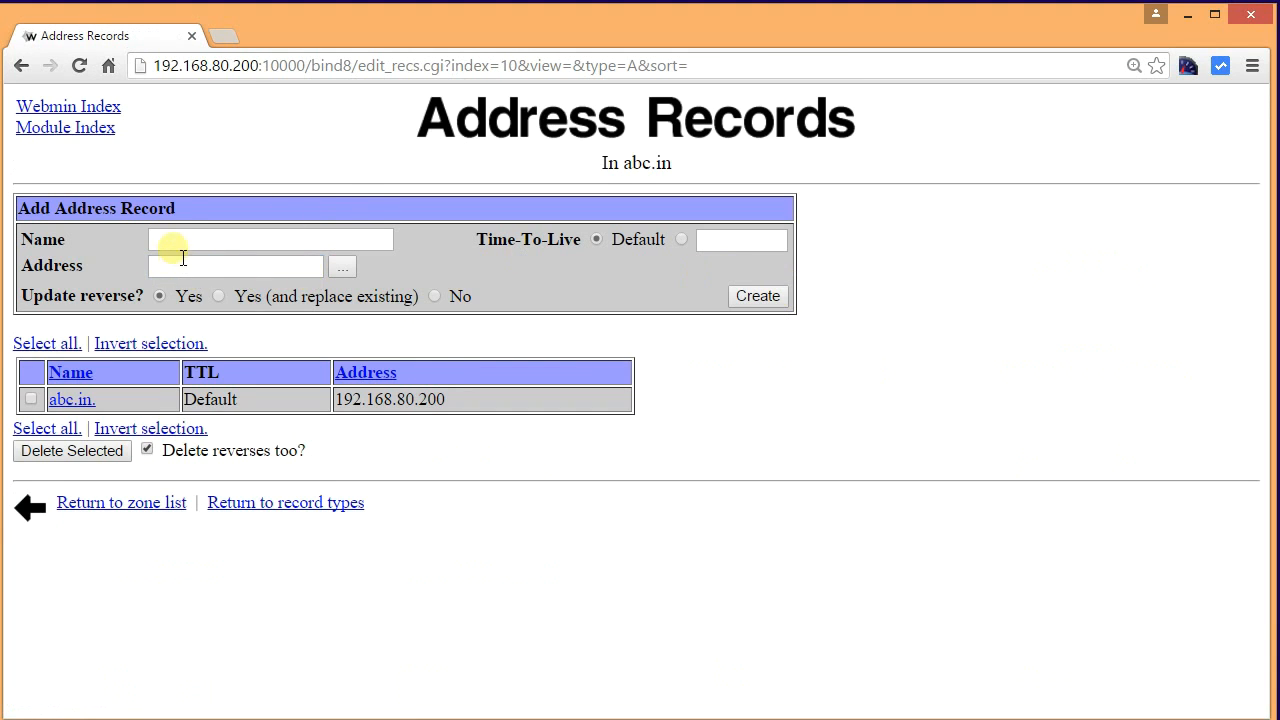
Add address record dns.abc.in → 192.168.80.201 and return to the zone list.
type("d")
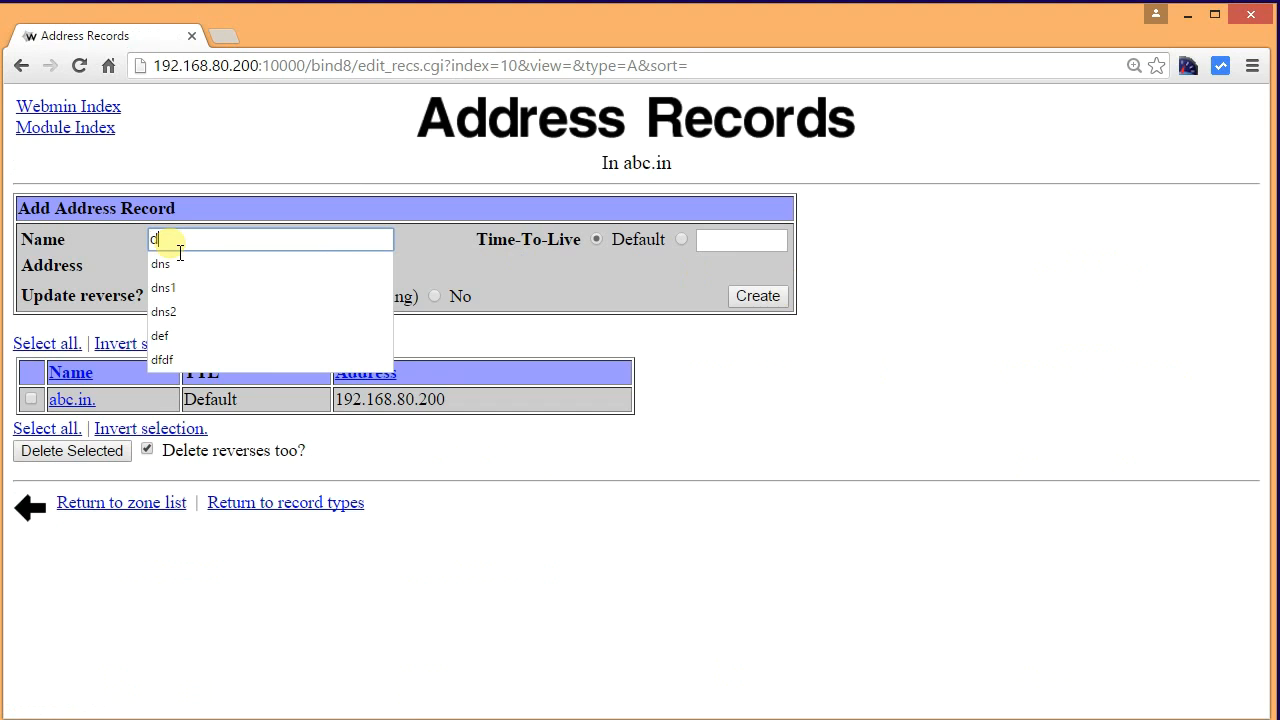
left_click(160, 264)
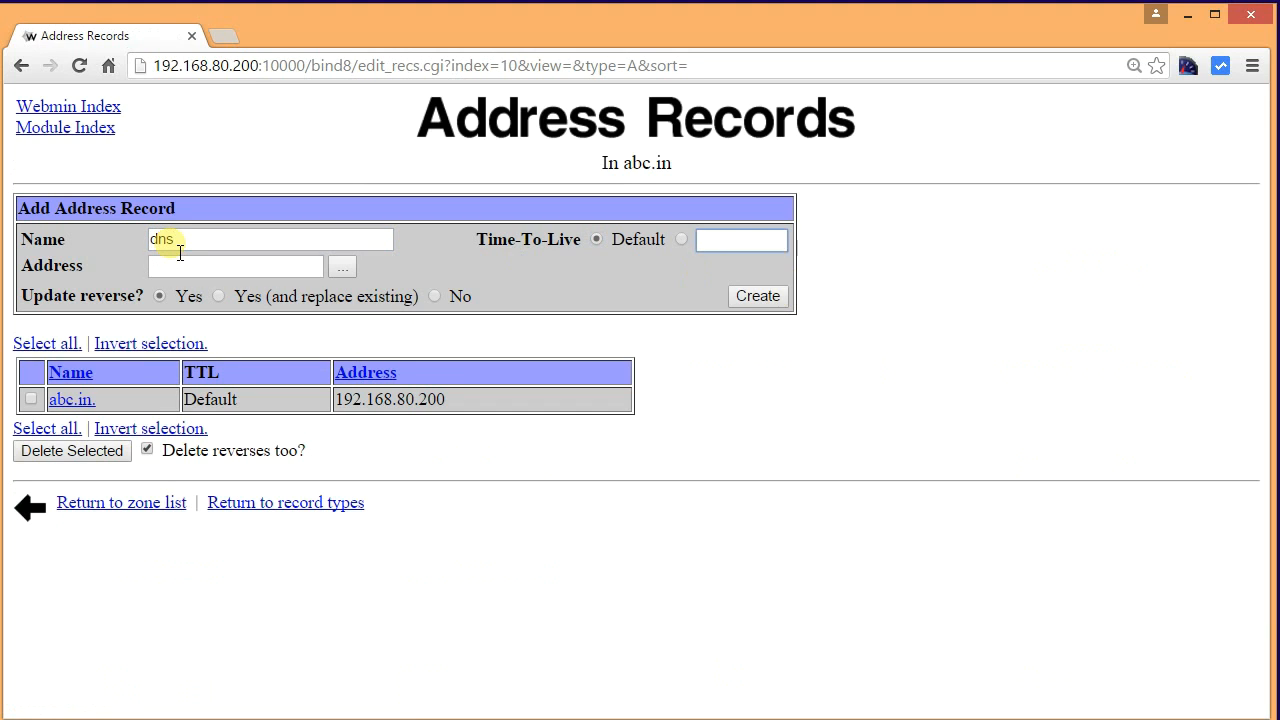
type("192.168.80.201")
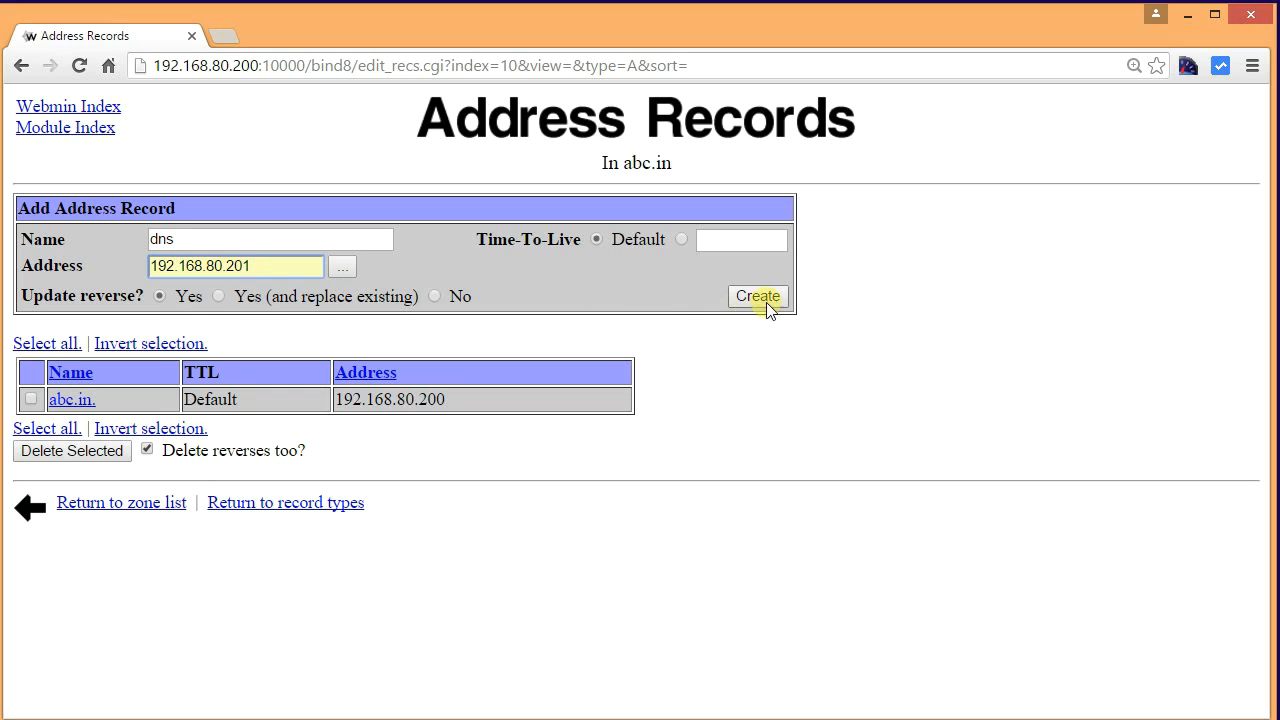
left_click(756, 296)
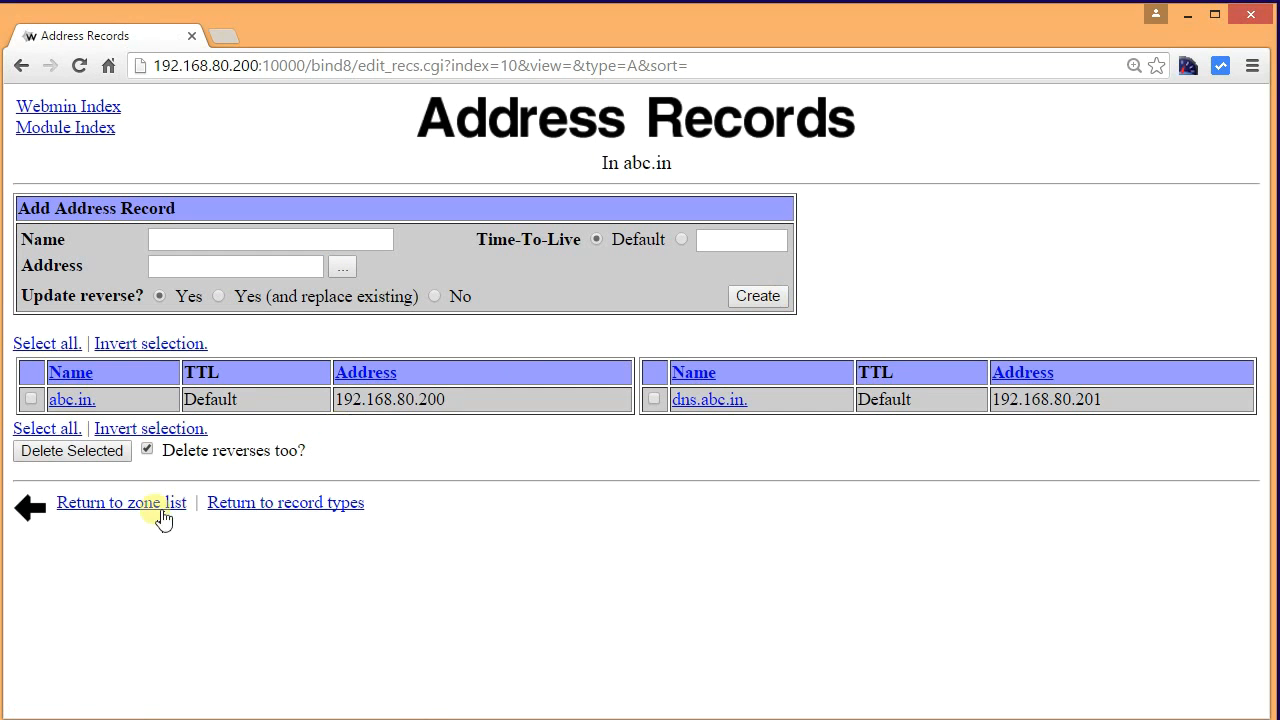
left_click(120, 502)
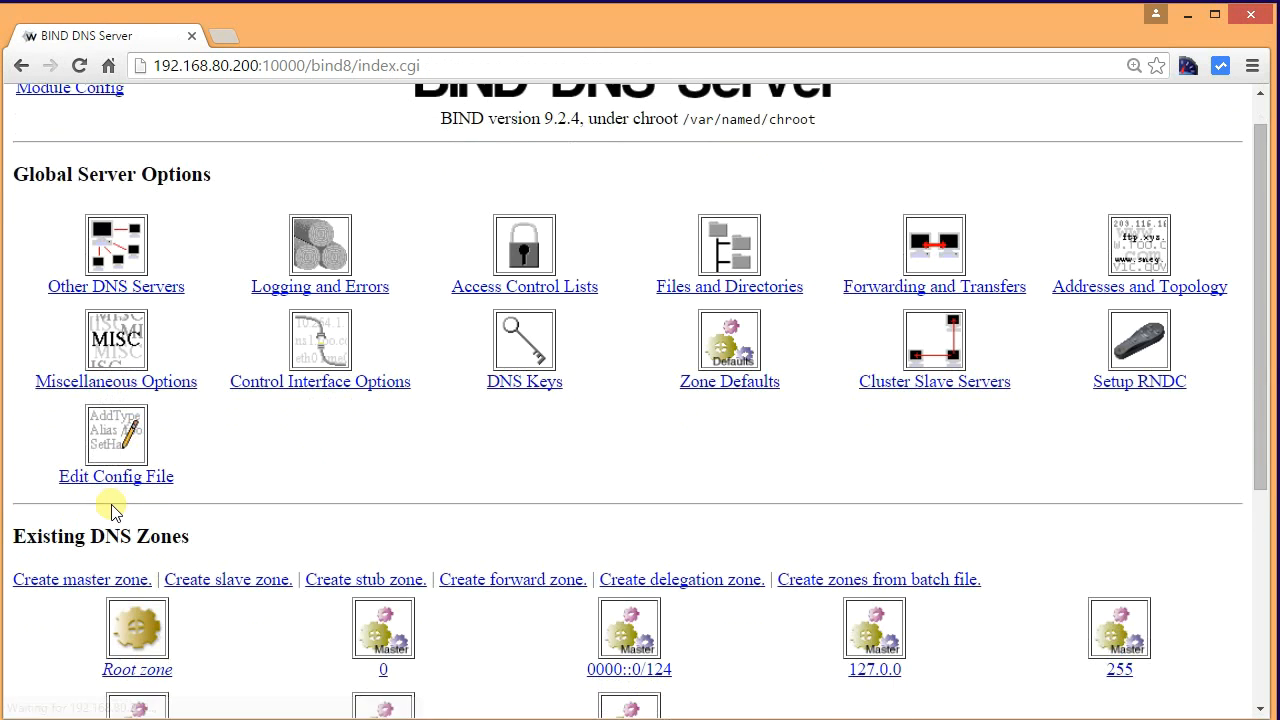
Return to the Webmin index and enter the Apache Webserver module.
scroll("down", 3)
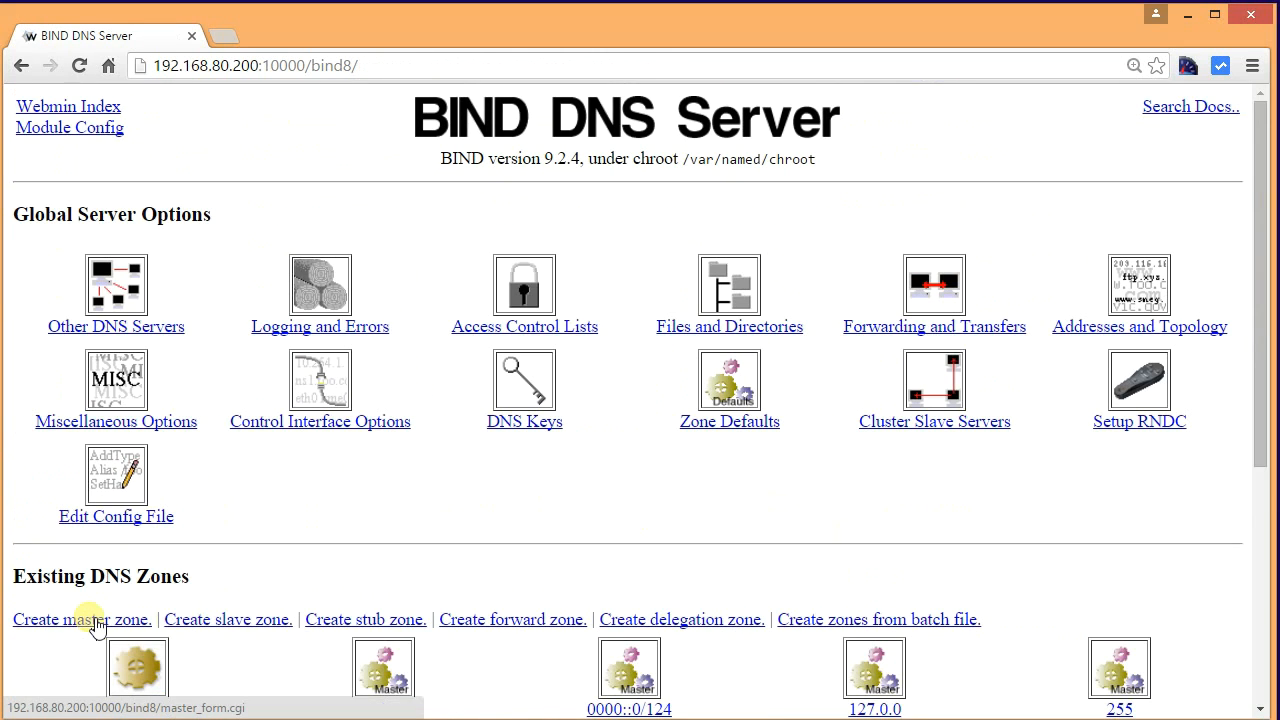
left_click(82, 620)
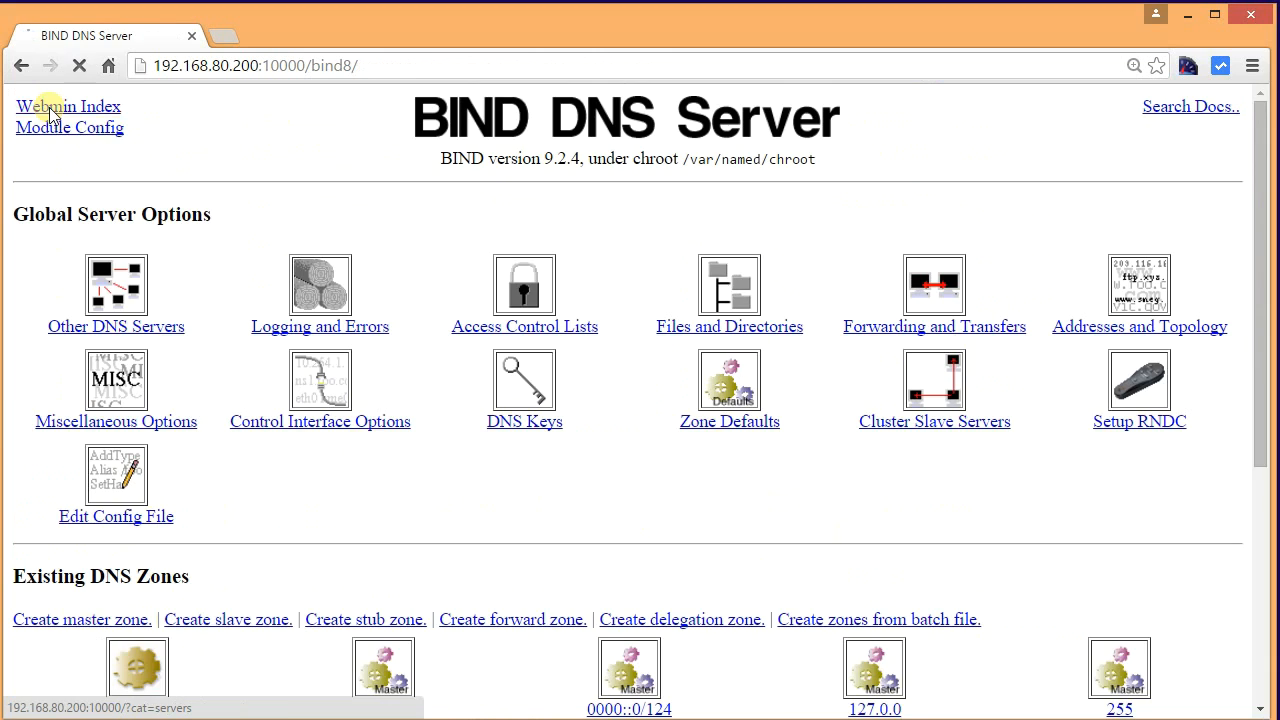
left_click(68, 106)
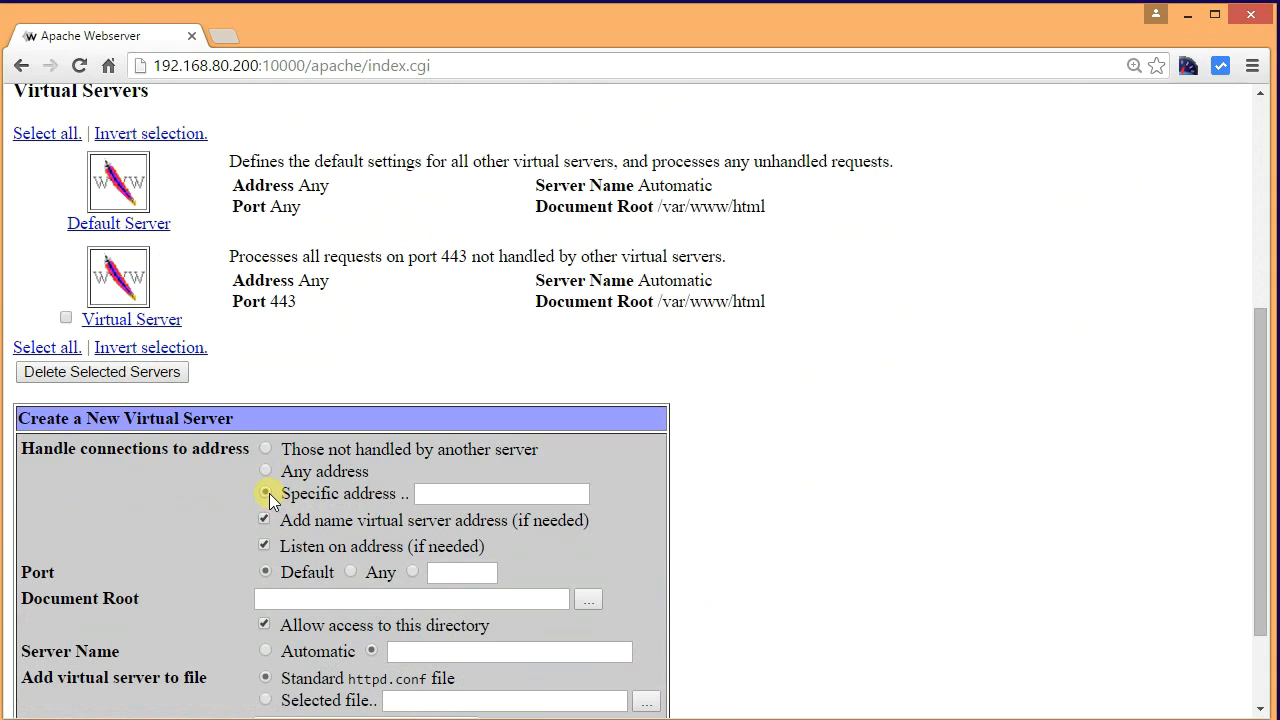
Set the new virtual server's address to 192.168.80.200 and its document root to /home/abc.
type("1")
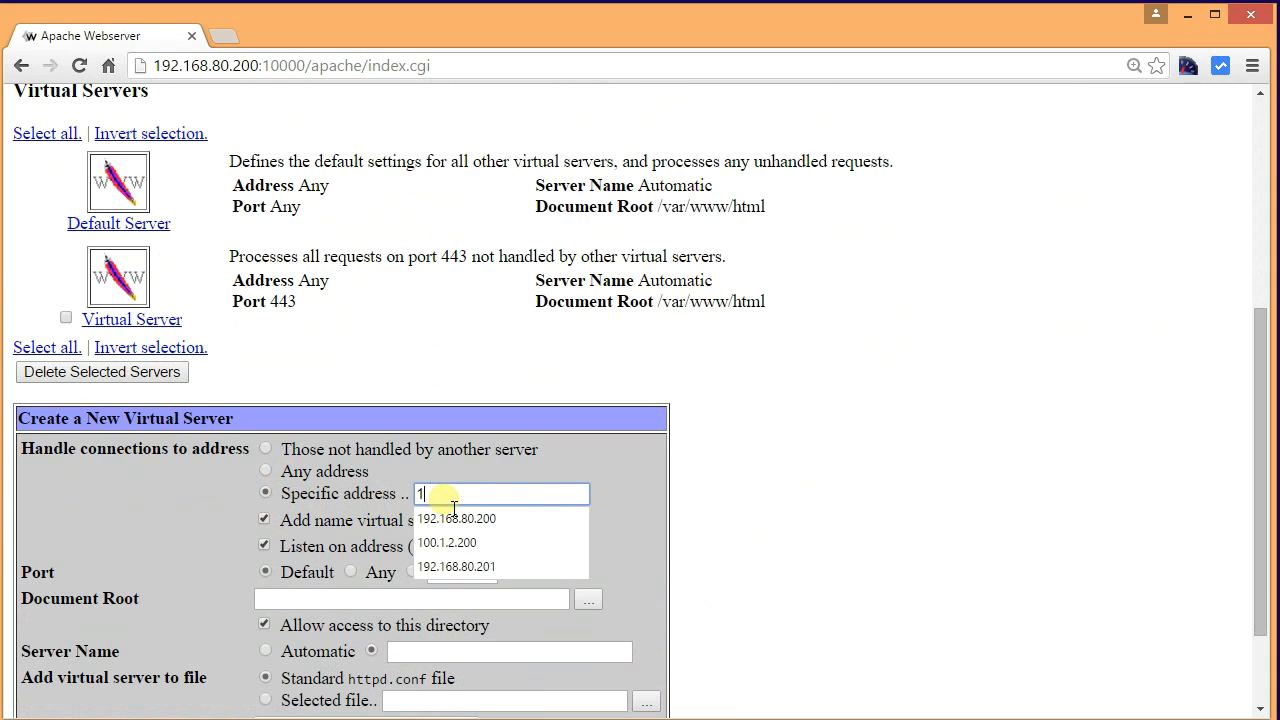
left_click(456, 518)
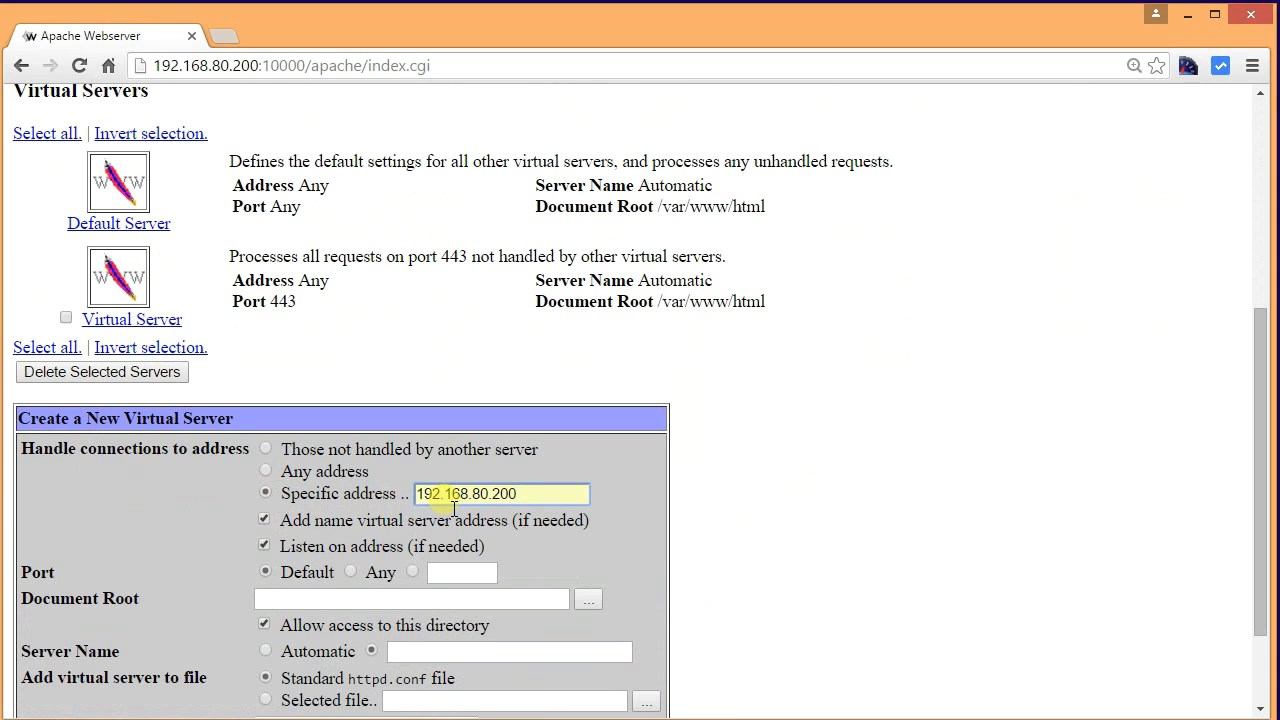
scroll("down", 3)
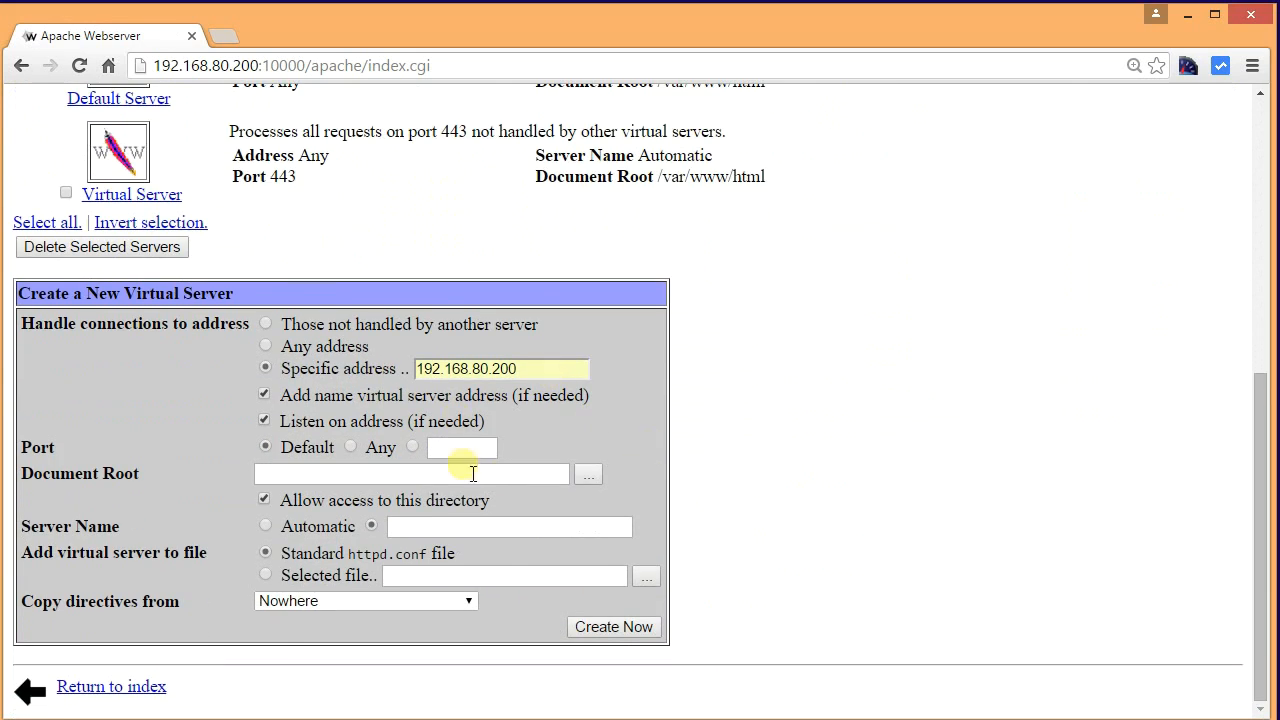
left_click(588, 472)
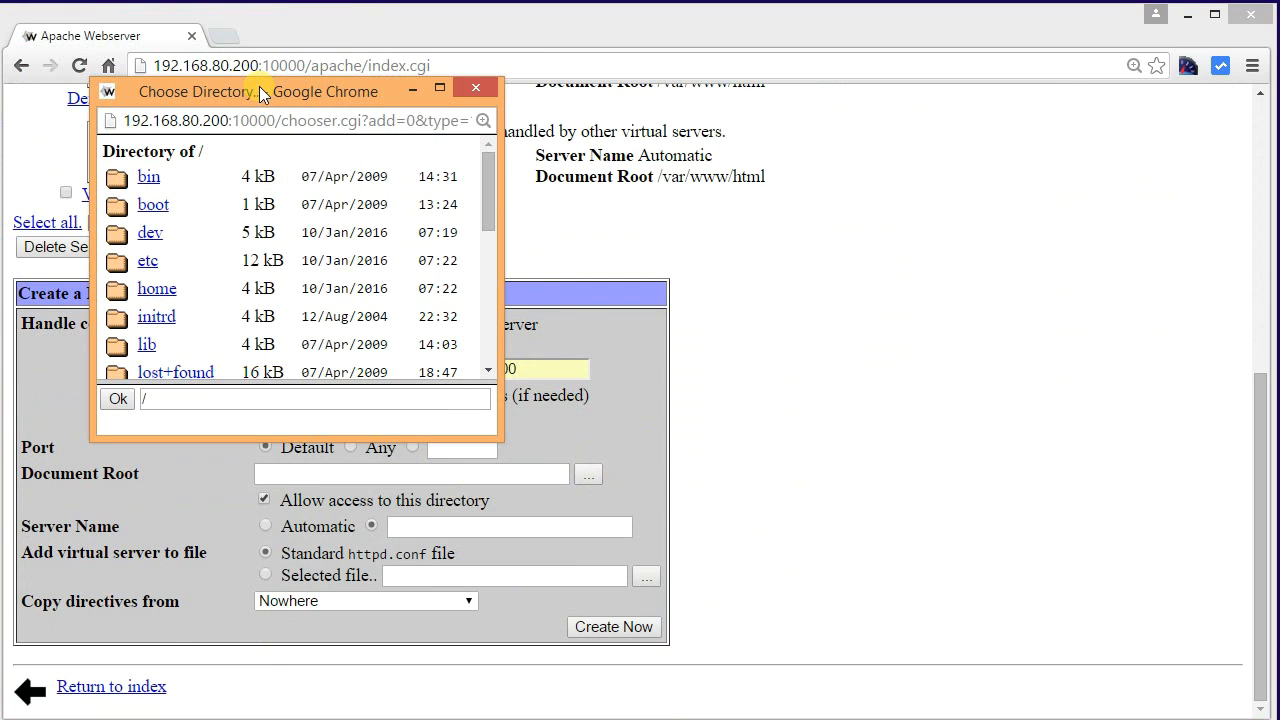
left_click(156, 288)
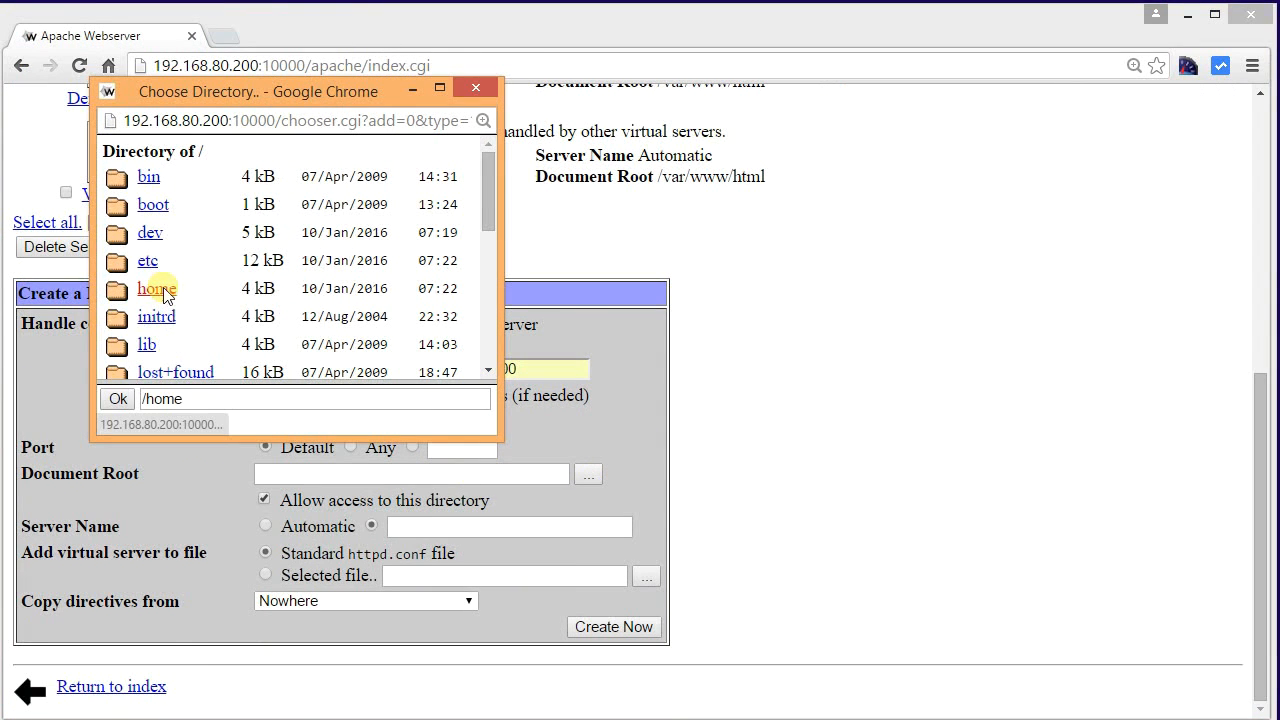
left_click(158, 288)
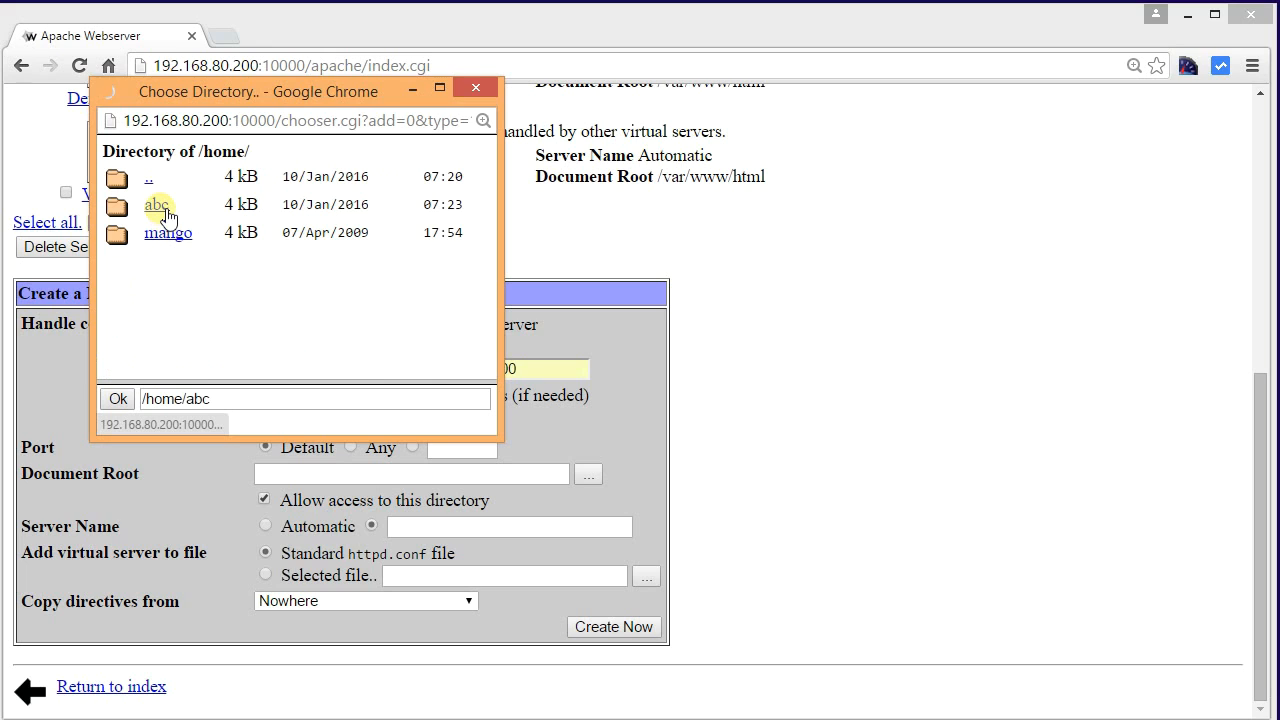
left_click(160, 204)
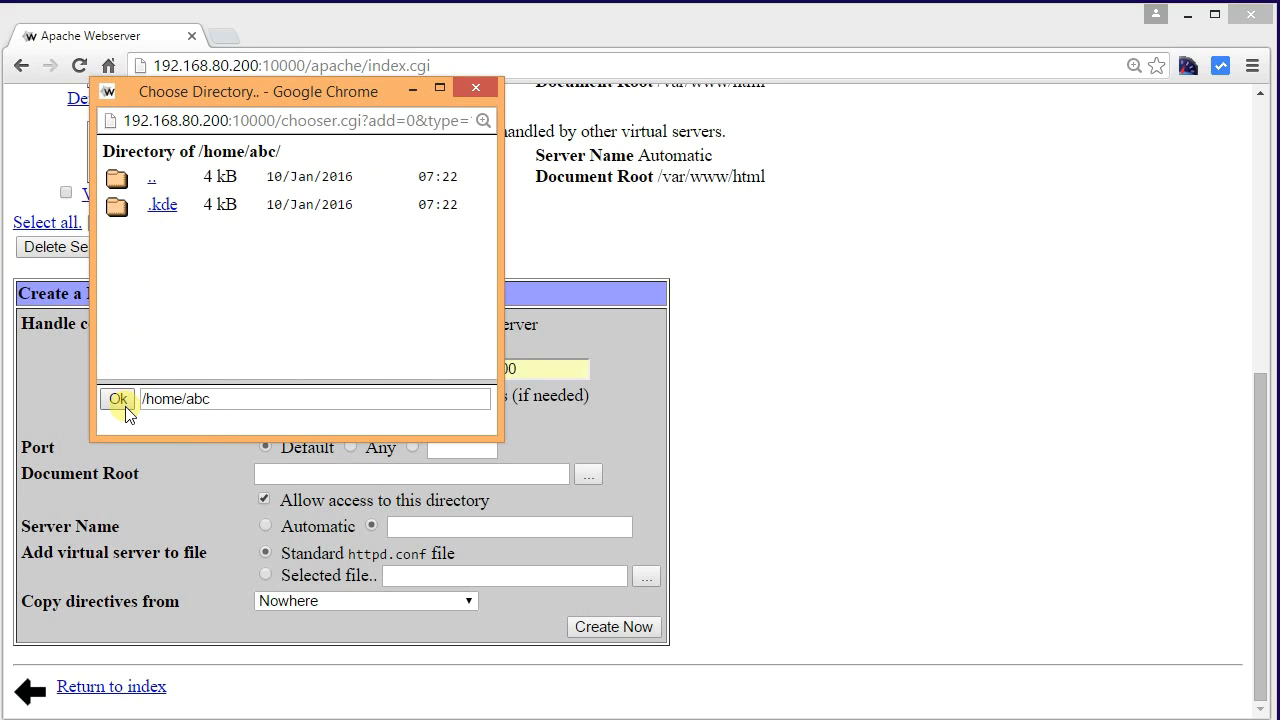
left_click(118, 398)
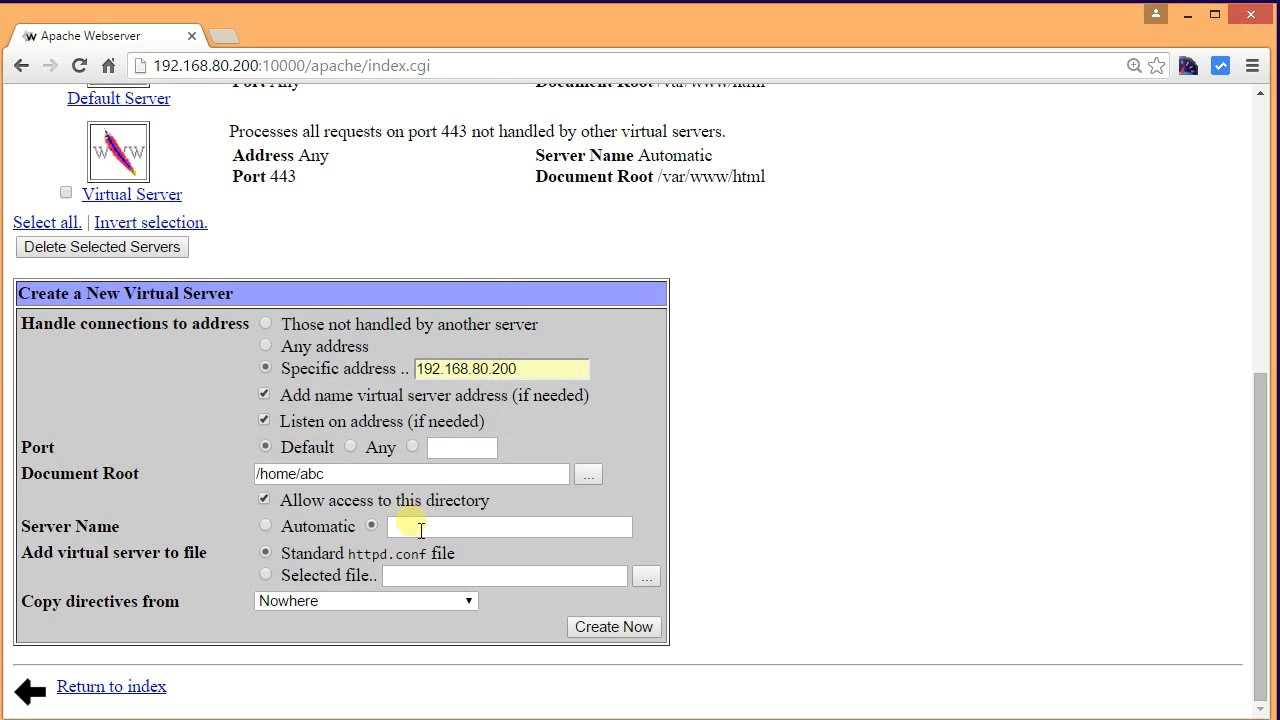
Name the server abc.in and create the virtual server.
type("abc.in")
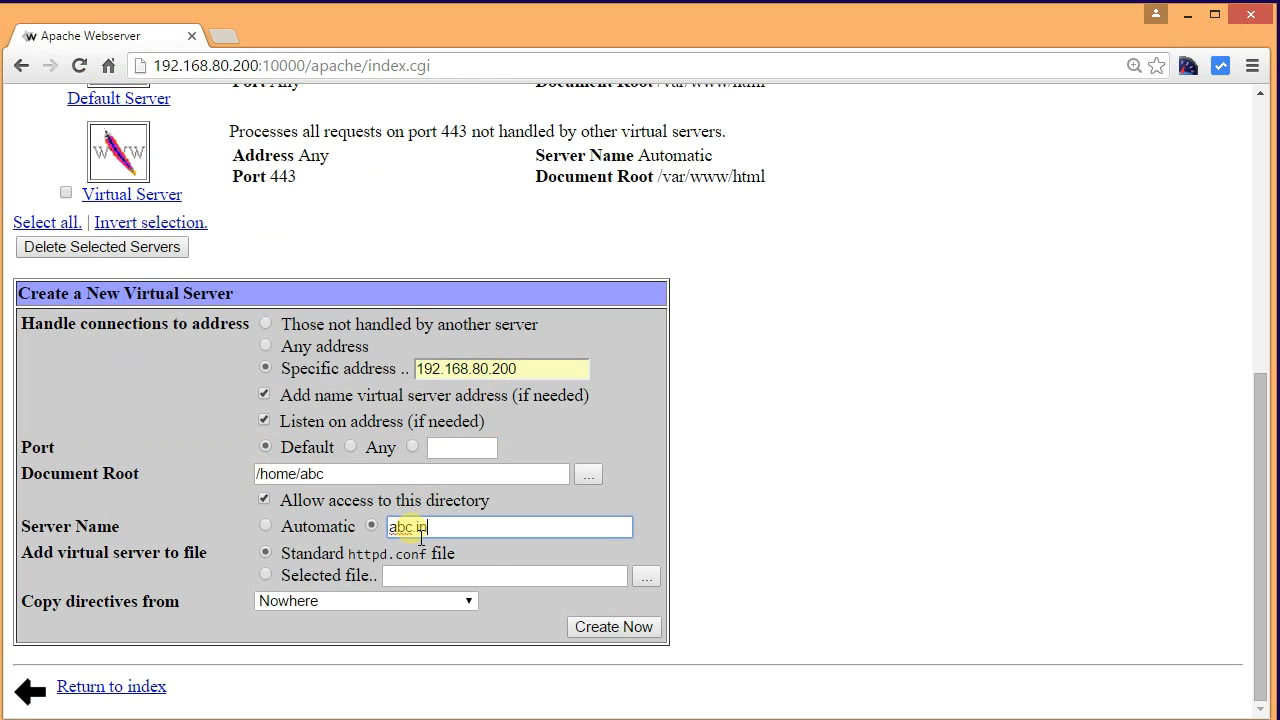
left_click(612, 628)
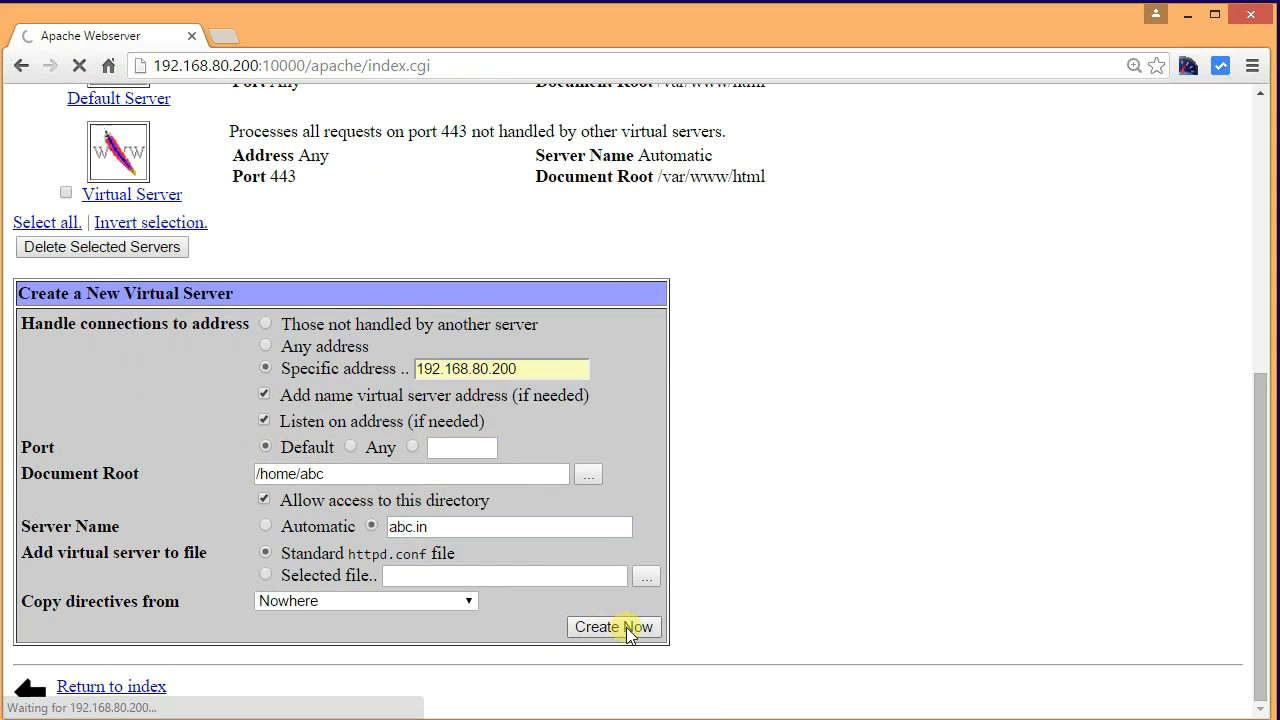
left_click(612, 628)
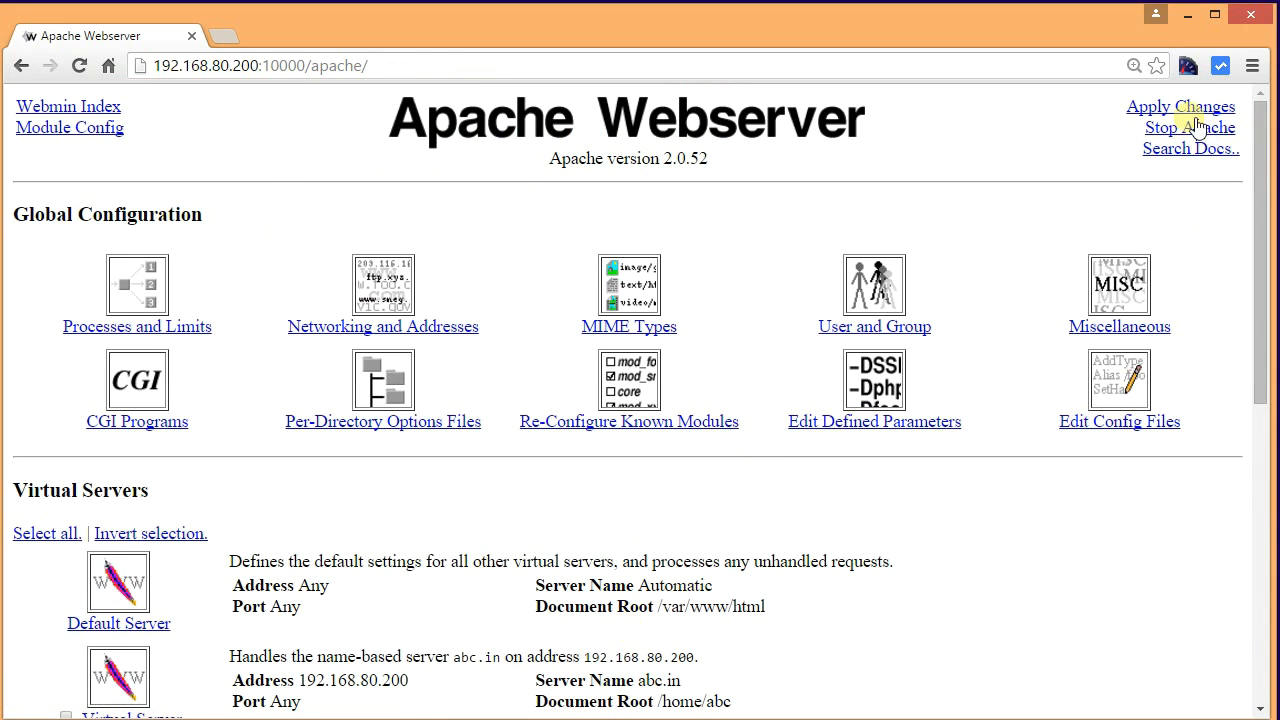
Apply the Apache changes and load abc.in in a new tab until 'abc.in main site' appears.
left_click(1188, 128)
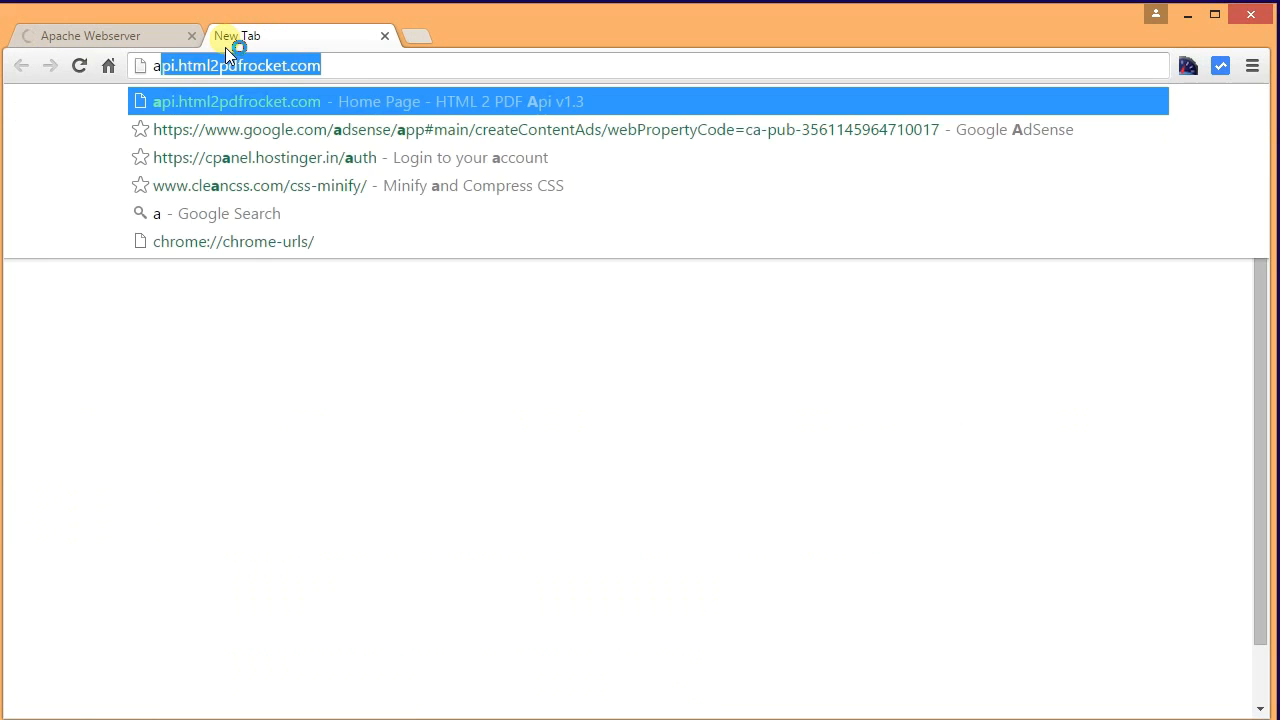
type("abc.in")
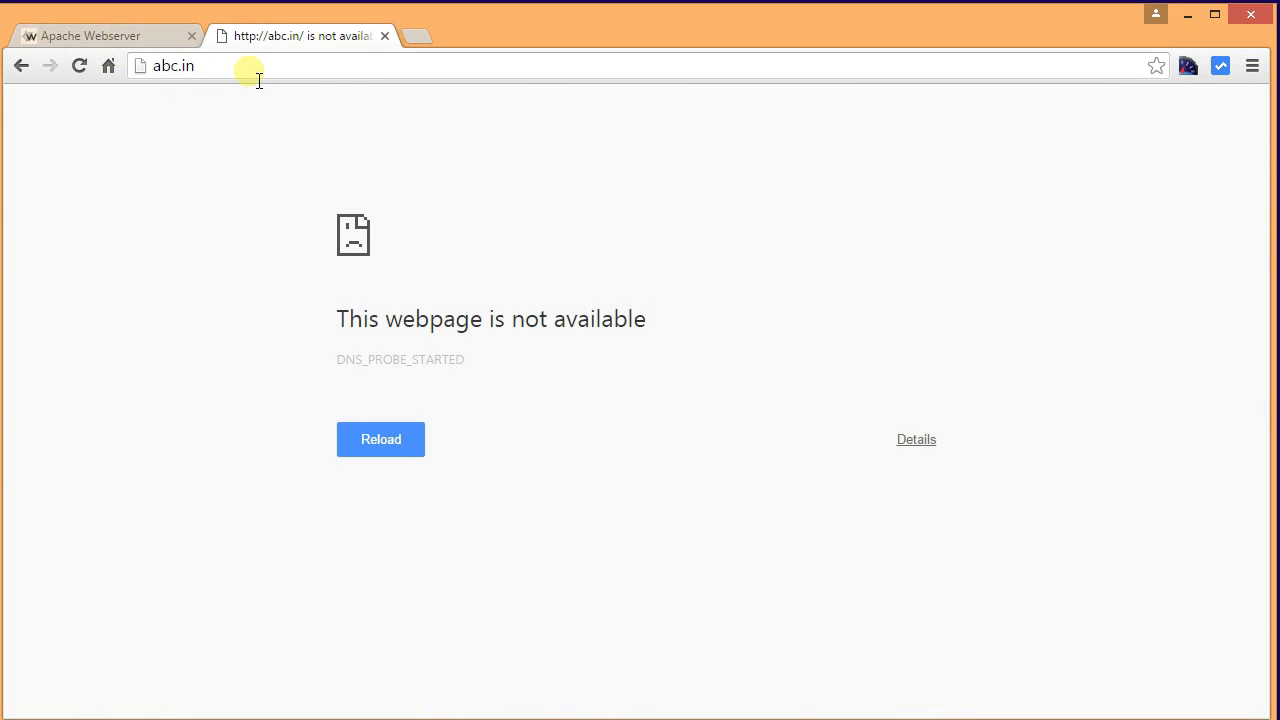
left_click(380, 440)
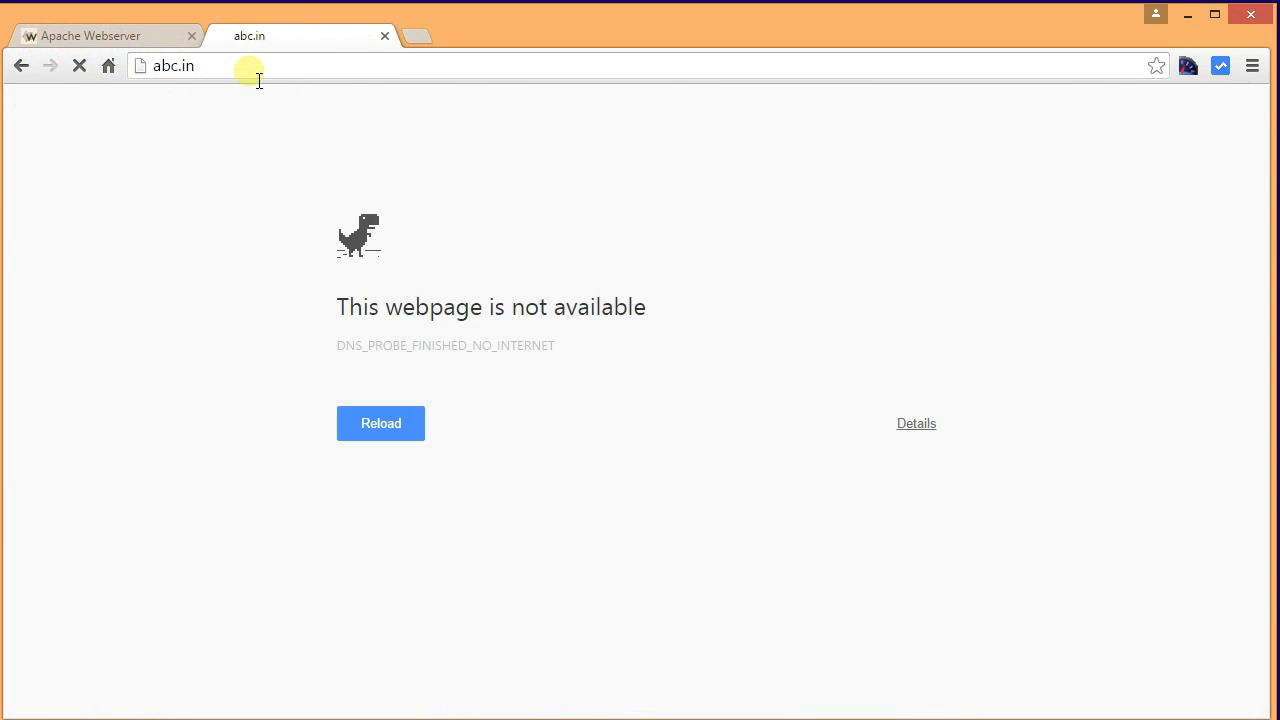
left_click(380, 424)
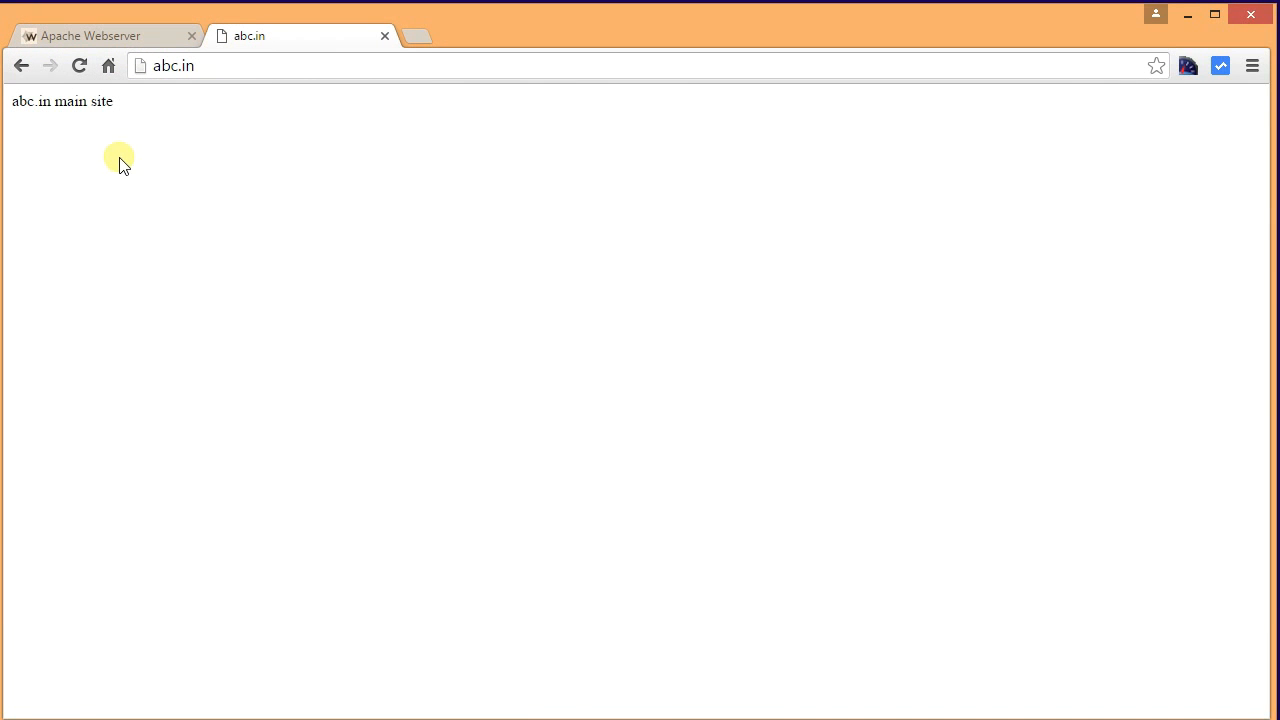
mouse_move(180, 114)
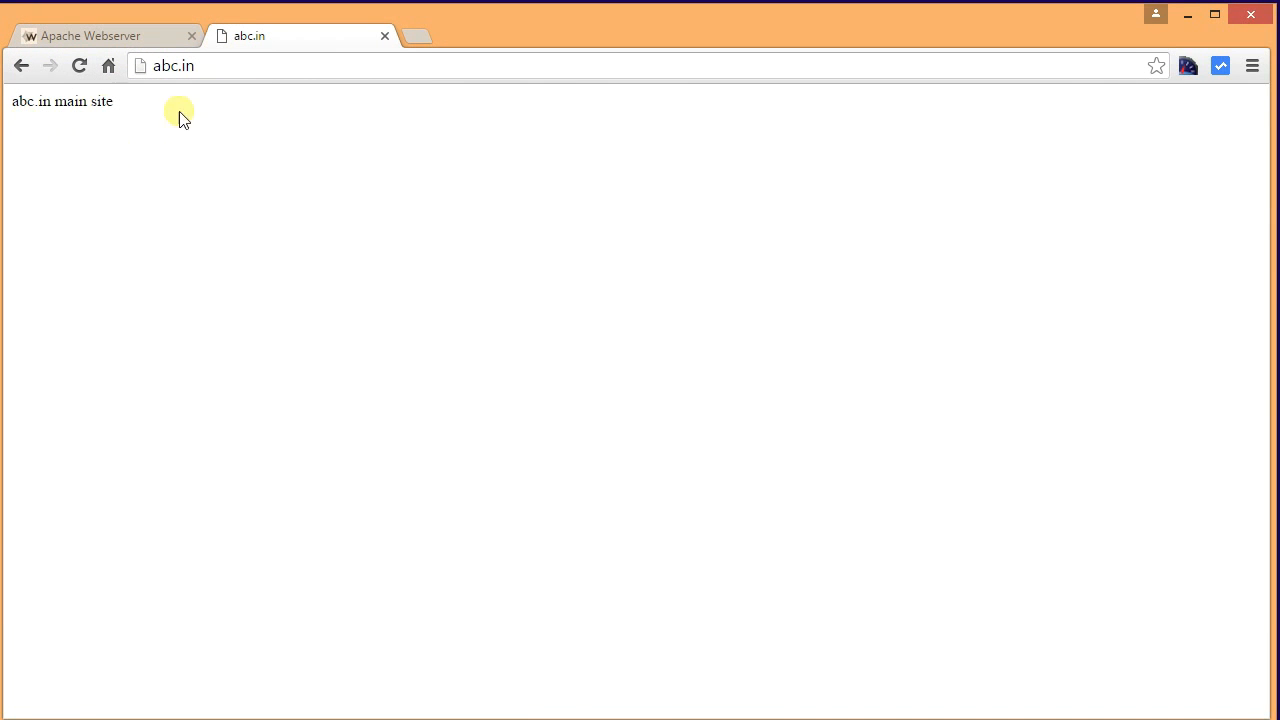
Switch back to the Webmin Apache Webserver tab.
left_click(80, 64)
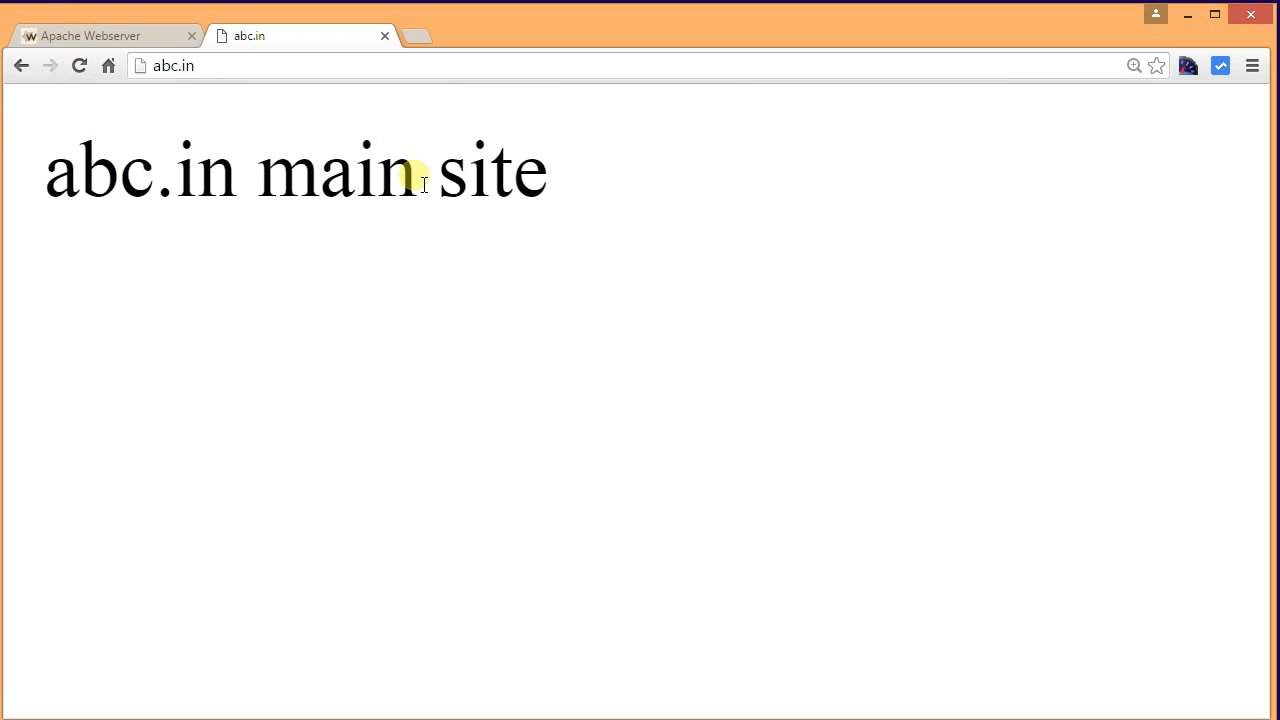
left_click(96, 36)
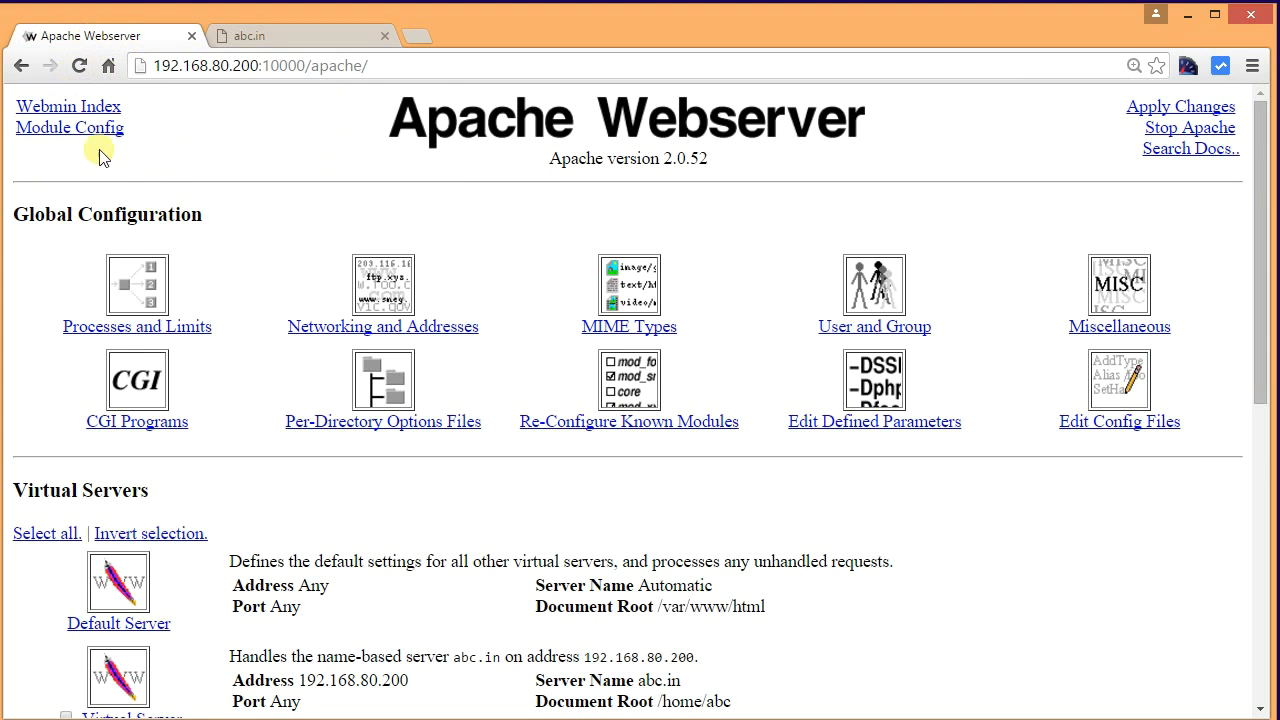
From the Webmin index, bring up the Samba Windows File Sharing module under Servers.
left_click(68, 106)
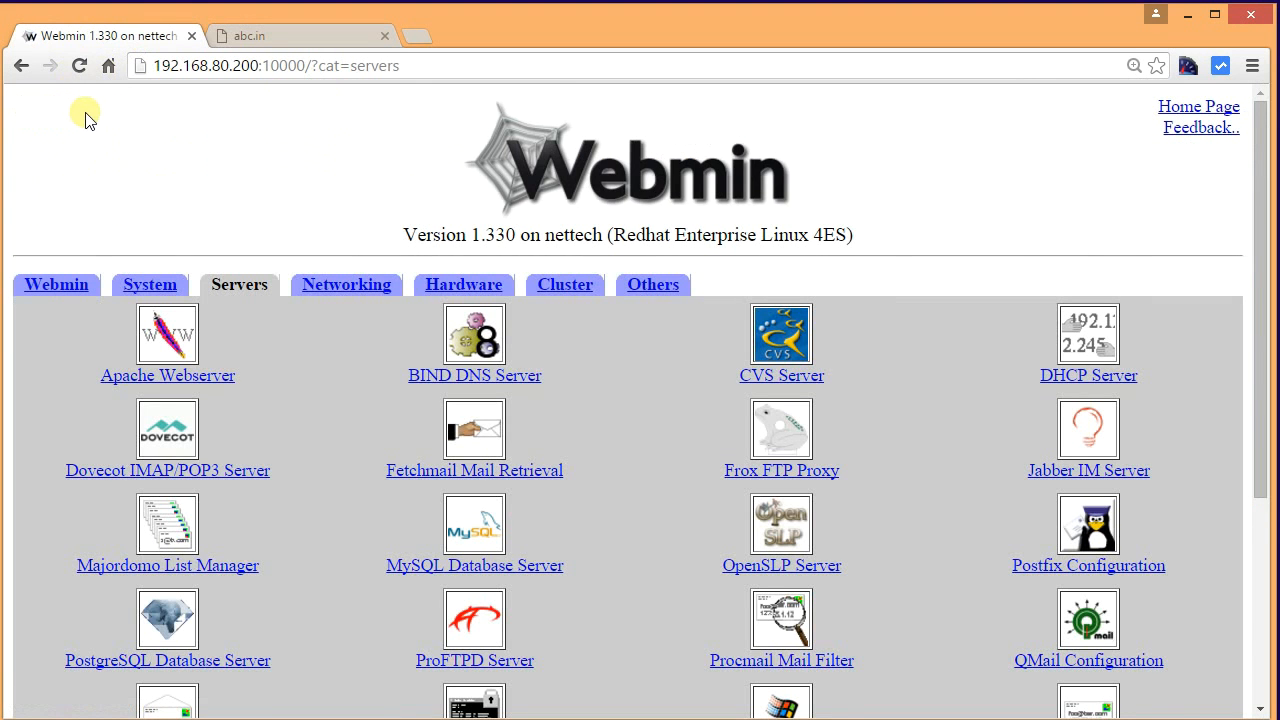
scroll("down", 3)
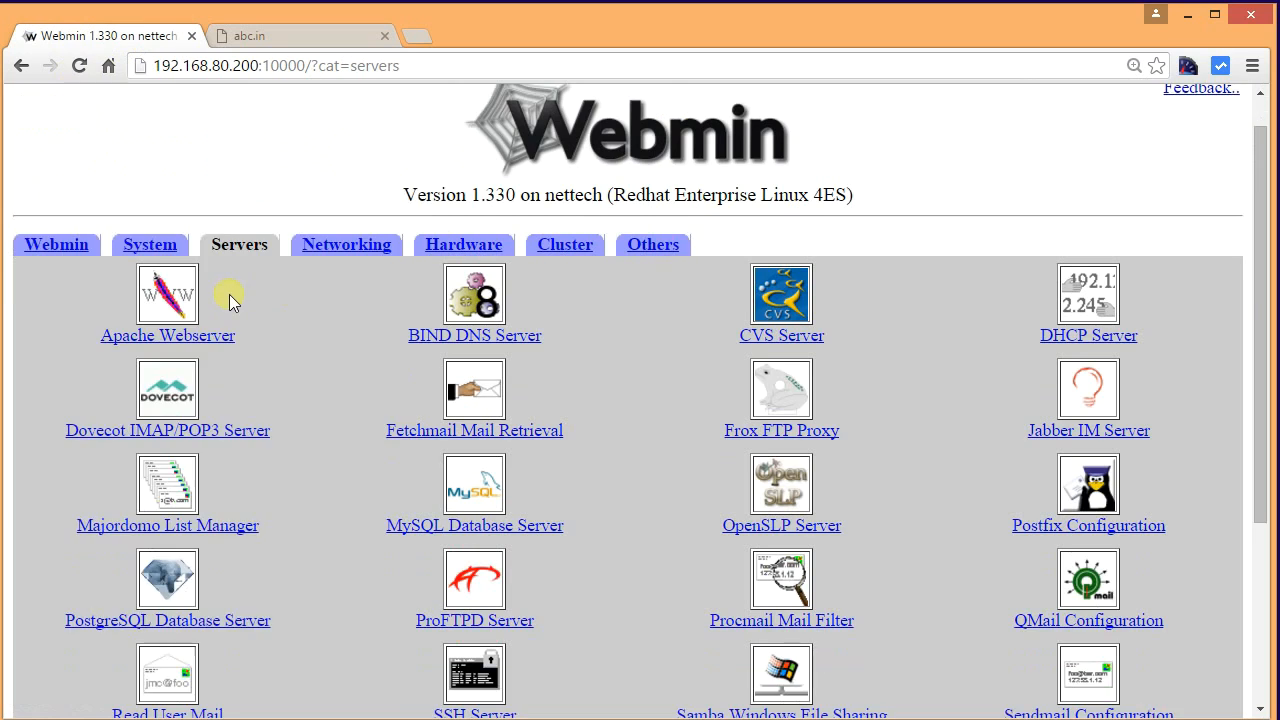
scroll("down", 3)
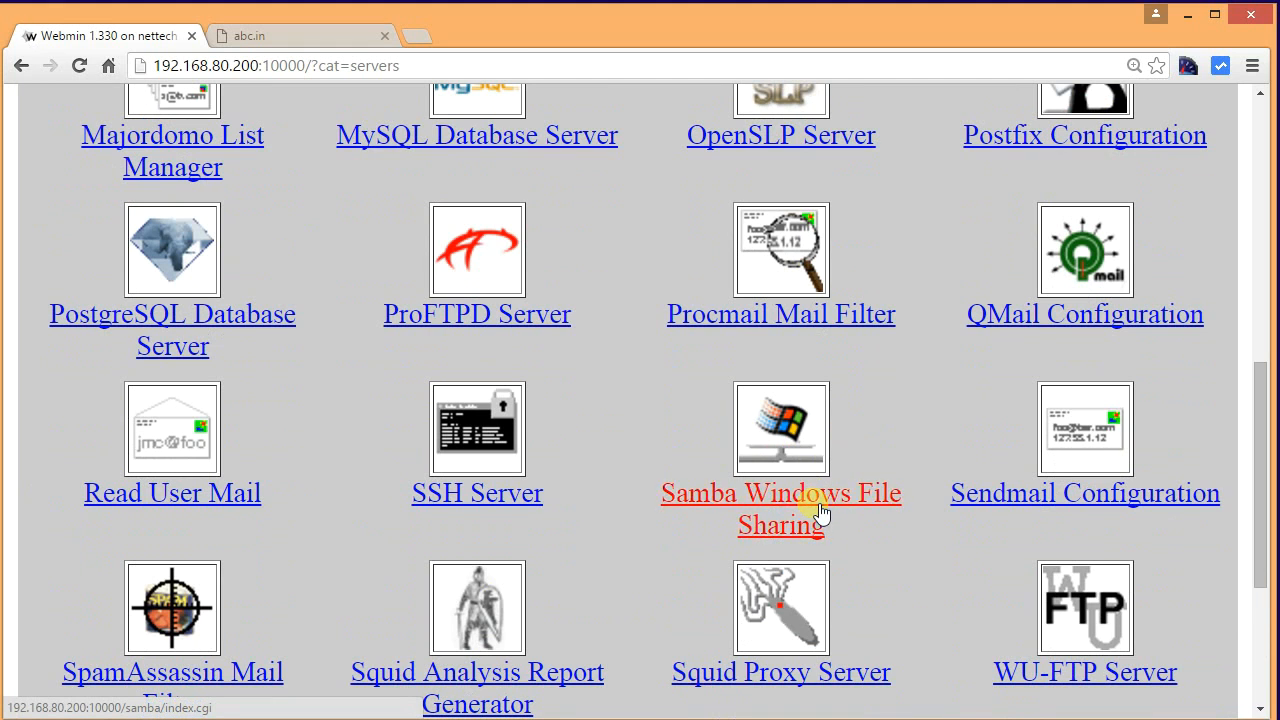
left_click(780, 492)
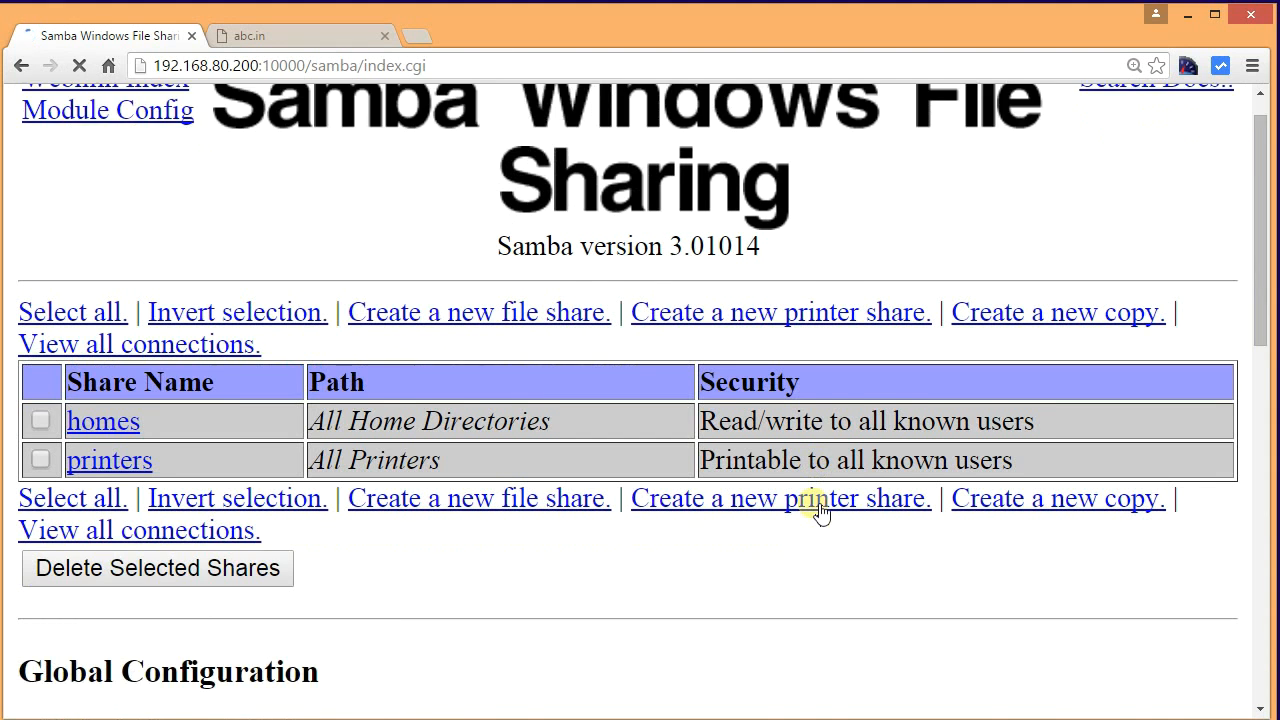
Reach the Convert Unix users to Samba users form.
scroll("down", 3)
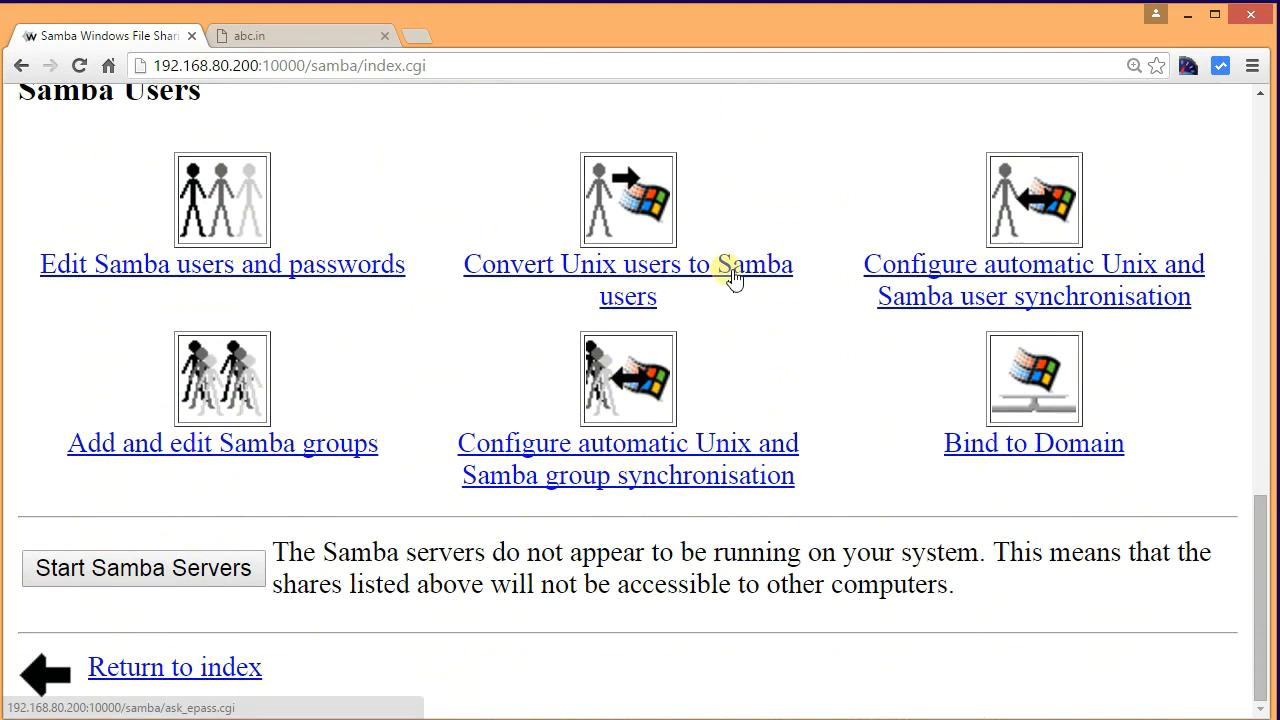
left_click(628, 264)
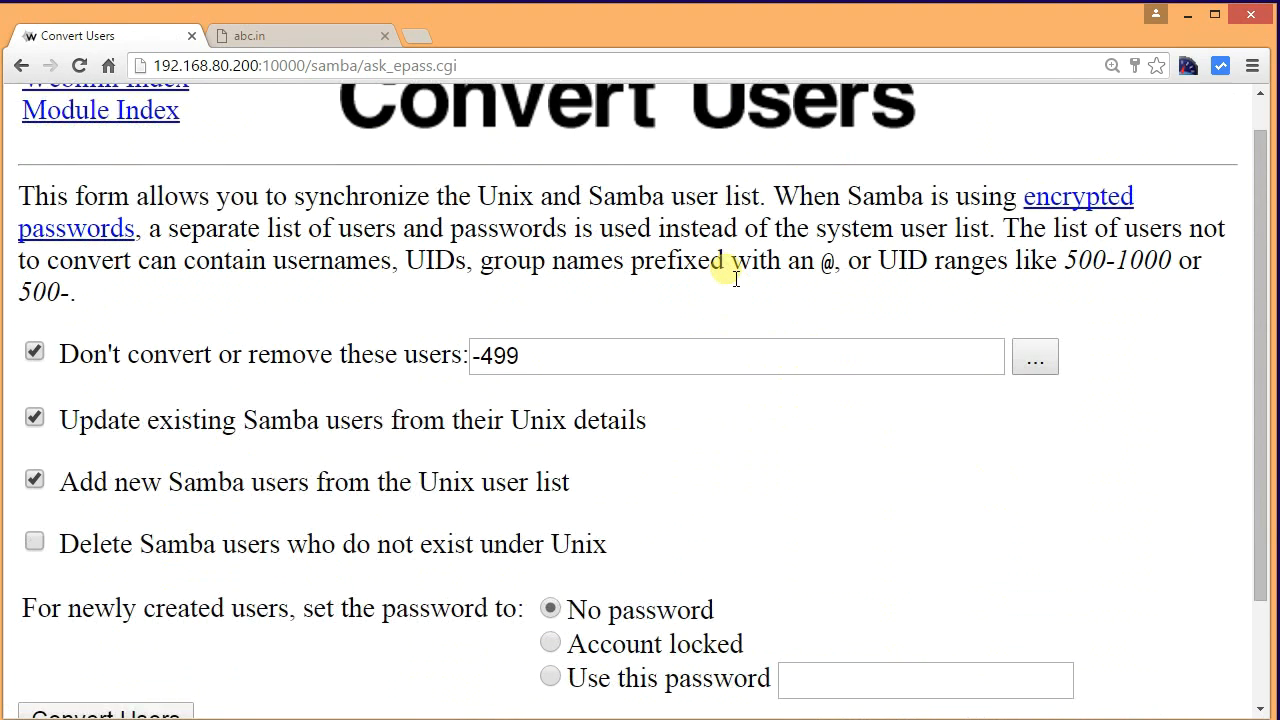
Convert Unix users to Samba users, giving them a set password via 'Use this password'.
scroll("down", 3)
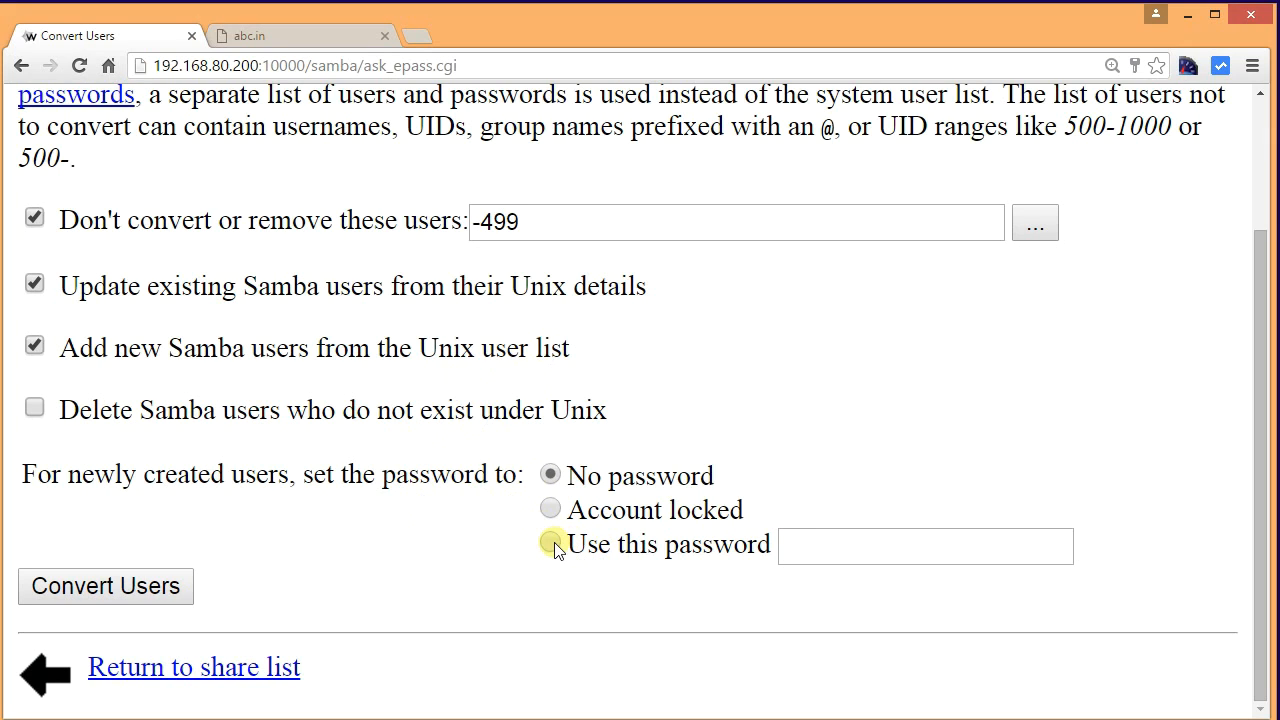
left_click(550, 544)
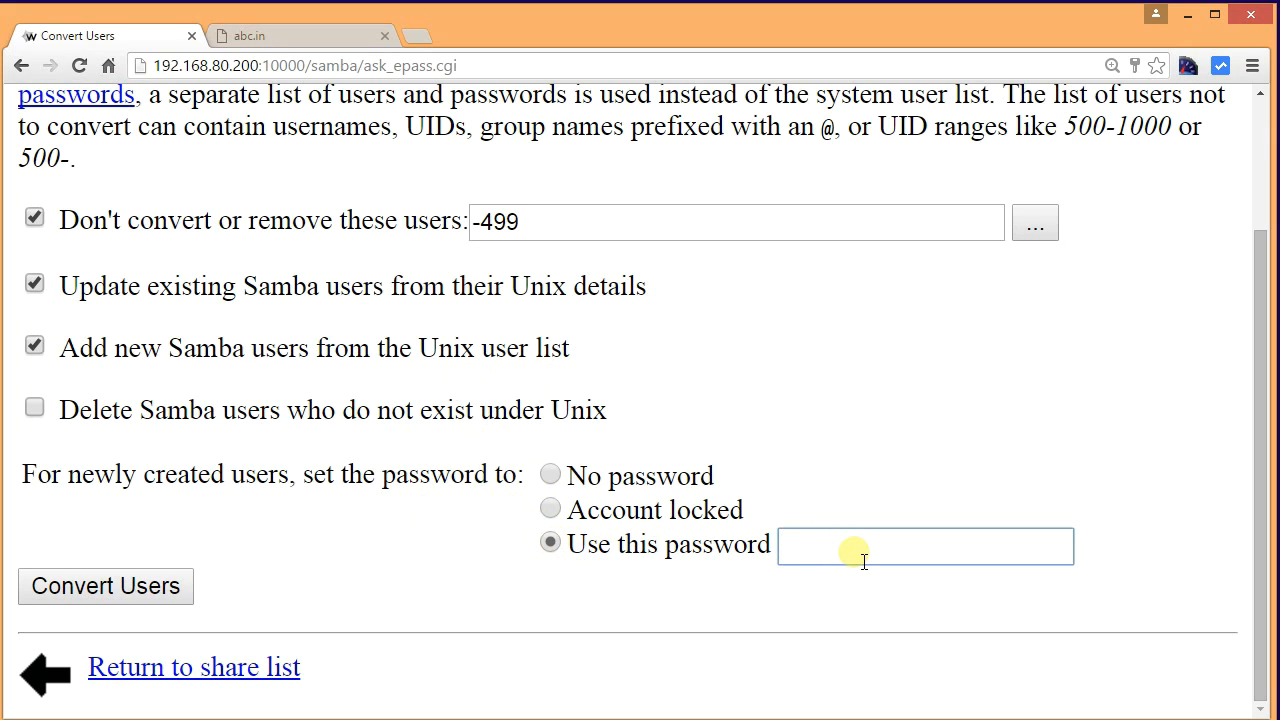
type("•")
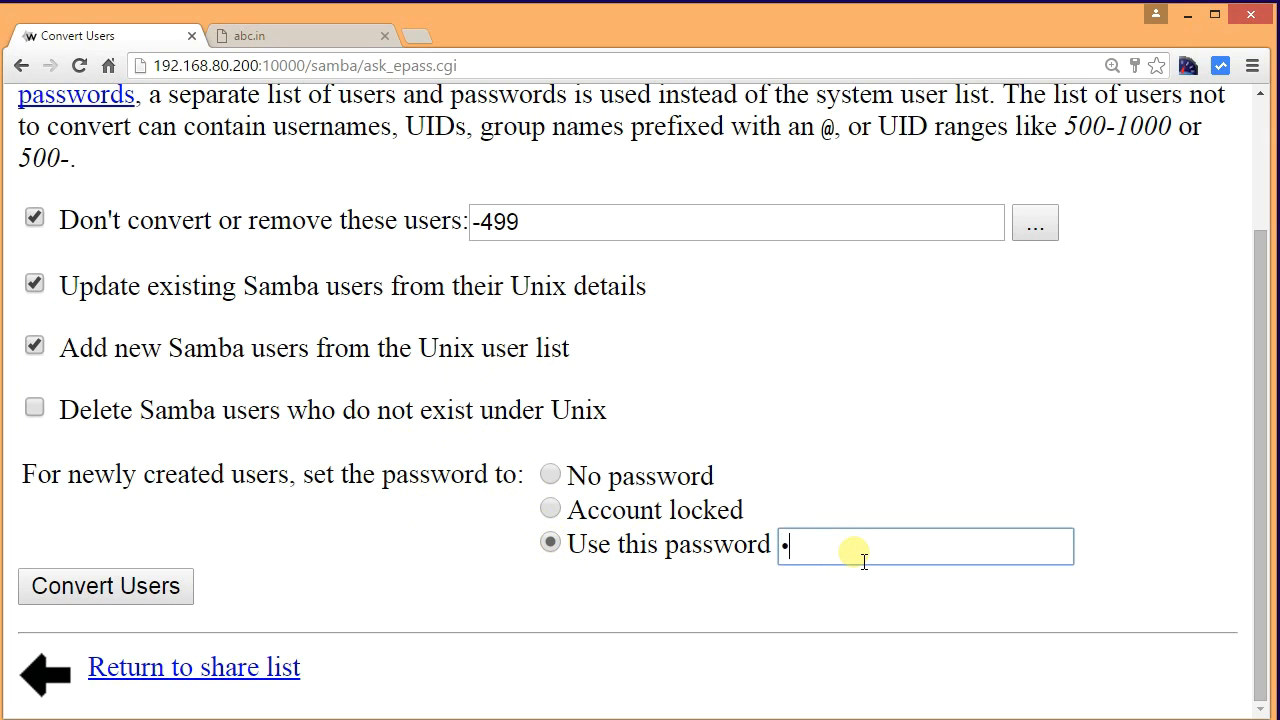
mouse_move(636, 590)
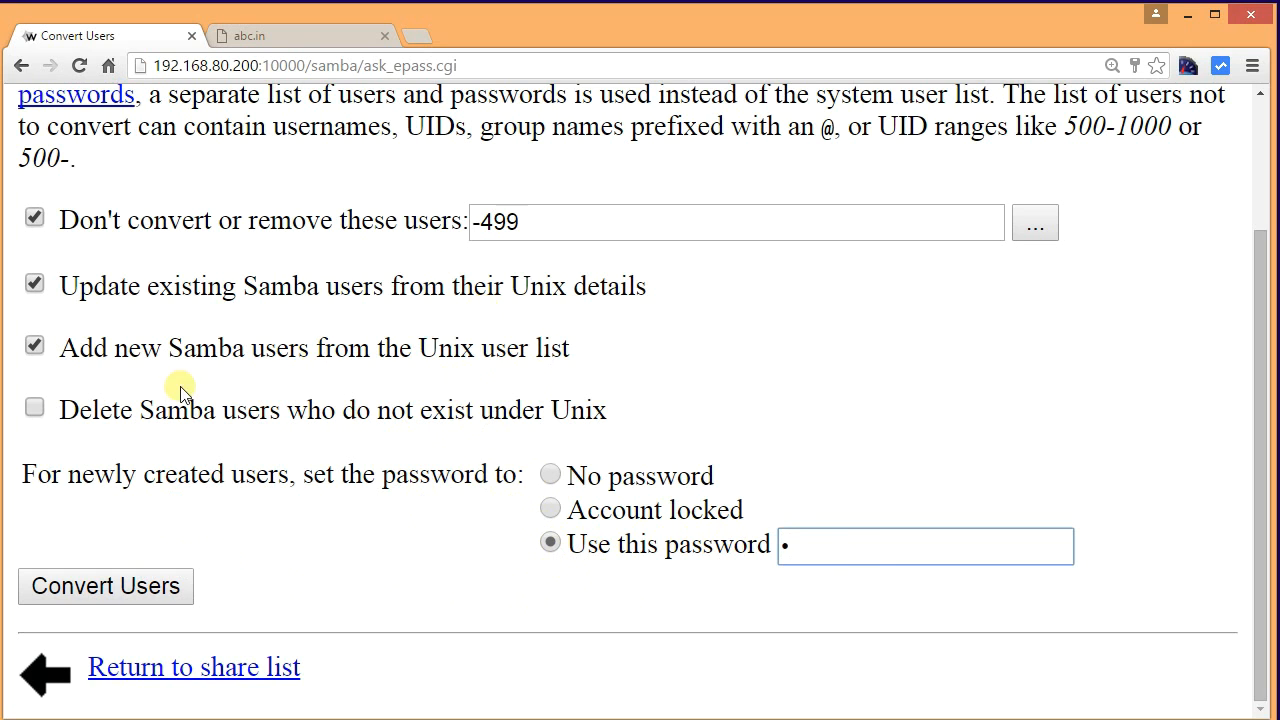
left_click(104, 586)
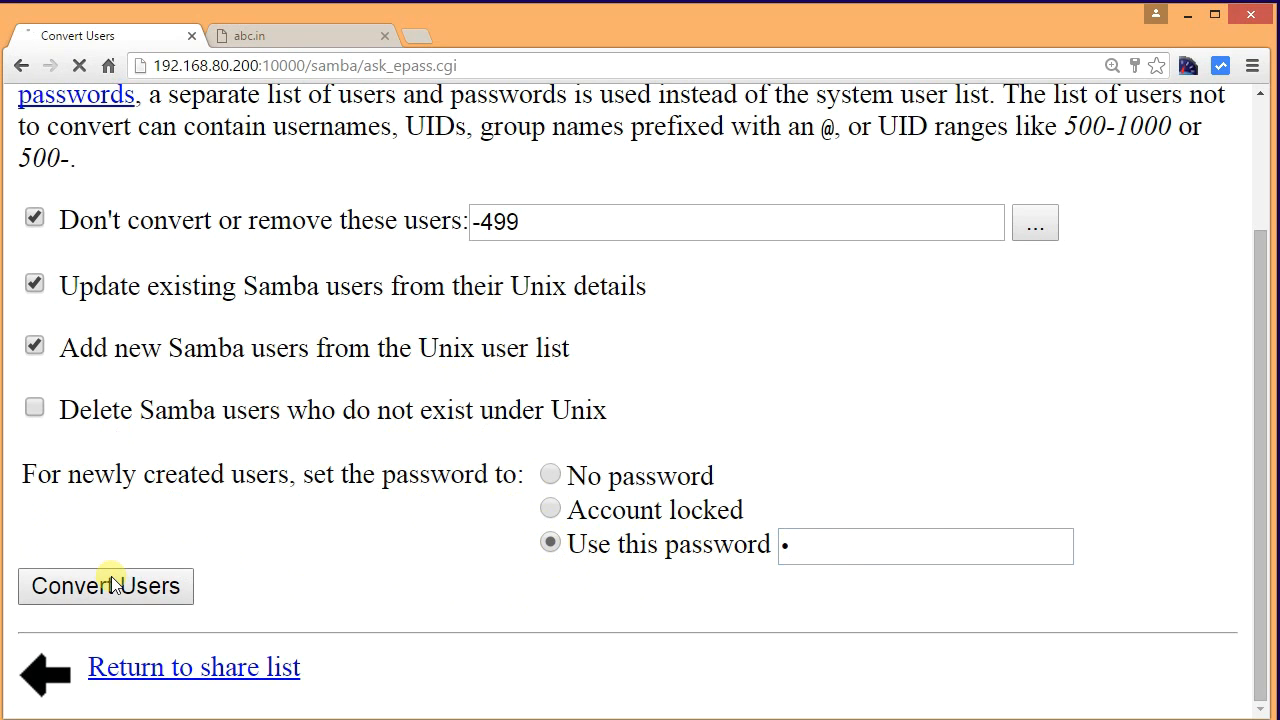
left_click(104, 586)
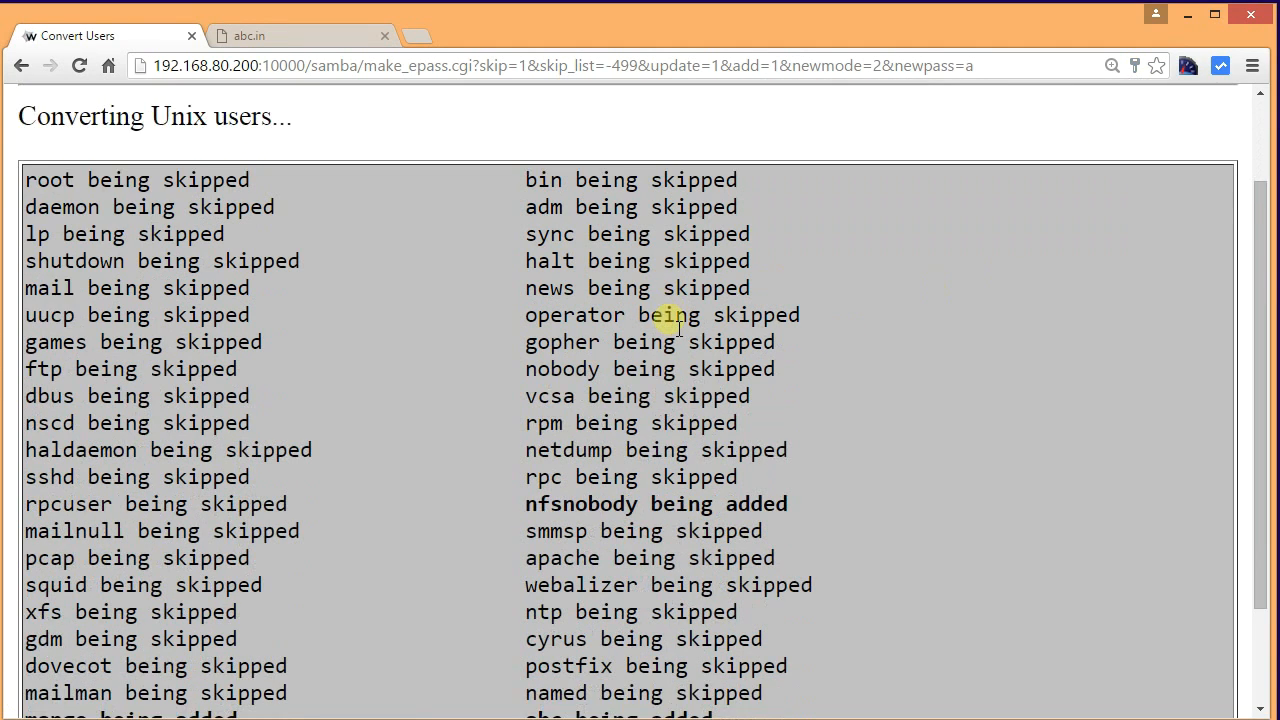
Review the conversion output listing added users and return to the share list.
scroll("down", 3)
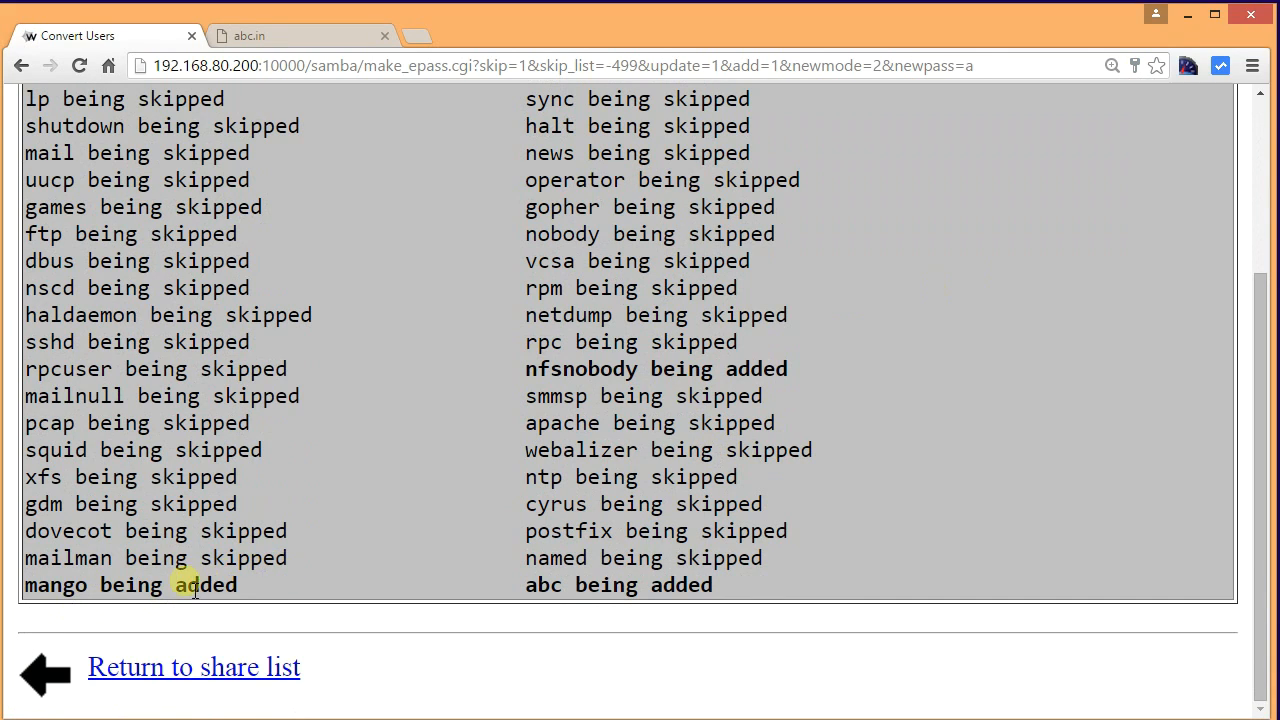
mouse_move(664, 600)
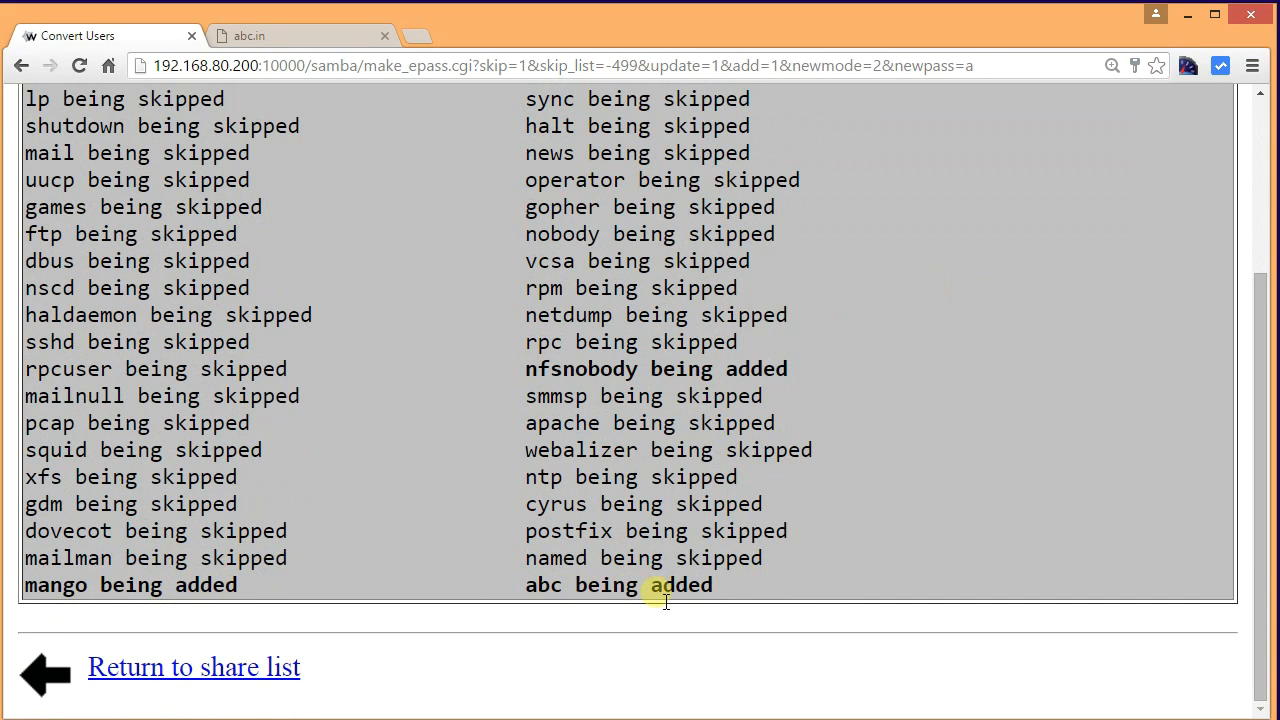
mouse_move(364, 544)
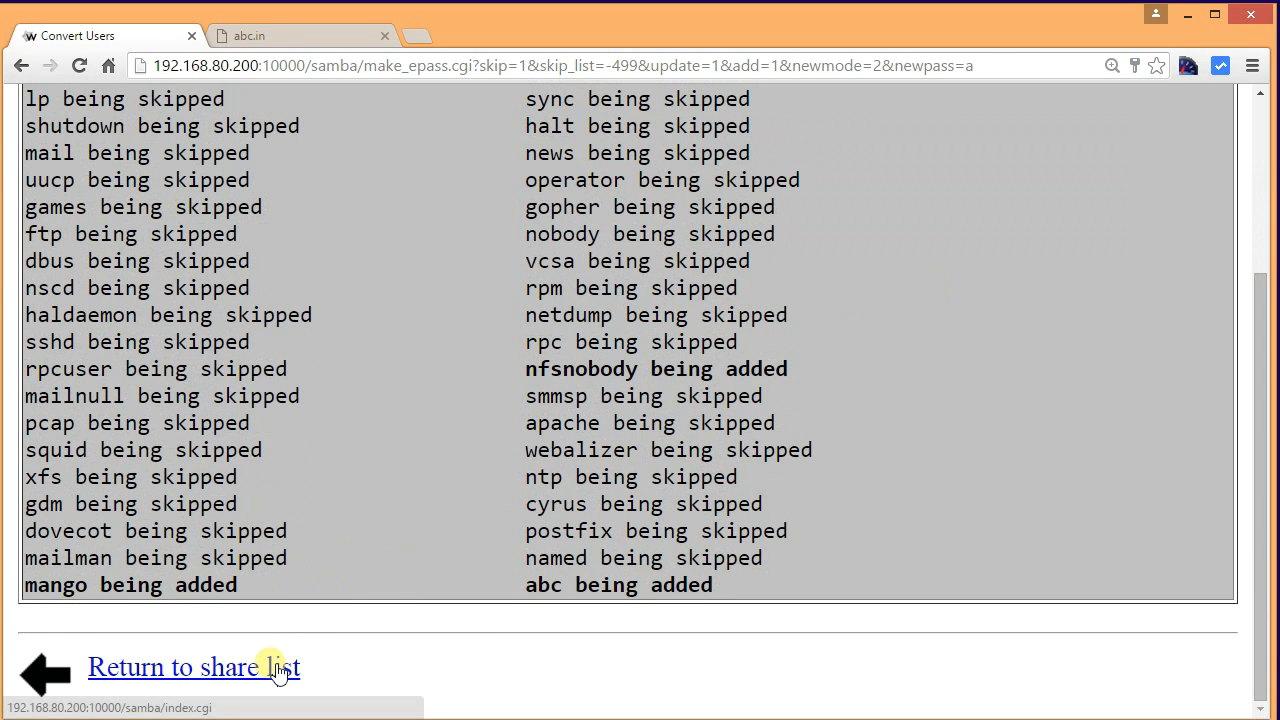
left_click(170, 668)
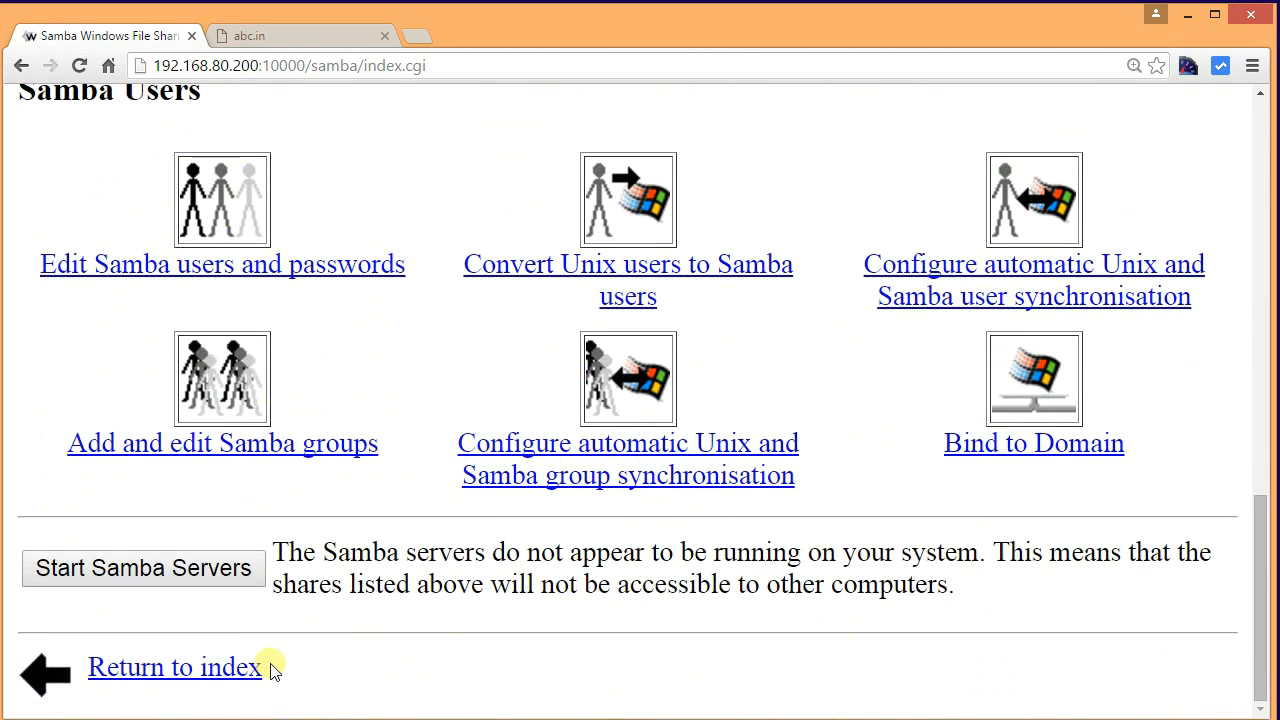
mouse_move(324, 270)
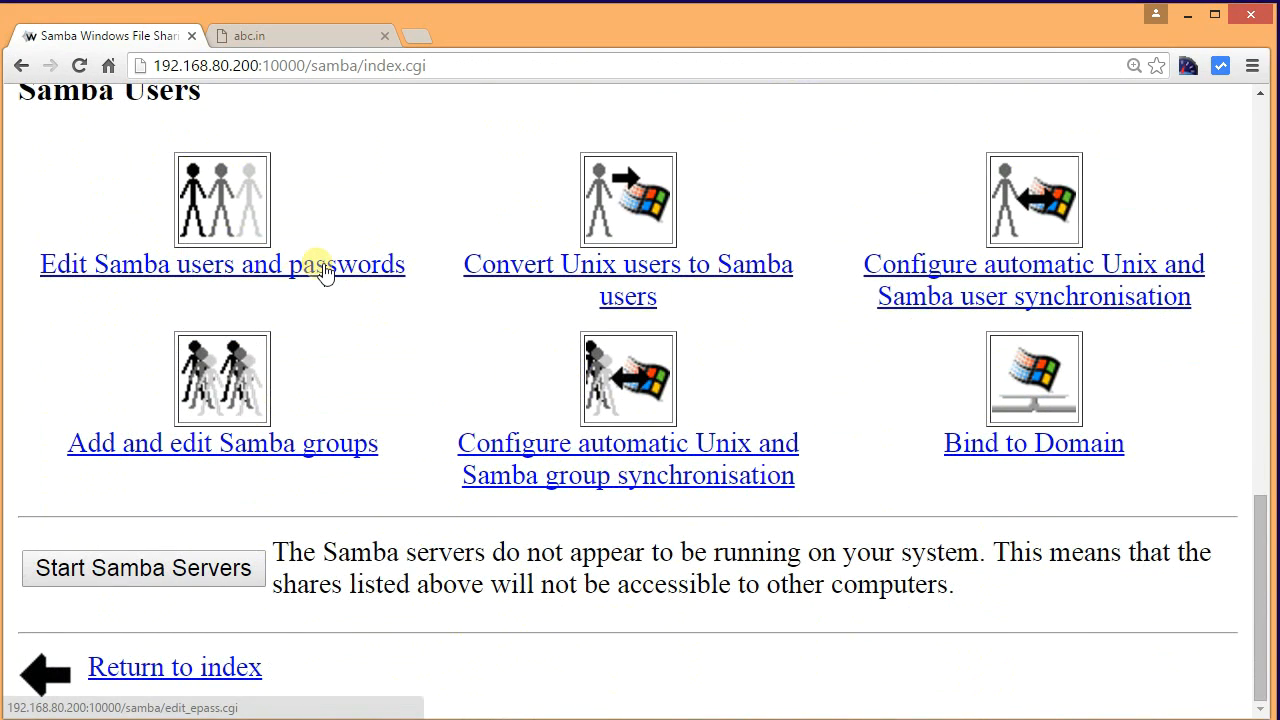
Give Samba user abc a new password, save it and return to the share list.
left_click(222, 264)
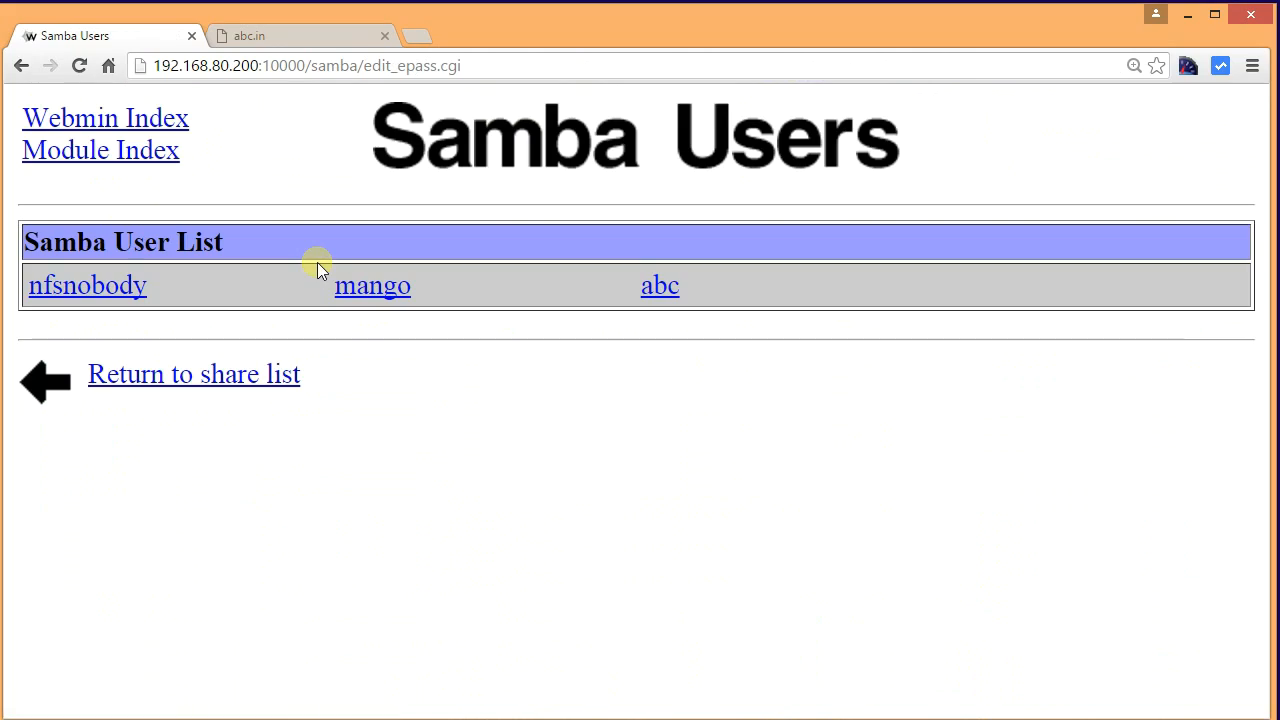
mouse_move(660, 286)
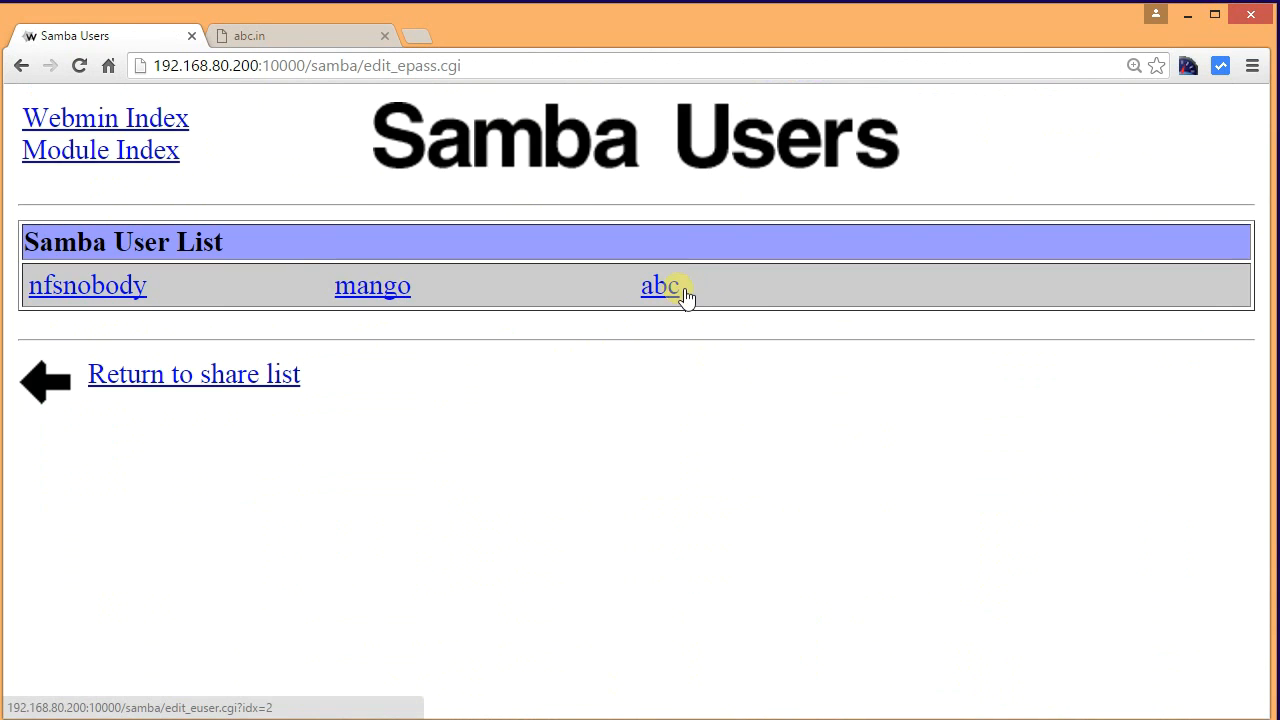
left_click(660, 284)
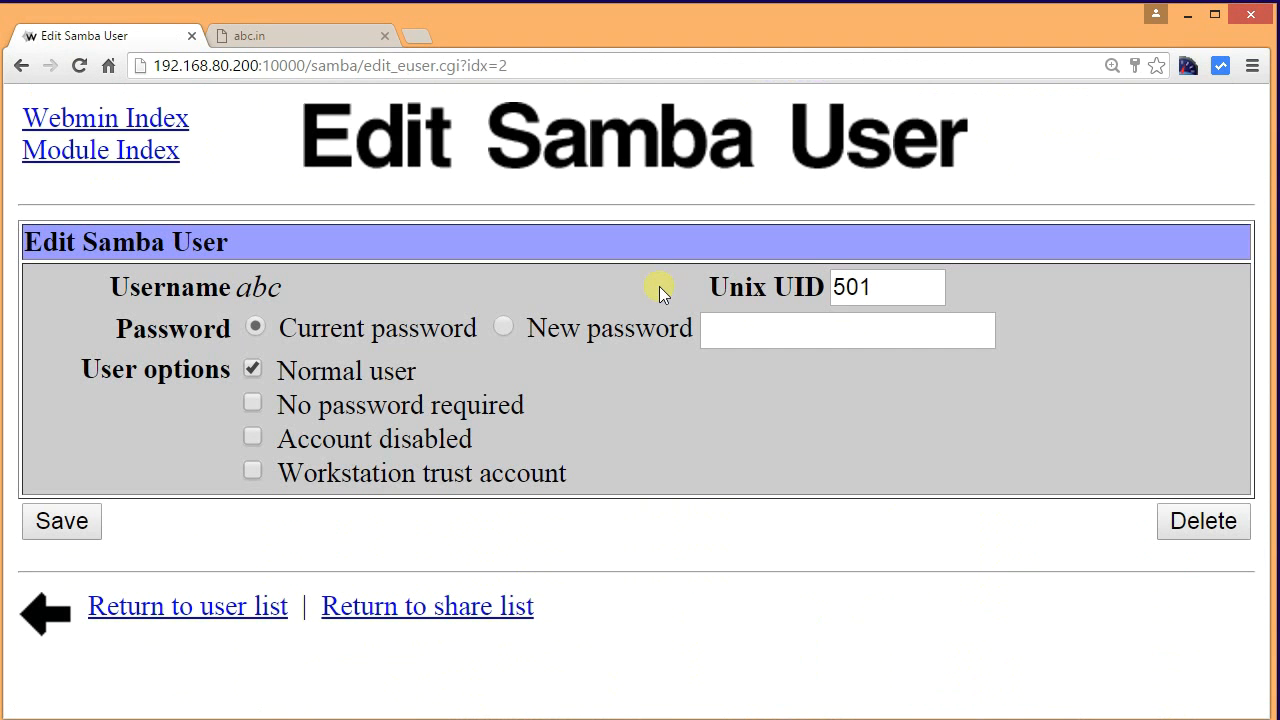
mouse_move(230, 340)
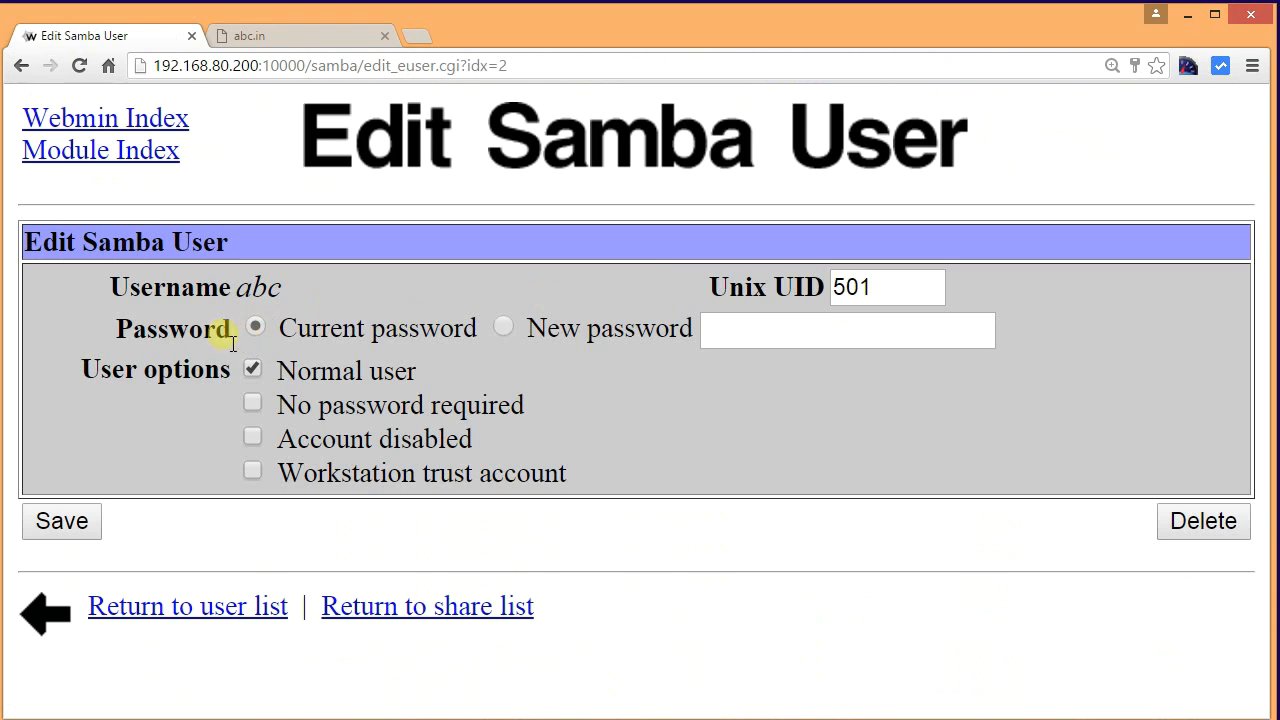
left_click(504, 326)
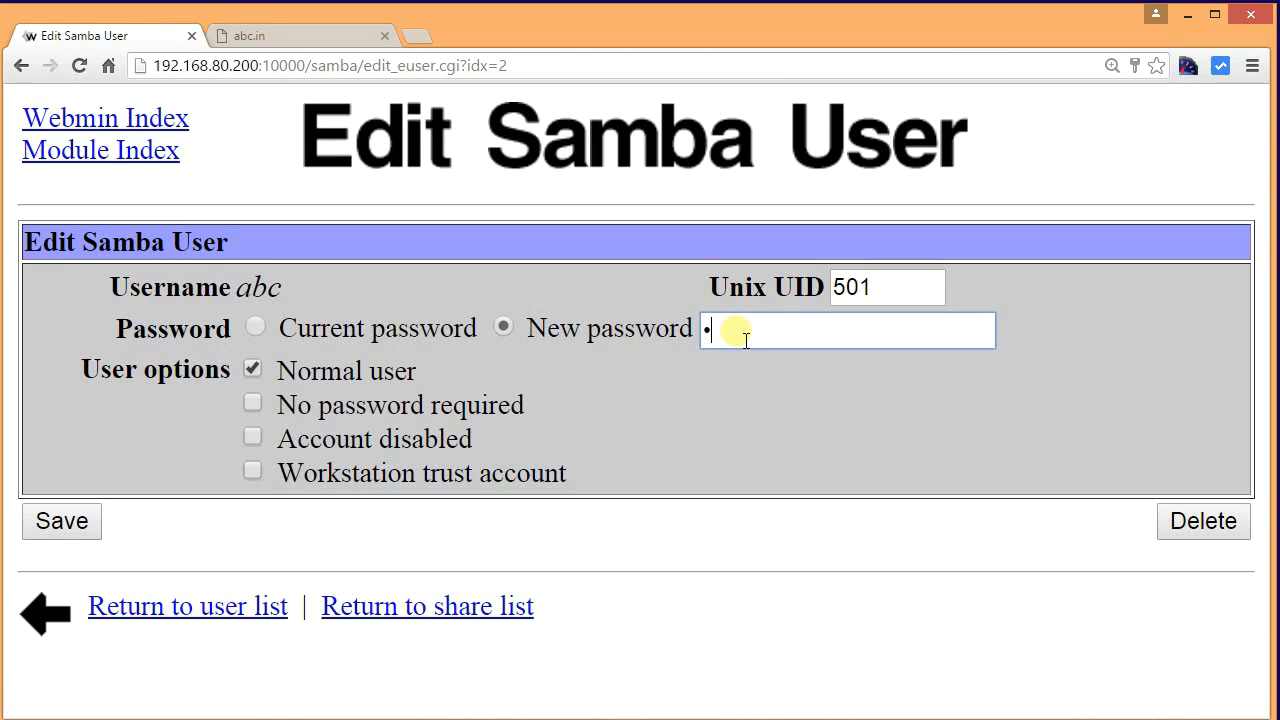
mouse_move(694, 558)
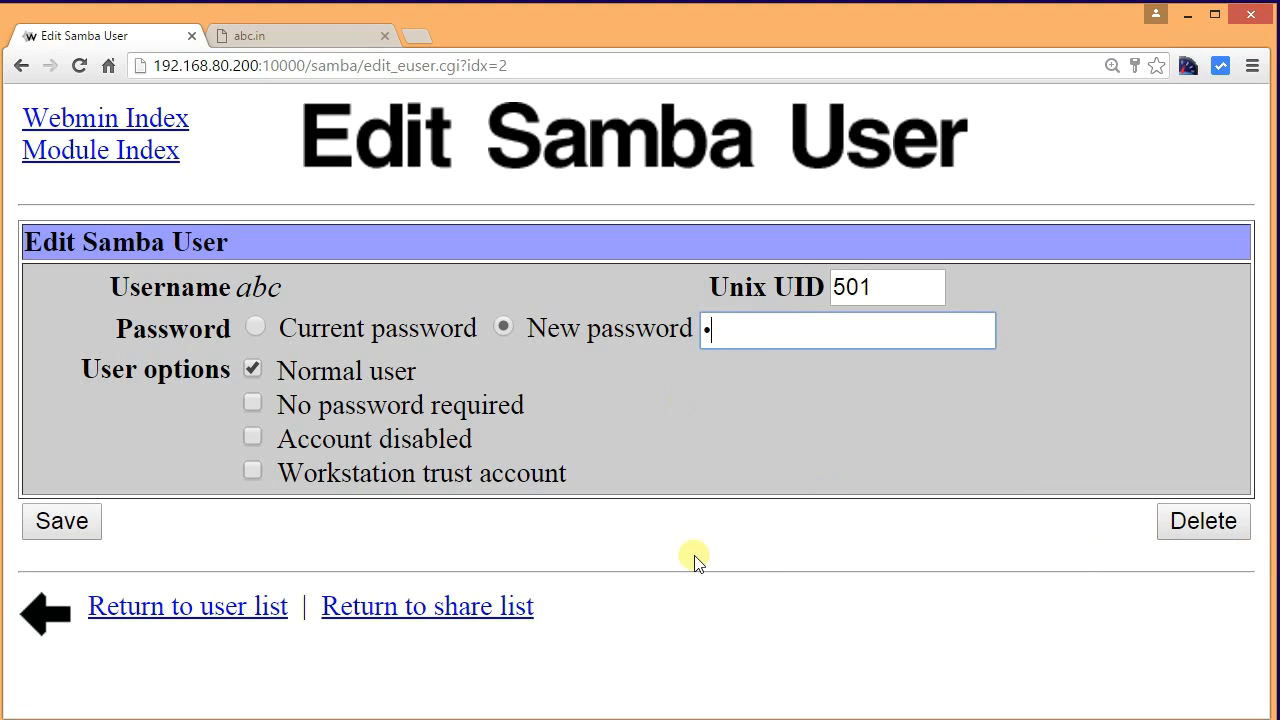
left_click(60, 520)
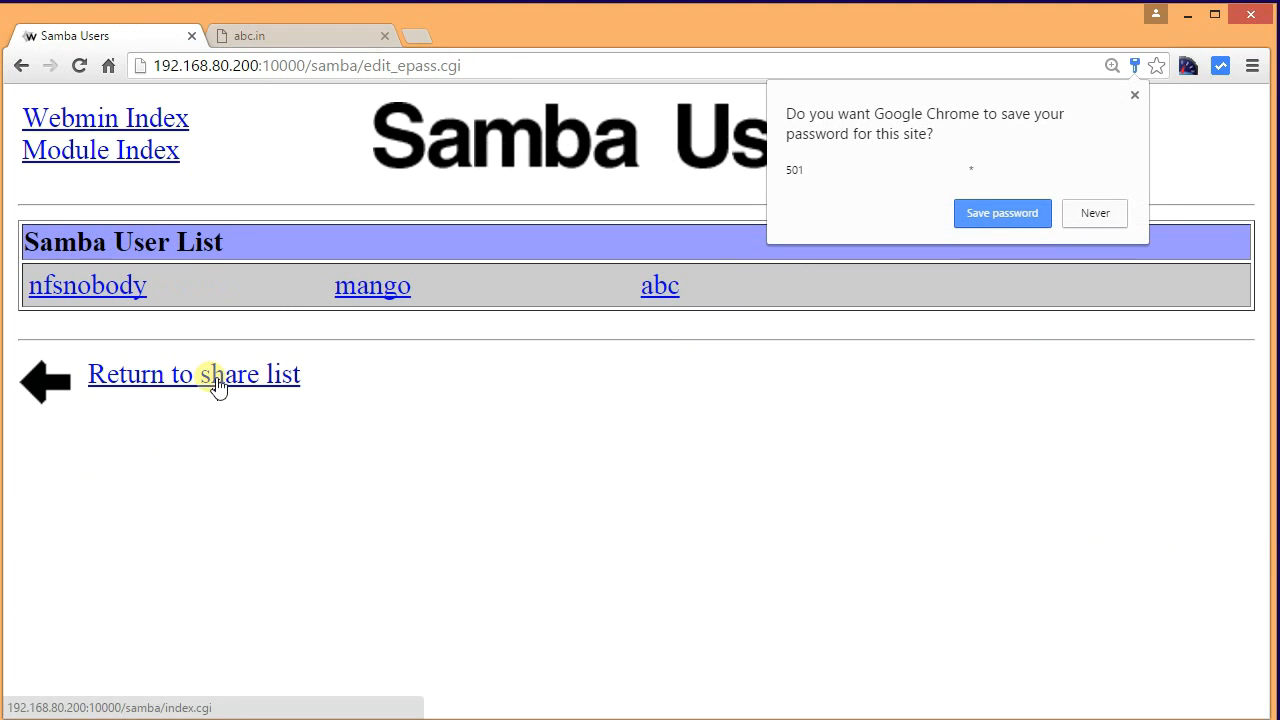
left_click(194, 374)
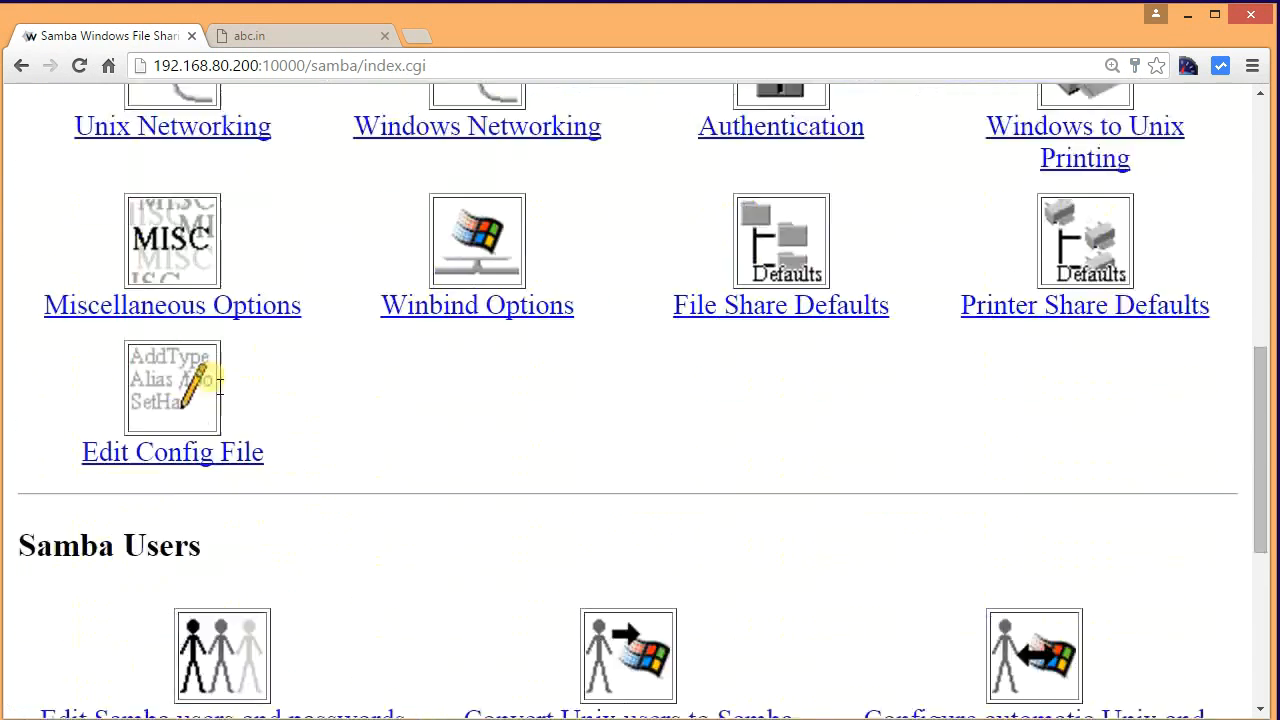
scroll("down", 3)
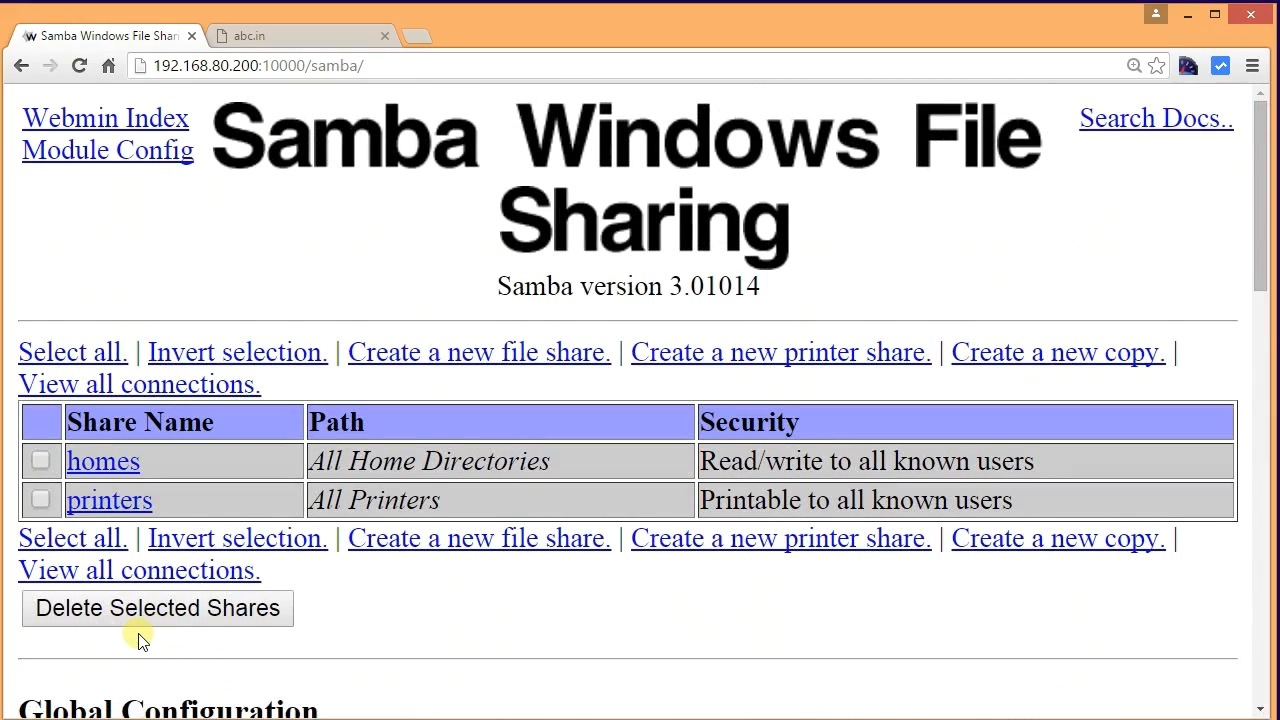
scroll("down", 3)
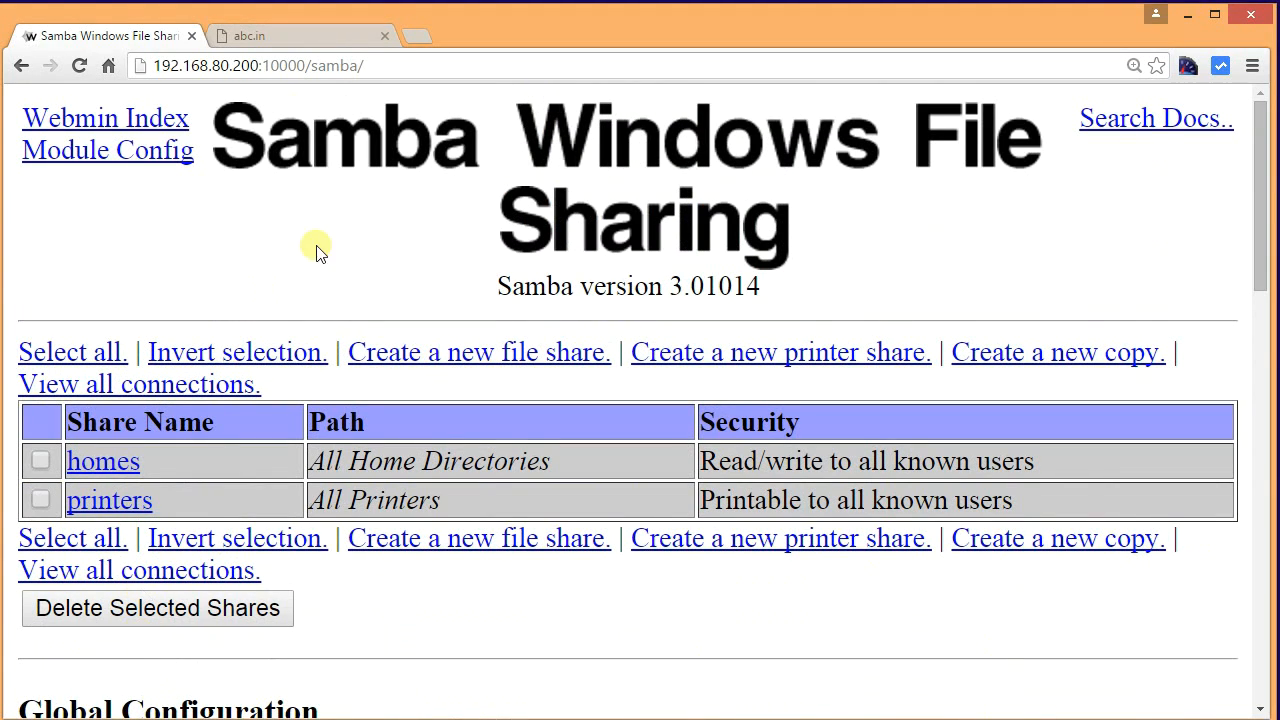
mouse_move(904, 136)
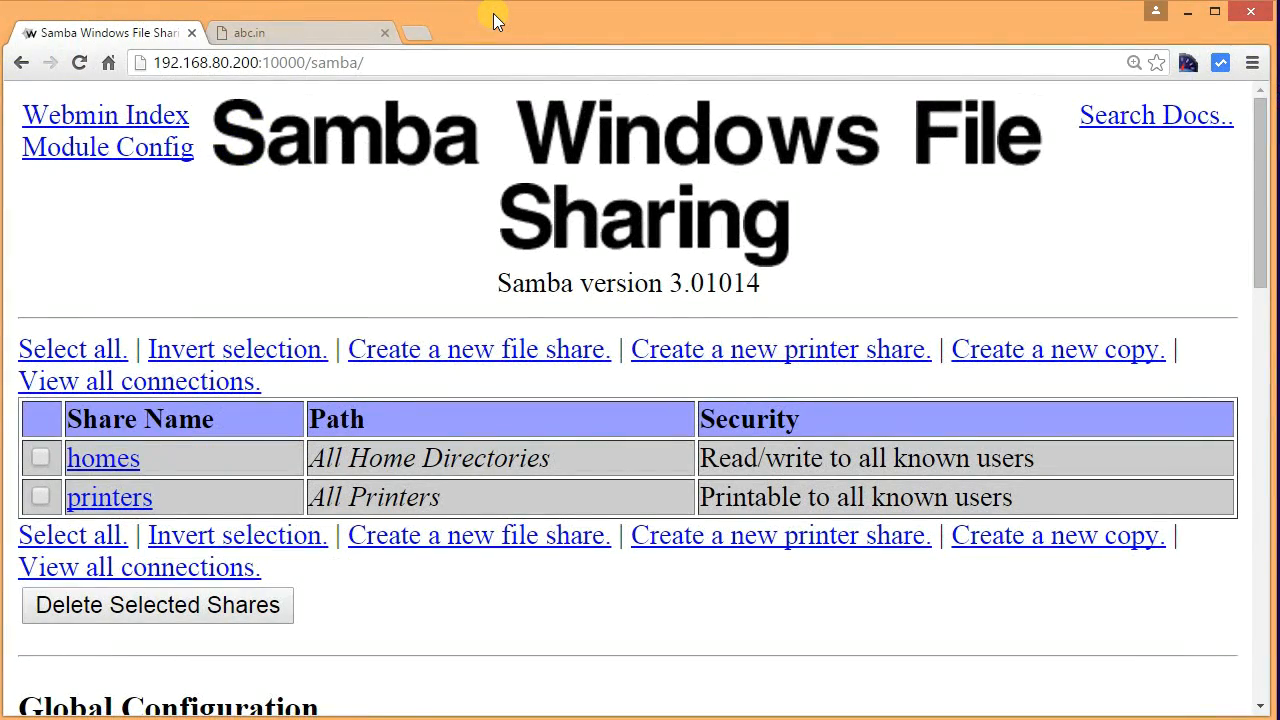
mouse_move(480, 176)
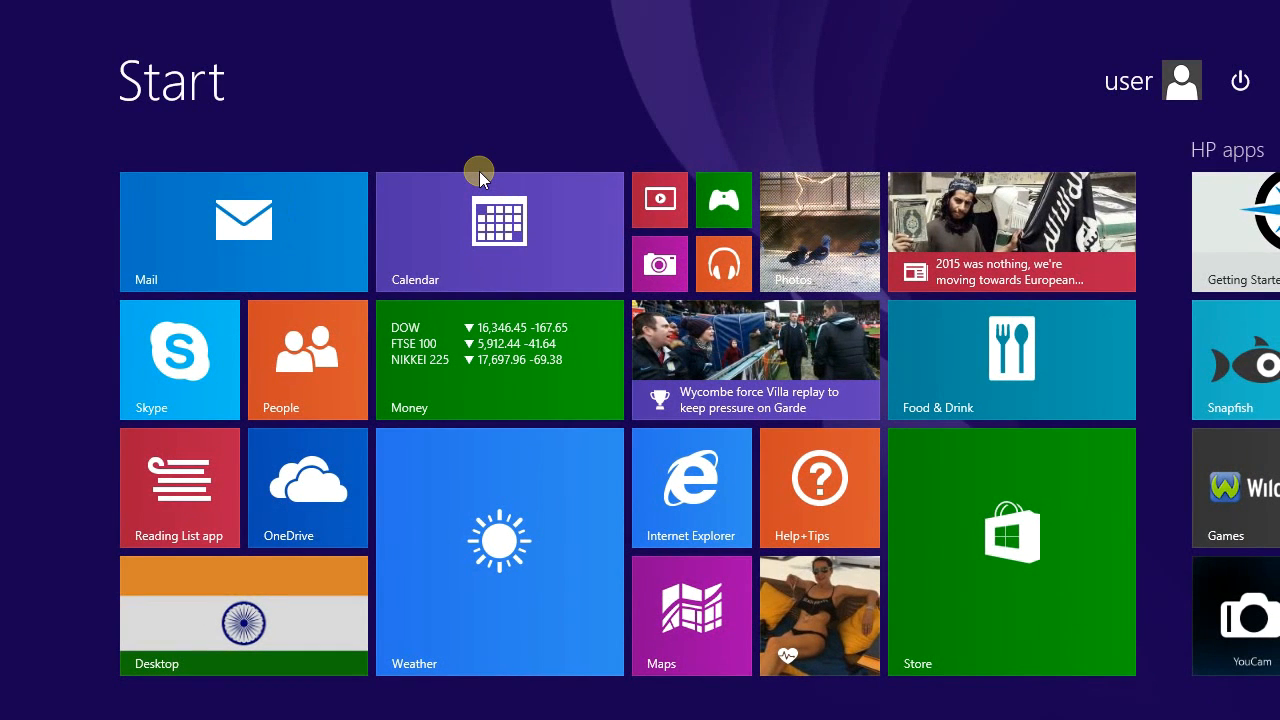
Launch \\192.168.80.200 from the Run dialog to reach the Samba server.
type("run")
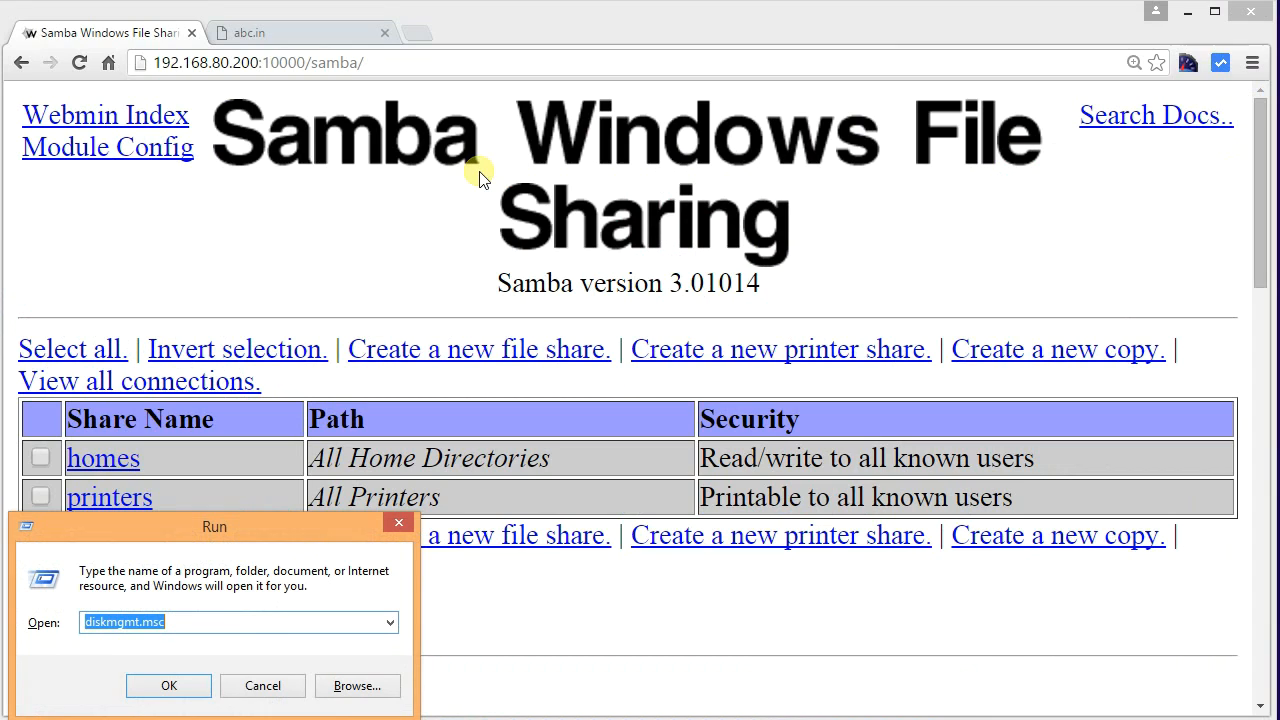
mouse_move(140, 576)
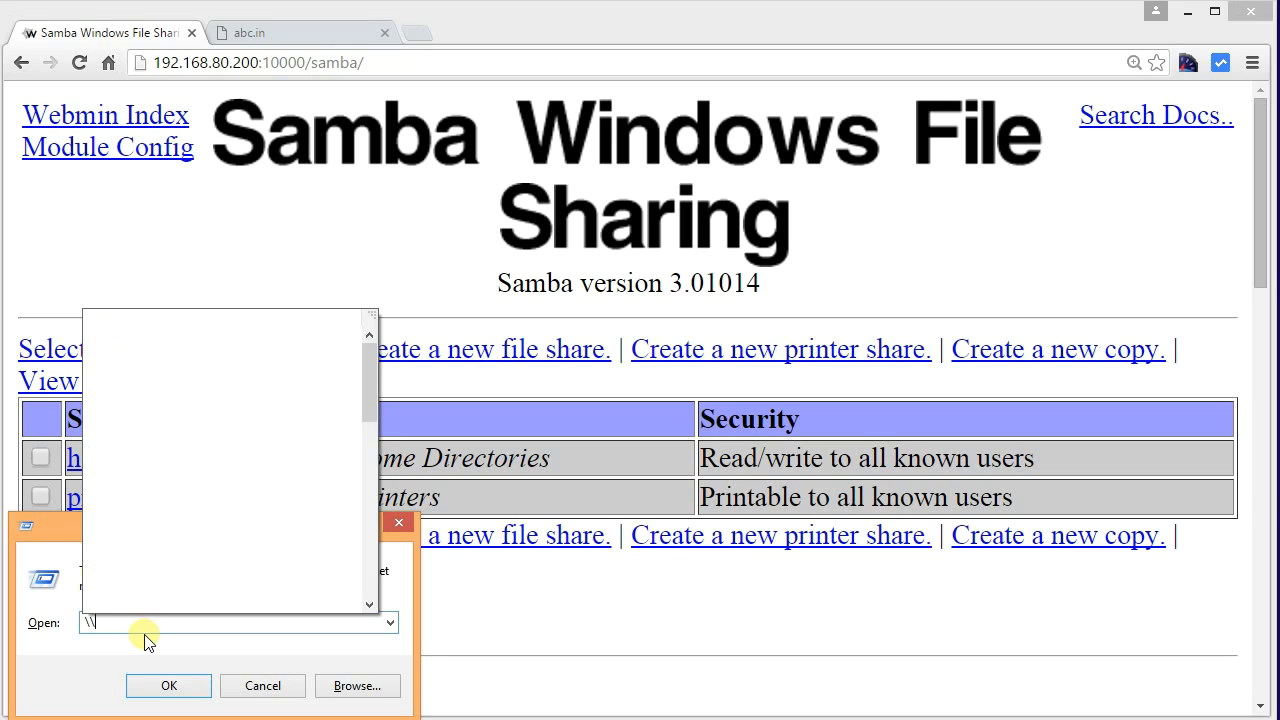
type("192.168.80.200")
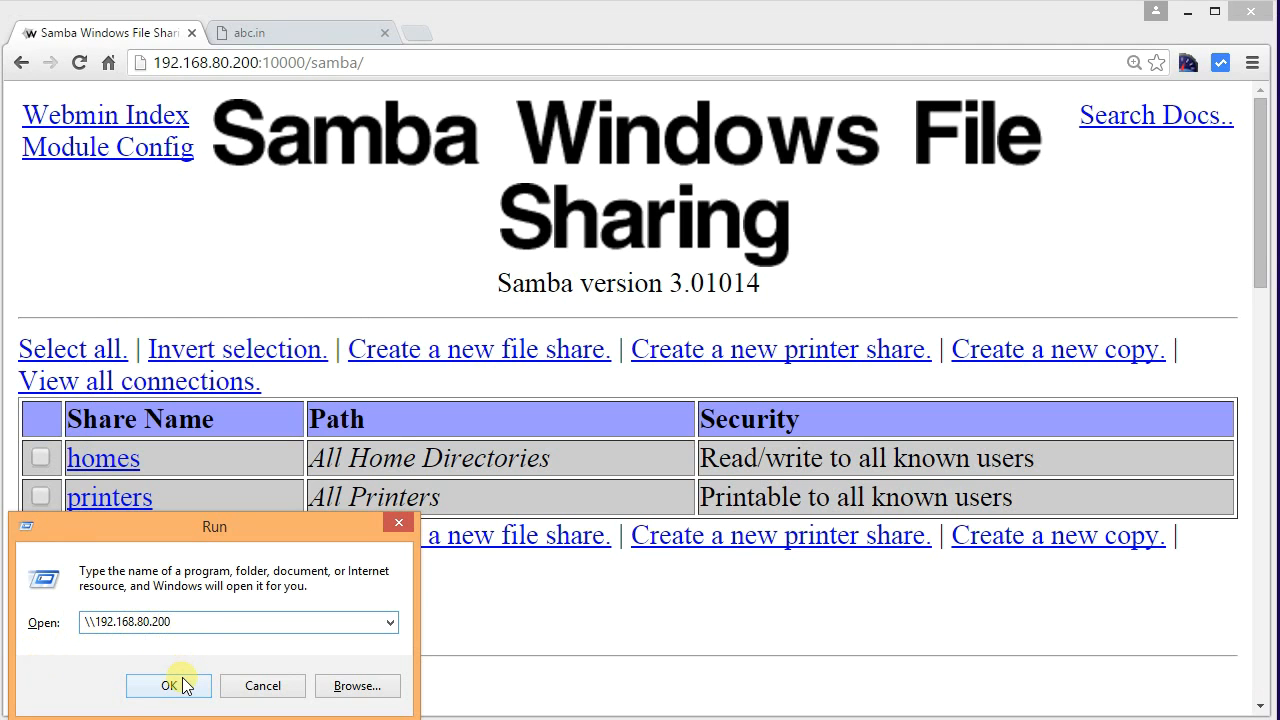
left_click(168, 684)
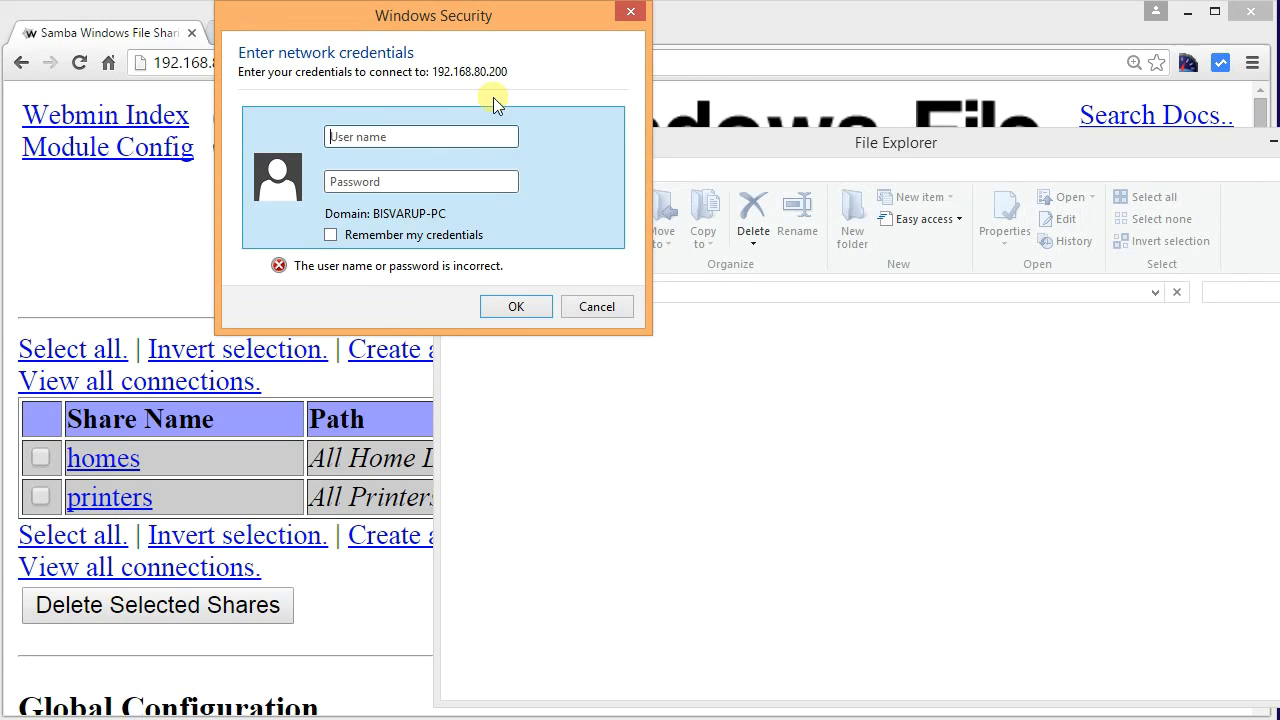
Sign in to the server as user abc with its password.
left_click(420, 136)
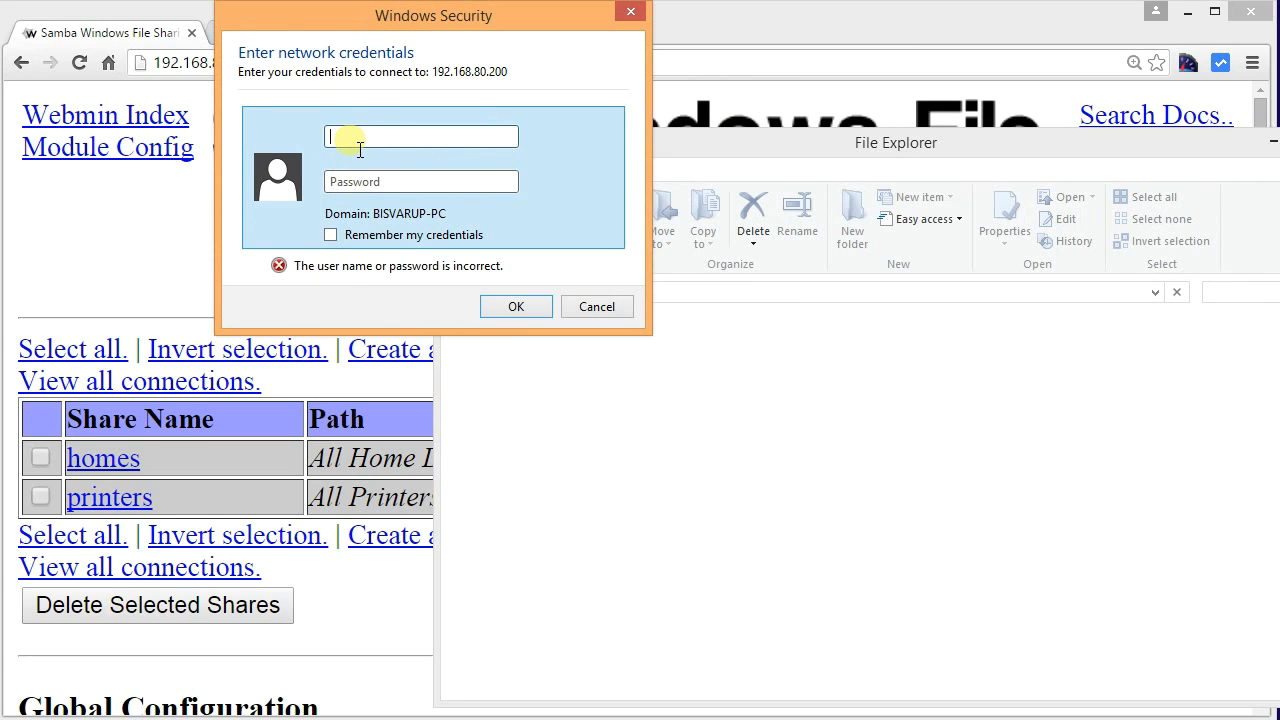
type("abc")
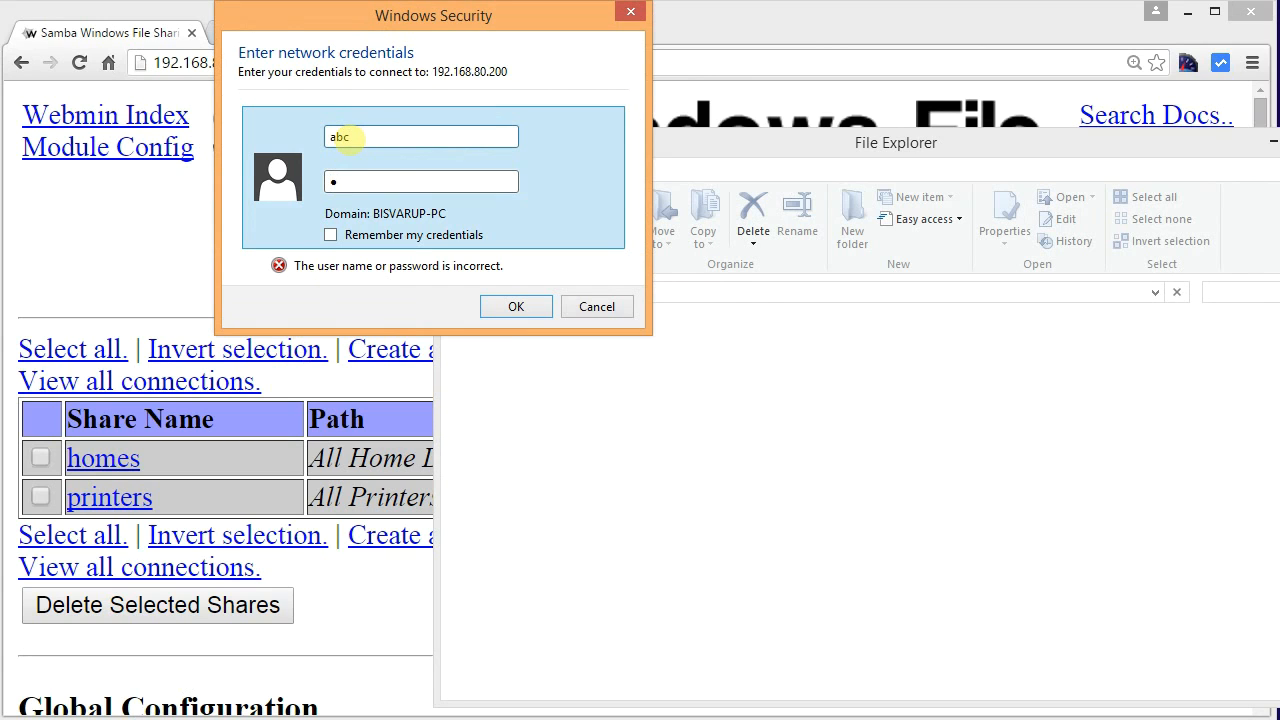
type("•")
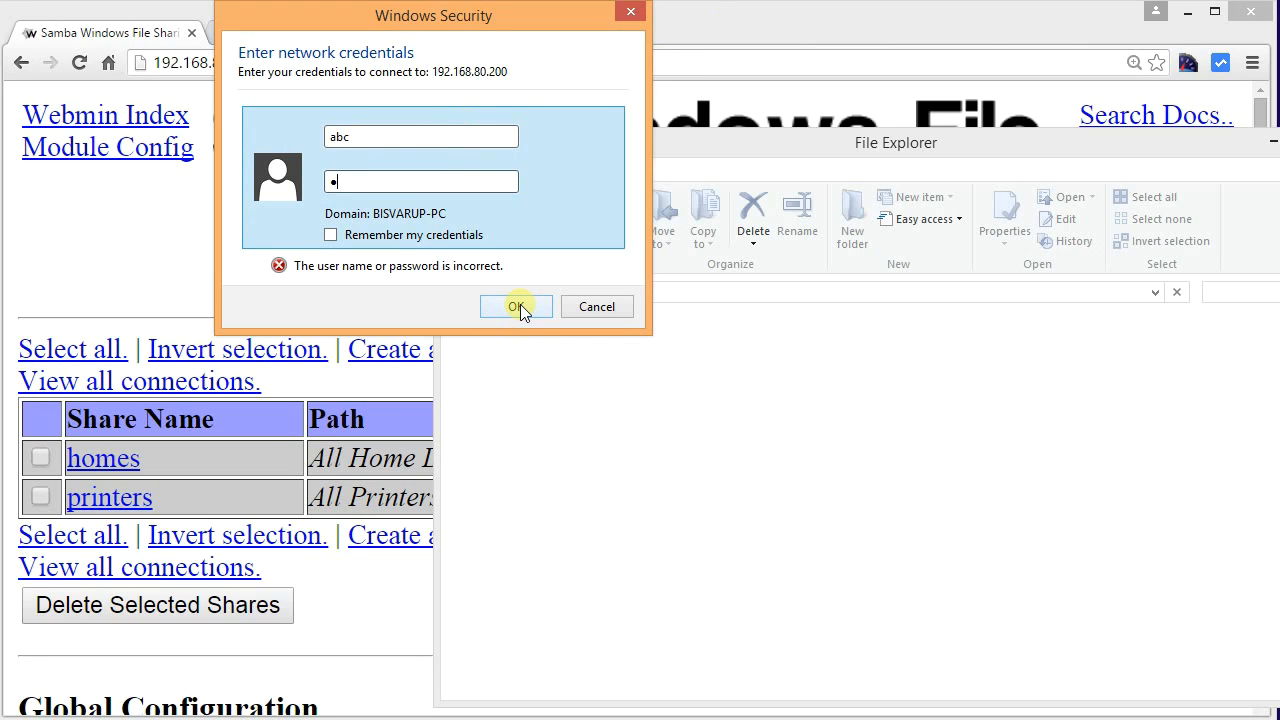
left_click(516, 306)
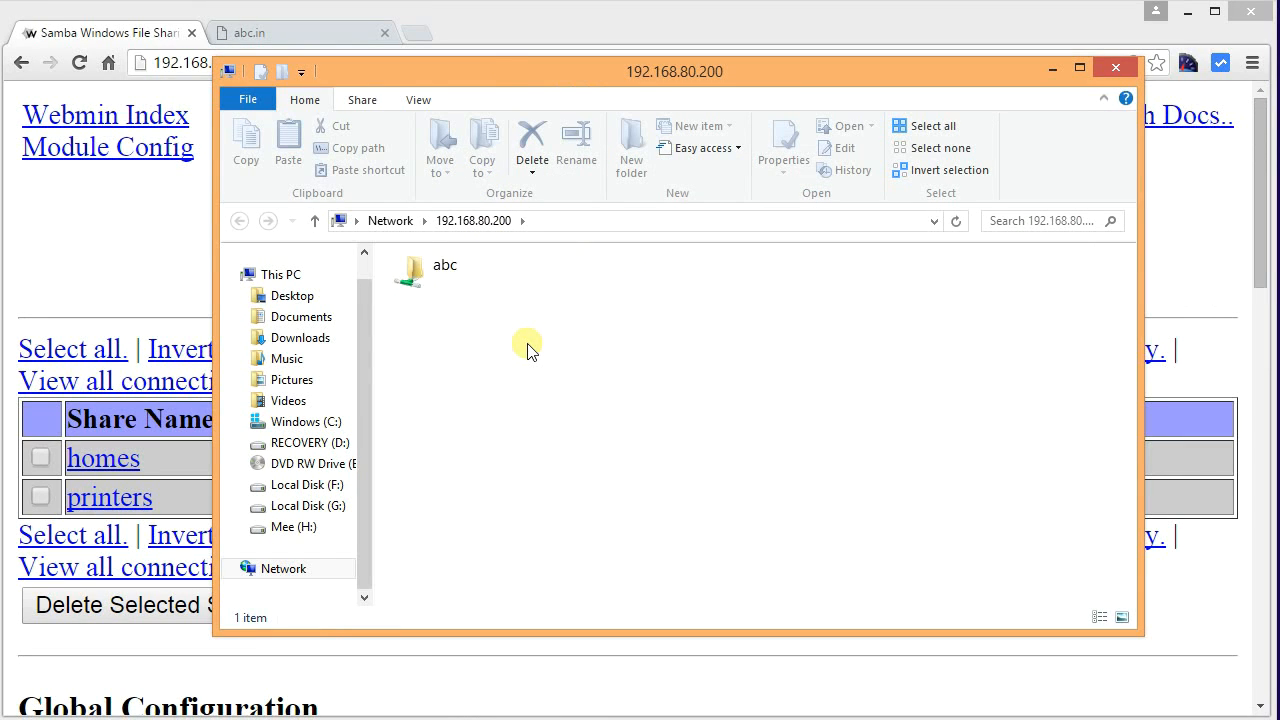
mouse_move(444, 338)
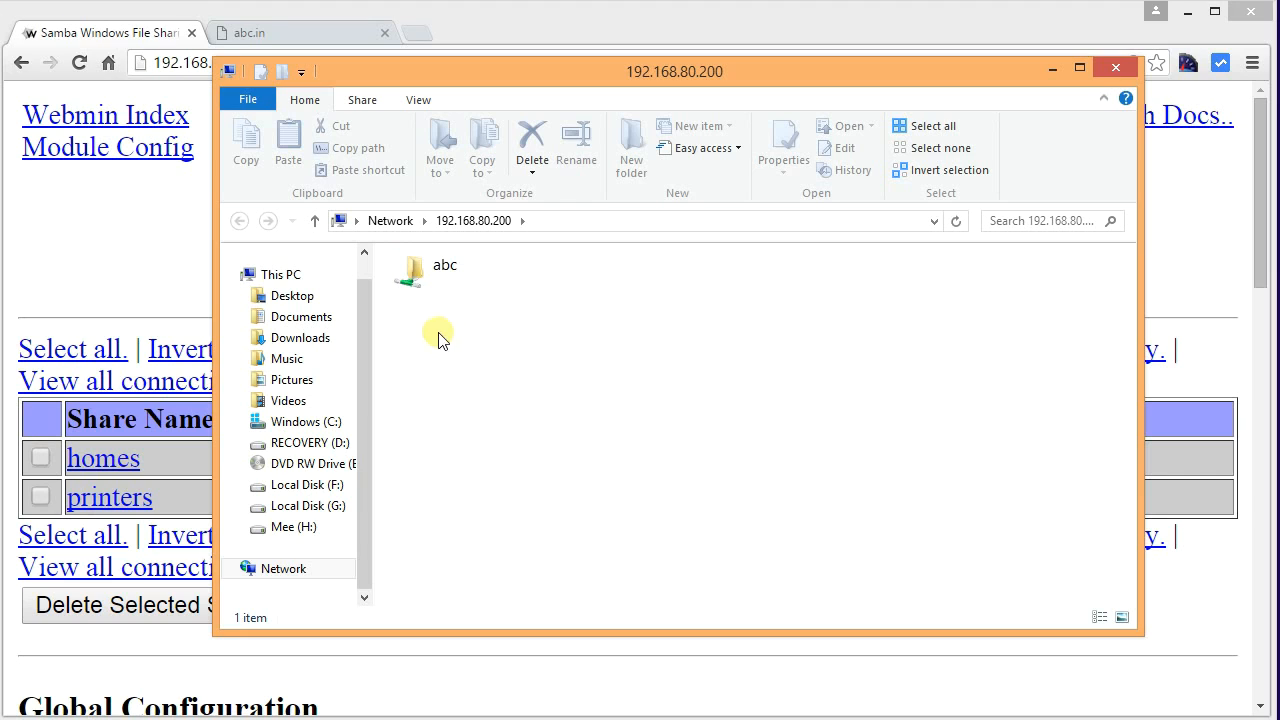
Enter the abc share and bring up the actions menu for index.html.
left_click(444, 270)
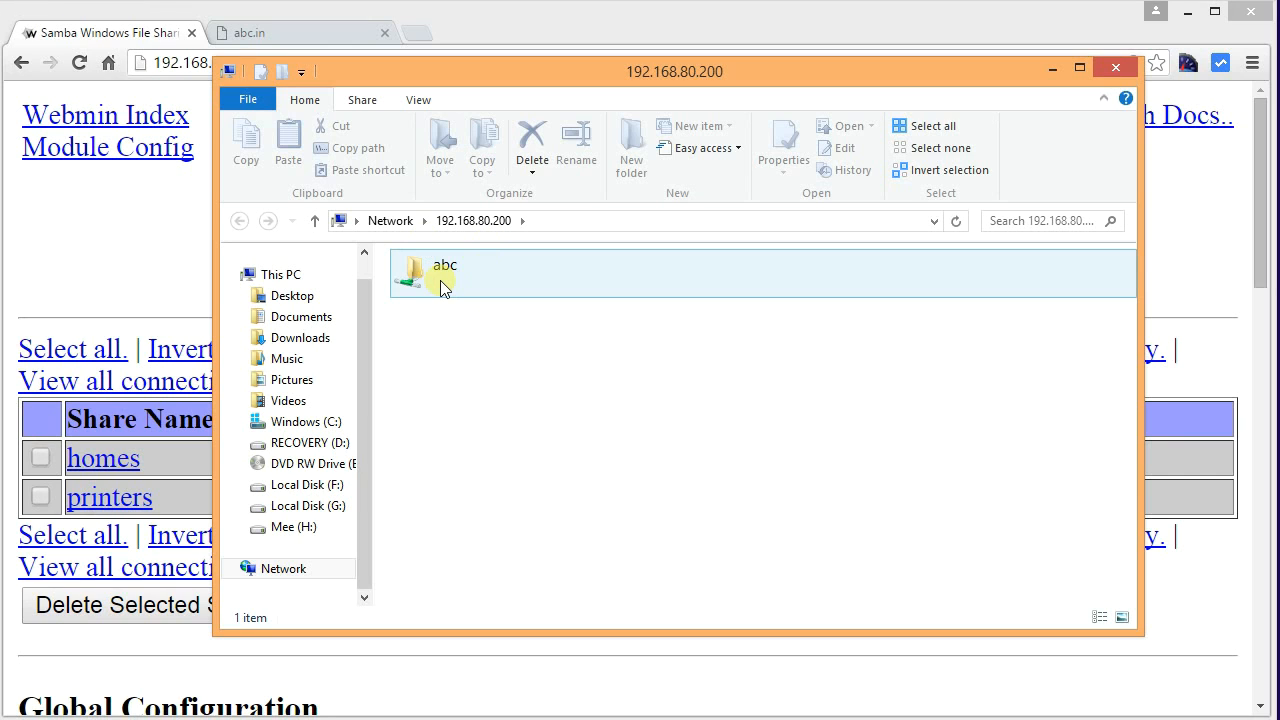
left_click(444, 276)
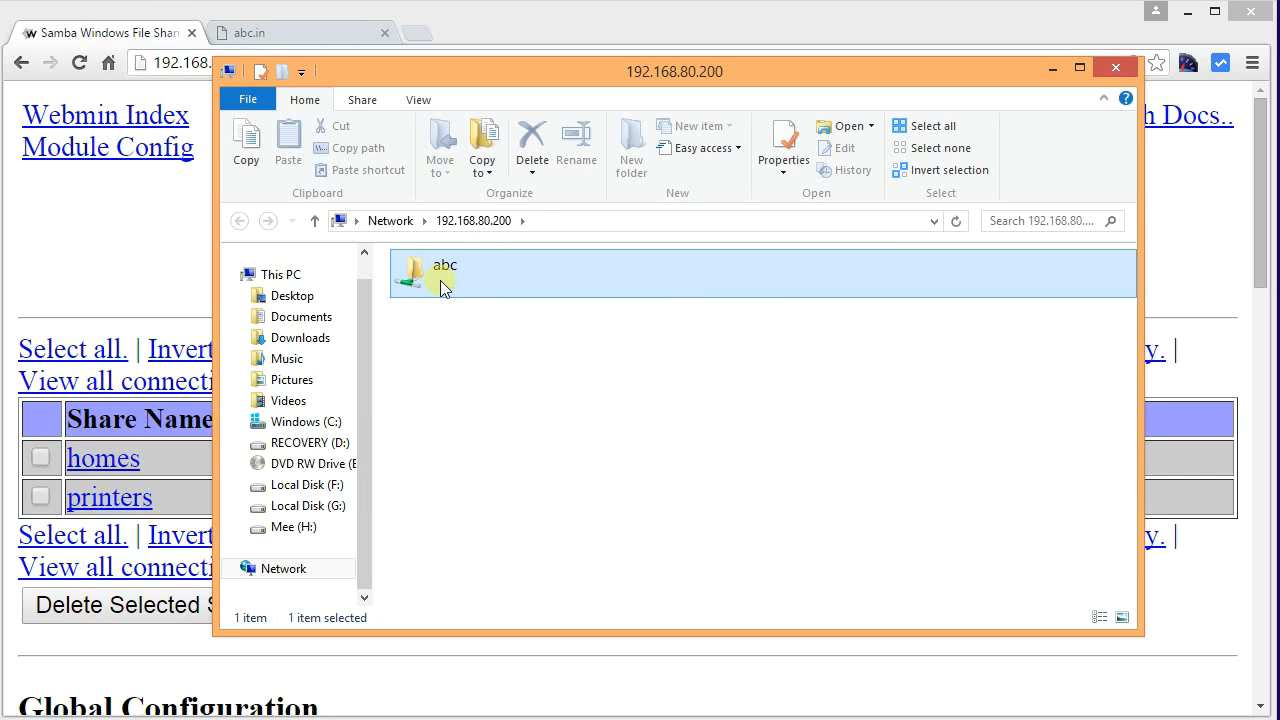
double_click(444, 276)
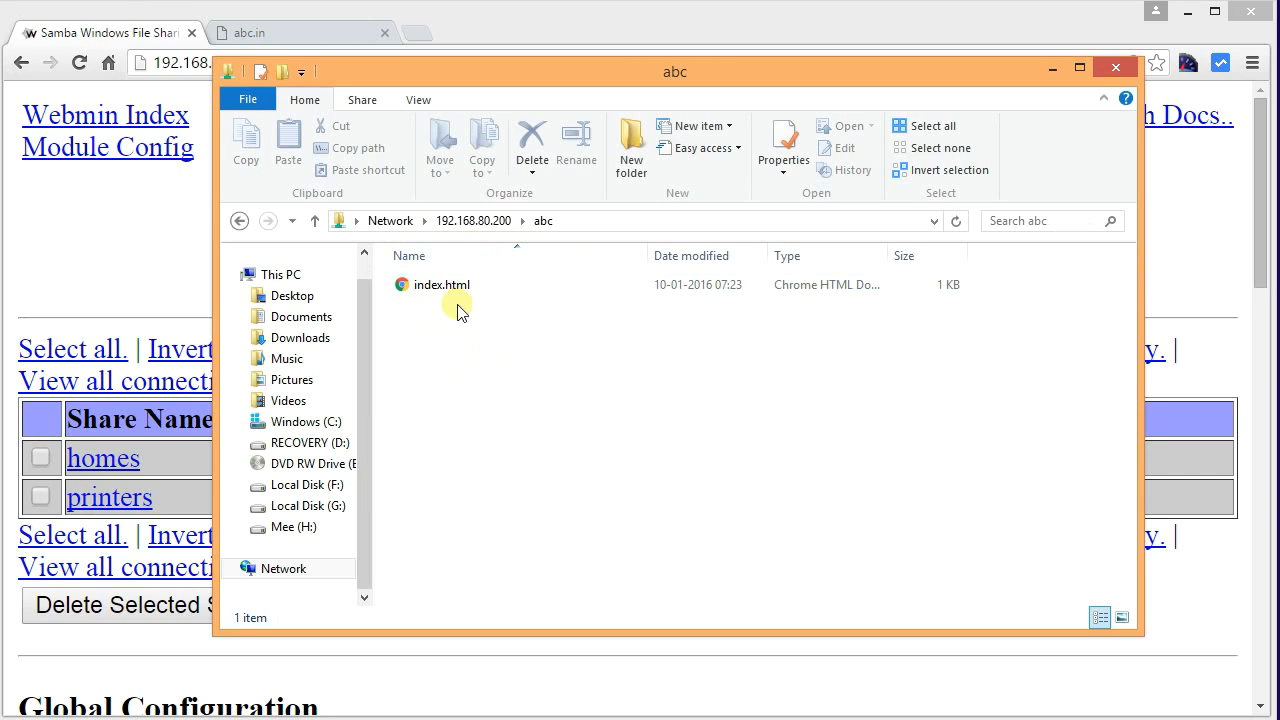
left_click(440, 284)
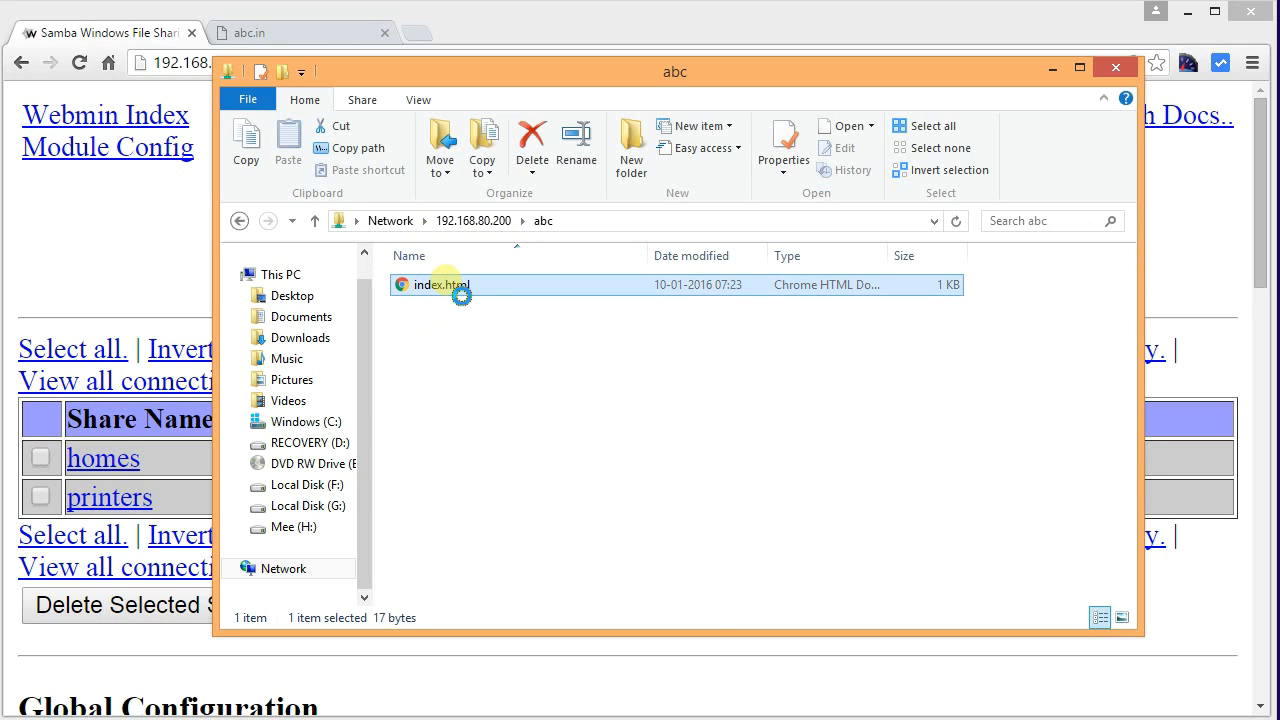
right_click(440, 284)
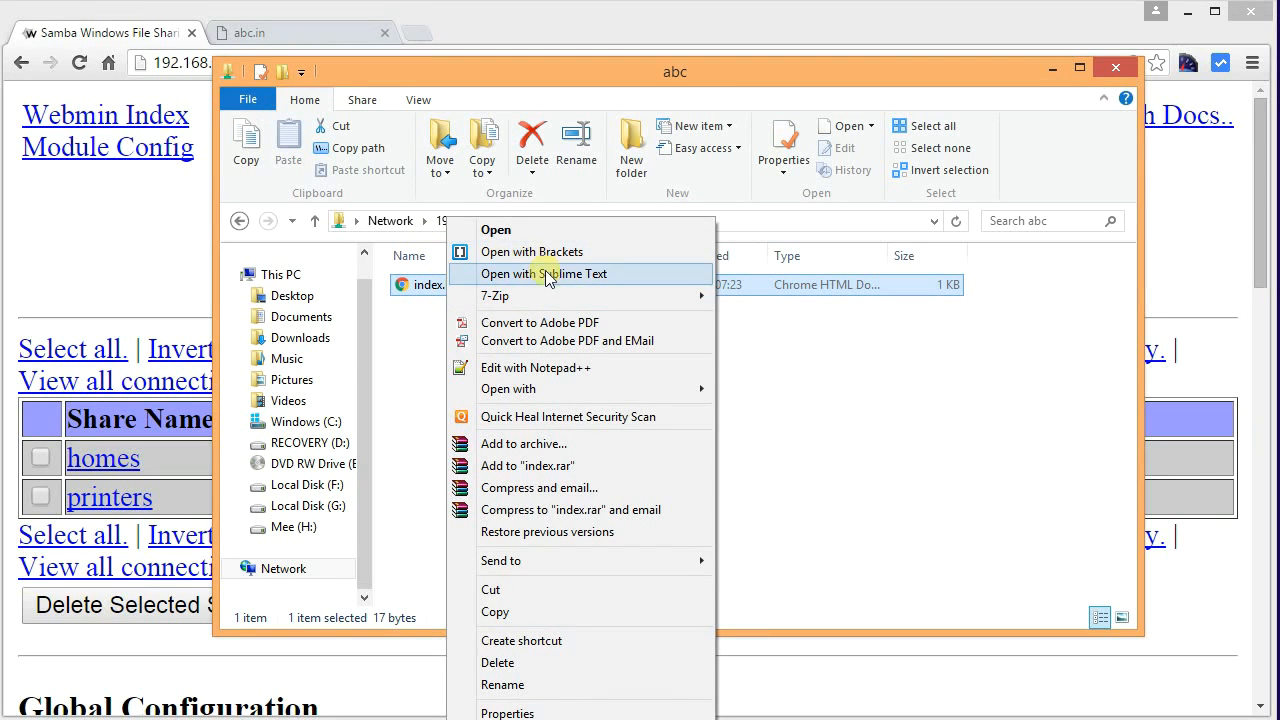
mouse_move(564, 280)
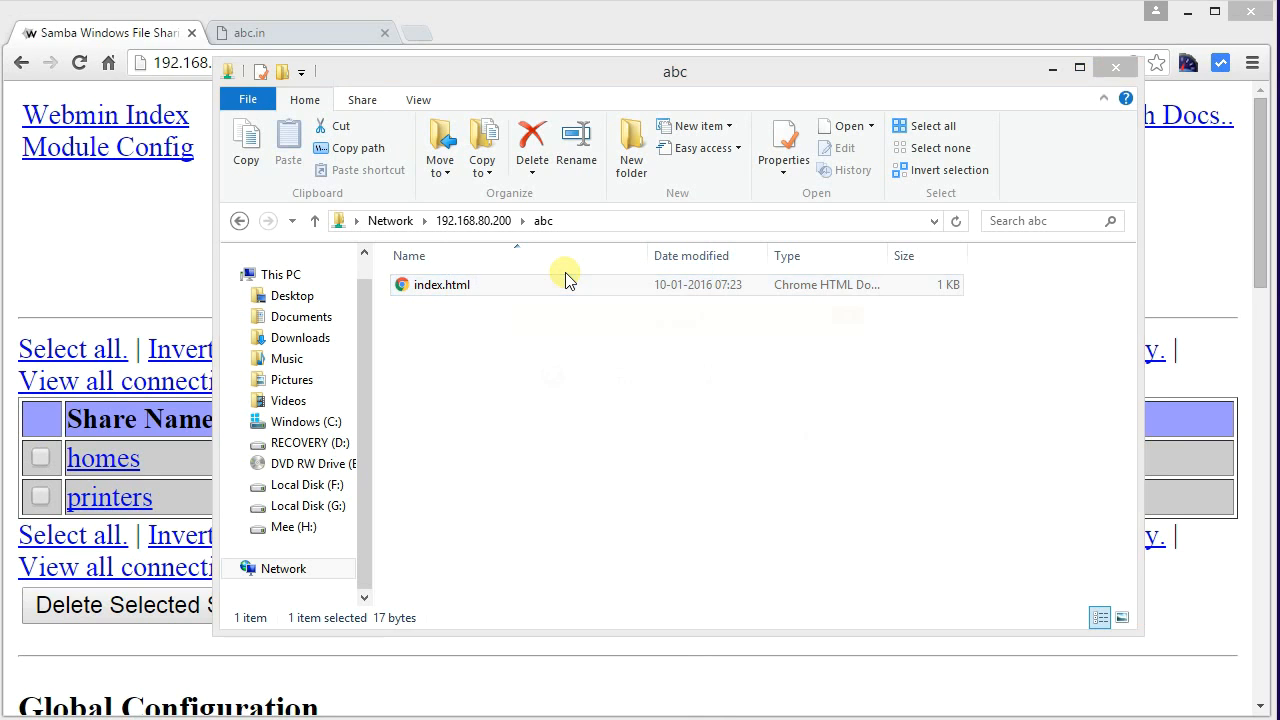
Load the share's index.html in Sublime Text, dismissing the snippet error and closing the local copy.
double_click(440, 284)
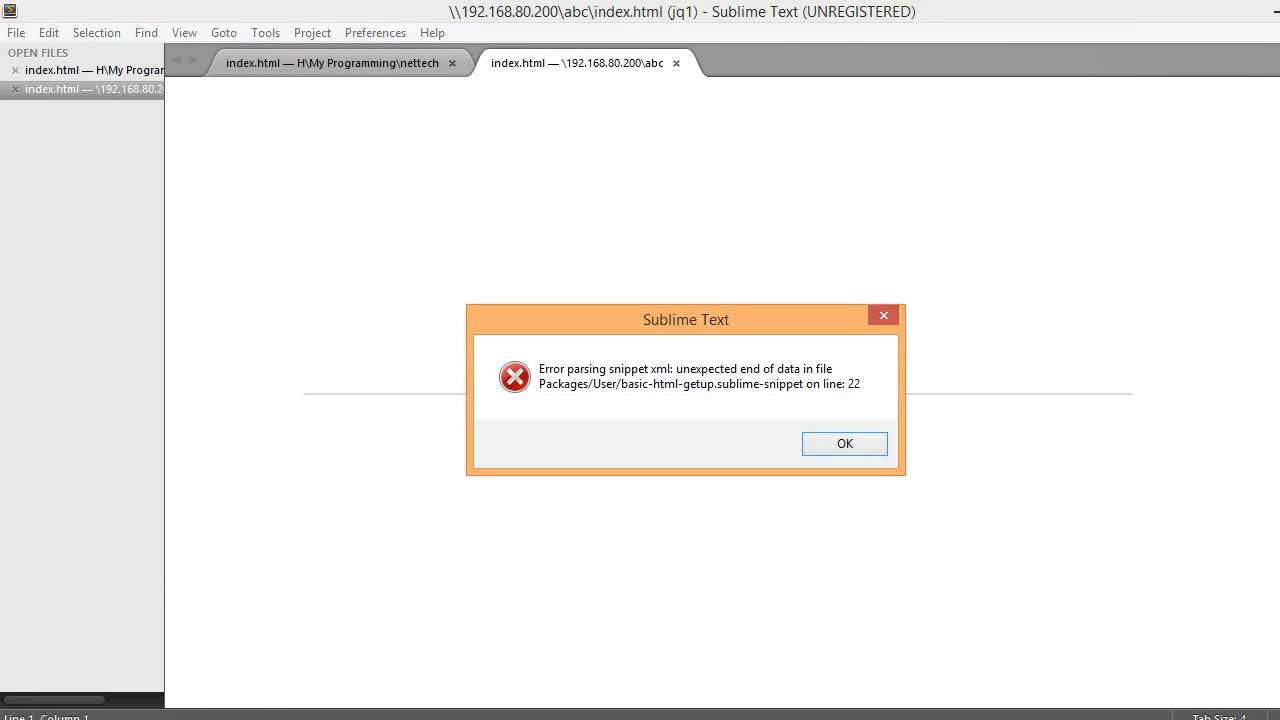
left_click(844, 444)
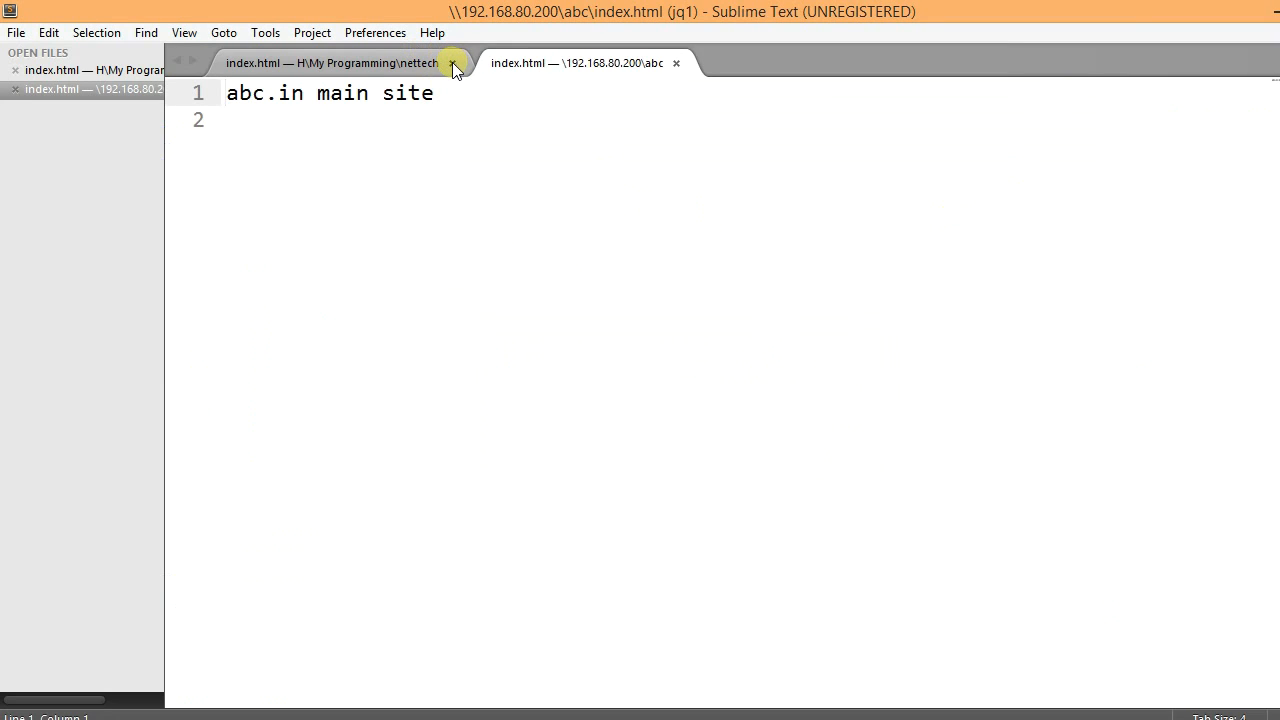
left_click(452, 62)
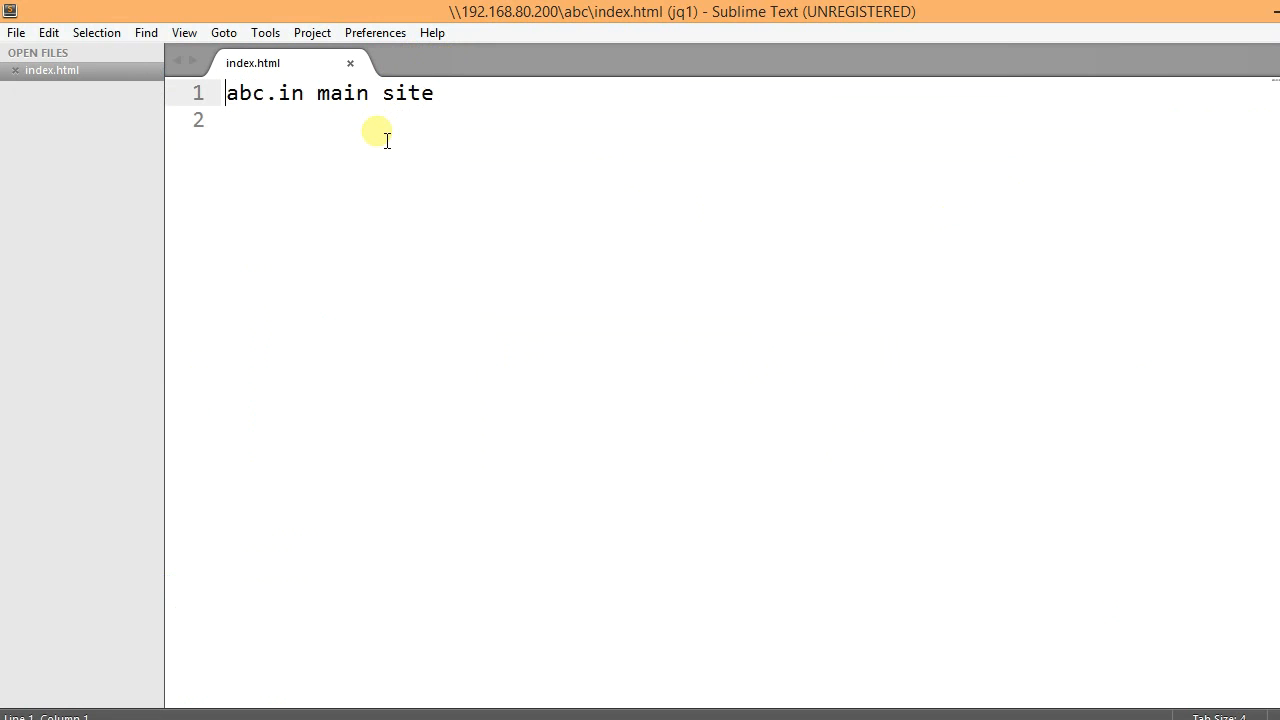
Wrap the heading in <h1>...</h1> and attempt saving, acknowledging the access denied error.
type("<h")
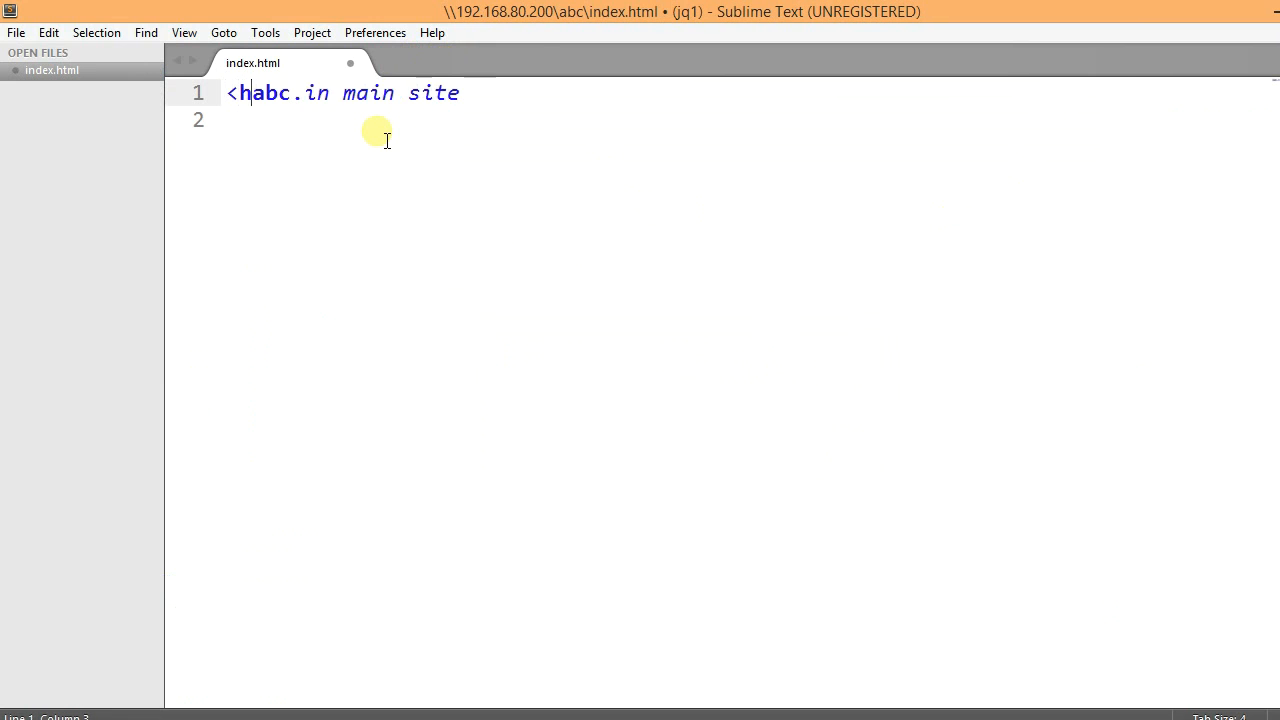
type("1>")
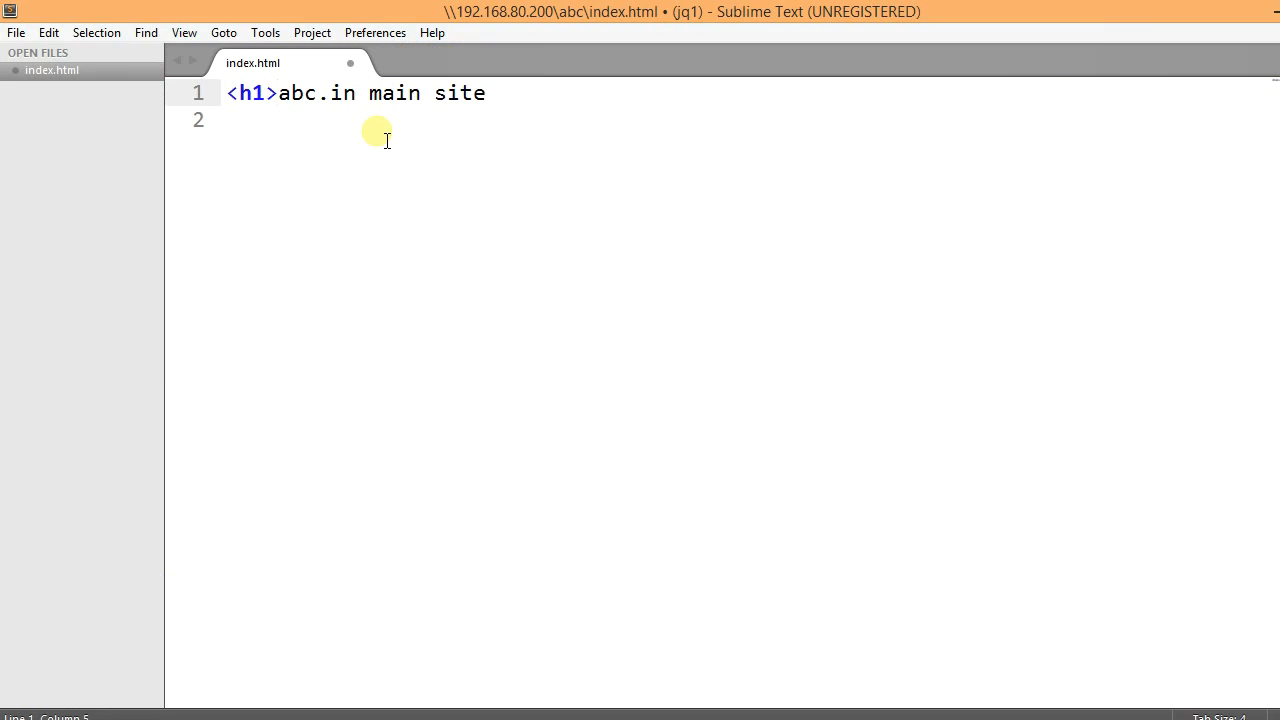
type("</h1>")
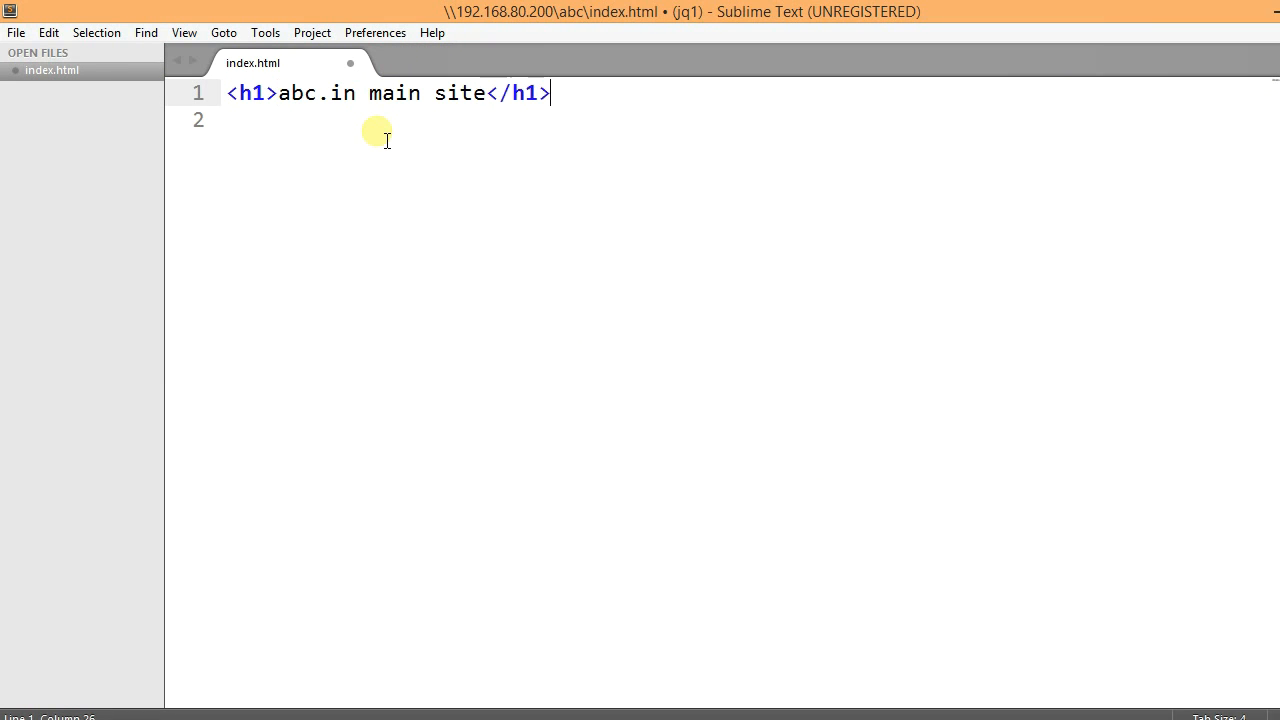
key("ctrl+s")
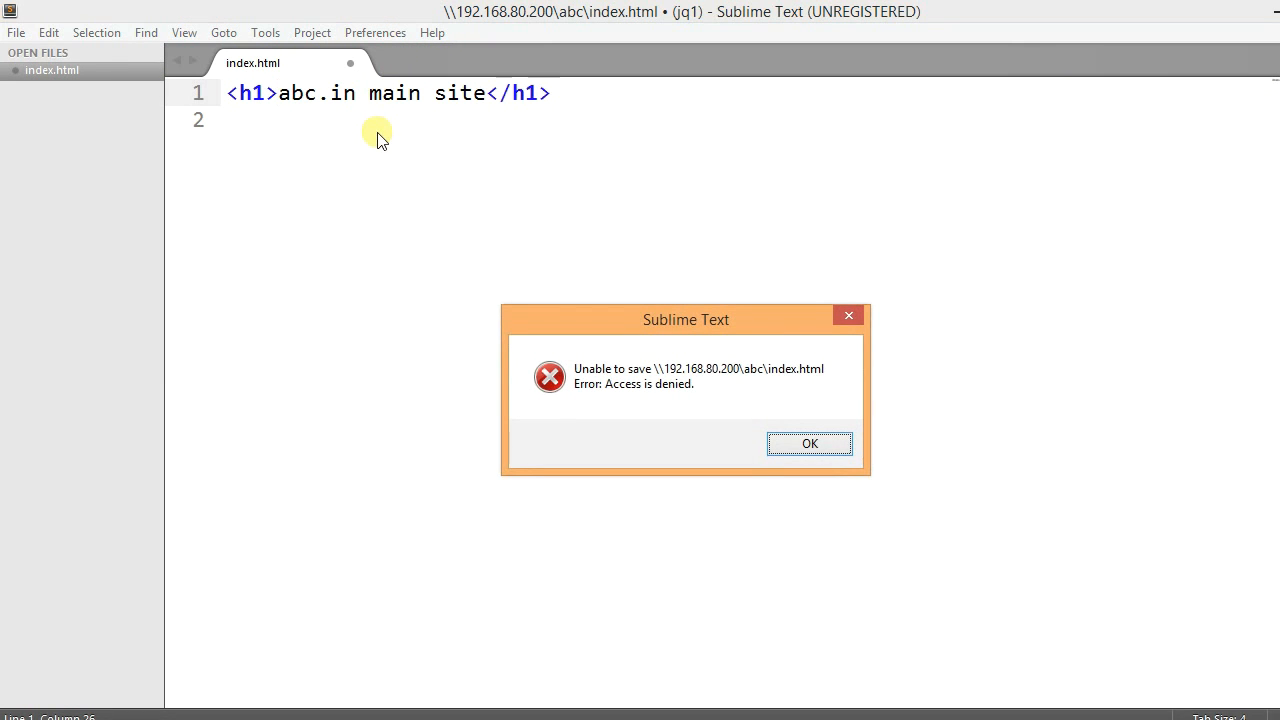
left_click(808, 444)
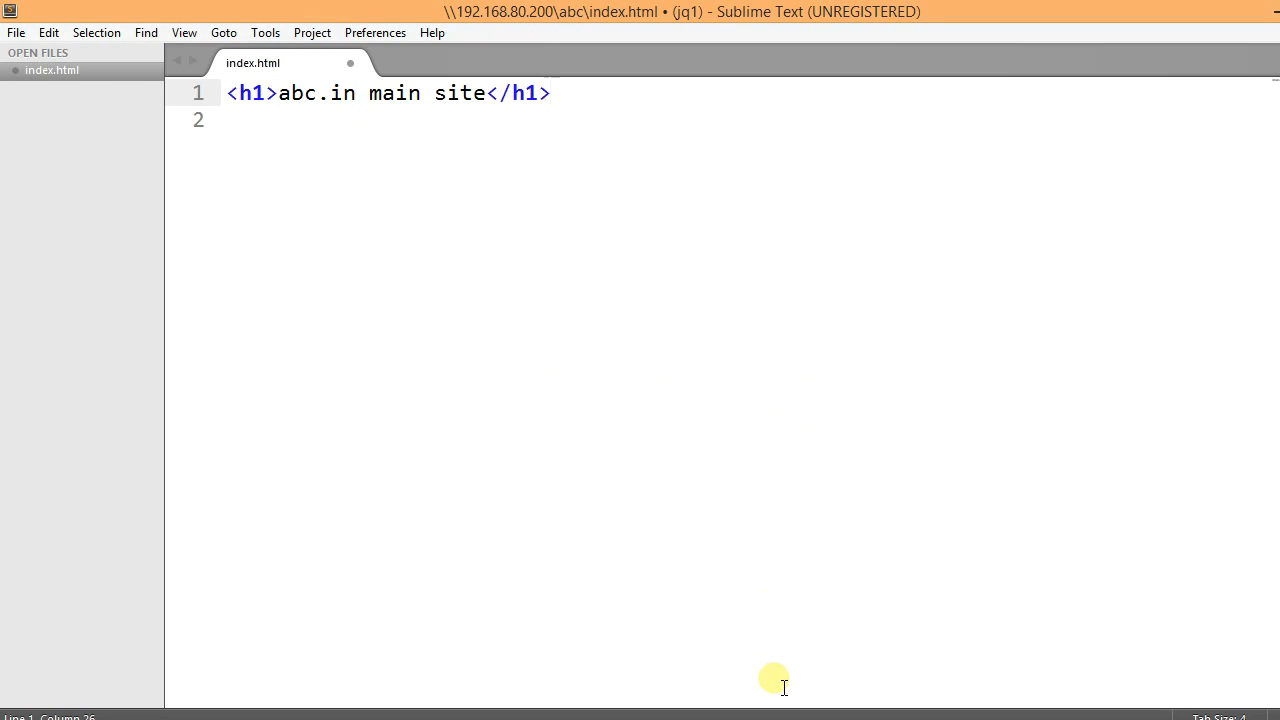
mouse_move(642, 664)
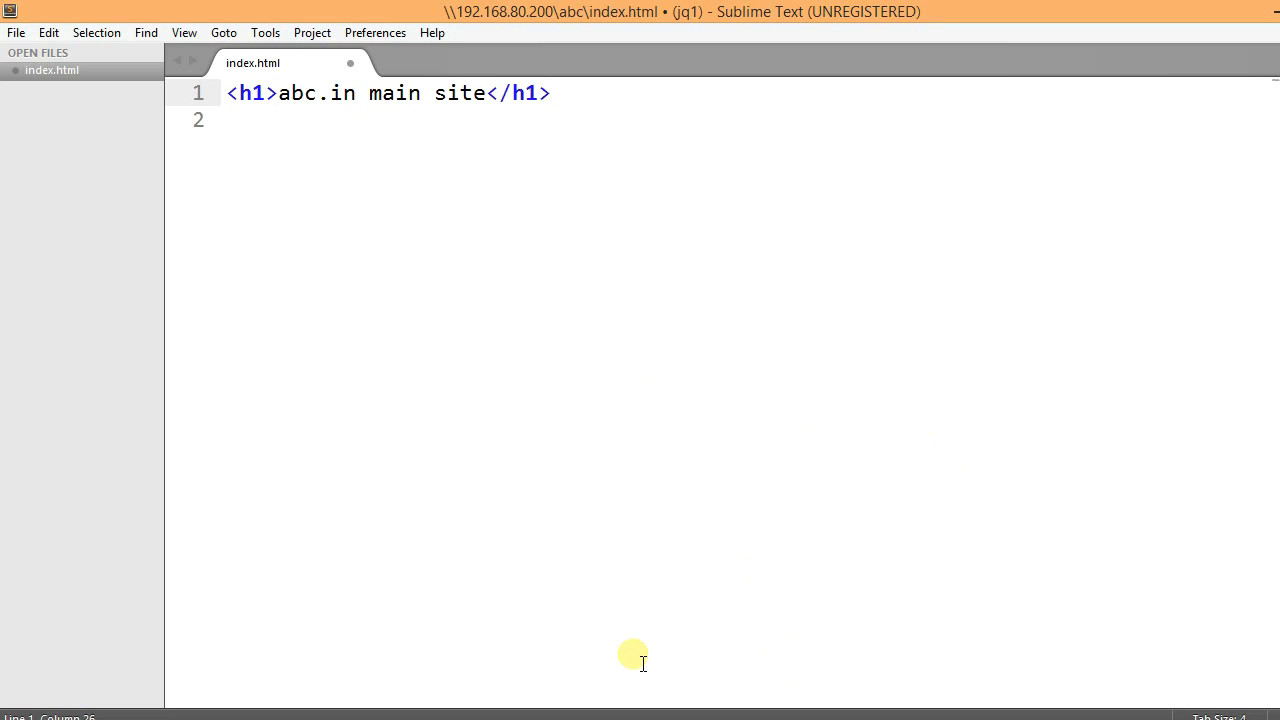
mouse_move(76, 700)
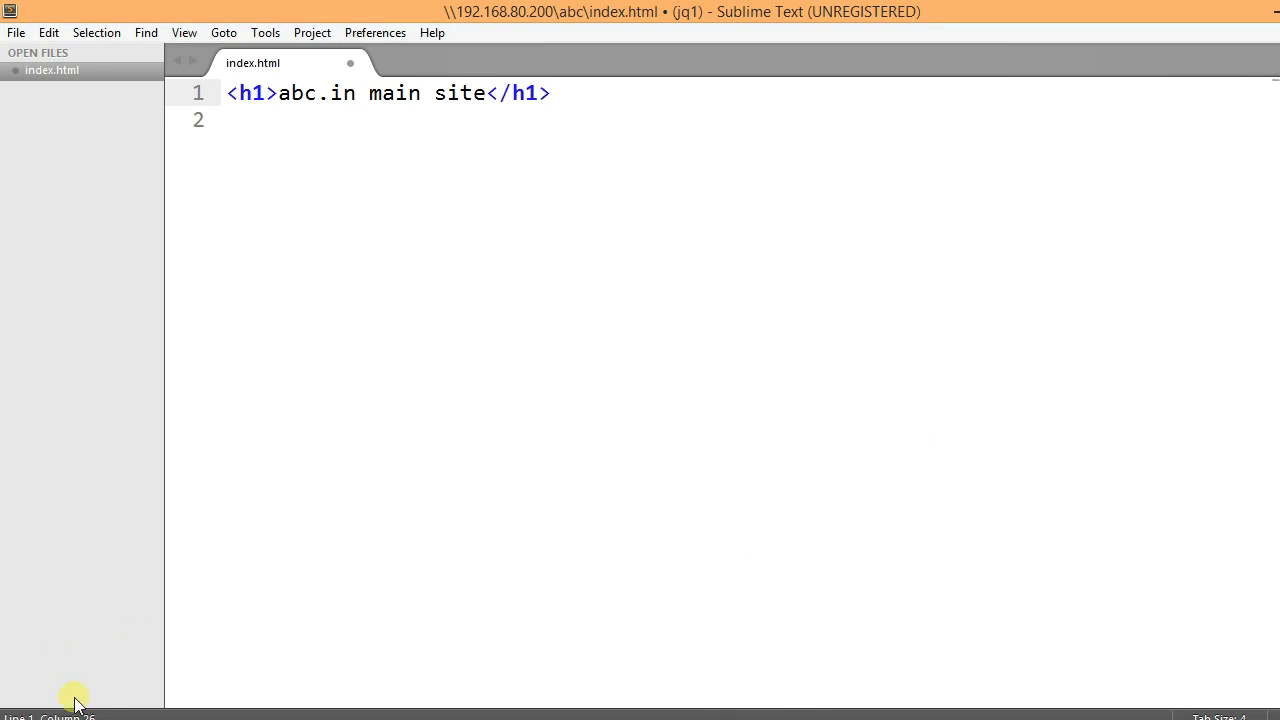
left_click(392, 448)
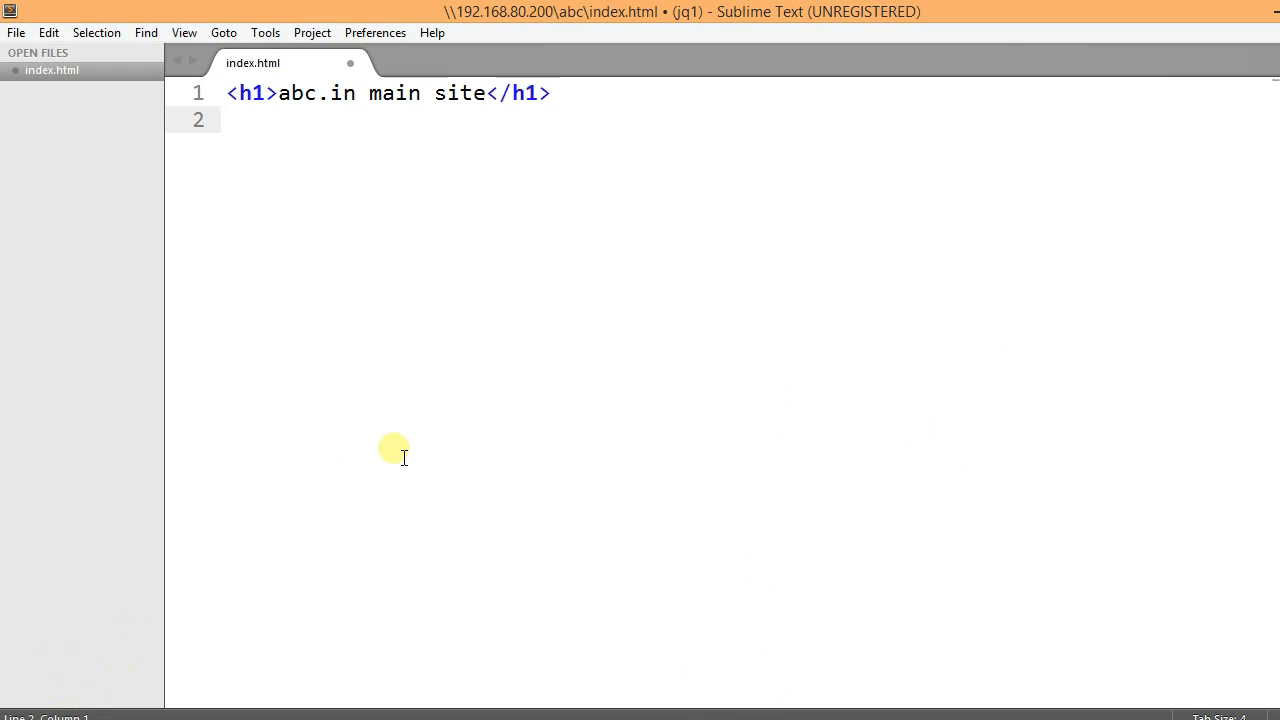
key("ctrl+s")
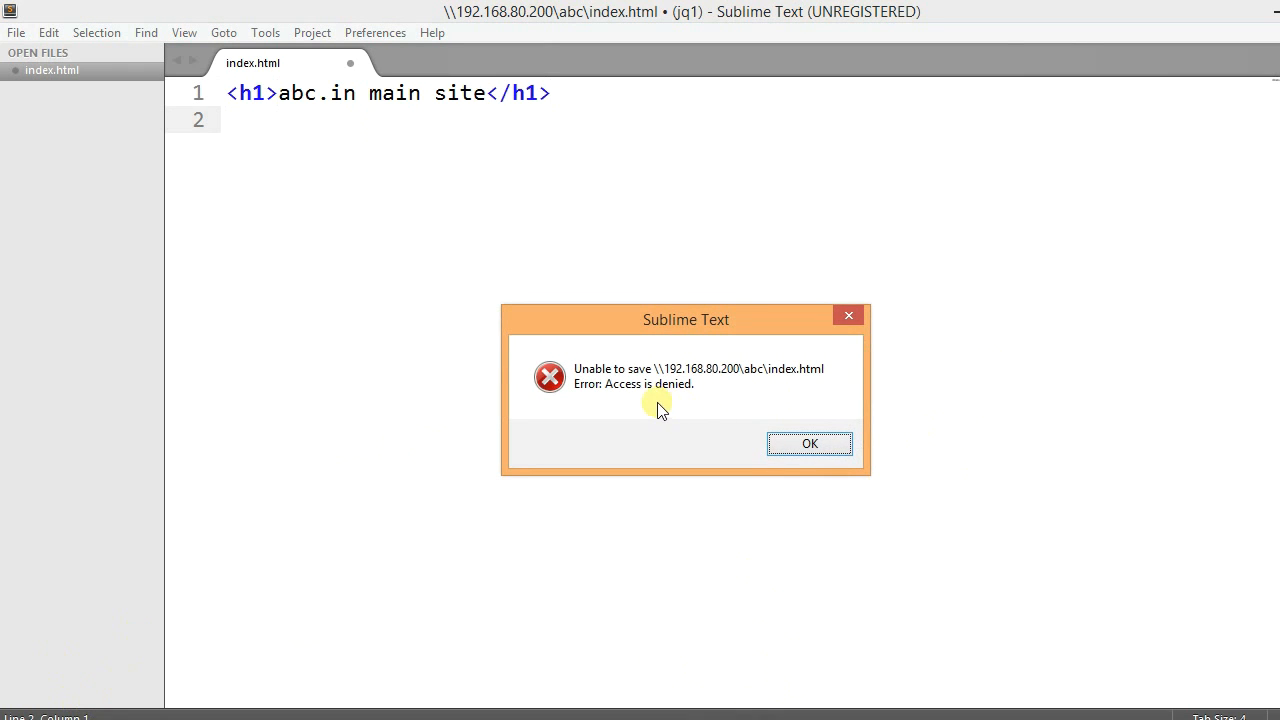
left_click(808, 444)
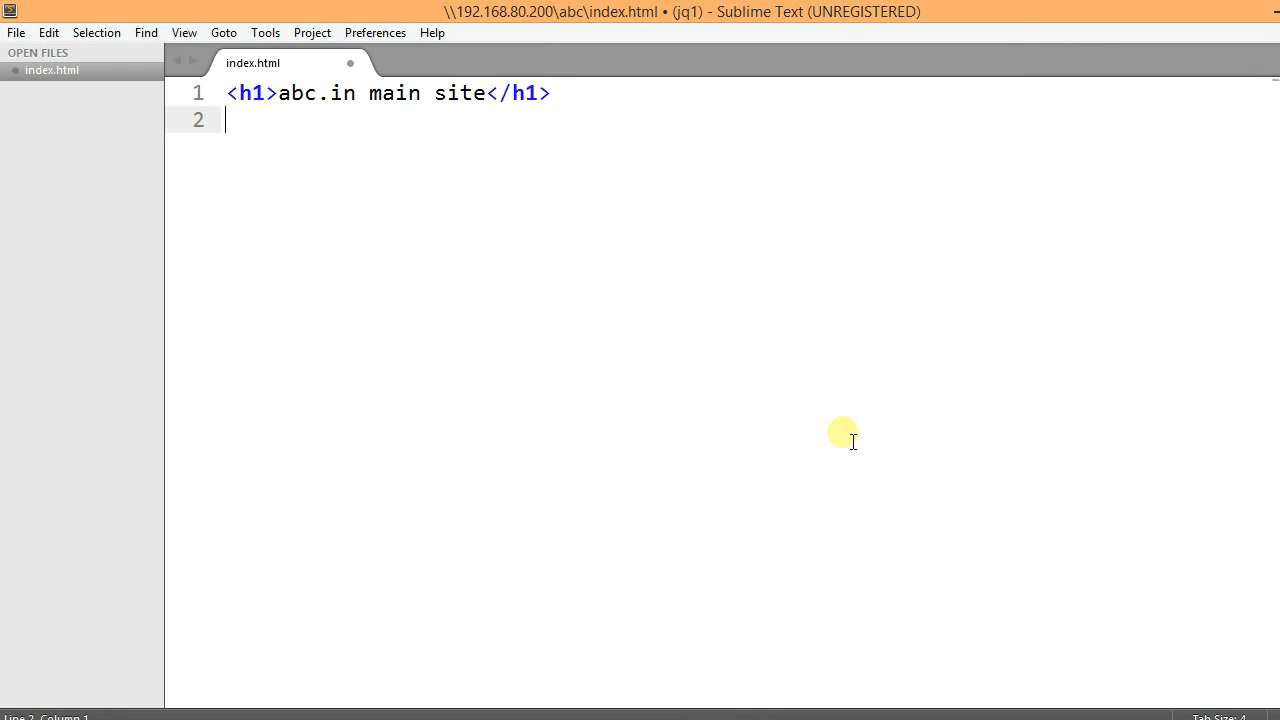
mouse_move(392, 516)
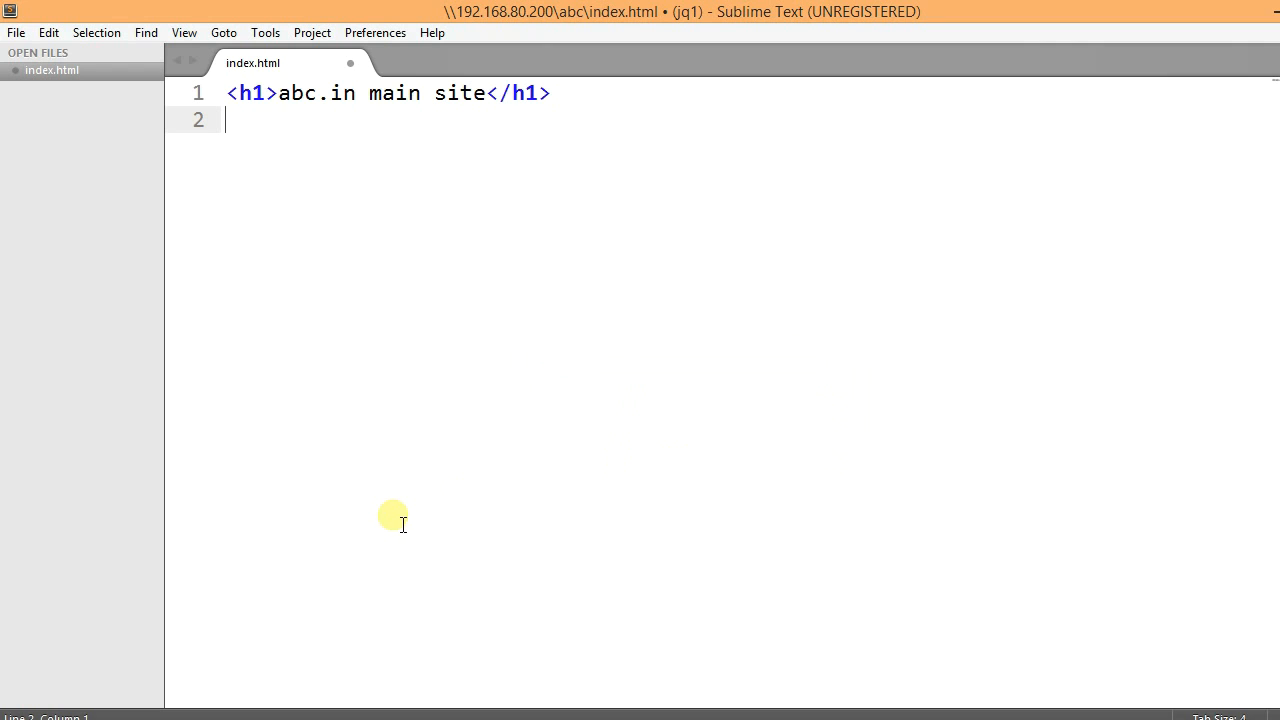
mouse_move(136, 650)
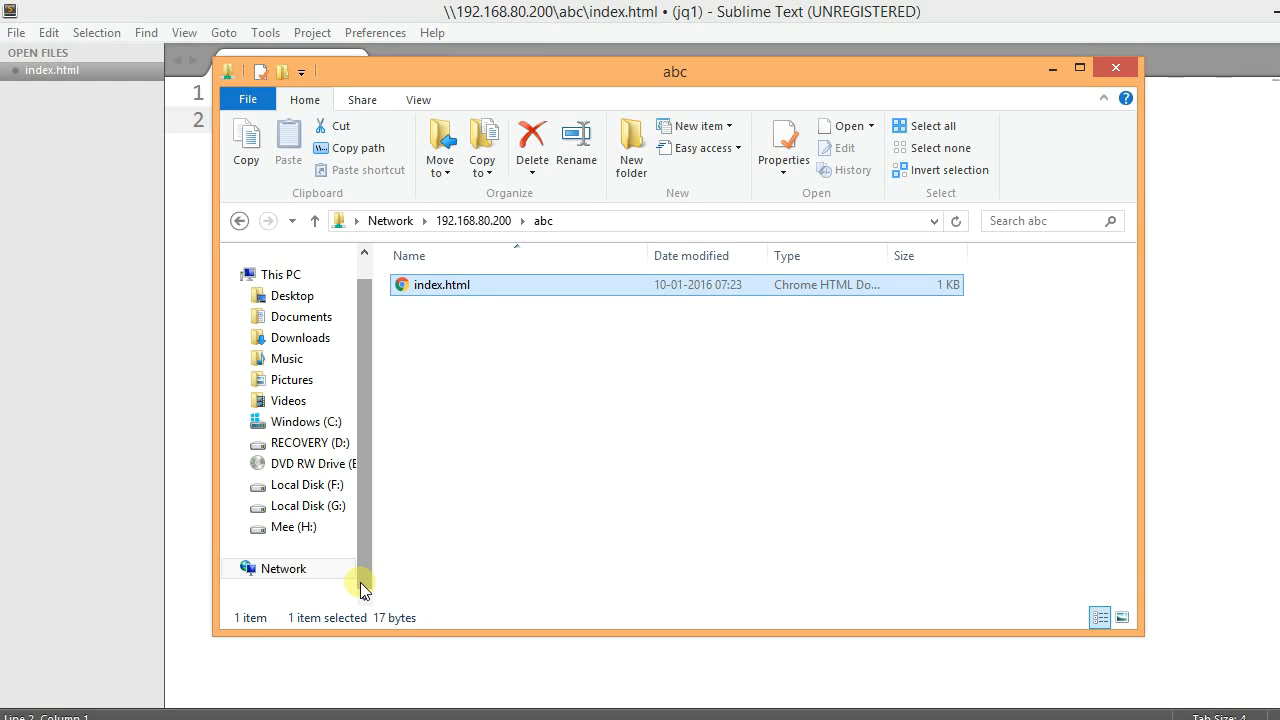
mouse_move(458, 572)
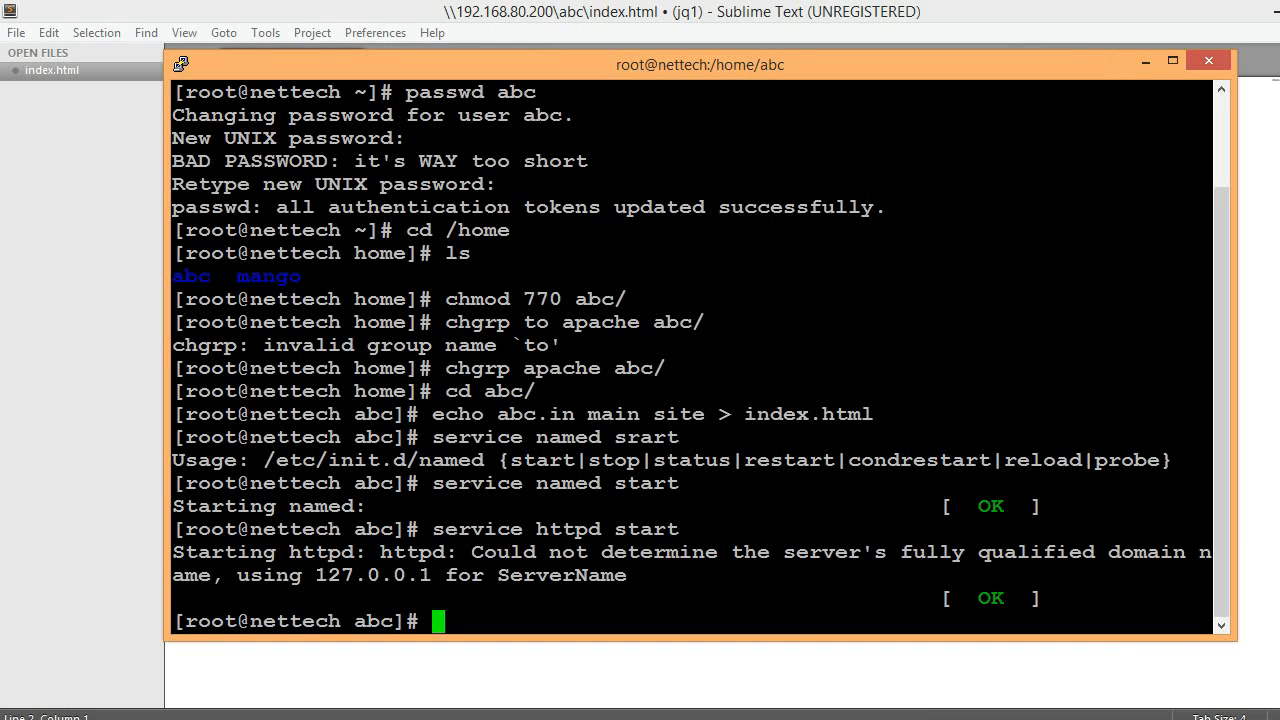
Check the current directory /home/abc and list its files with pwd and ll.
type("pwd")
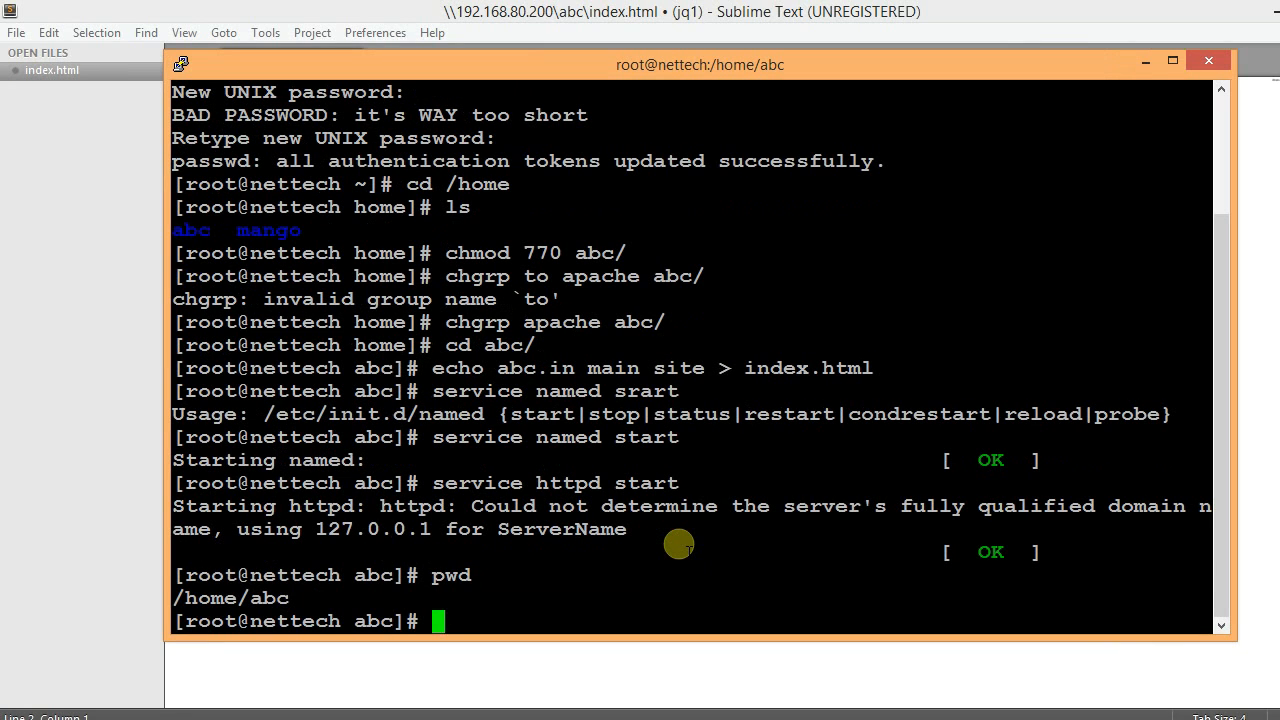
type("ll")
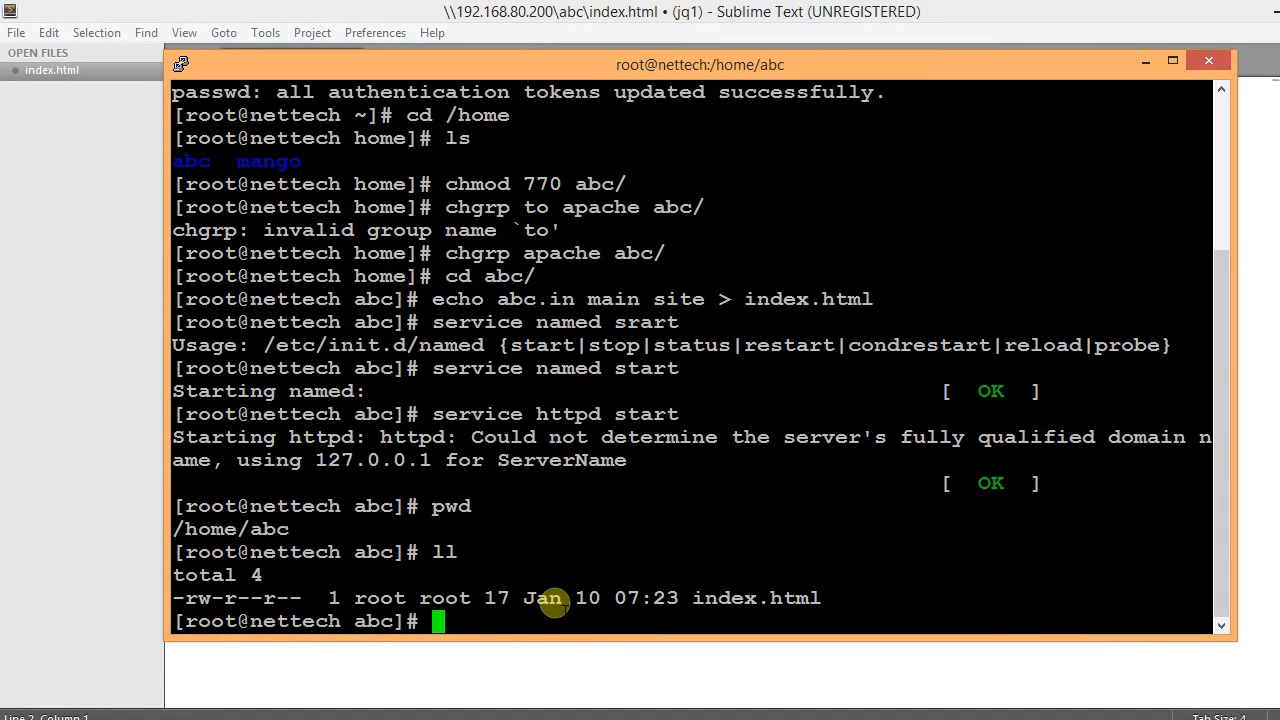
mouse_move(644, 598)
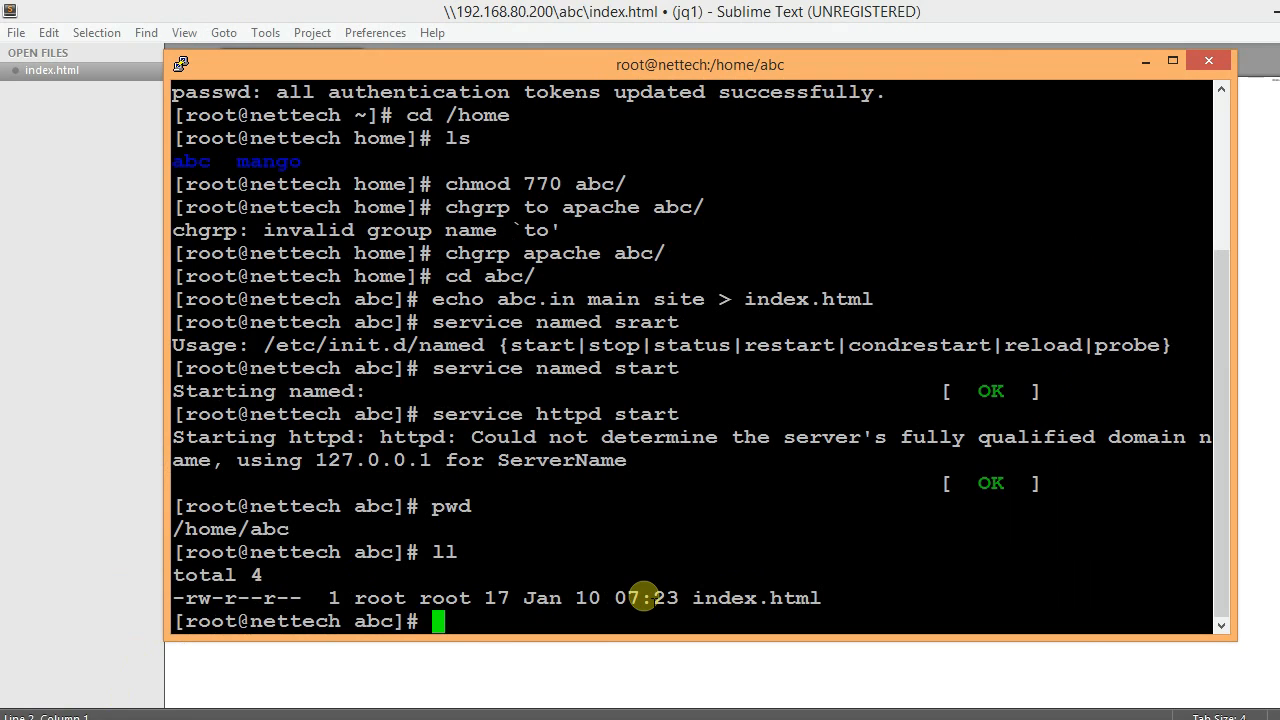
mouse_move(478, 590)
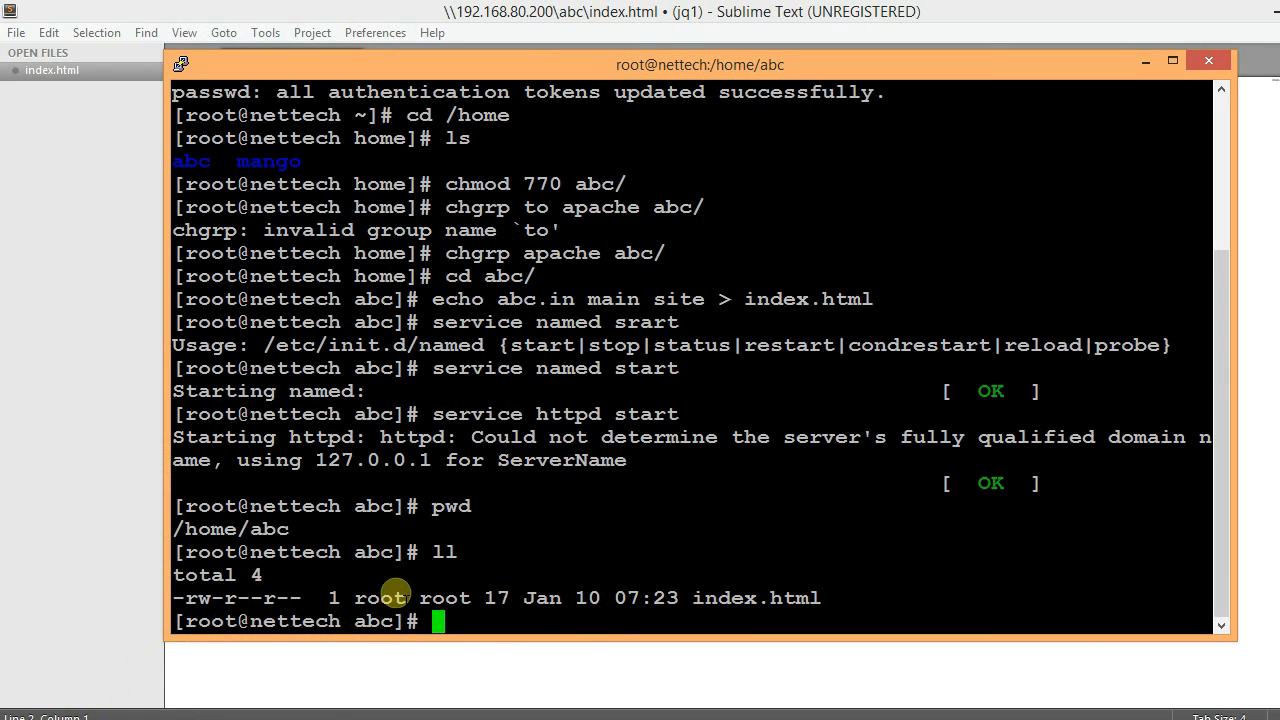
mouse_move(444, 536)
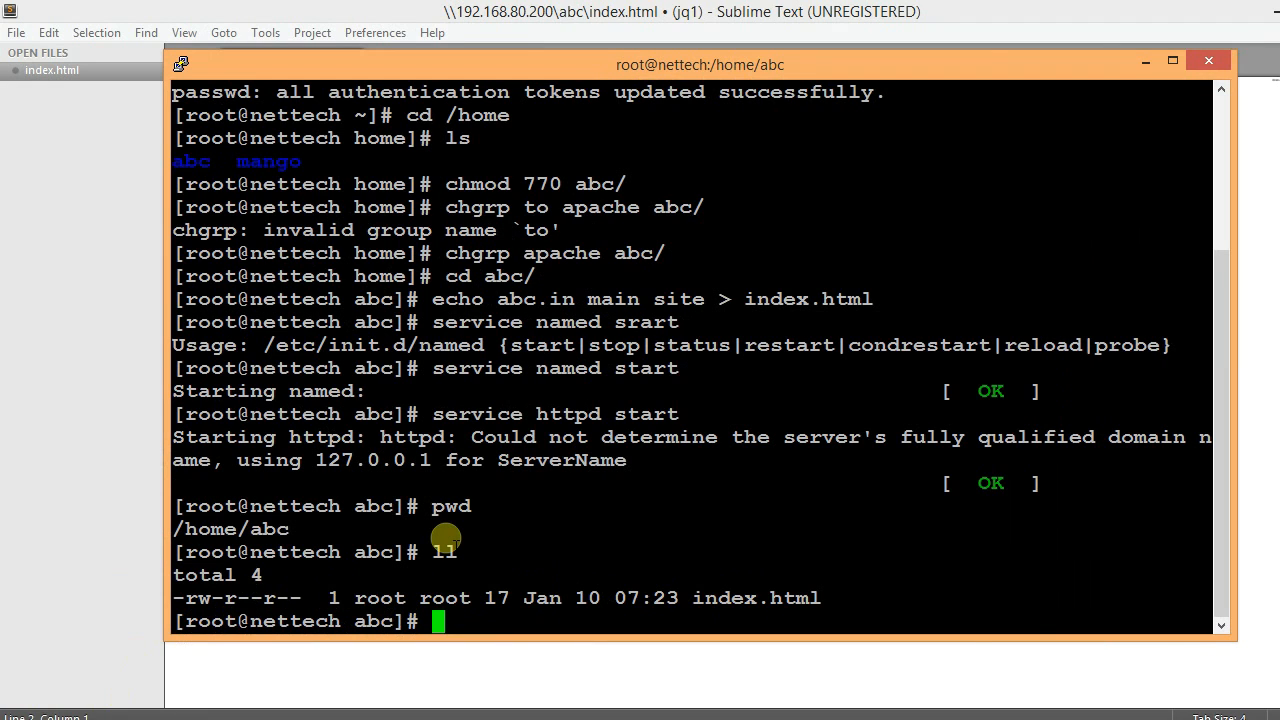
Change index.html's owner to abc with chown, then hide the PuTTY window.
type("chown")
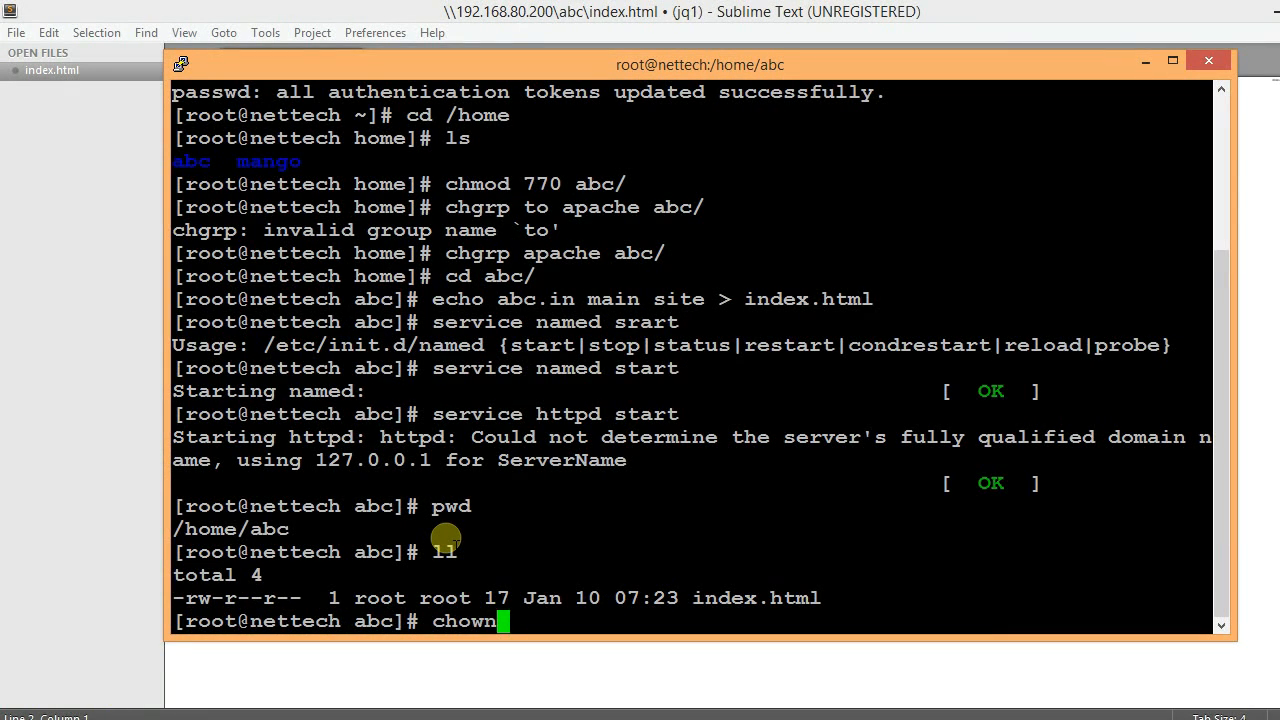
type("ab")
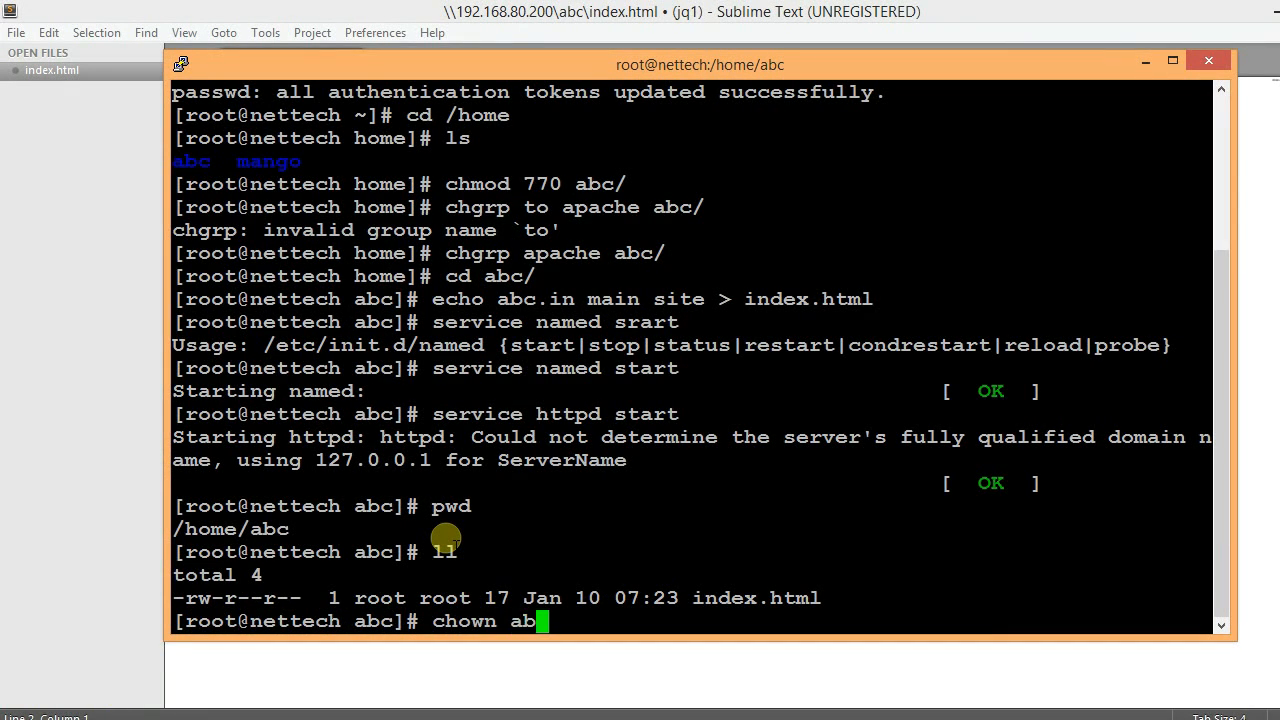
type("c")
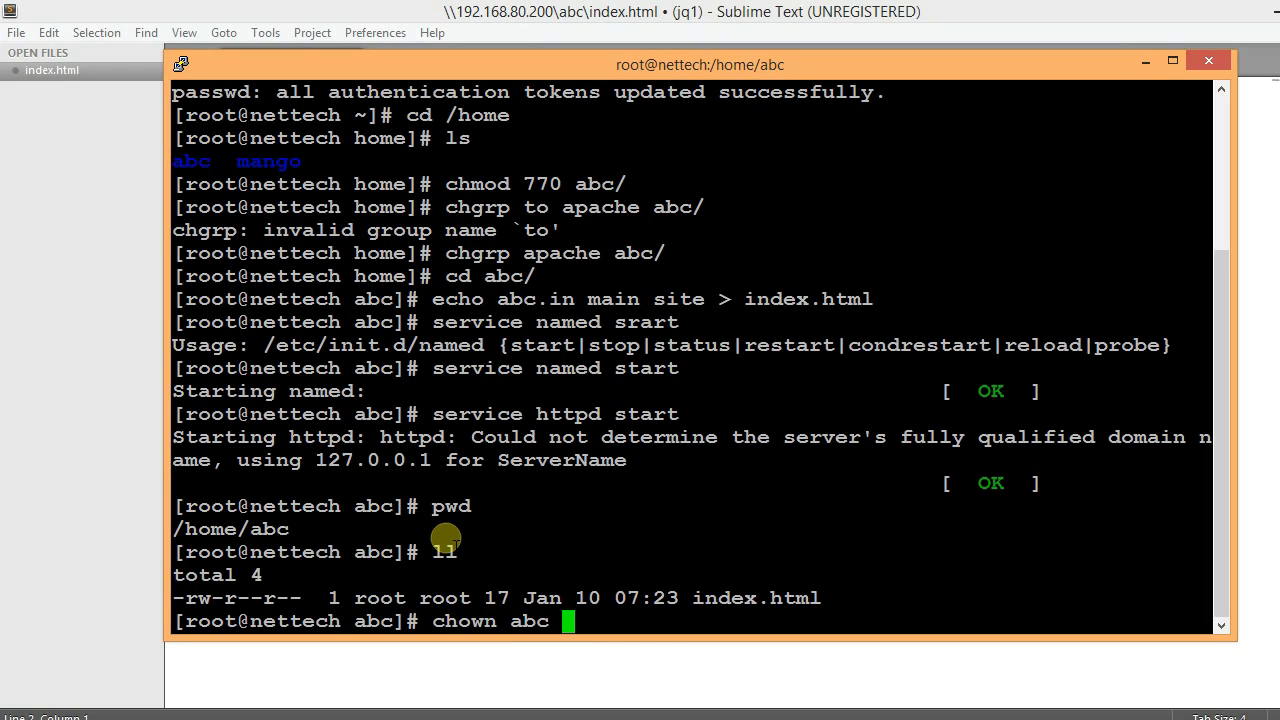
type("index.html")
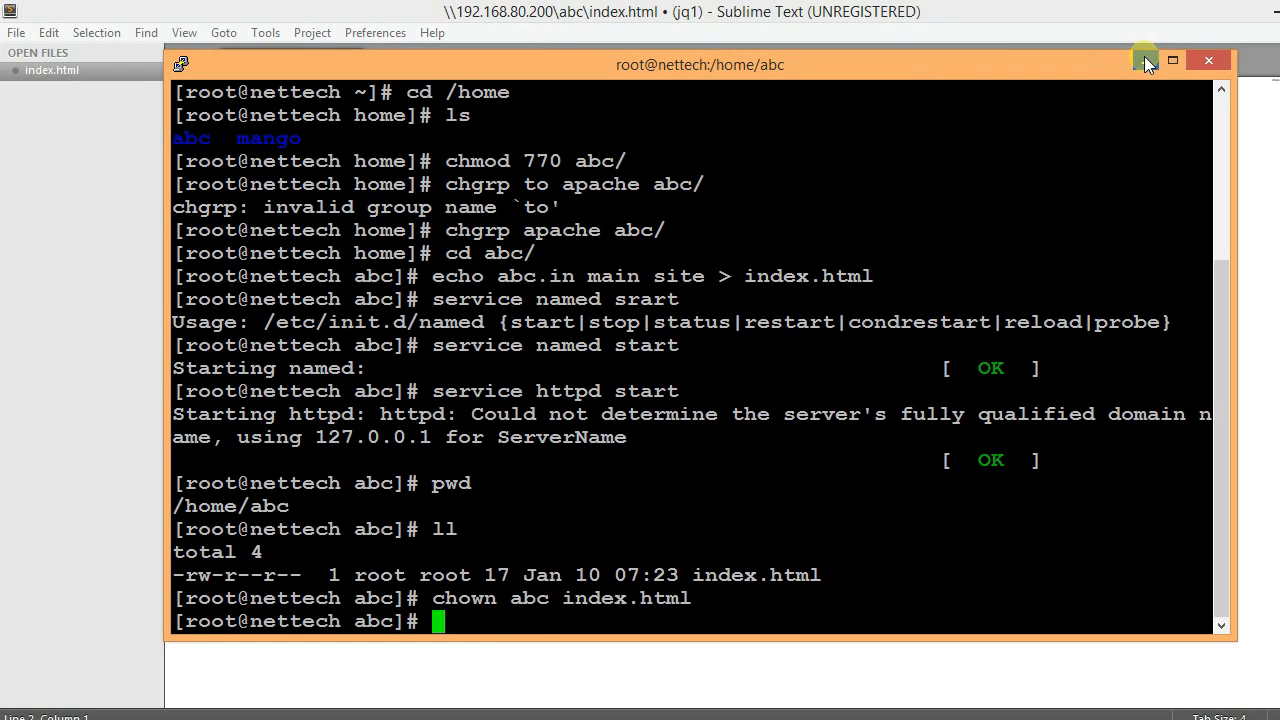
left_click(1144, 60)
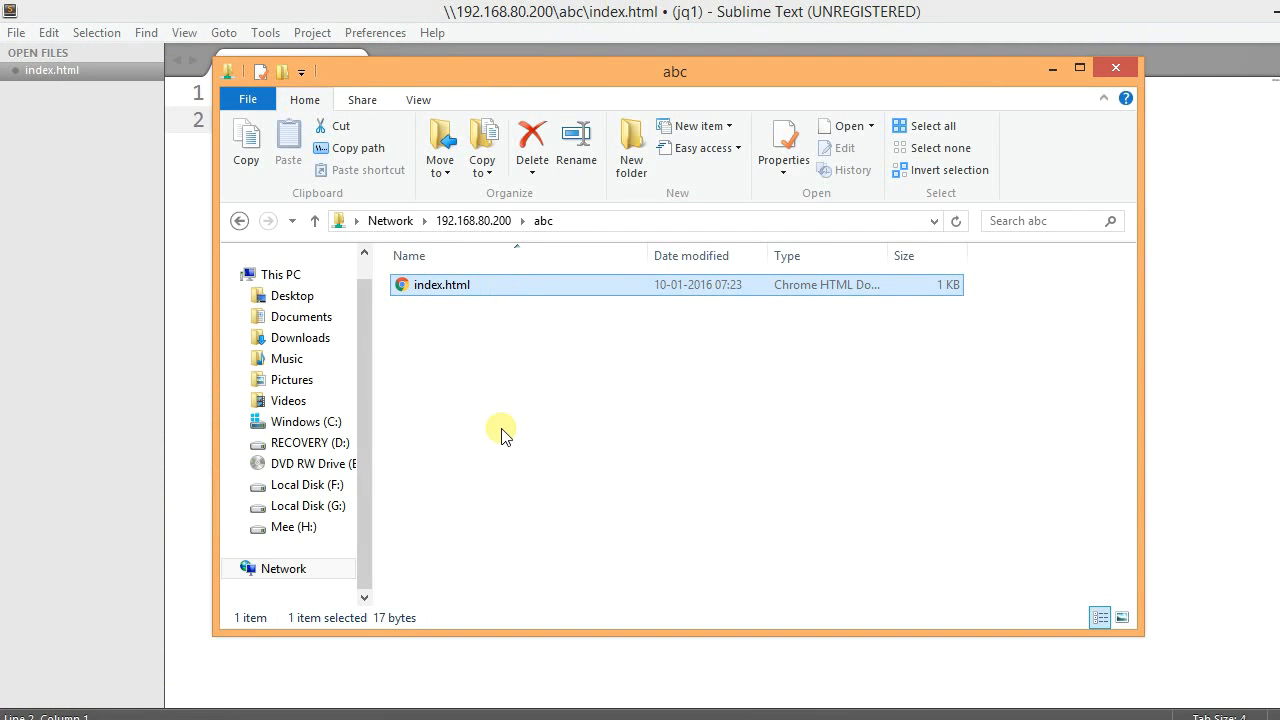
Save the edited index.html to the abc share from Sublime Text successfully.
left_click(532, 140)
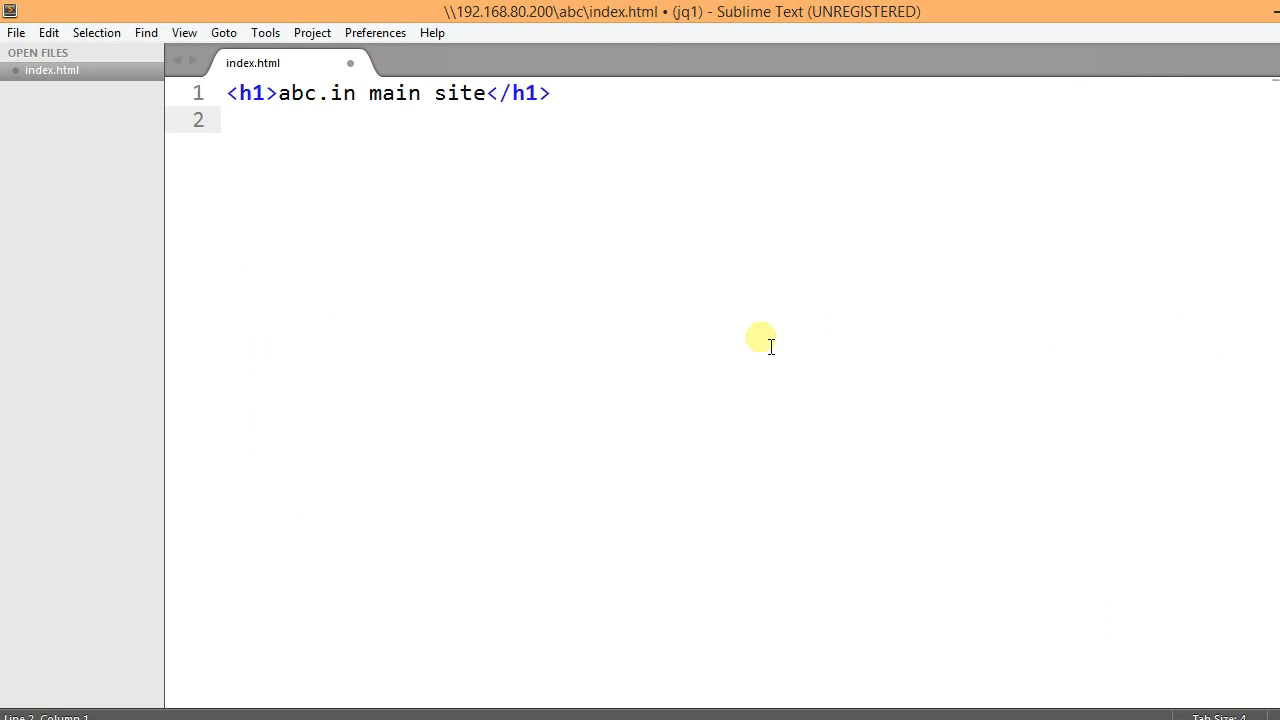
key("ctrl+s")
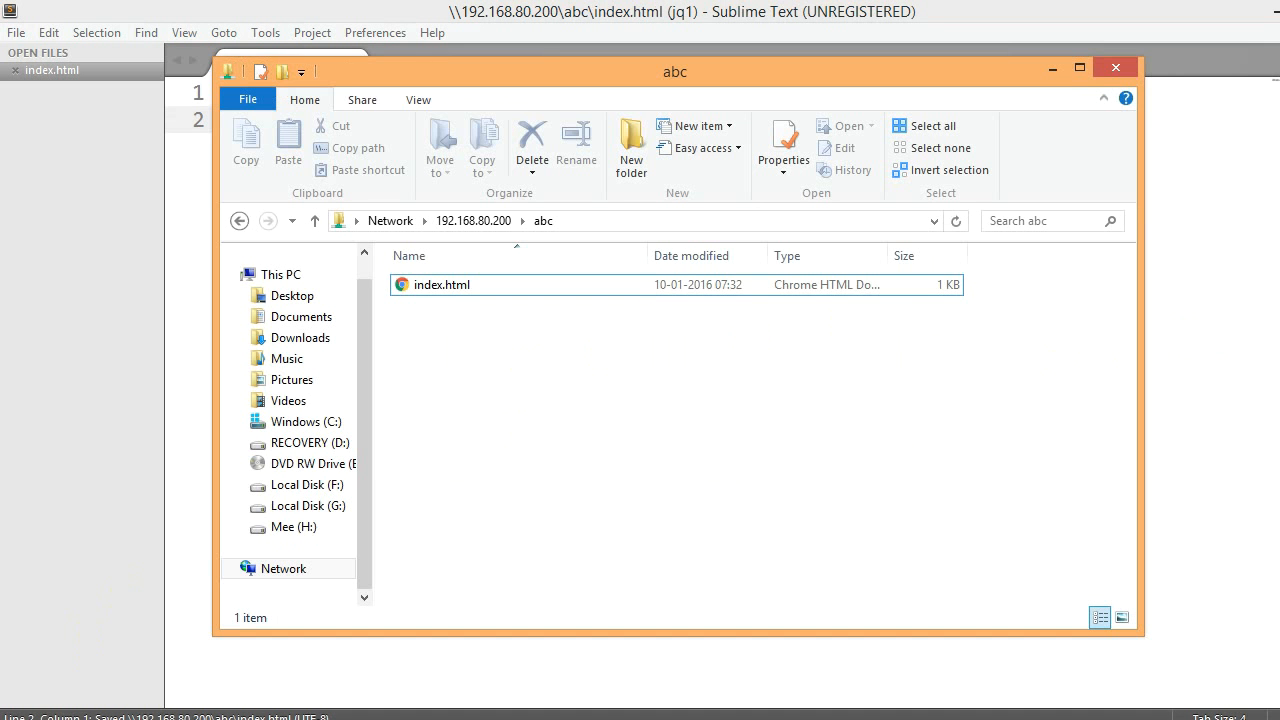
mouse_move(584, 658)
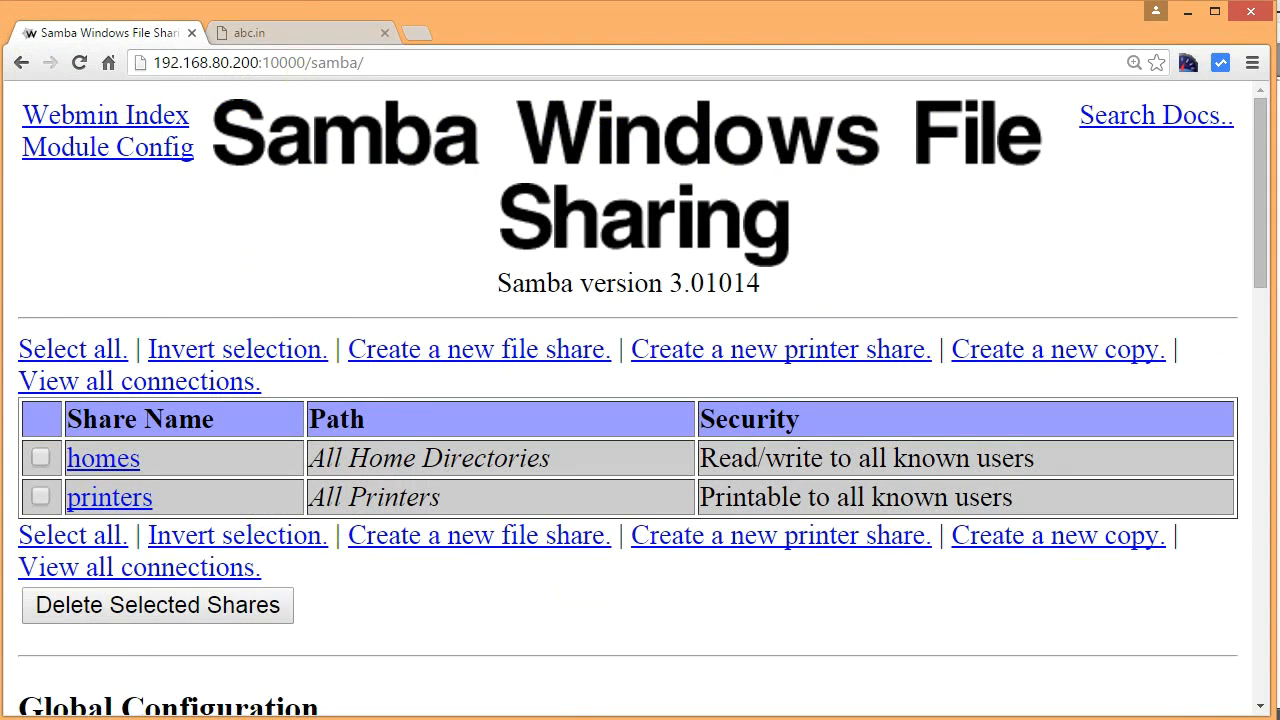
Reload the abc.in page in Chrome so the 'abc.in main site' heading shows bold.
left_click(300, 32)
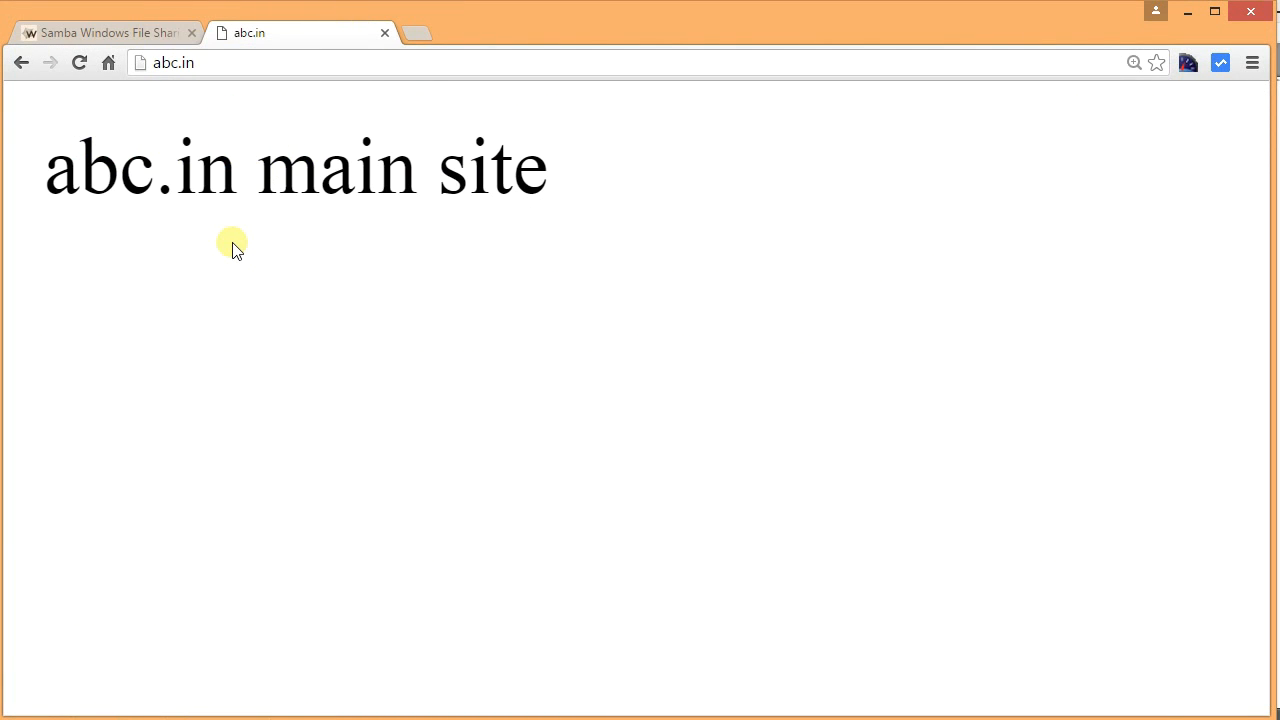
left_click(80, 62)
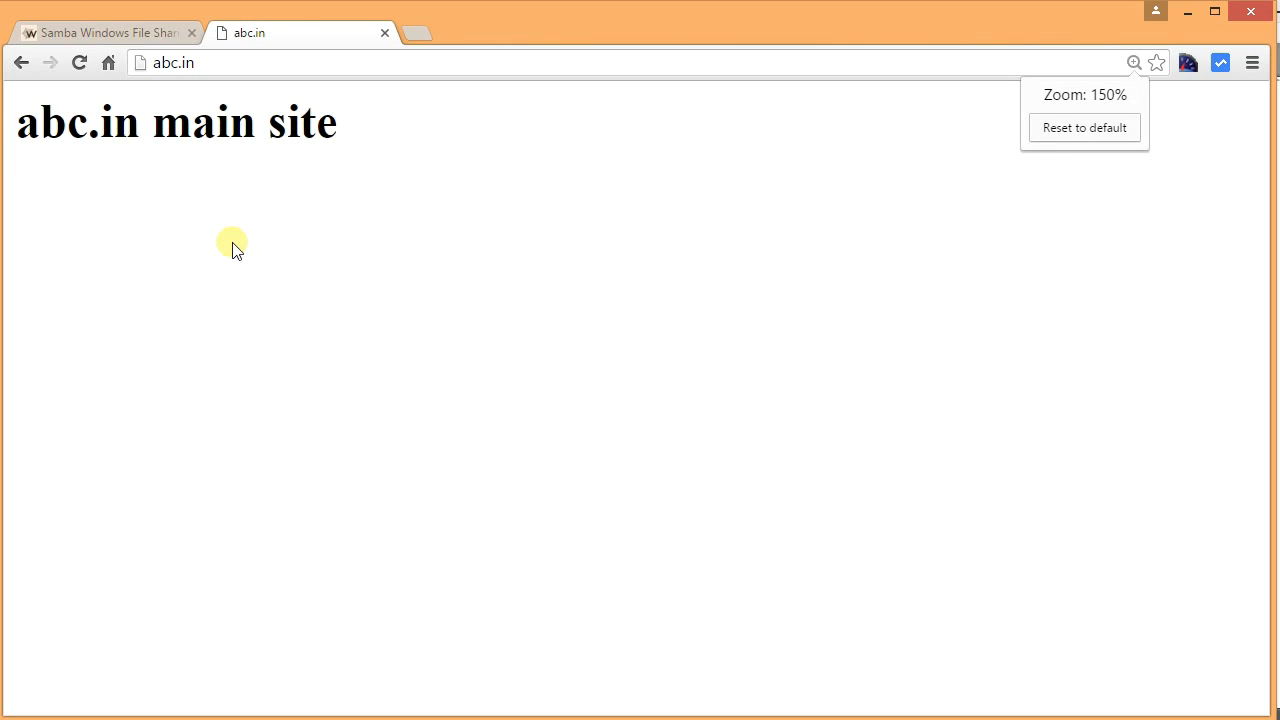
left_click(1084, 128)
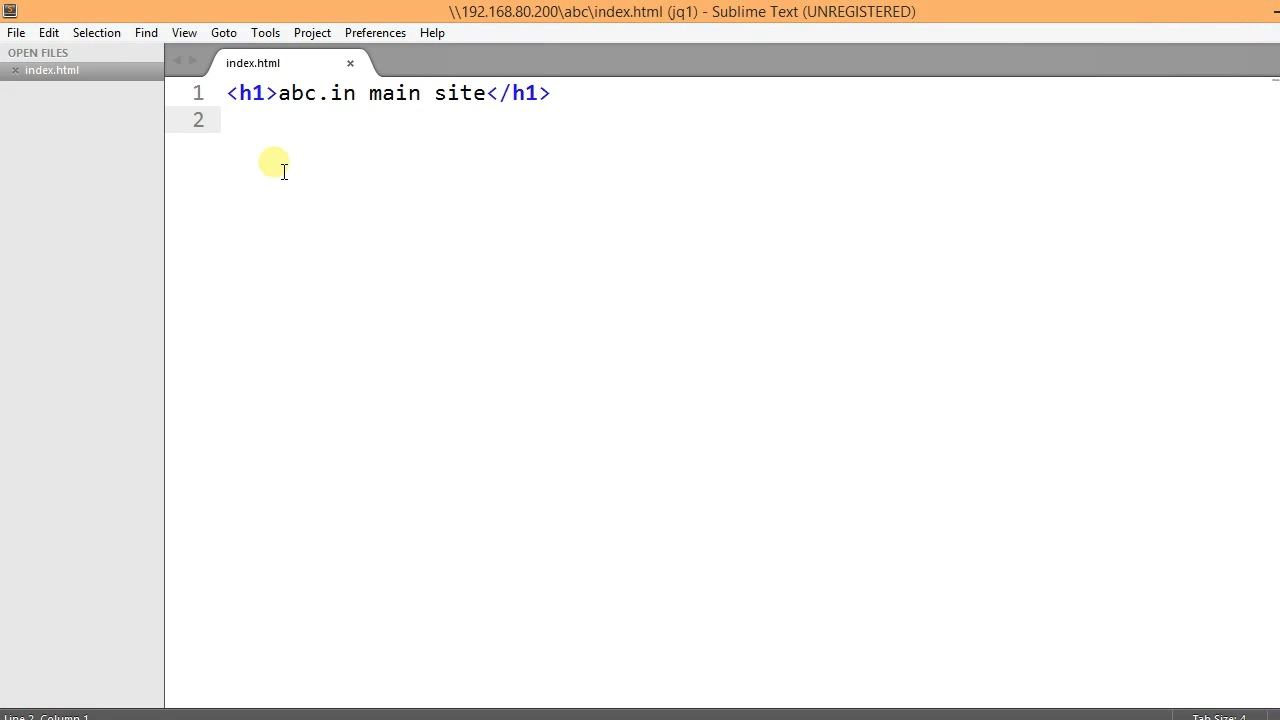
Split the <body> and </body> tags of index.html onto separate lines.
type("<body>")
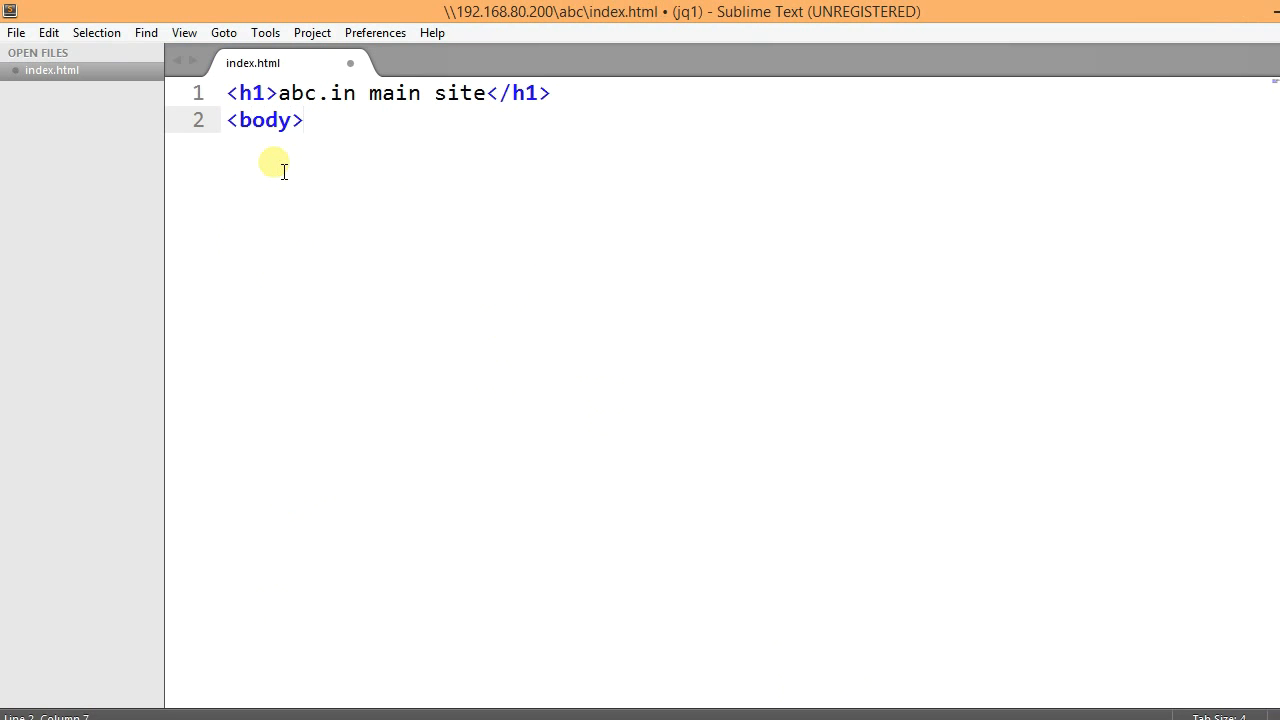
type("</body>")
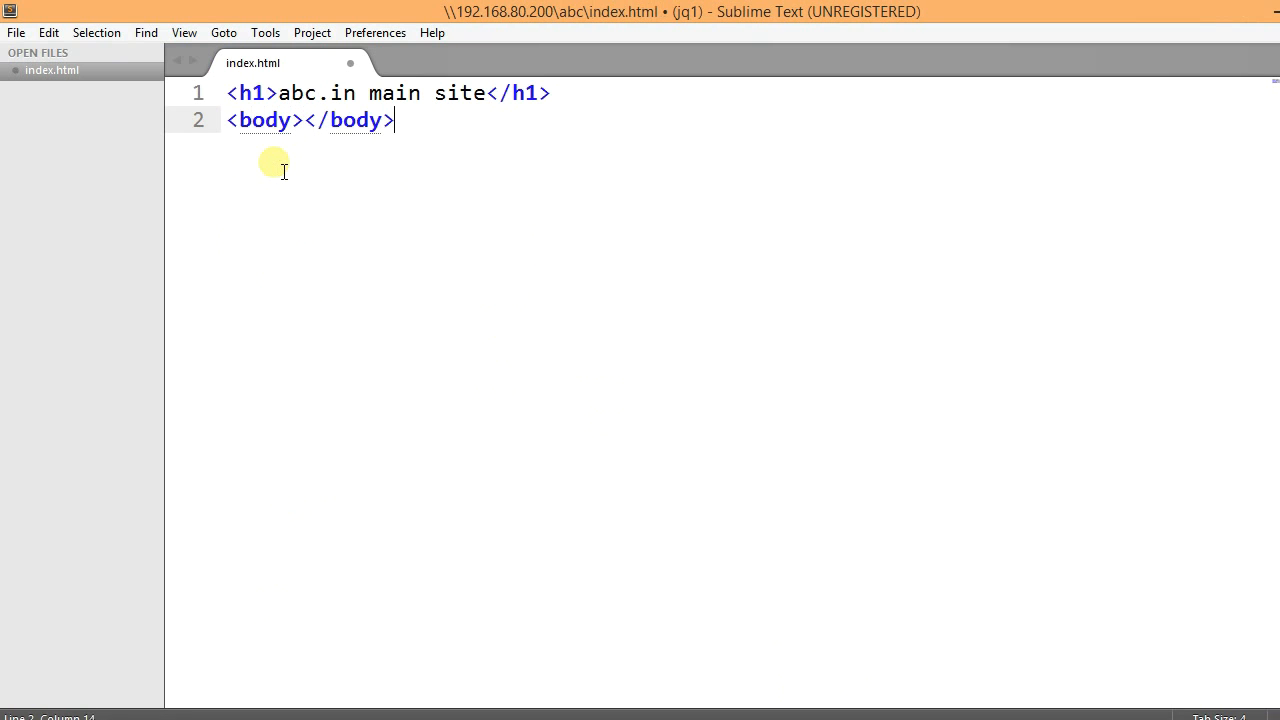
left_click(388, 94)
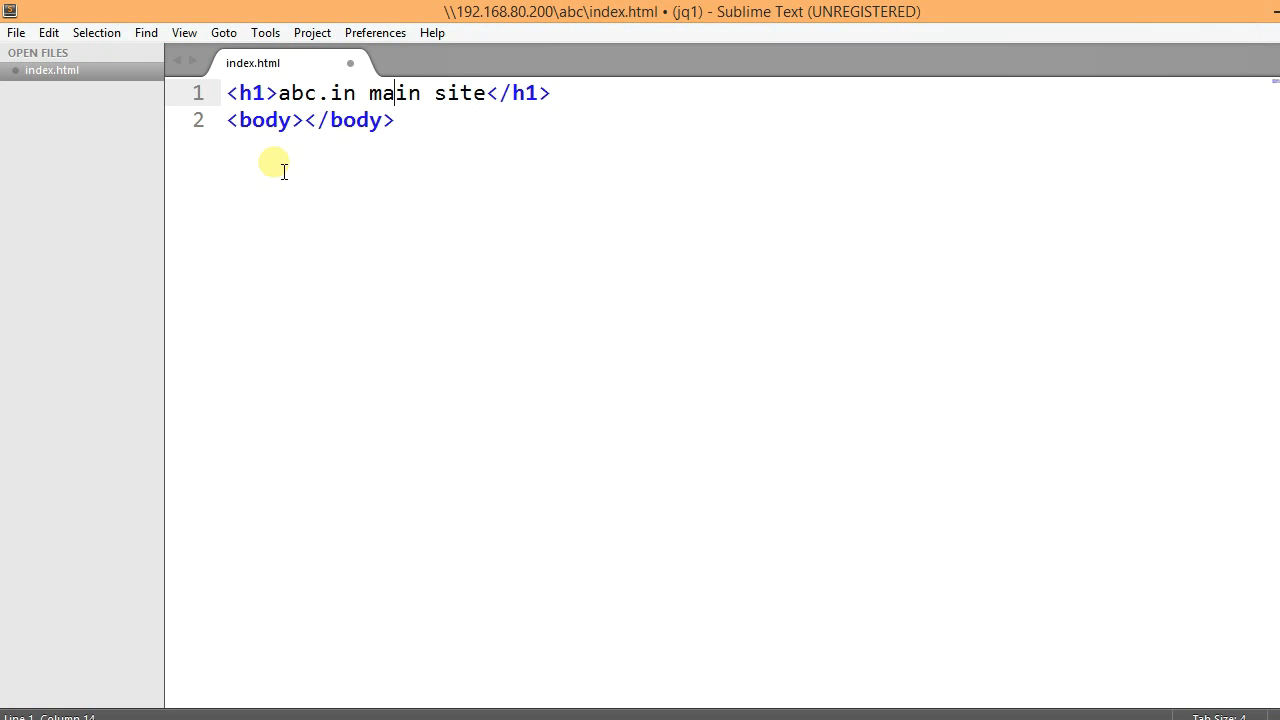
key("End")
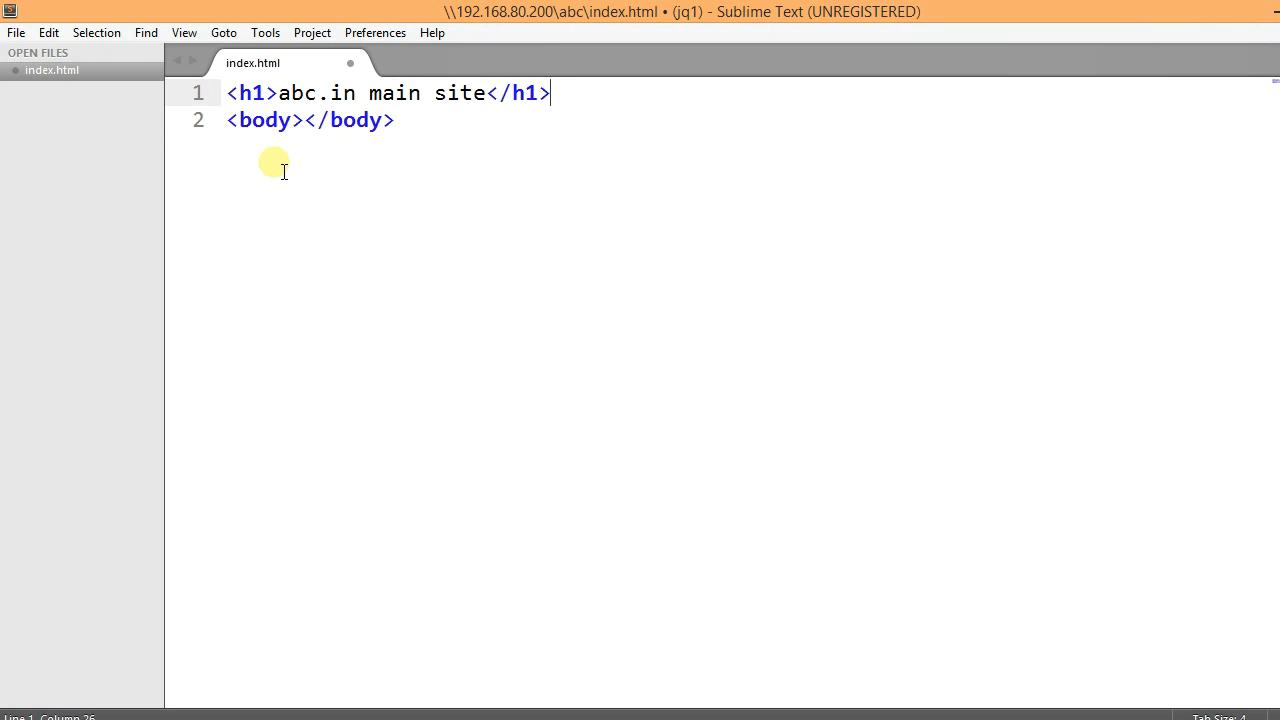
Move the <h1>abc.in main site</h1> heading inside body and give body bgcolor="pink".
triple_click(388, 94)
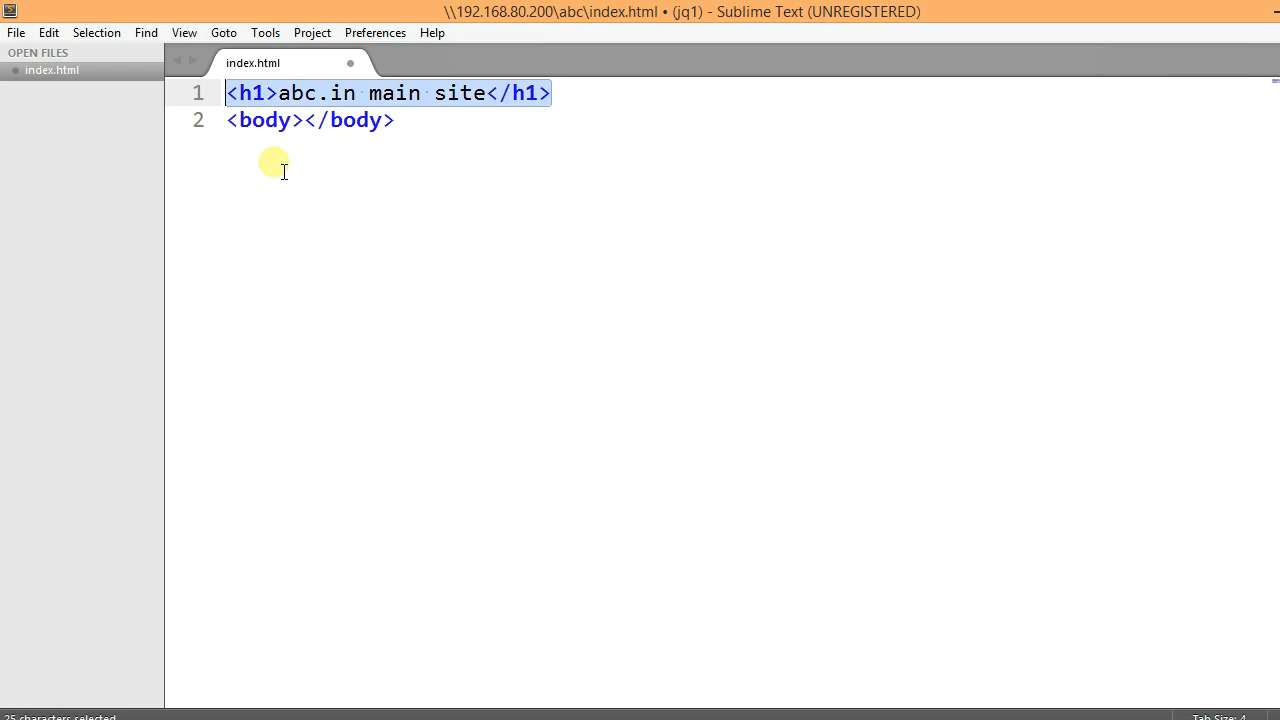
key("ctrl+x")
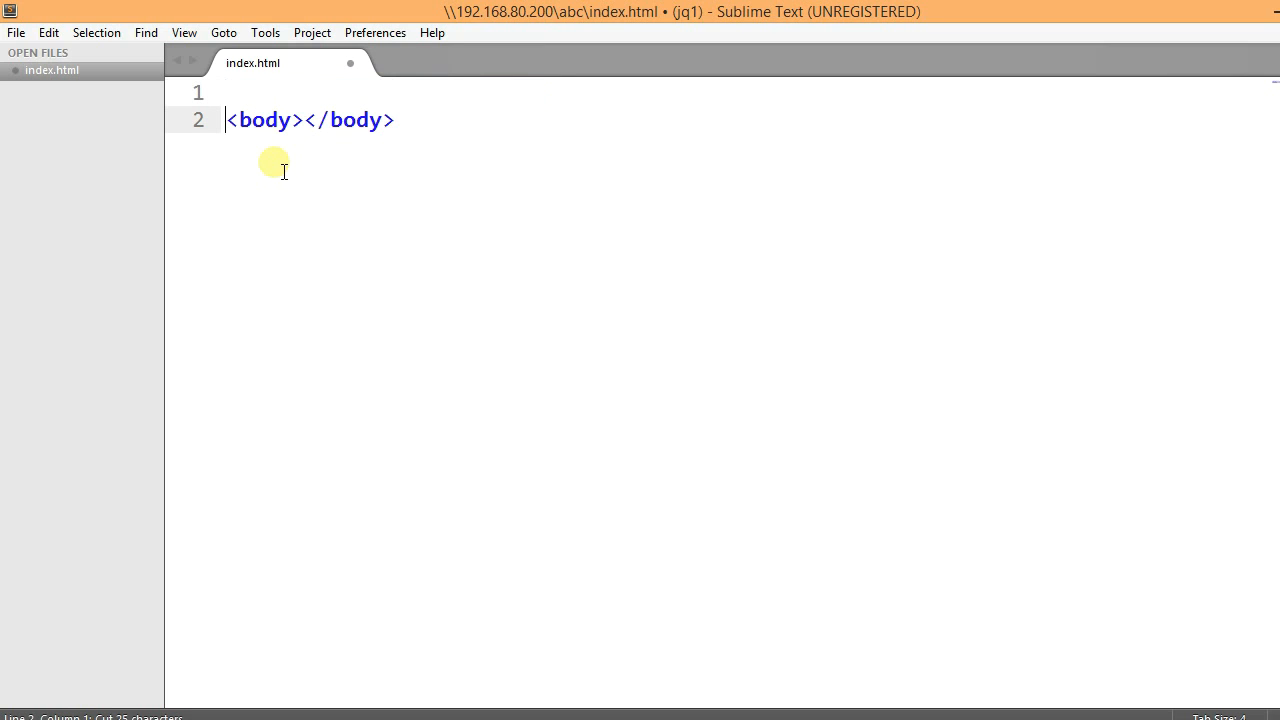
key("enter")
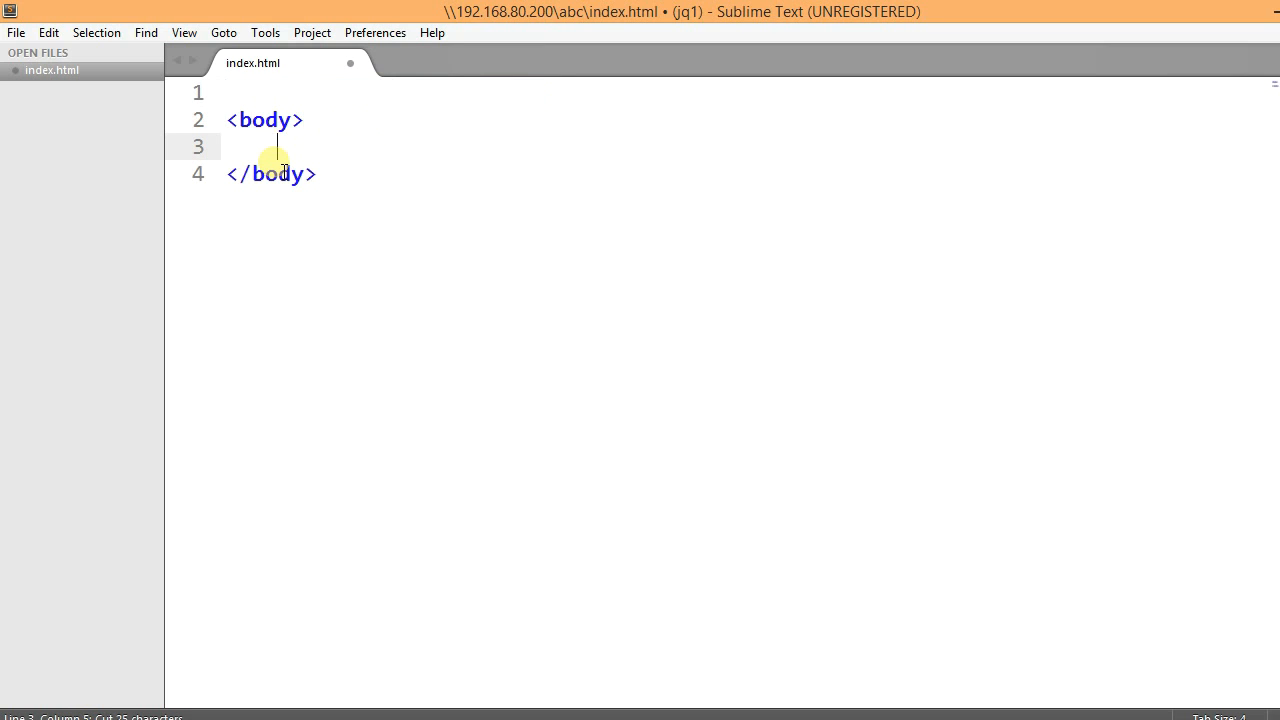
type("<h1>abc.in main site</h1>")
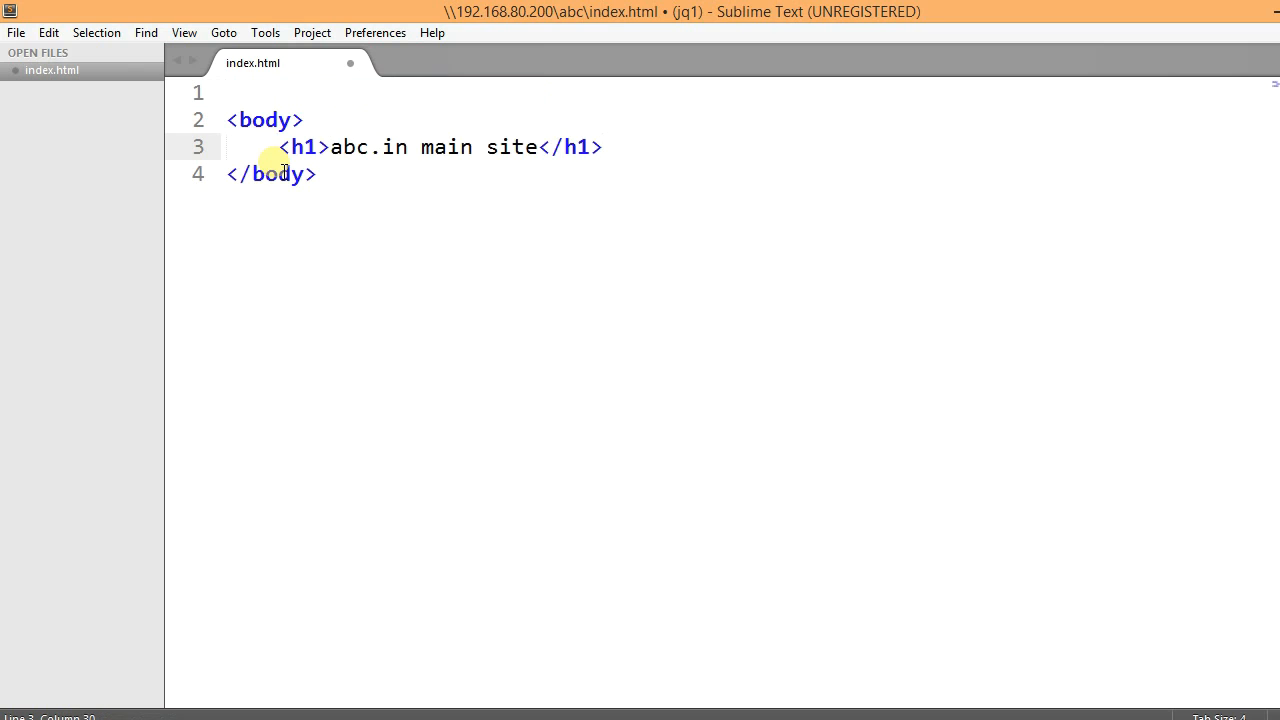
type("b")
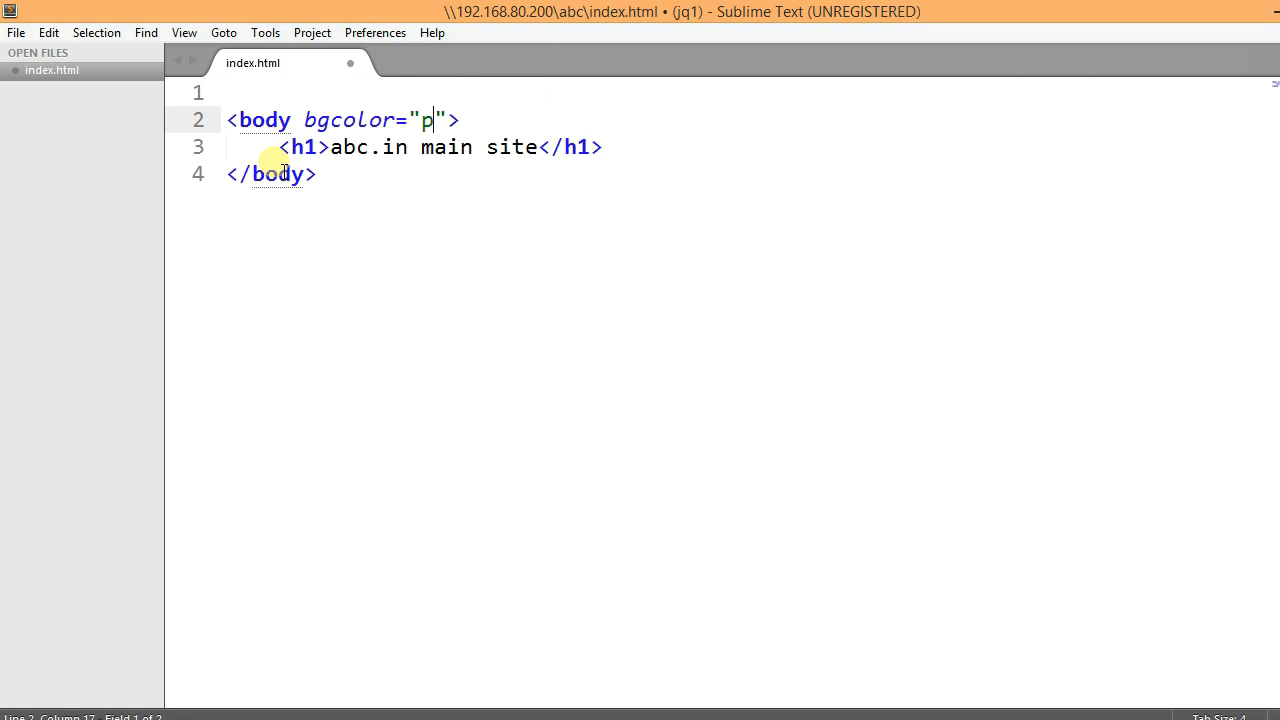
type("ink")
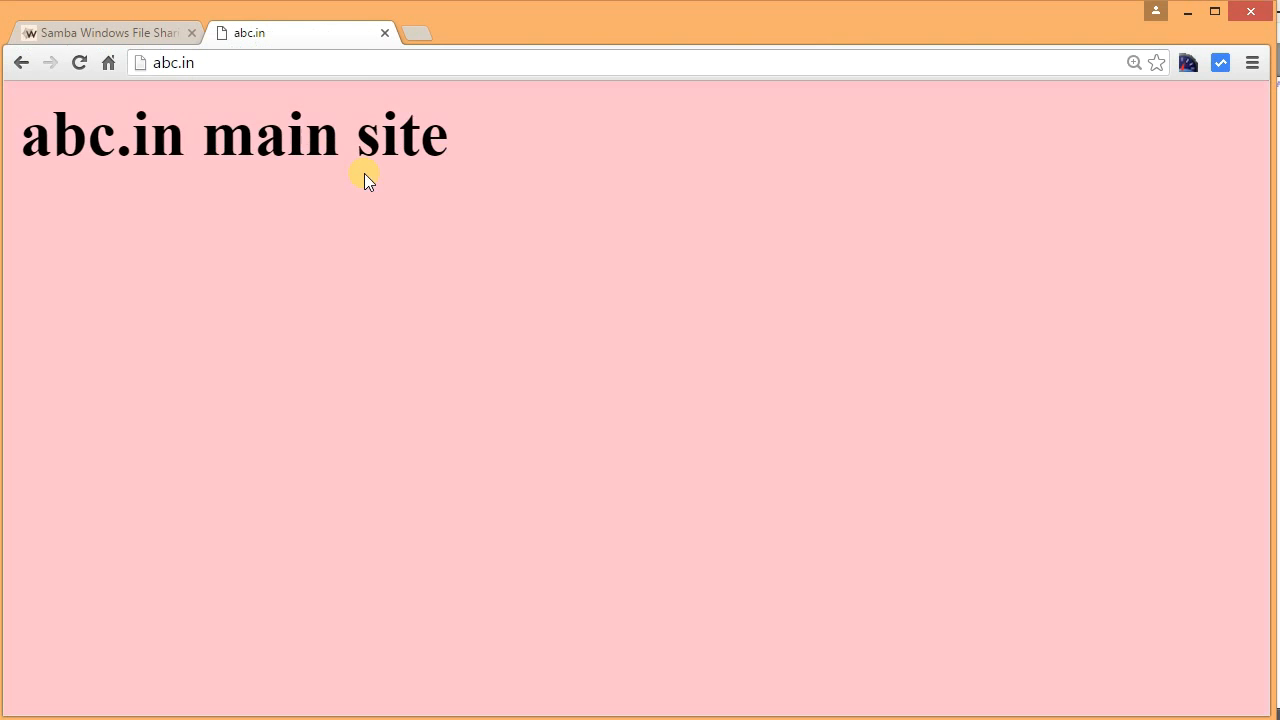
mouse_move(612, 356)
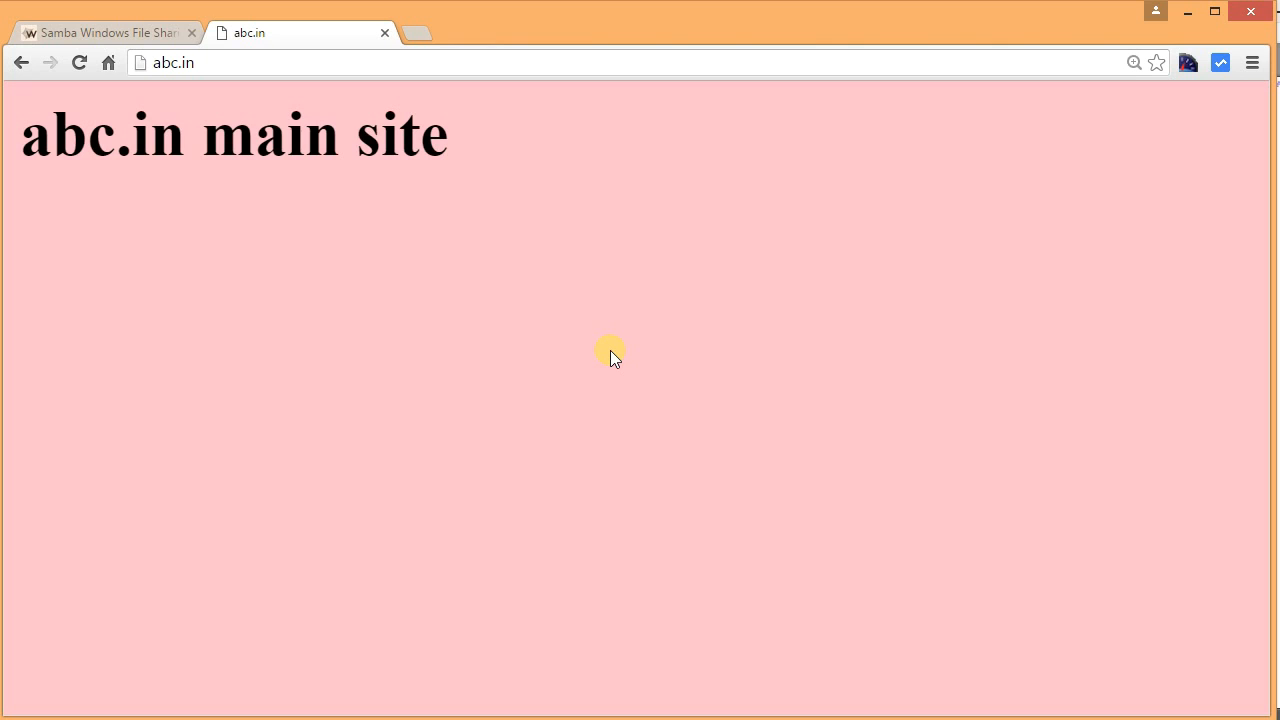
mouse_move(810, 344)
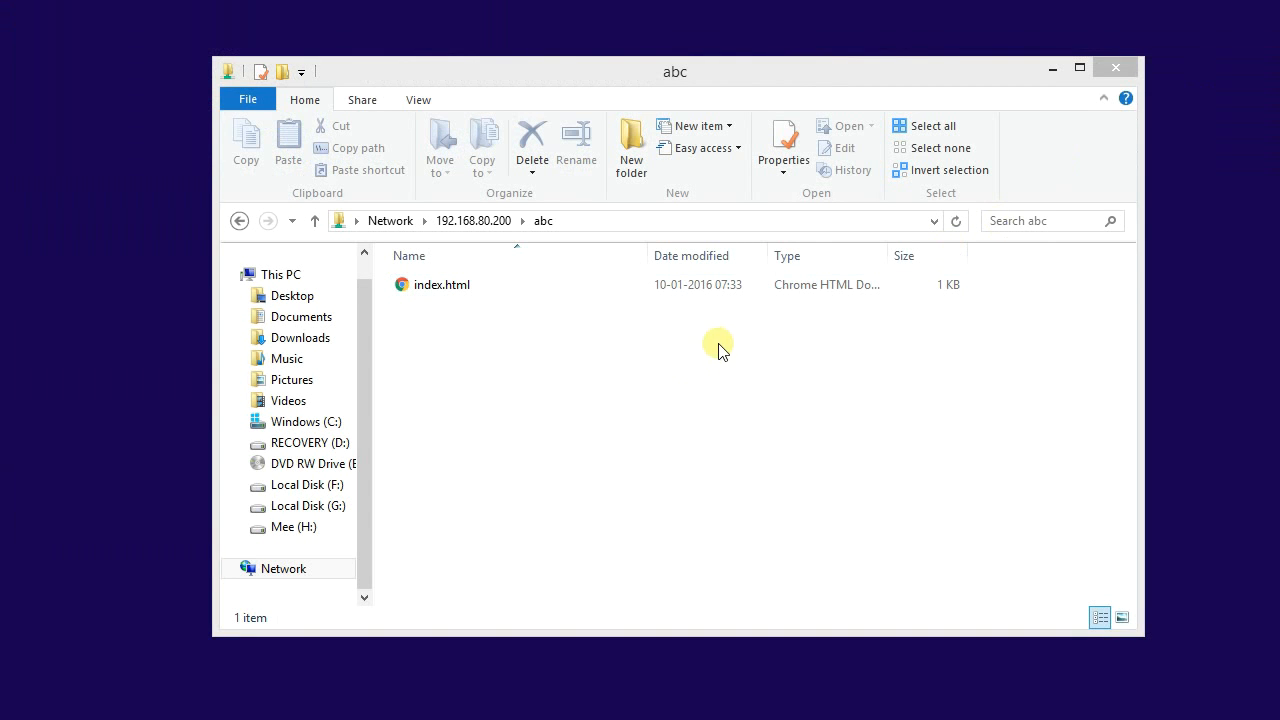
Map the abc share on 192.168.80.200 as network drive Z:, reconnecting at sign-in.
left_click(314, 220)
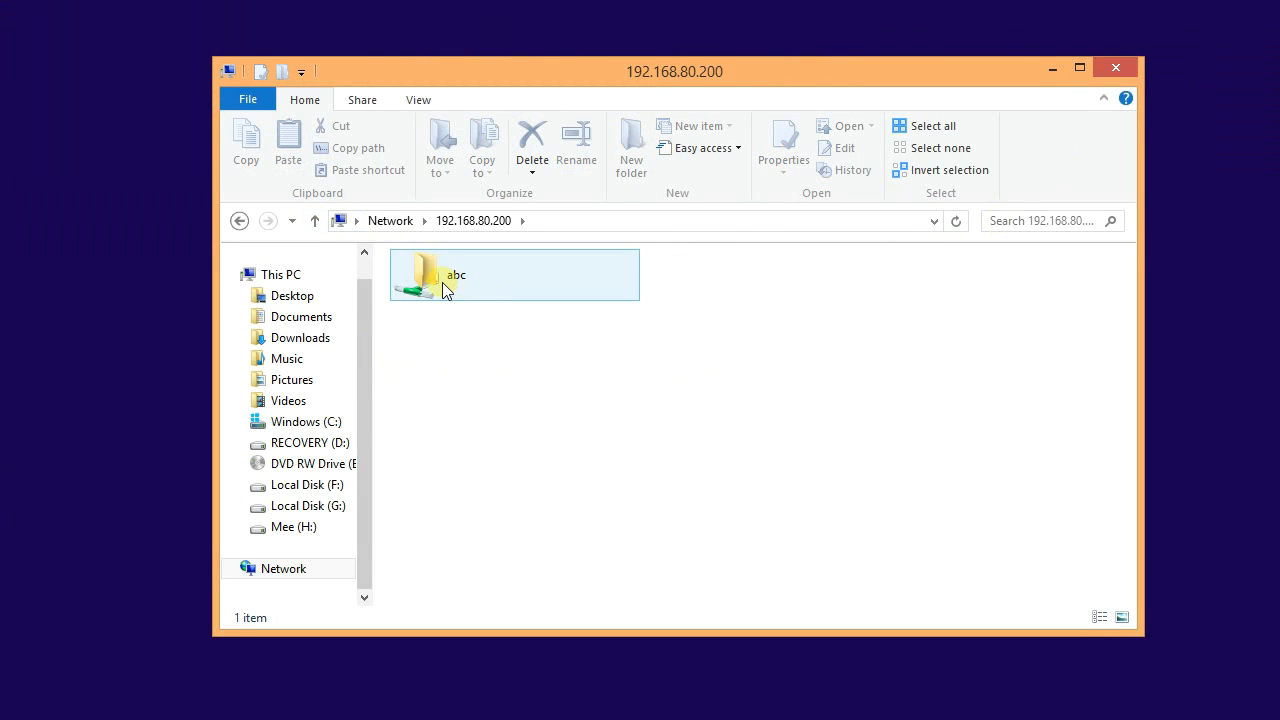
left_click(450, 284)
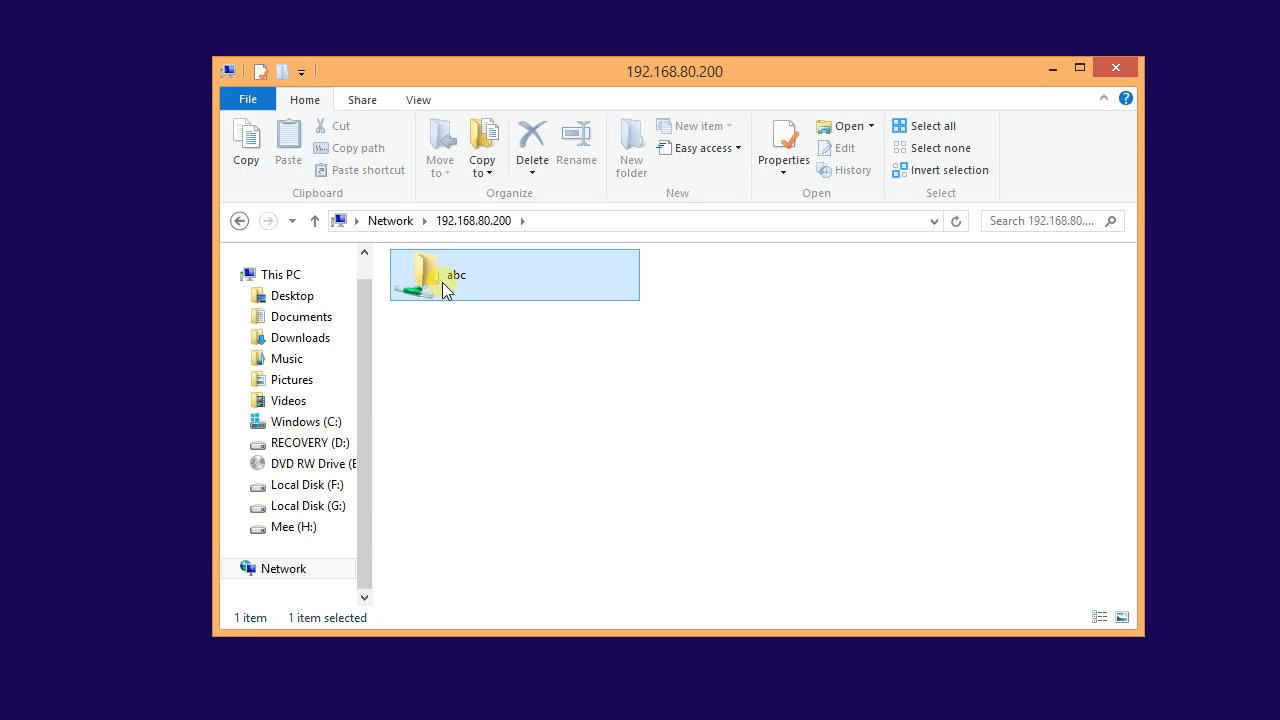
double_click(428, 276)
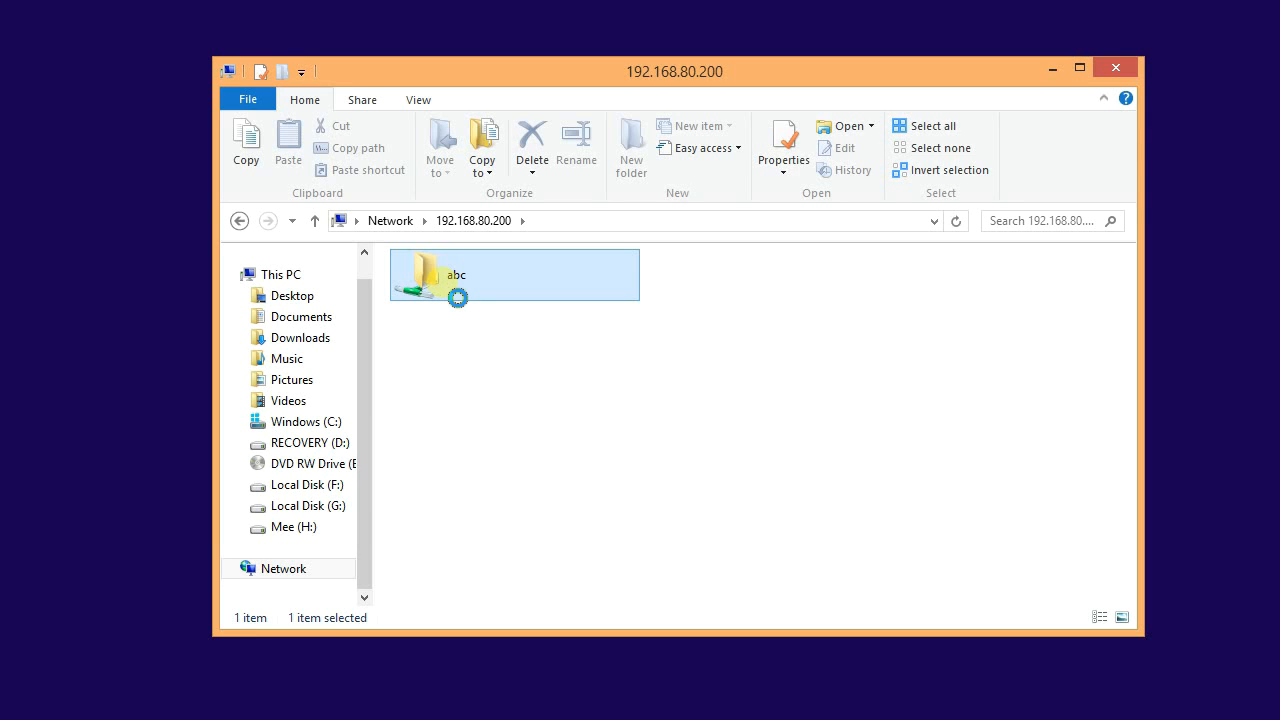
right_click(440, 290)
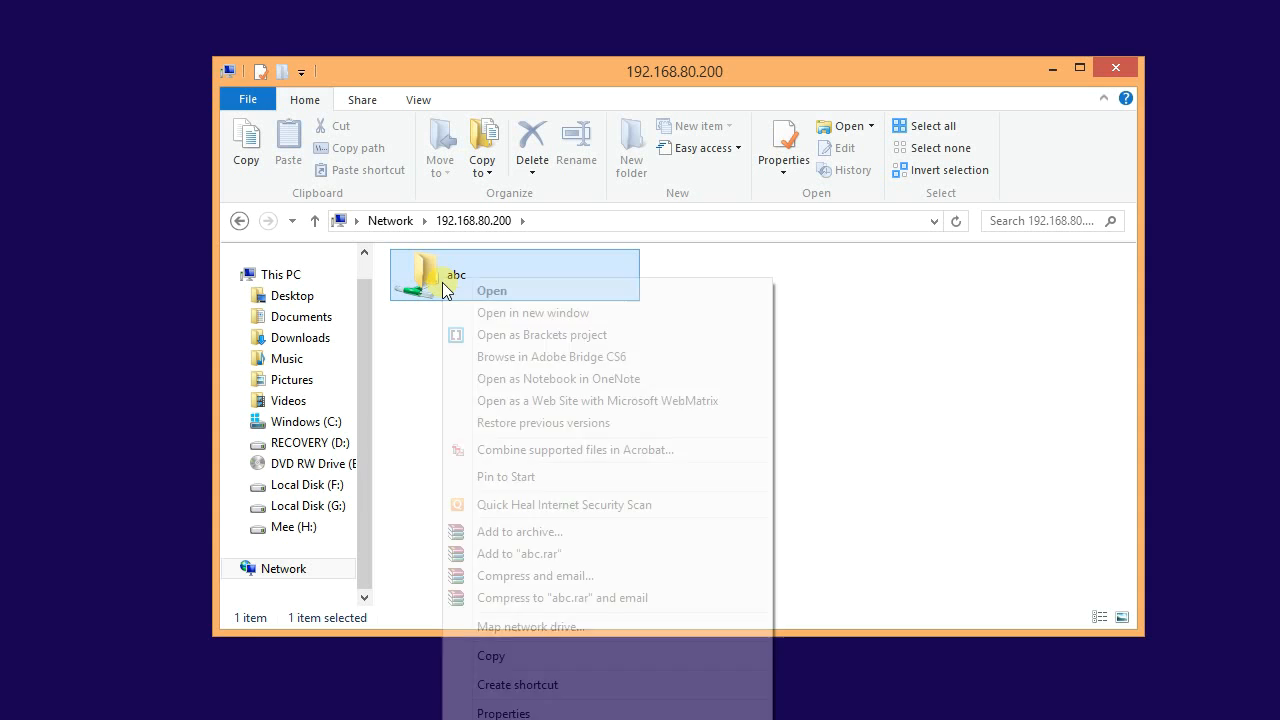
mouse_move(504, 448)
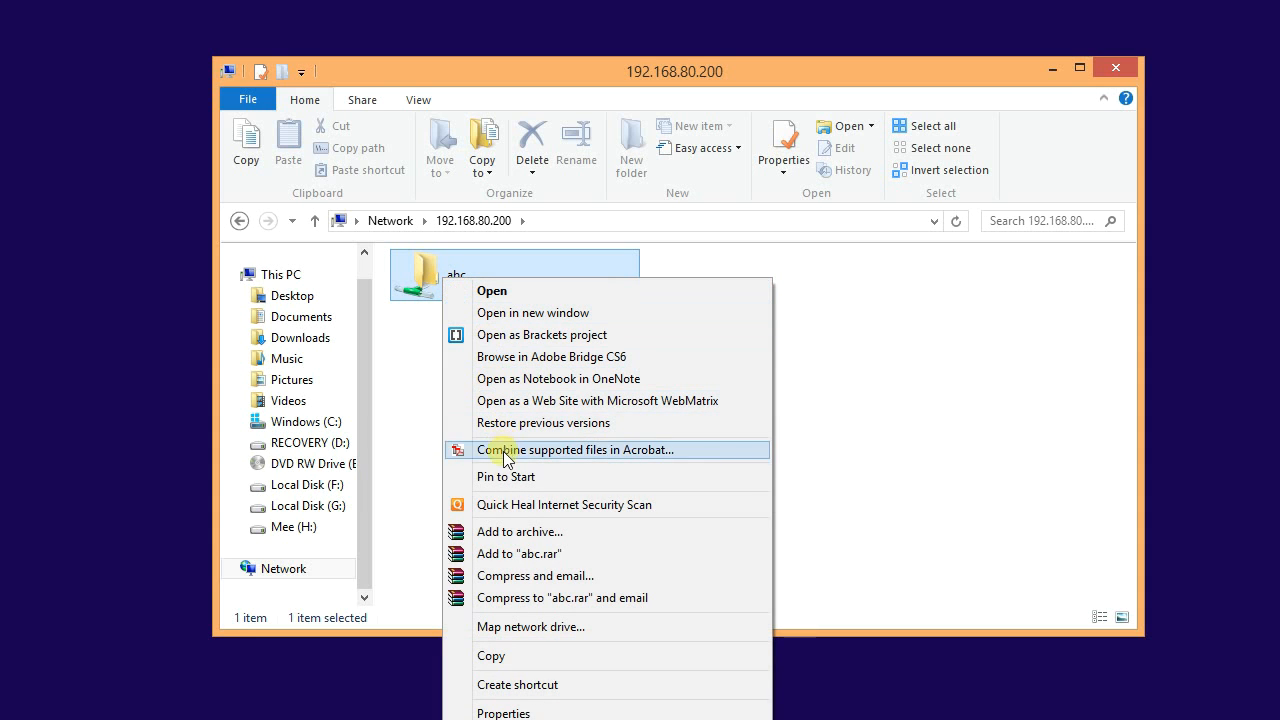
mouse_move(556, 640)
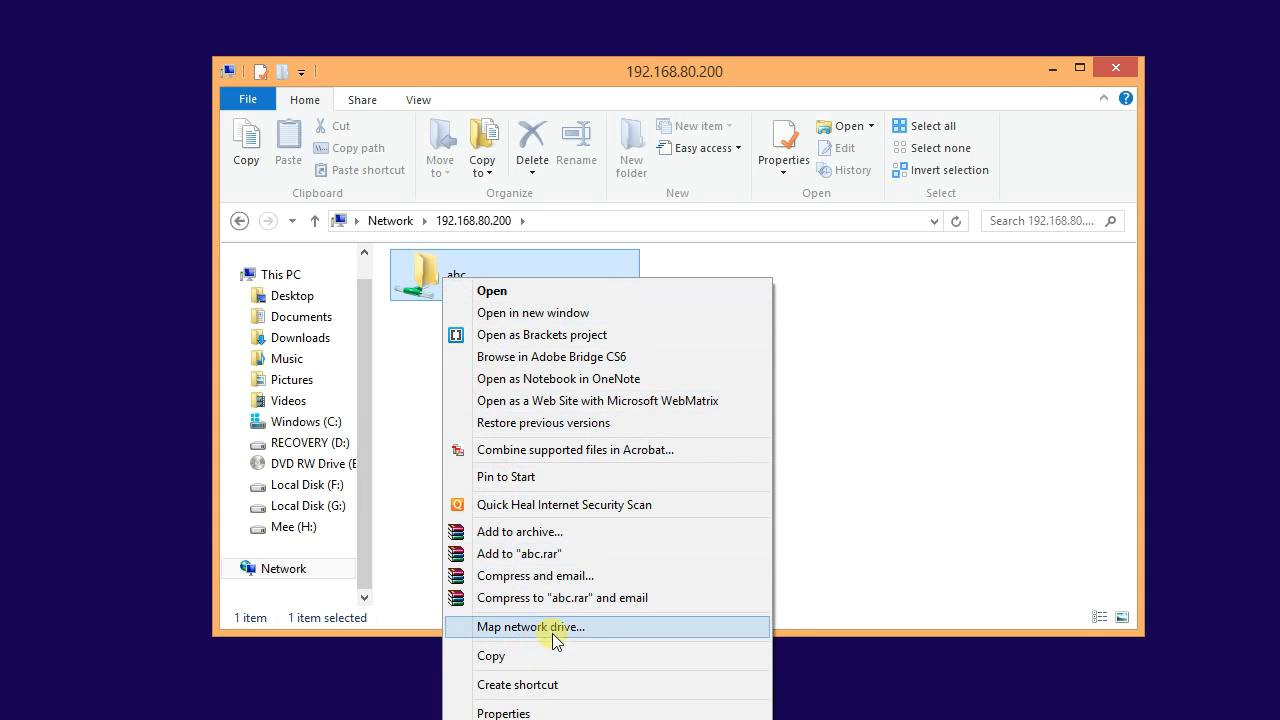
mouse_move(608, 636)
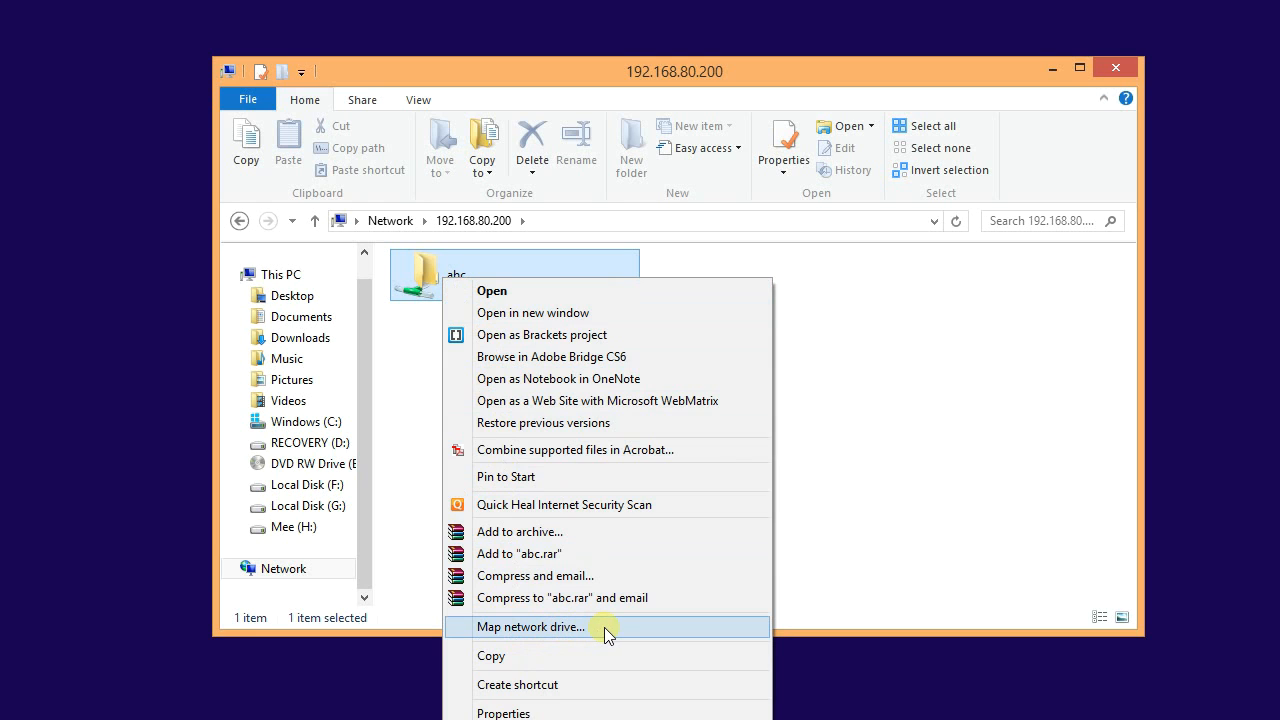
left_click(532, 626)
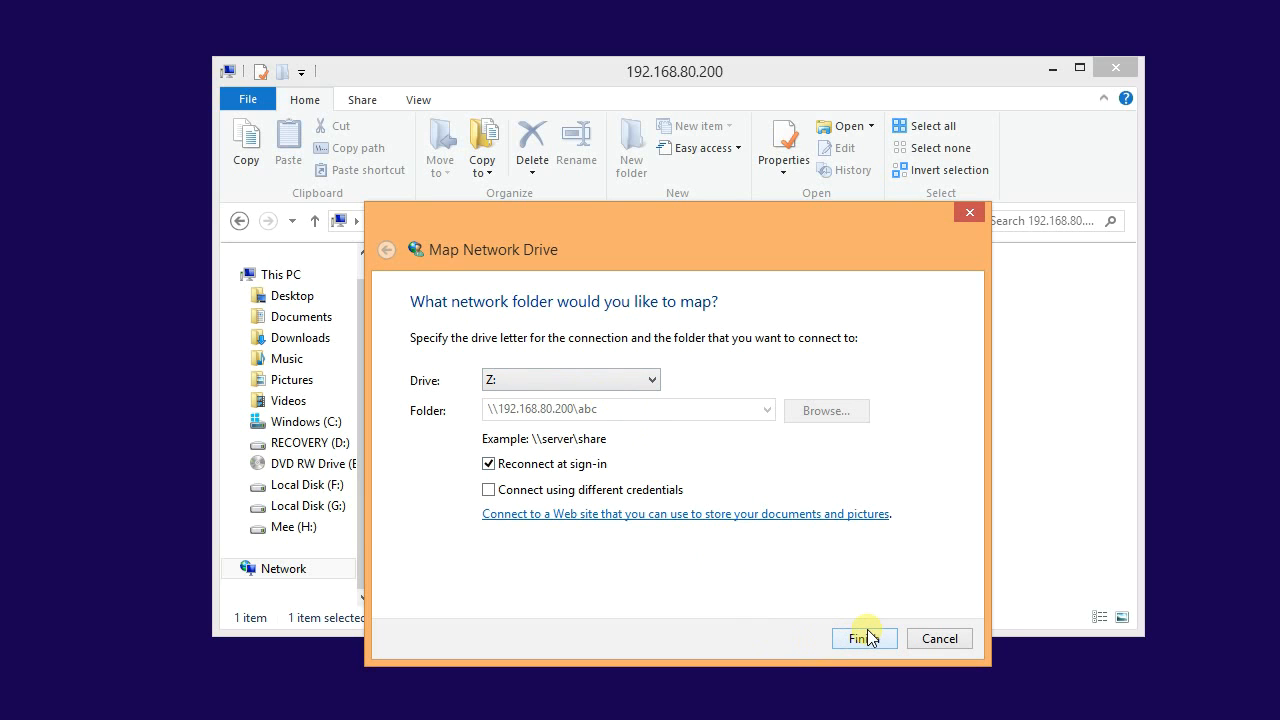
left_click(862, 638)
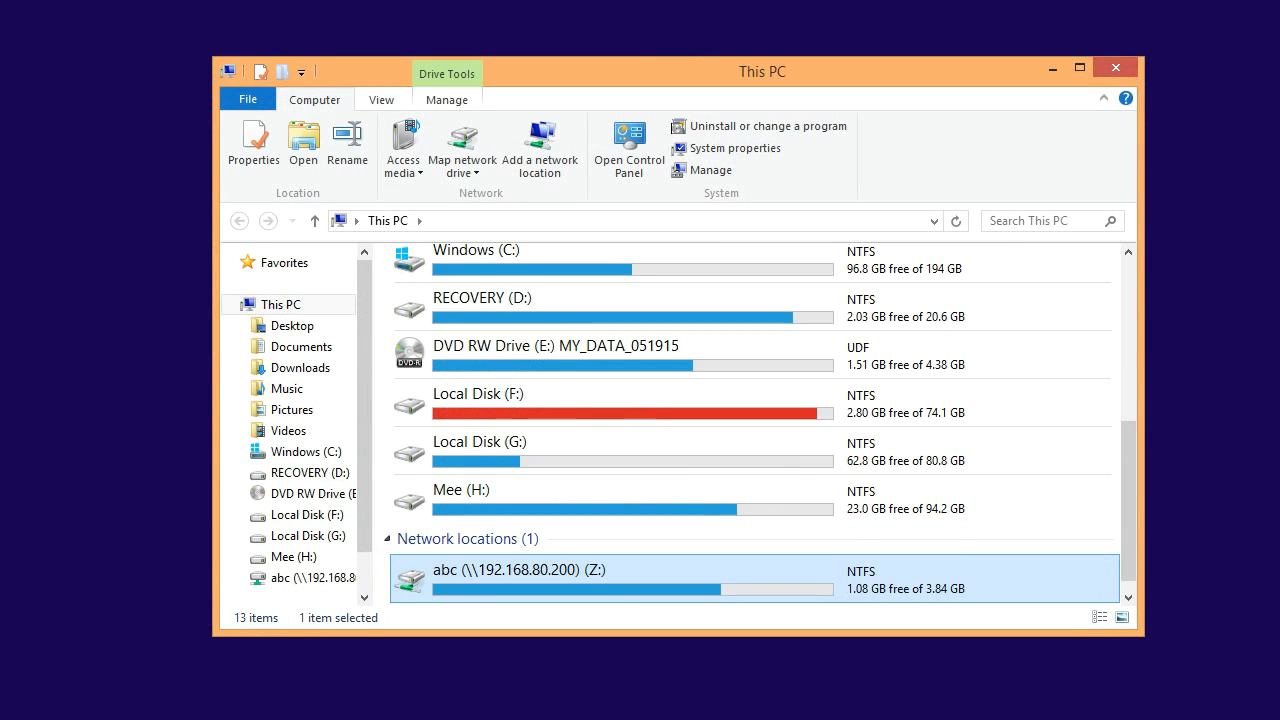
mouse_move(558, 582)
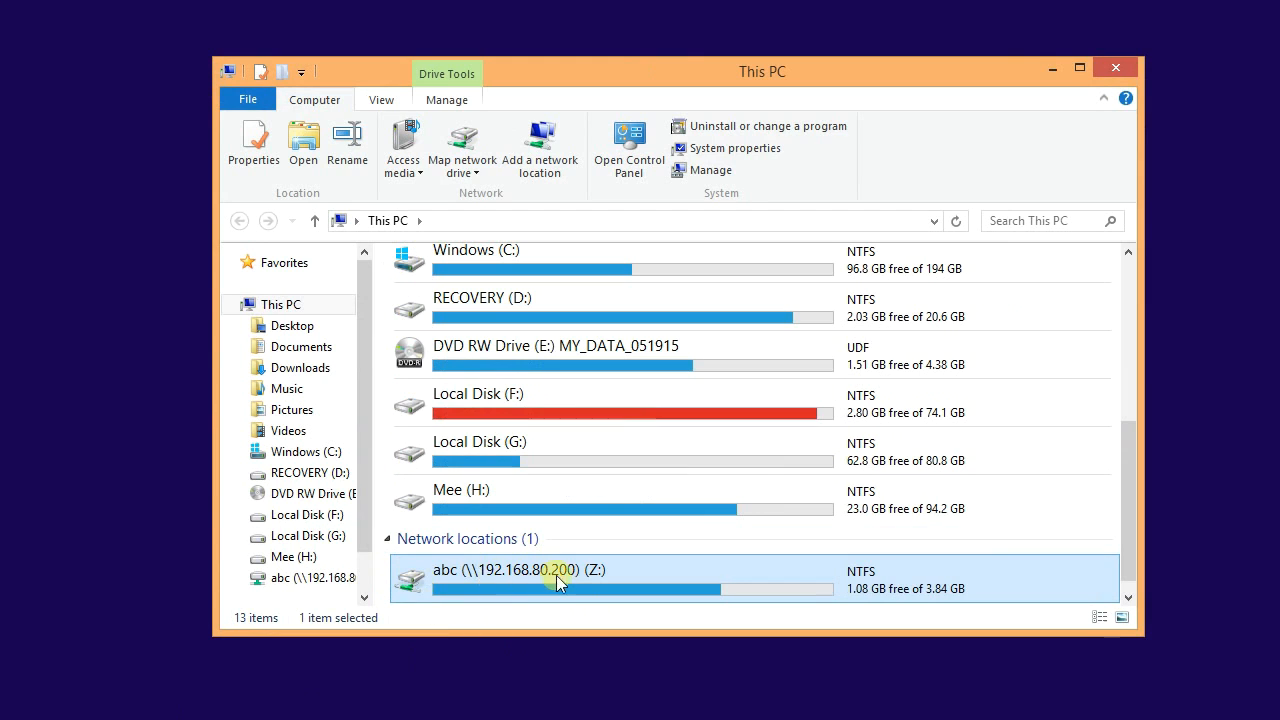
mouse_move(524, 596)
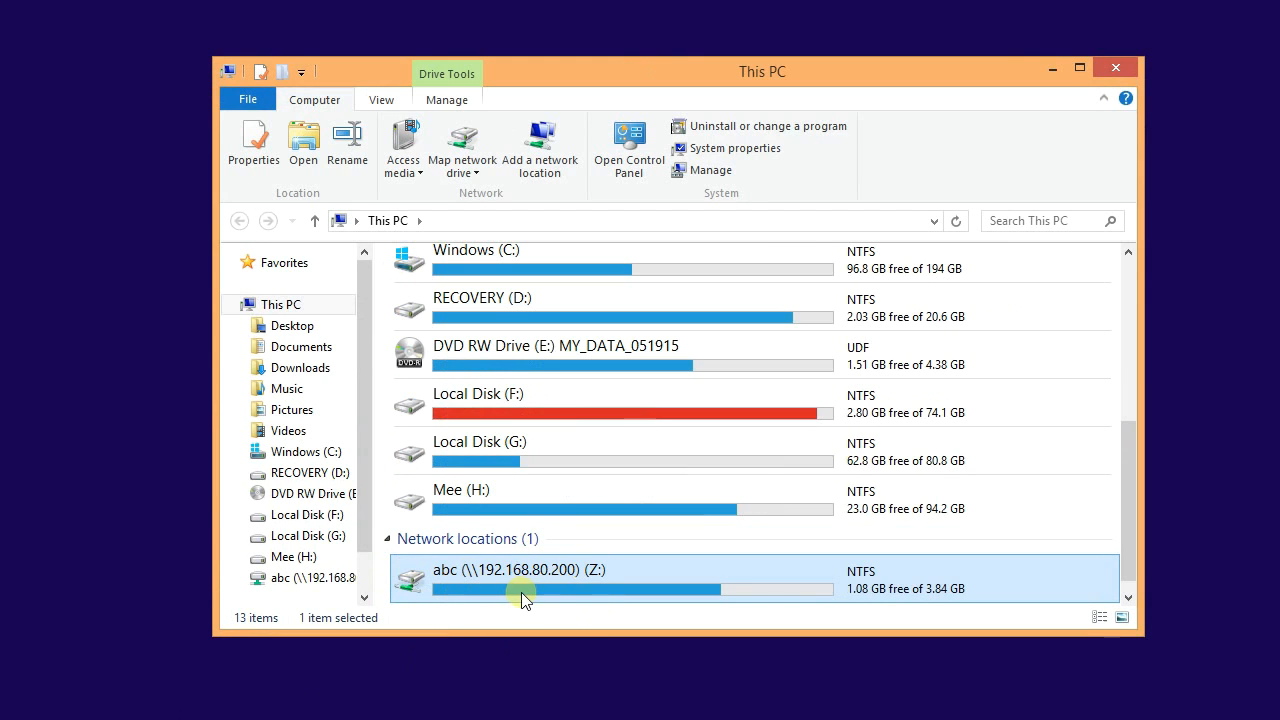
Browse the mapped abc (Z:) drive holding index.html, then return to This PC.
double_click(520, 578)
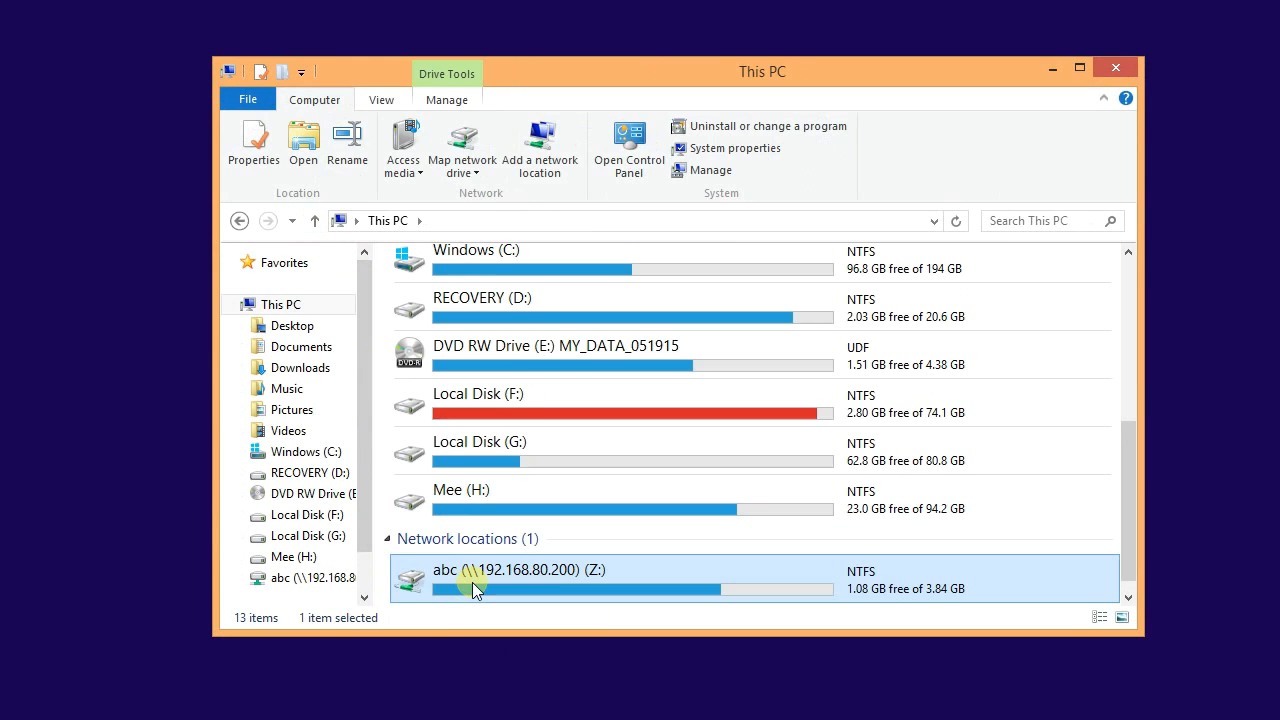
double_click(476, 578)
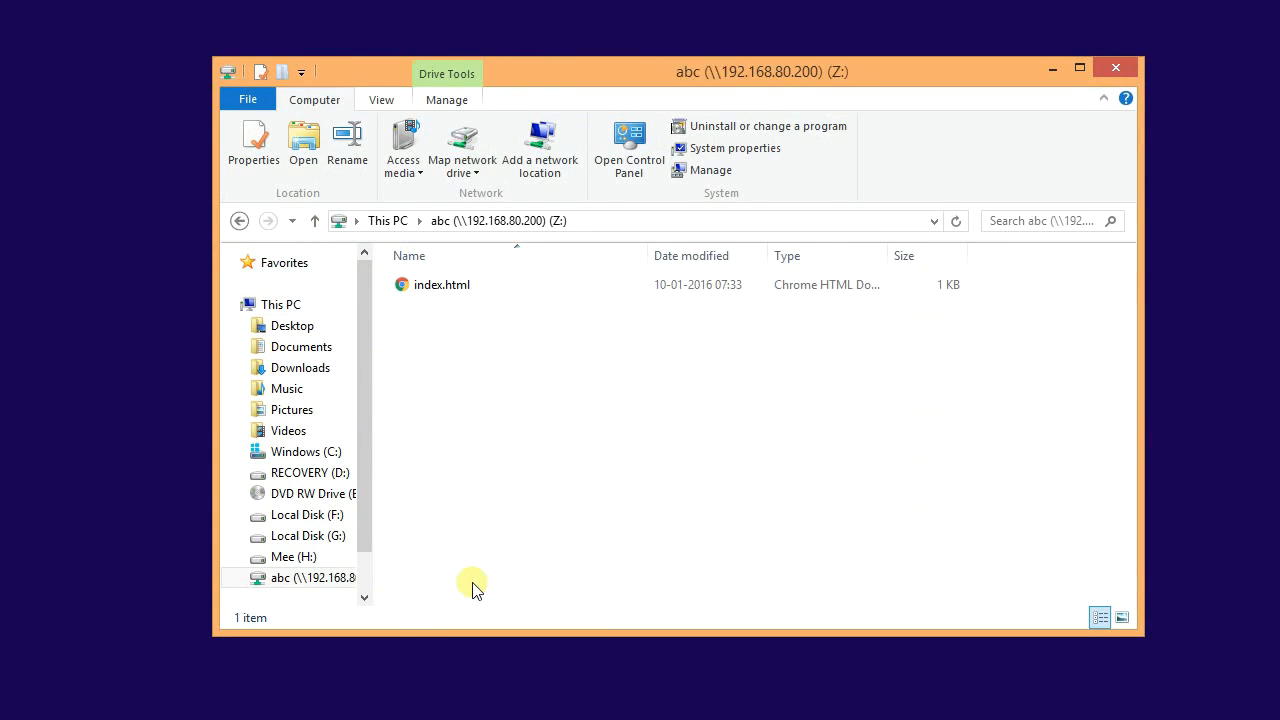
left_click(304, 100)
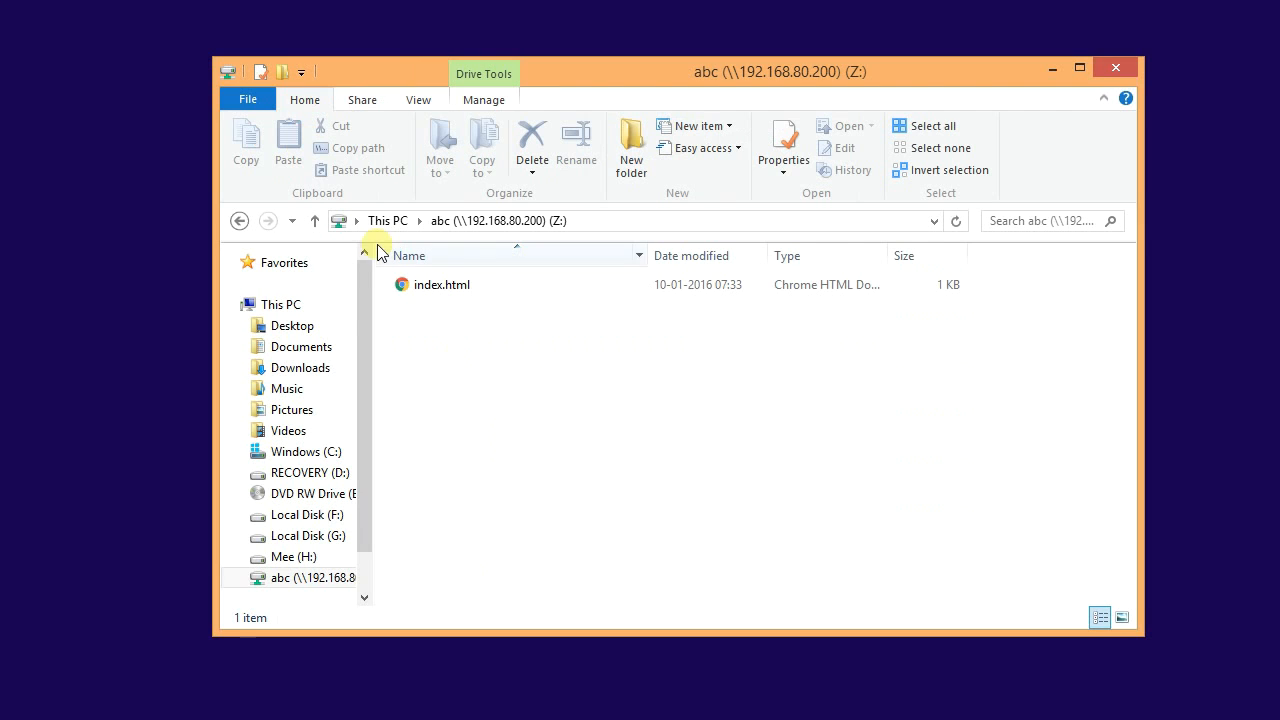
left_click(314, 220)
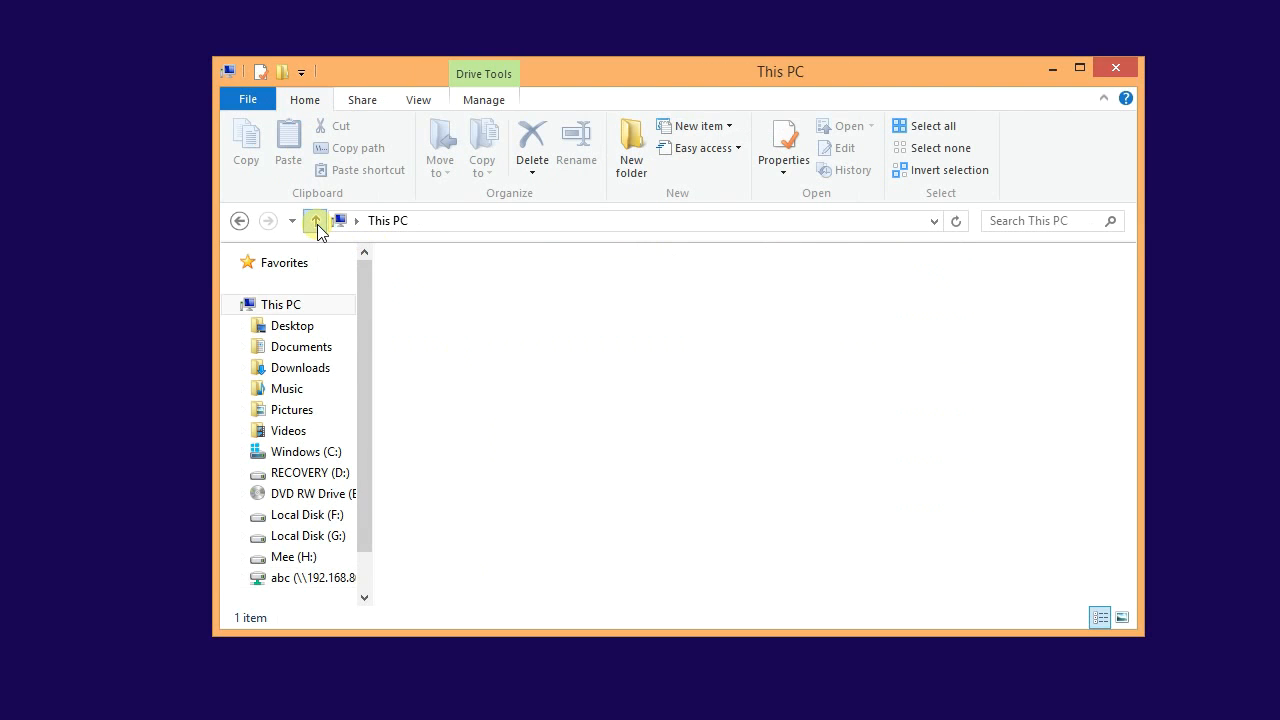
Disconnect the mapped Z: drive so This PC lists only local drives.
left_click(314, 220)
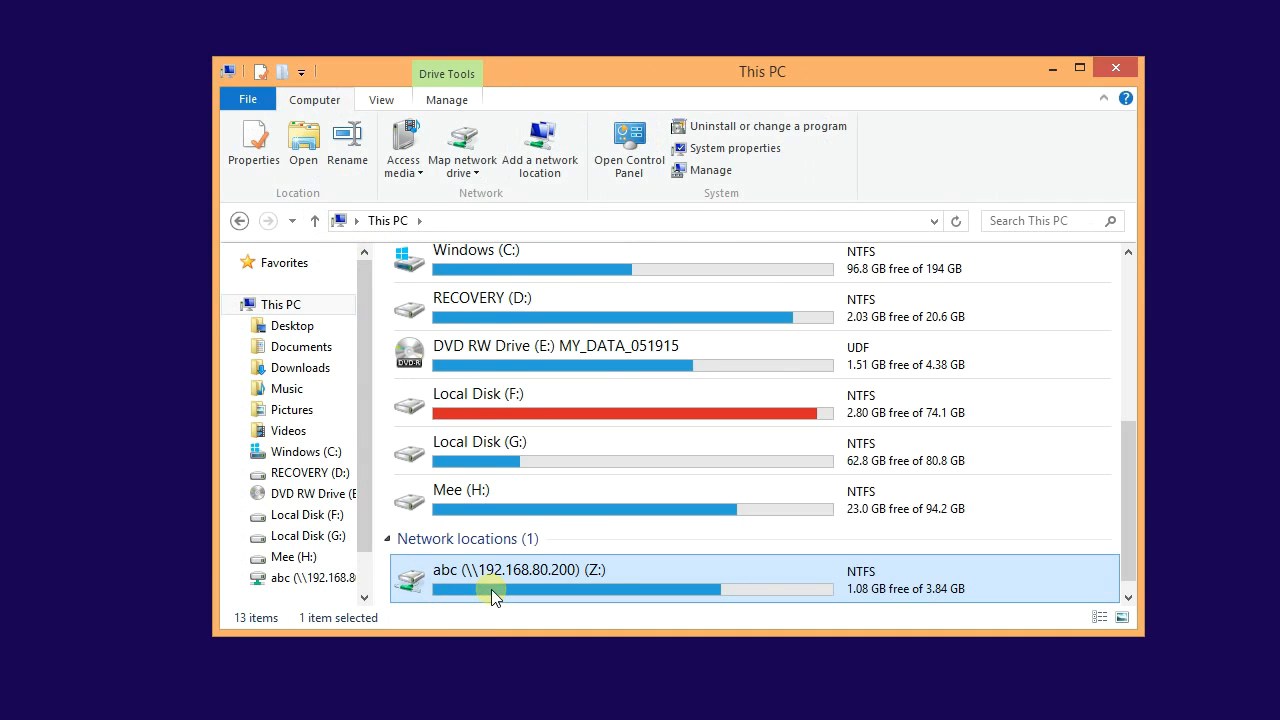
right_click(490, 588)
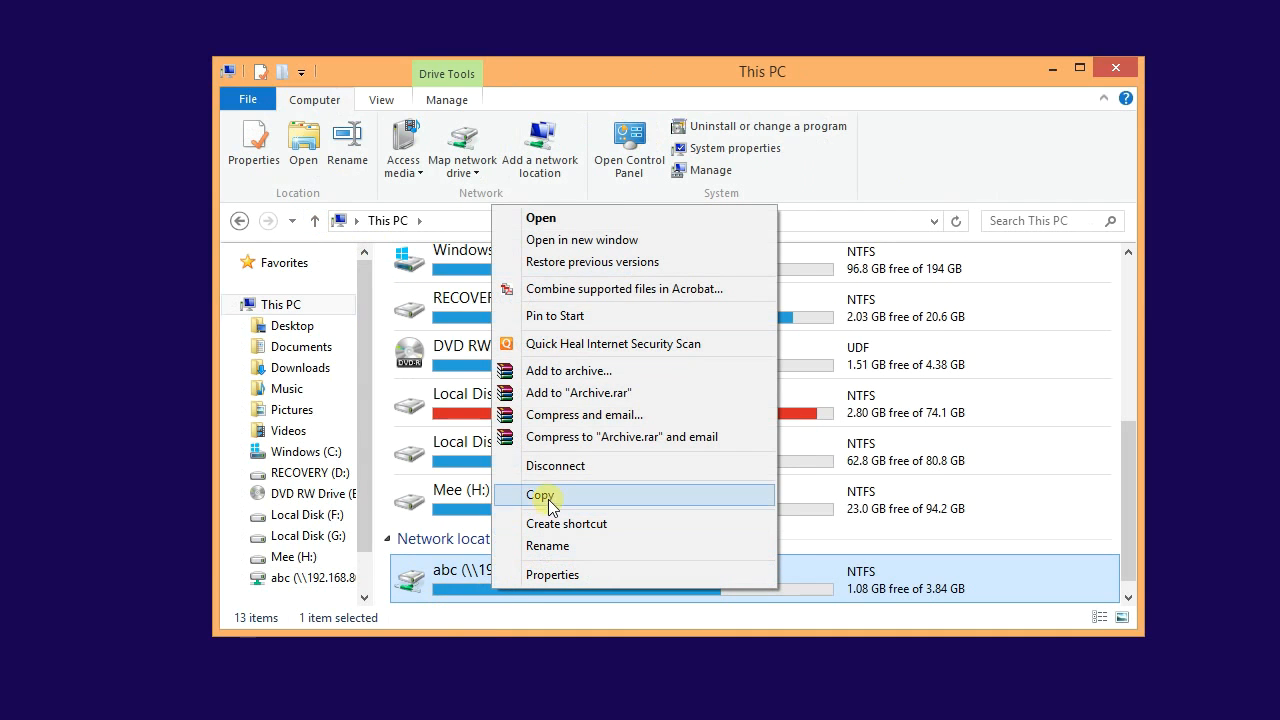
left_click(540, 496)
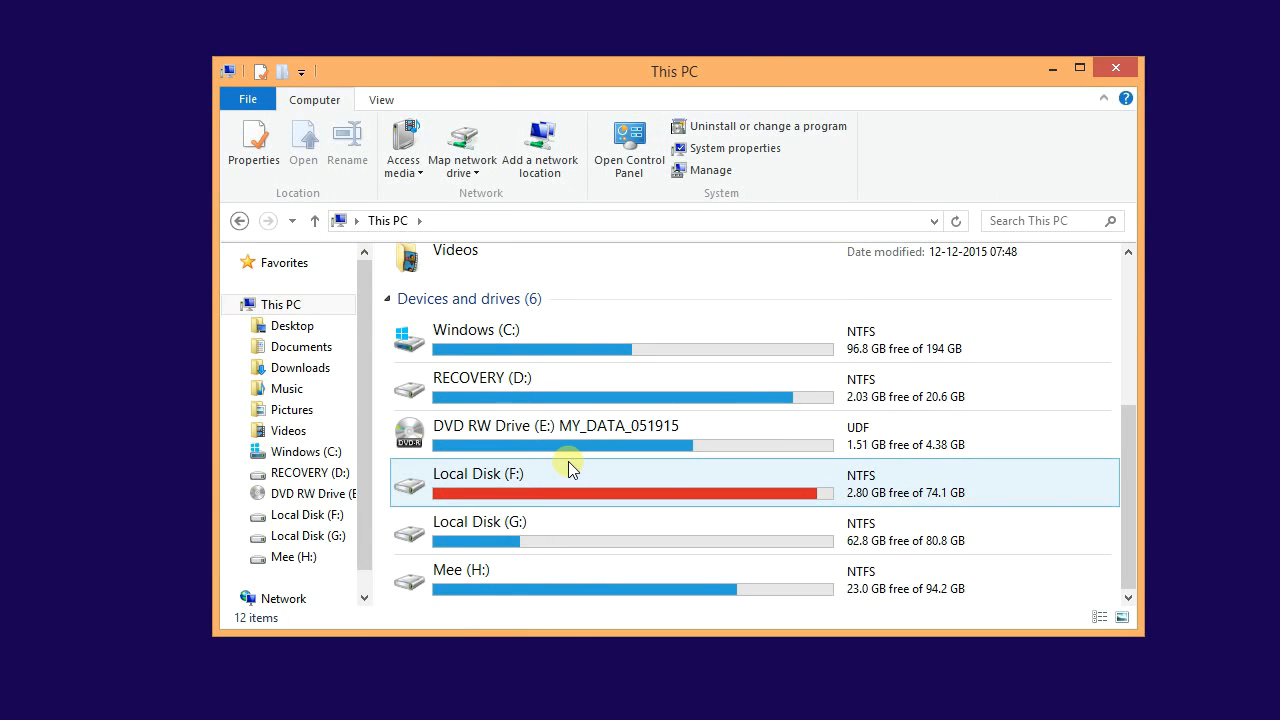
left_click(556, 424)
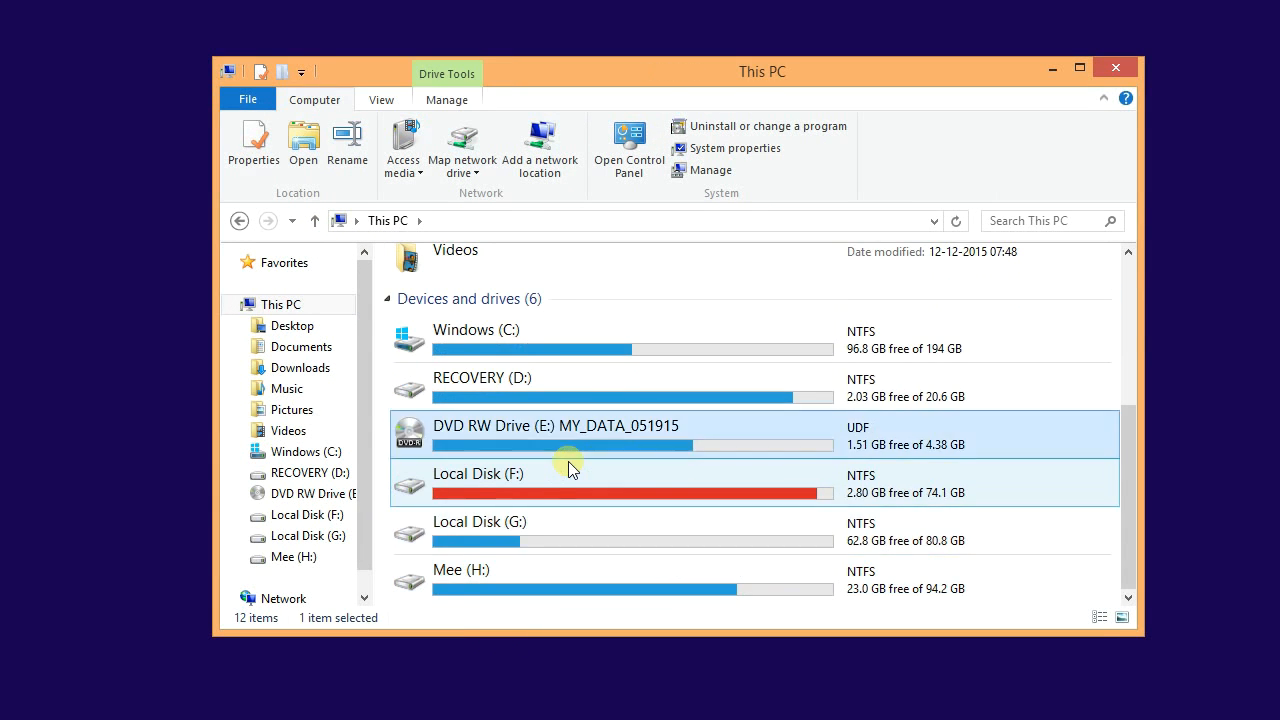